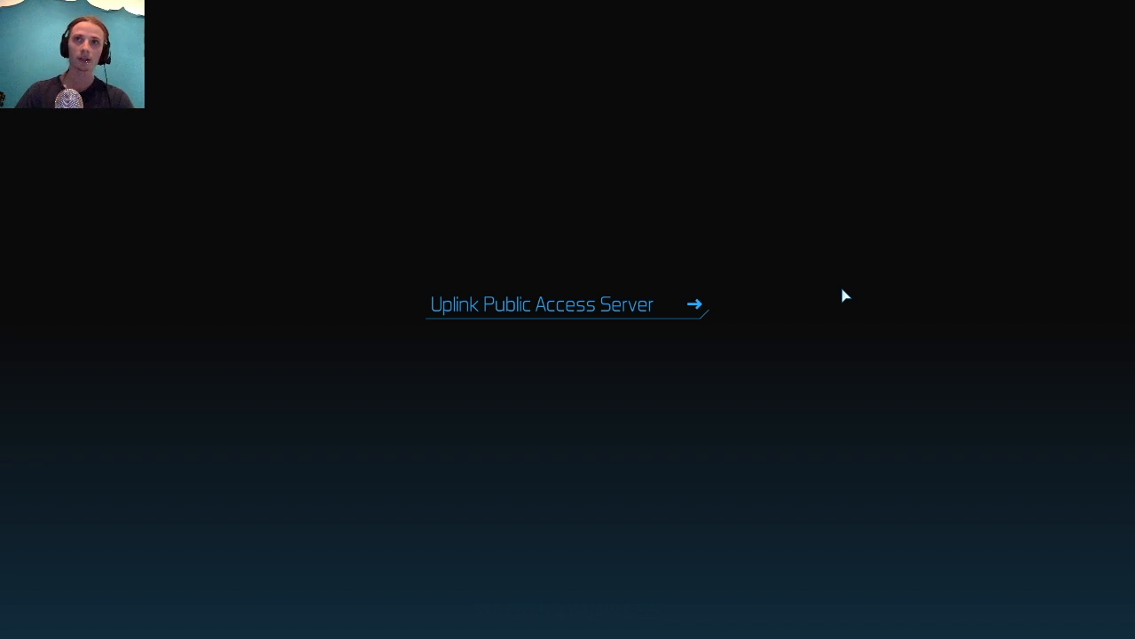
{"action": "mouse_move", "coordinate": [805, 367]}
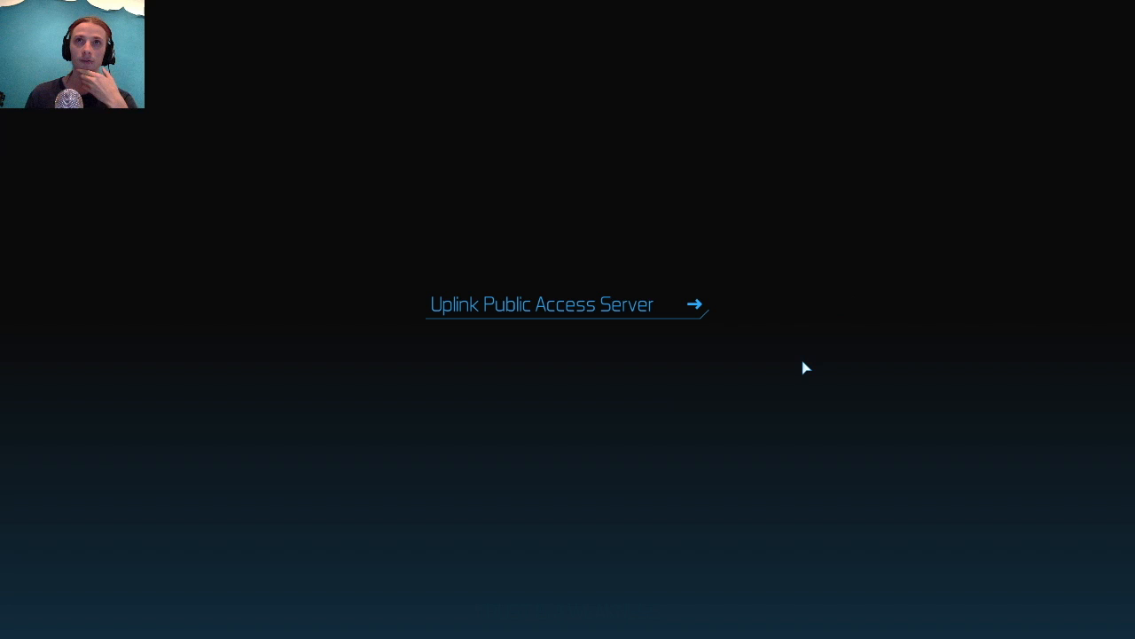
{"action": "mouse_move", "coordinate": [738, 363]}
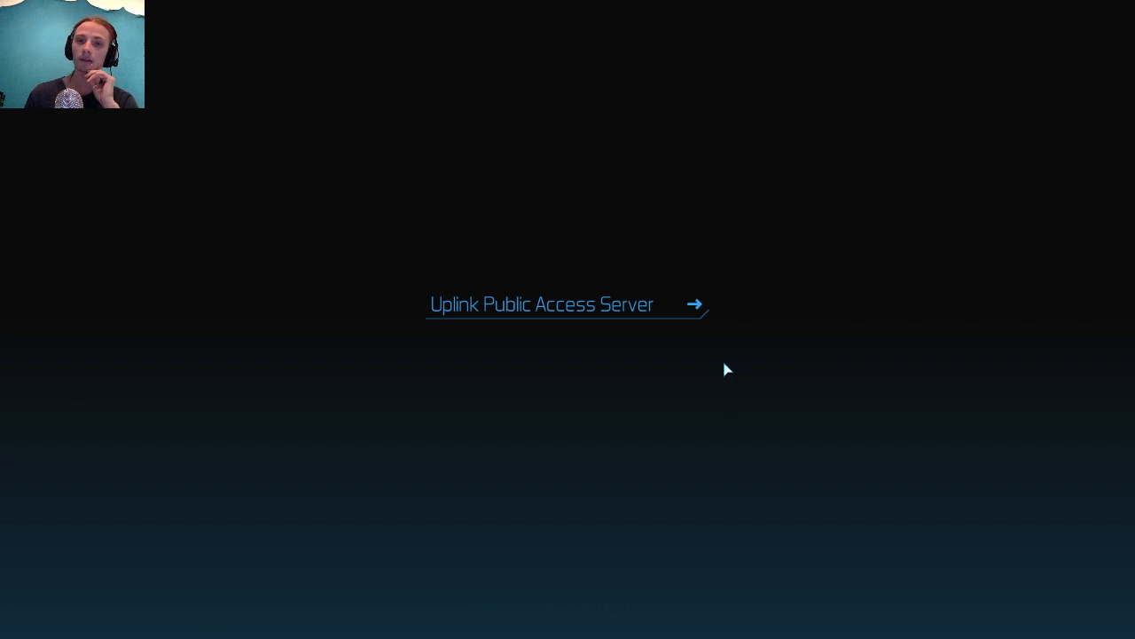
{"action": "mouse_move", "coordinate": [510, 357]}
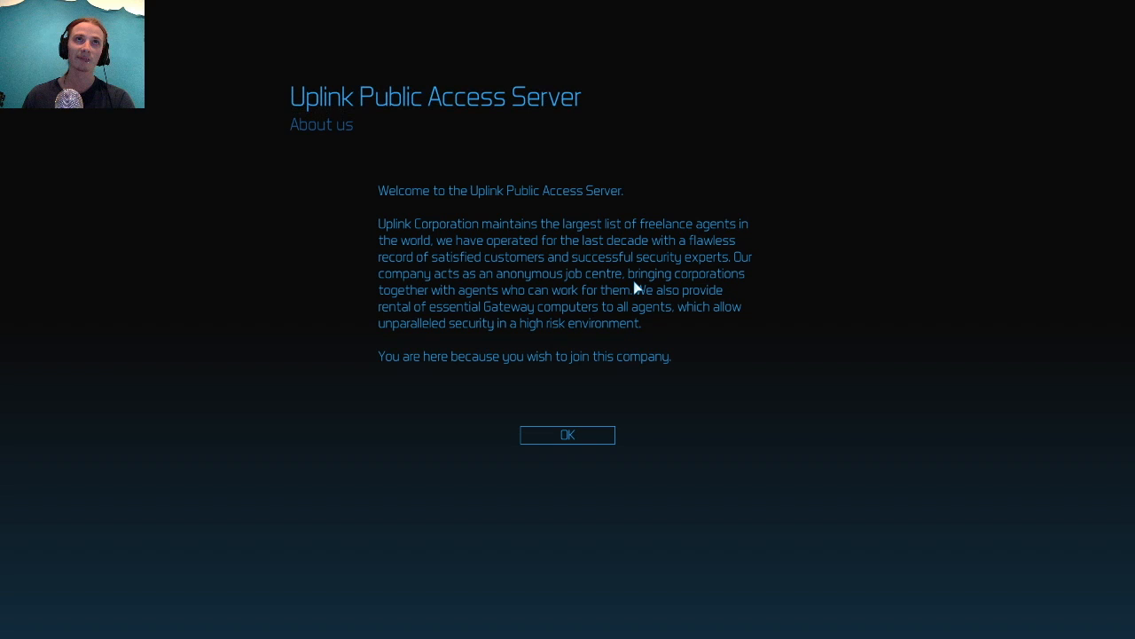
{"action": "mouse_move", "coordinate": [390, 273]}
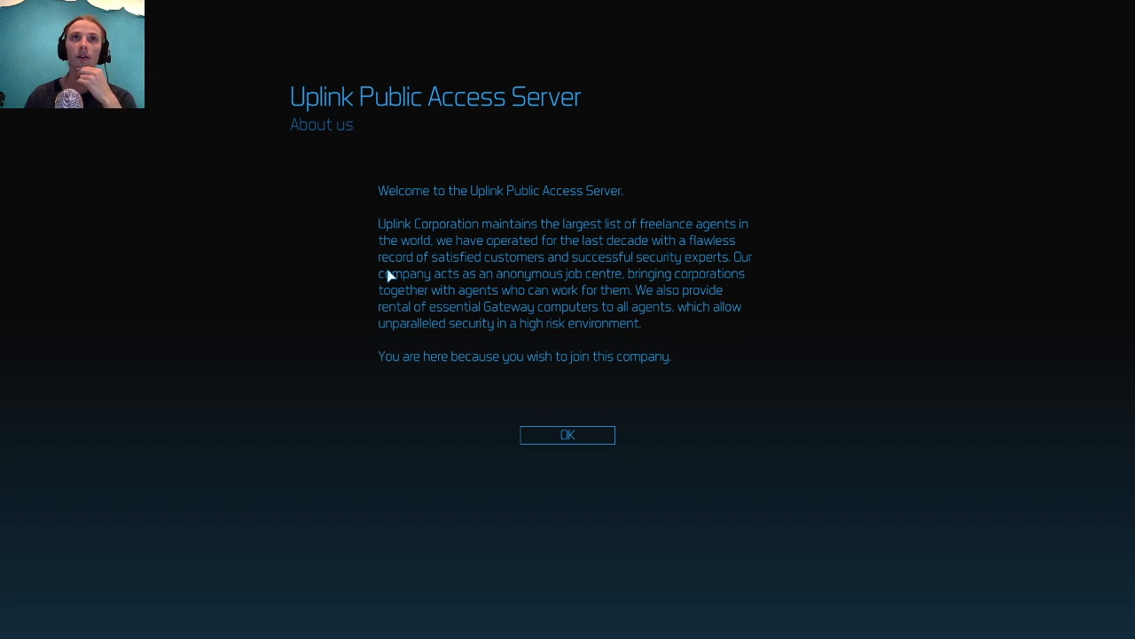
{"action": "mouse_move", "coordinate": [344, 298]}
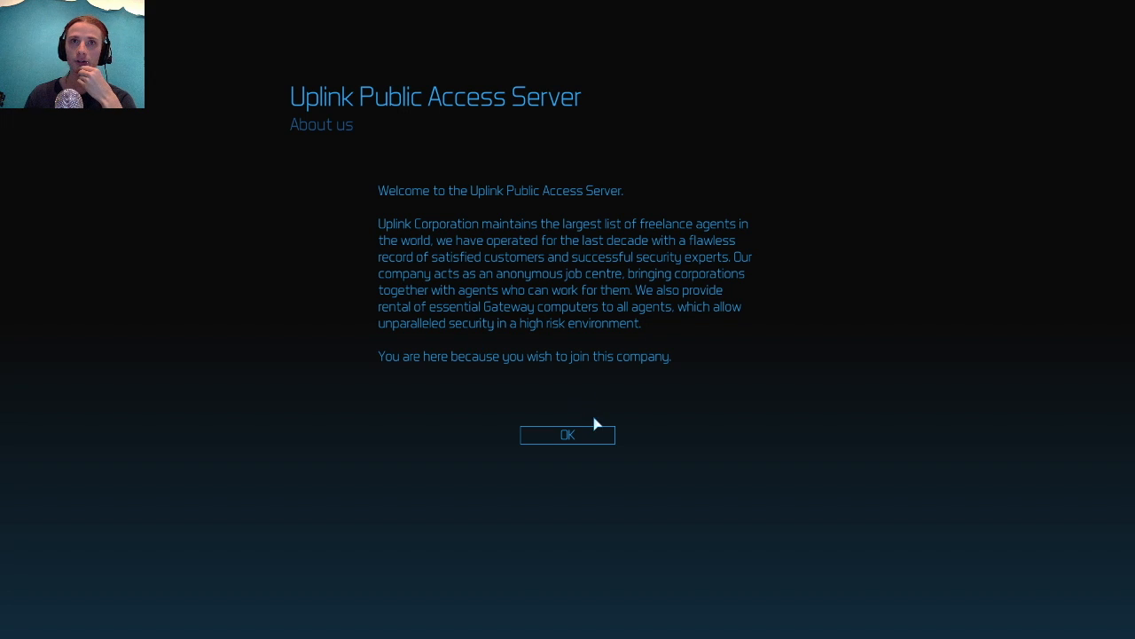
- Start registering as an agent, accept the package and enter the username 'Mikael_lolpi'
{"action": "left_click", "coordinate": [566, 434]}
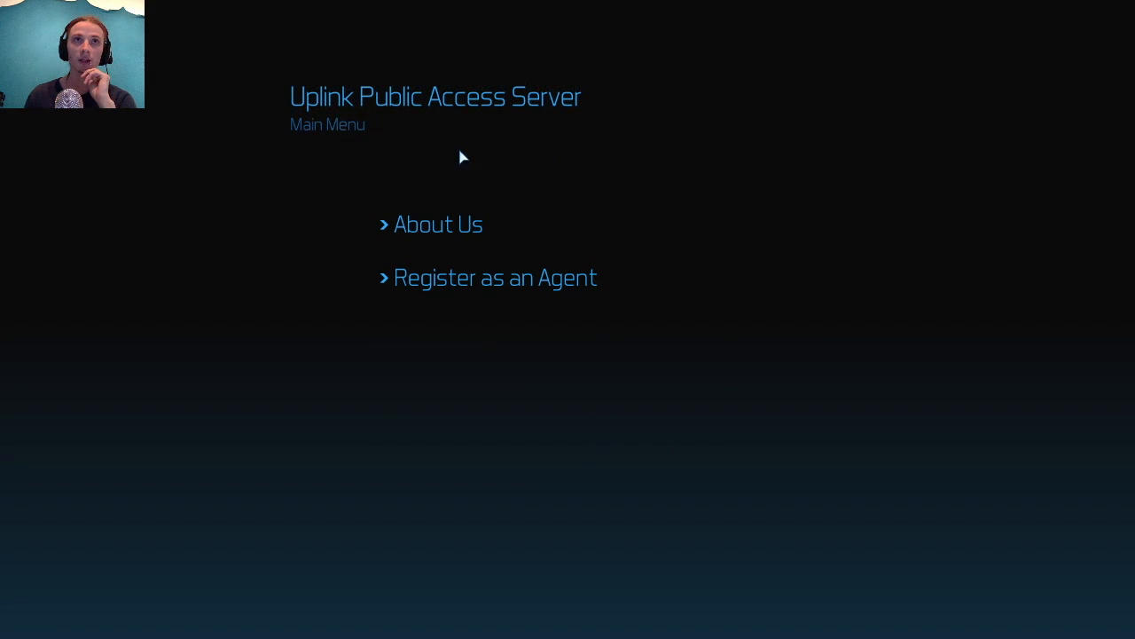
{"action": "mouse_move", "coordinate": [439, 223]}
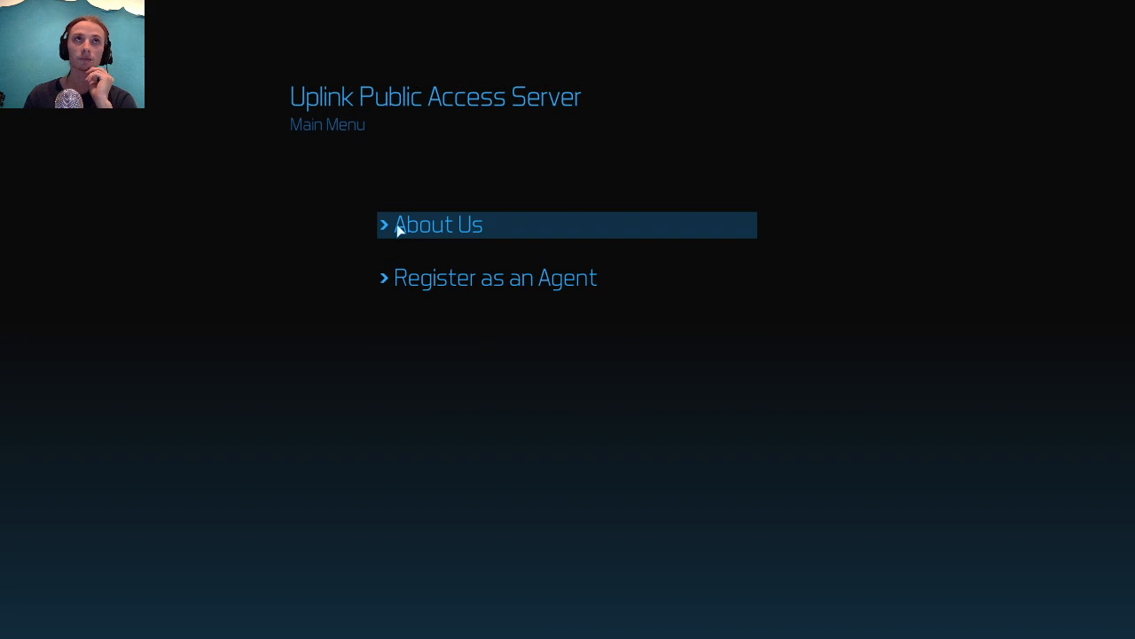
{"action": "left_click", "coordinate": [495, 277]}
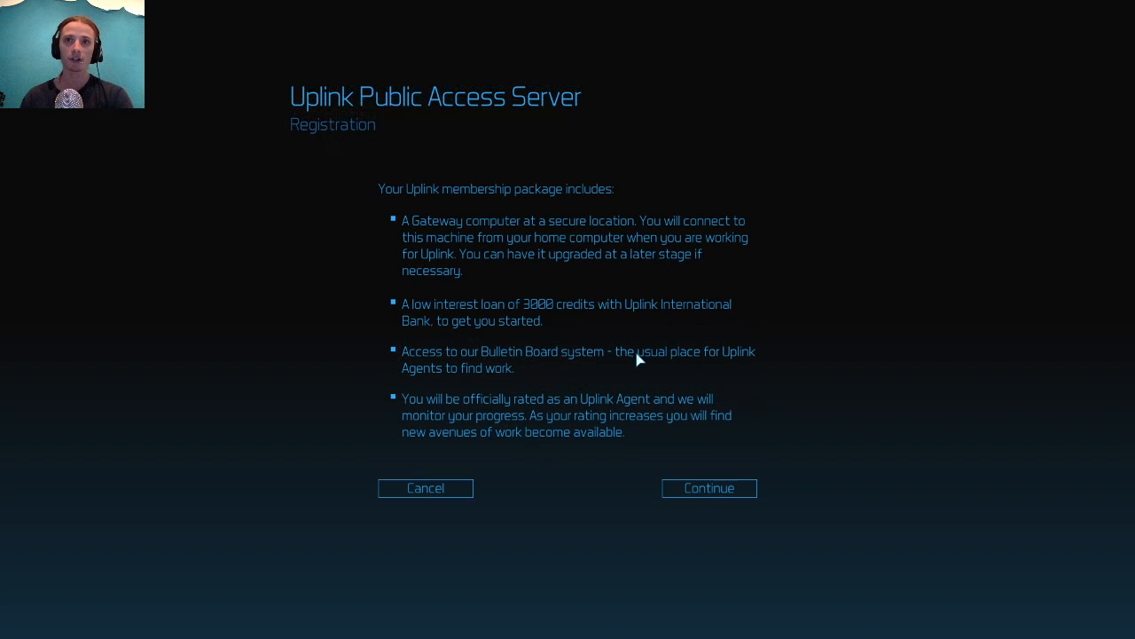
{"action": "left_click", "coordinate": [709, 488]}
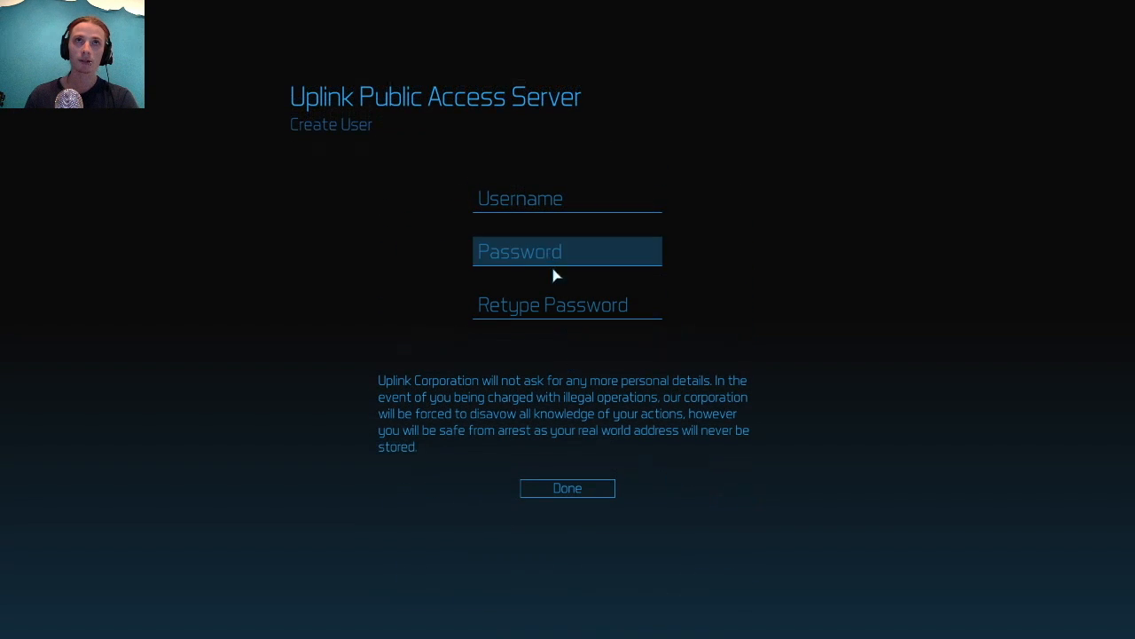
{"action": "type", "text": "M"}
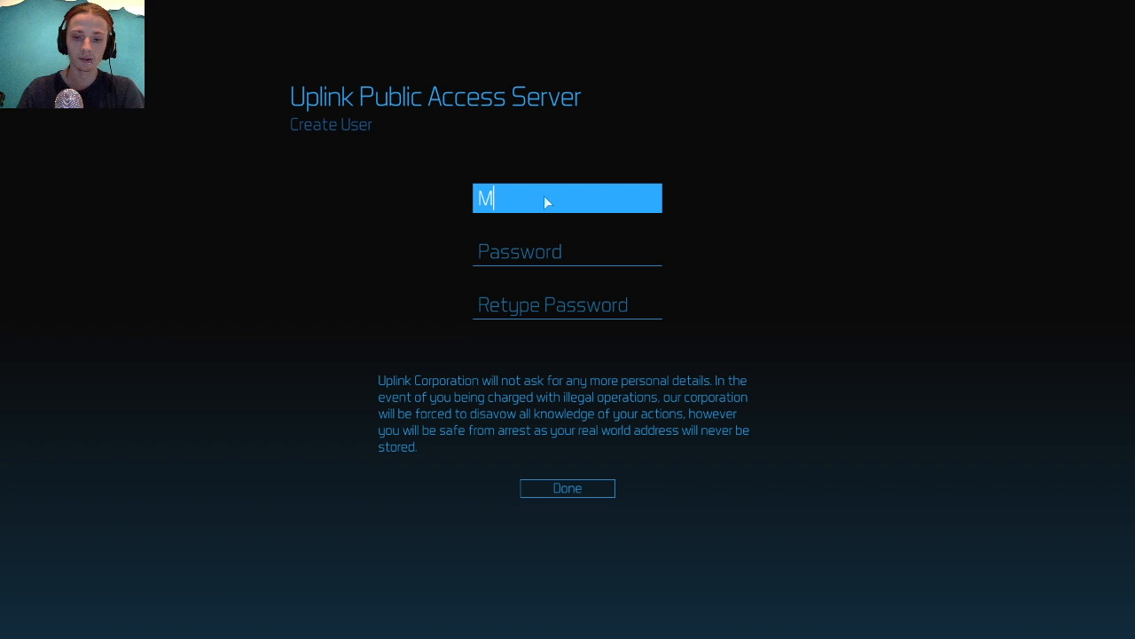
{"action": "type", "text": "ikael_lolpi"}
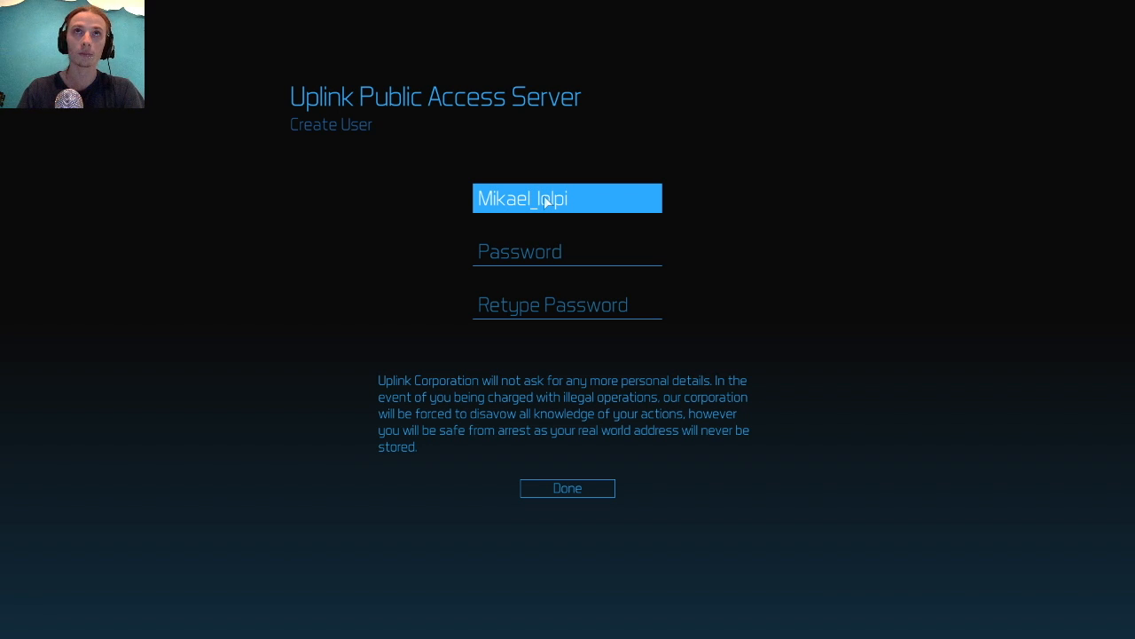
- Fill in the account password and its confirmation on the Create User form
{"action": "left_click", "coordinate": [567, 251]}
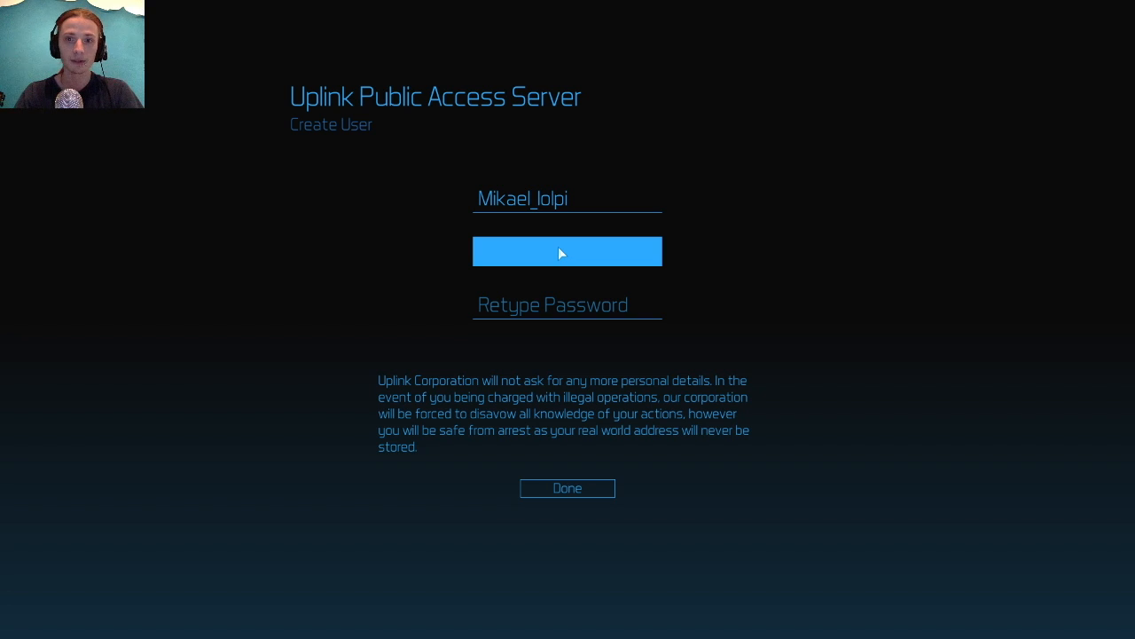
{"action": "left_click", "coordinate": [567, 251]}
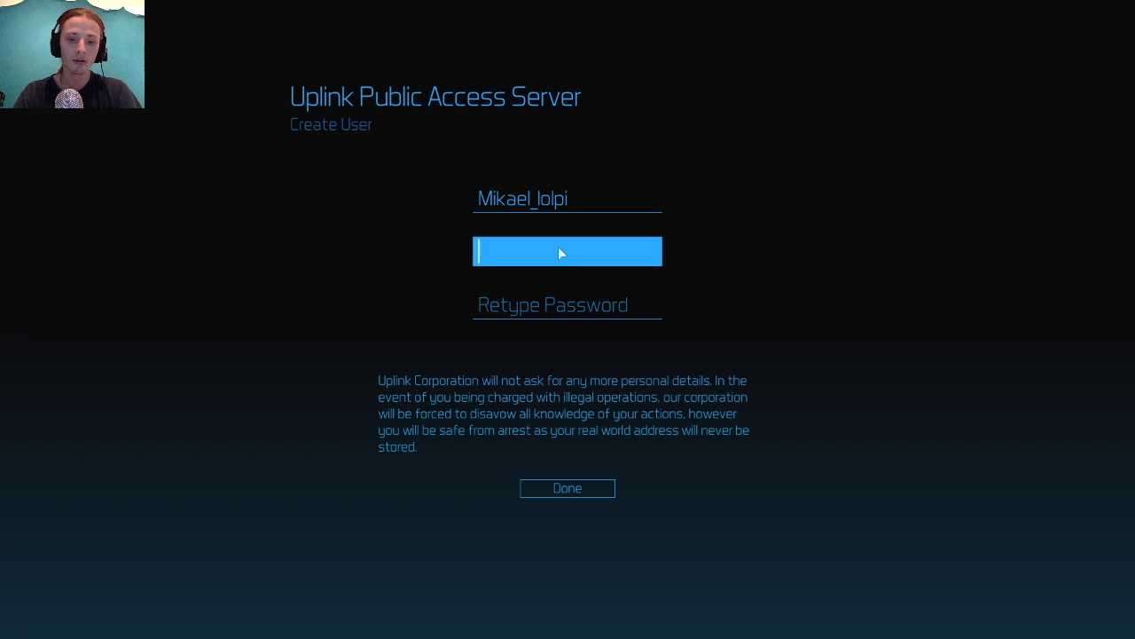
{"action": "type", "text": "***"}
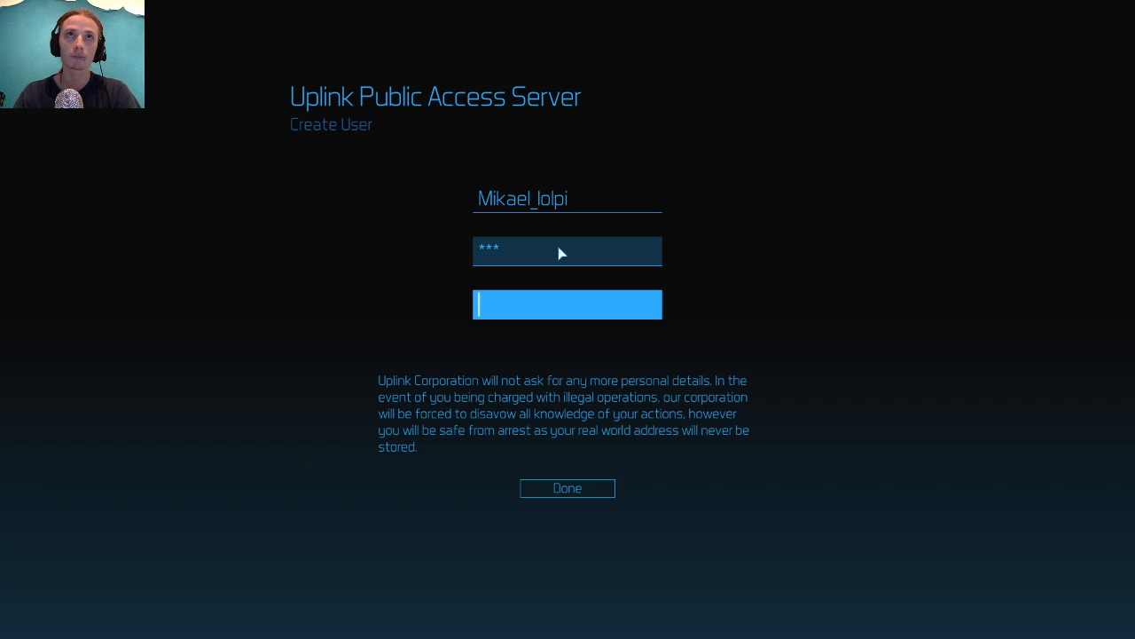
{"action": "type", "text": "***"}
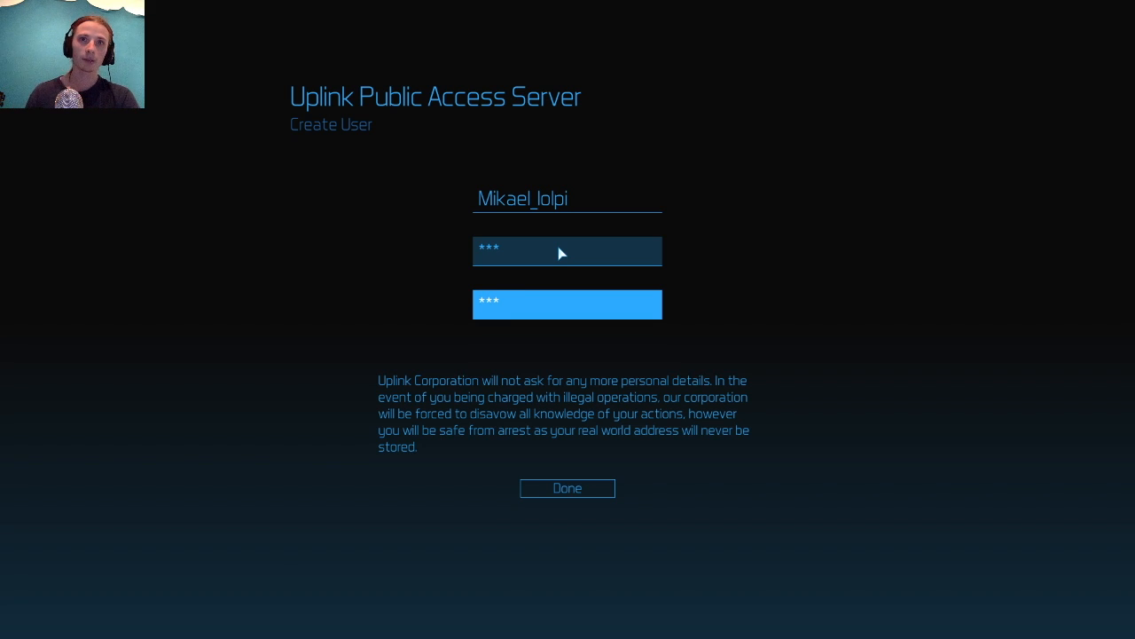
{"action": "left_click", "coordinate": [567, 251]}
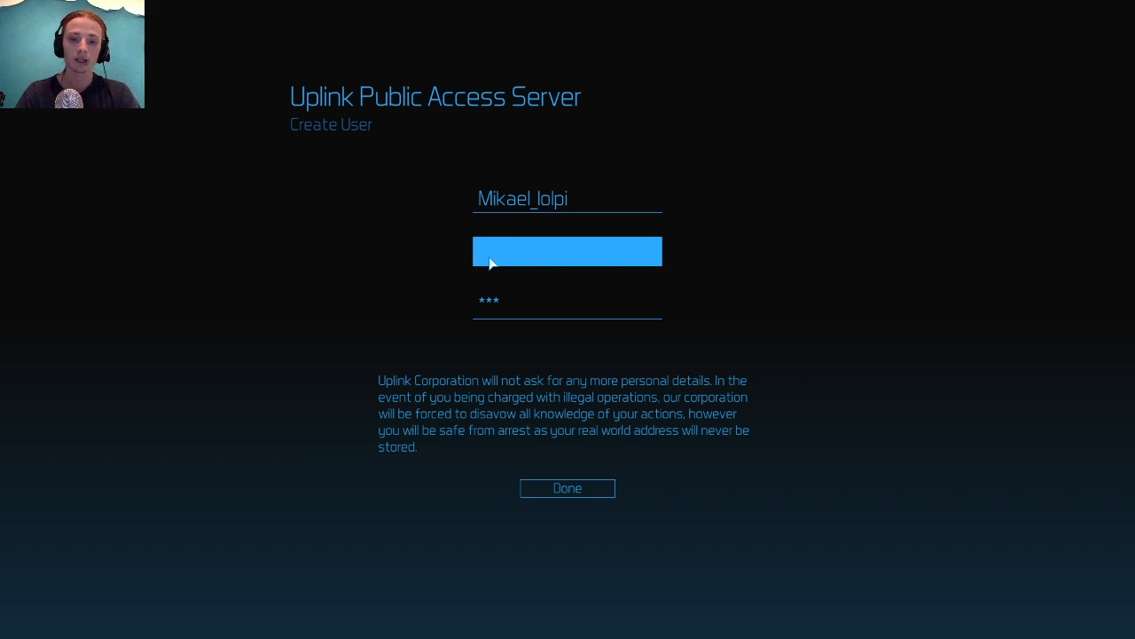
{"action": "type", "text": "***"}
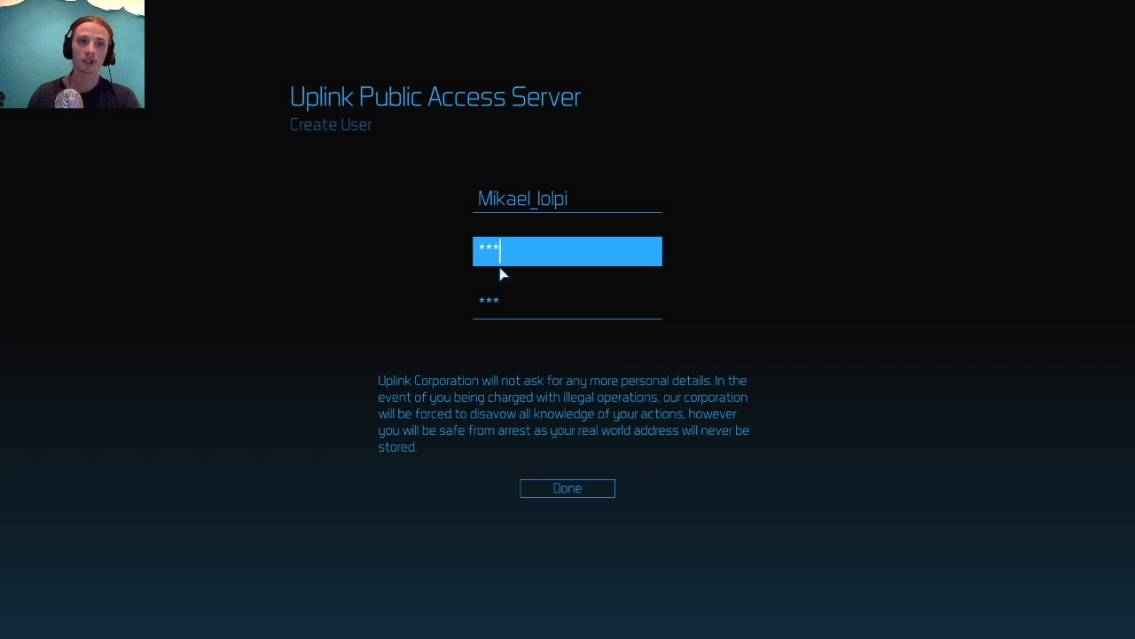
{"action": "left_click", "coordinate": [567, 304]}
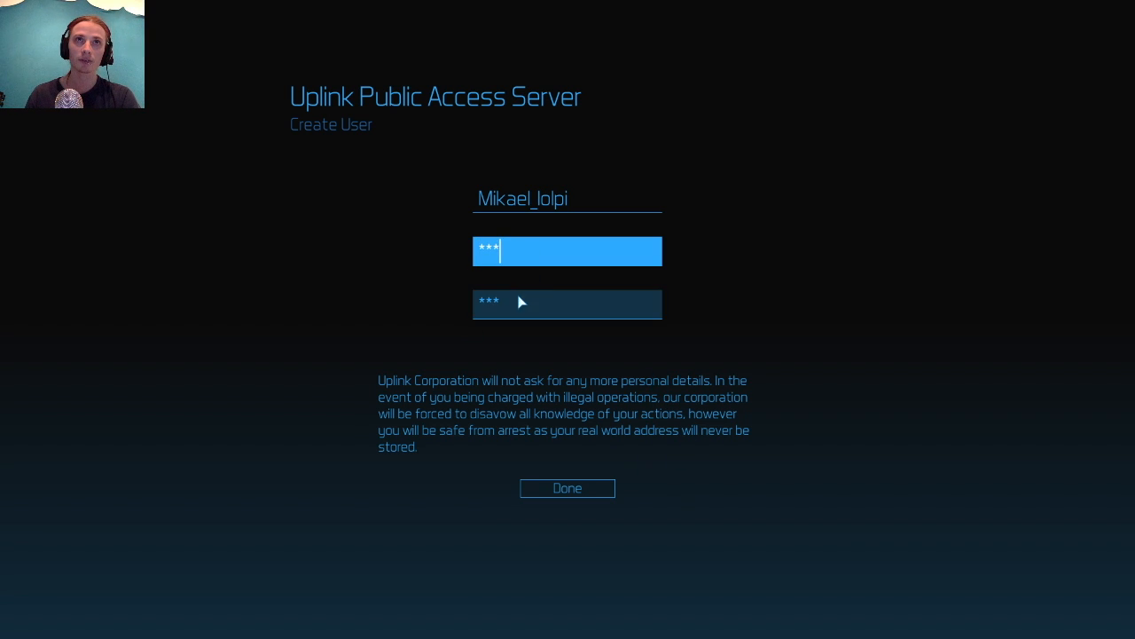
{"action": "left_click", "coordinate": [567, 304]}
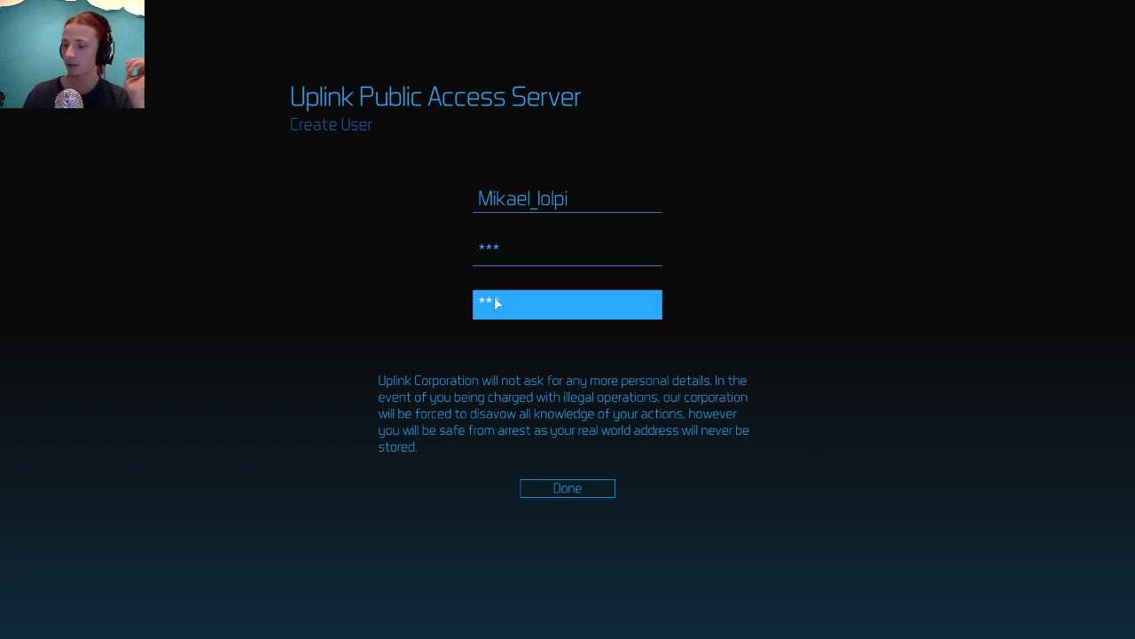
{"action": "type", "text": "*"}
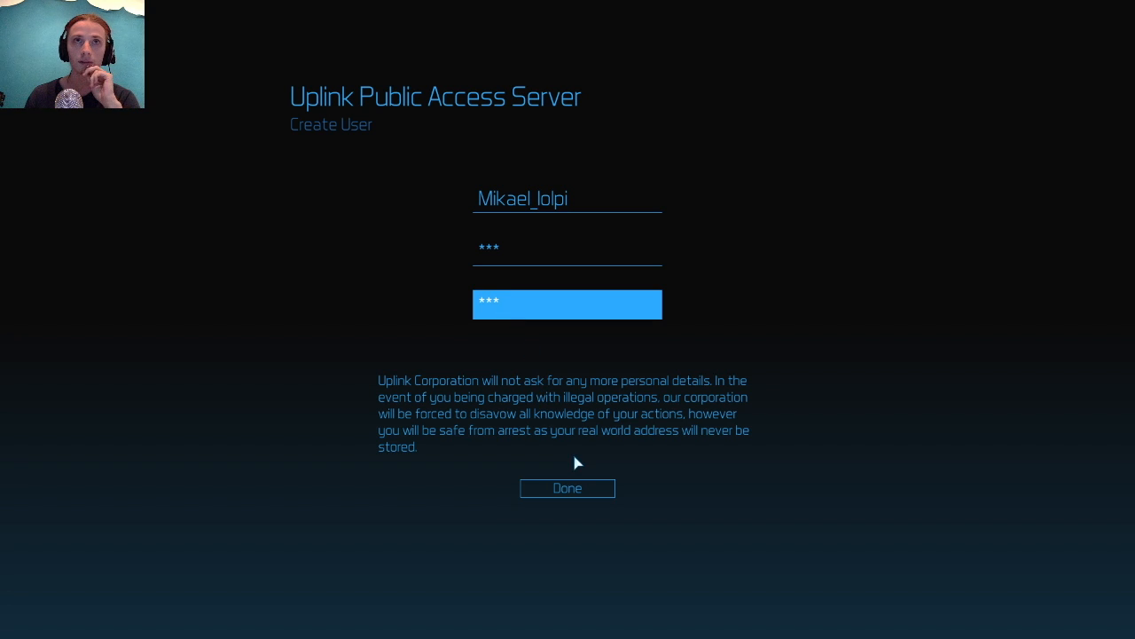
{"action": "mouse_move", "coordinate": [590, 492]}
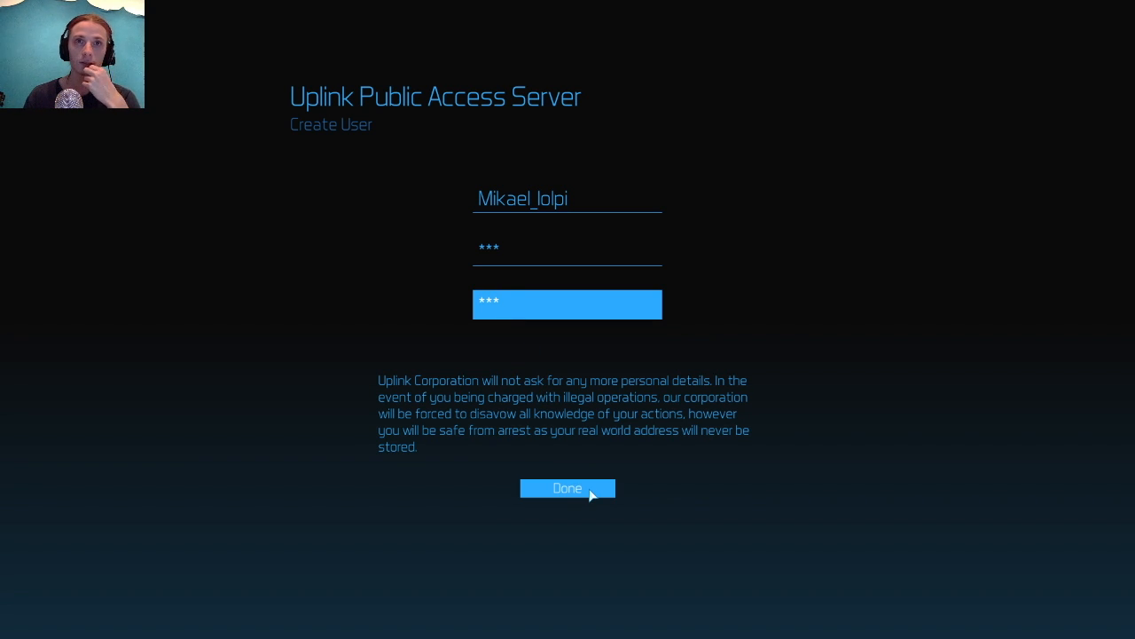
- Submit the agent registration and acknowledge the Gateway rental terms
{"action": "left_click", "coordinate": [567, 488]}
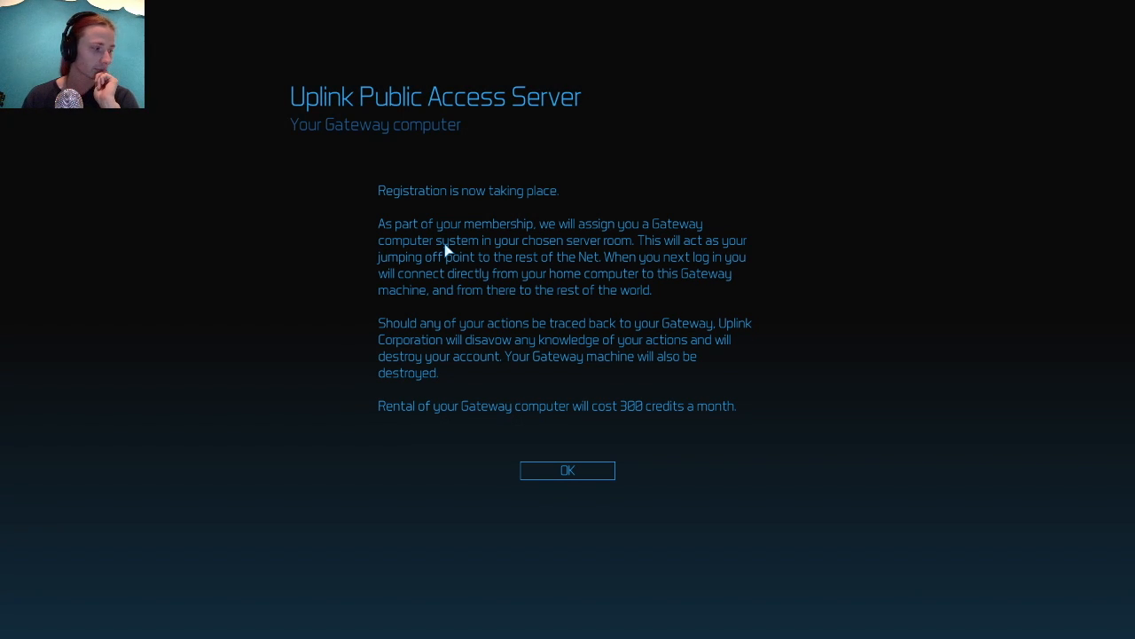
{"action": "mouse_move", "coordinate": [635, 394]}
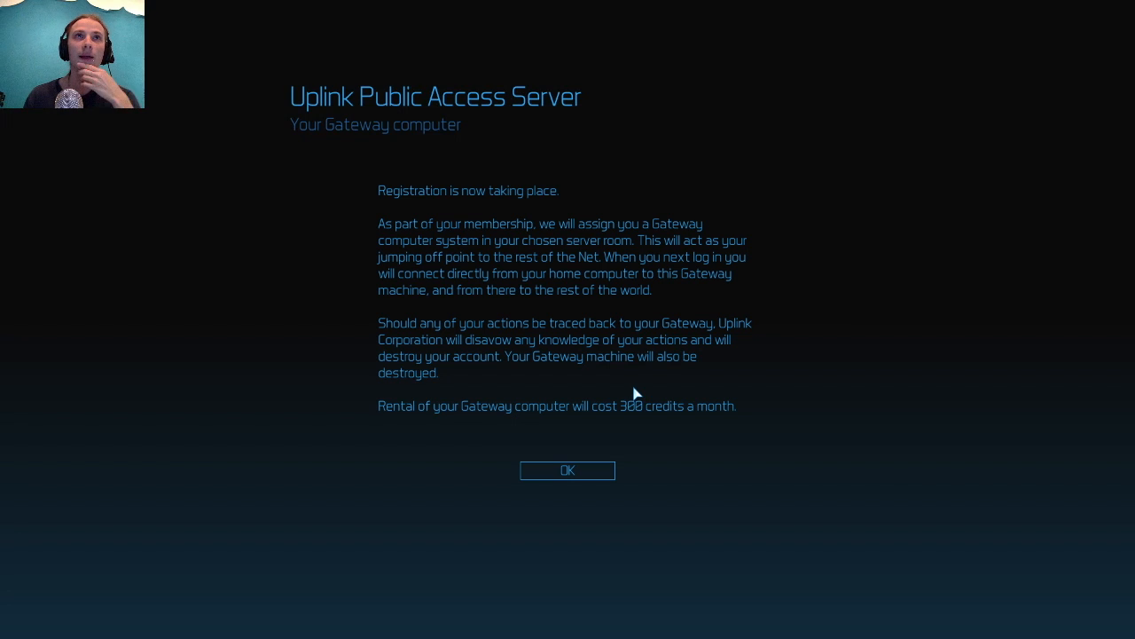
{"action": "left_click", "coordinate": [566, 471]}
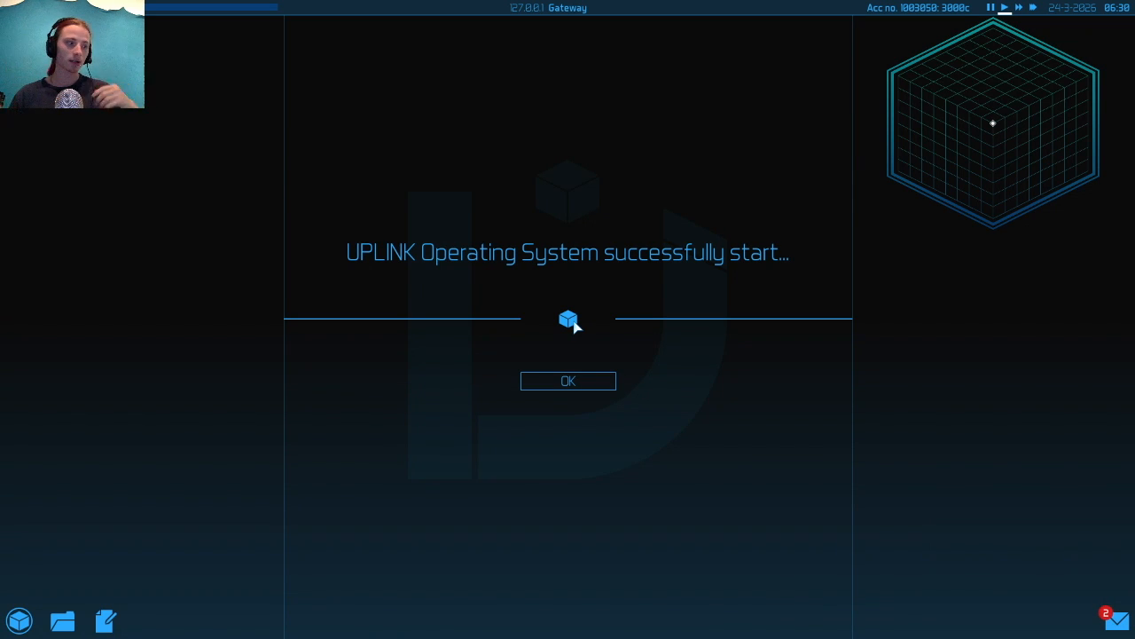
{"action": "mouse_move", "coordinate": [393, 244]}
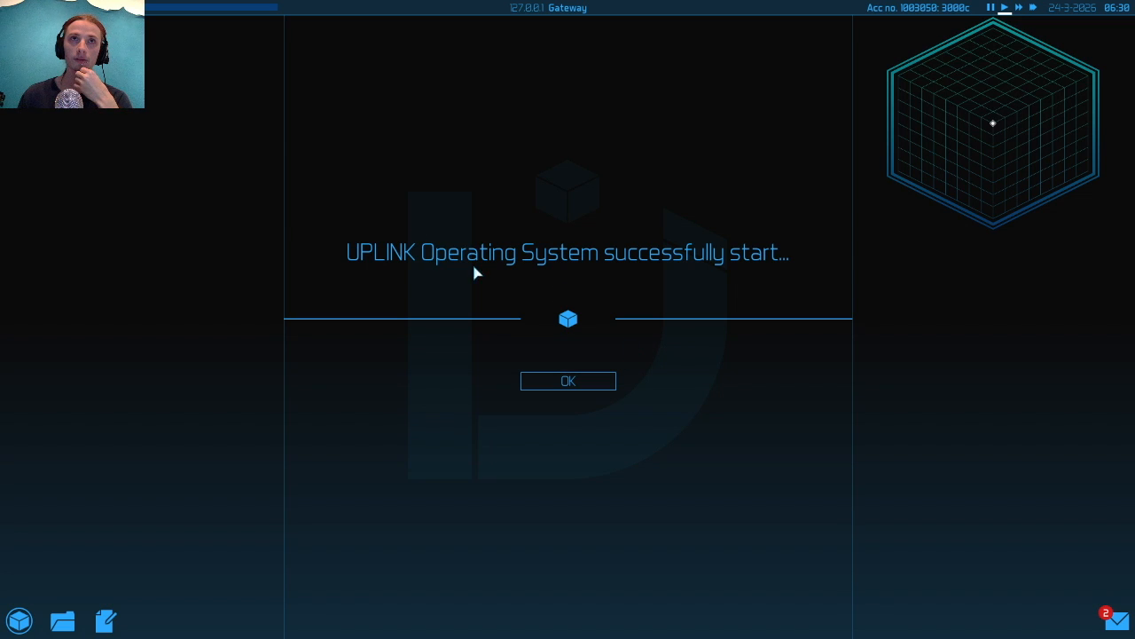
{"action": "mouse_move", "coordinate": [567, 381]}
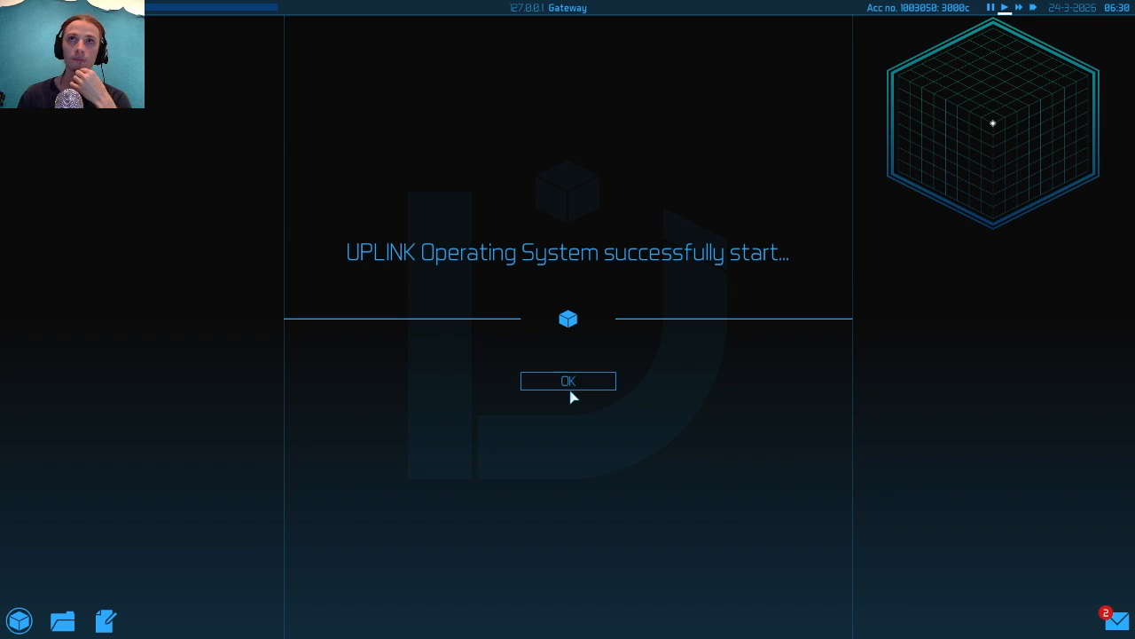
- Acknowledge startup, decline the tour and connect to the Uplink Internal Services System
{"action": "left_click", "coordinate": [568, 381]}
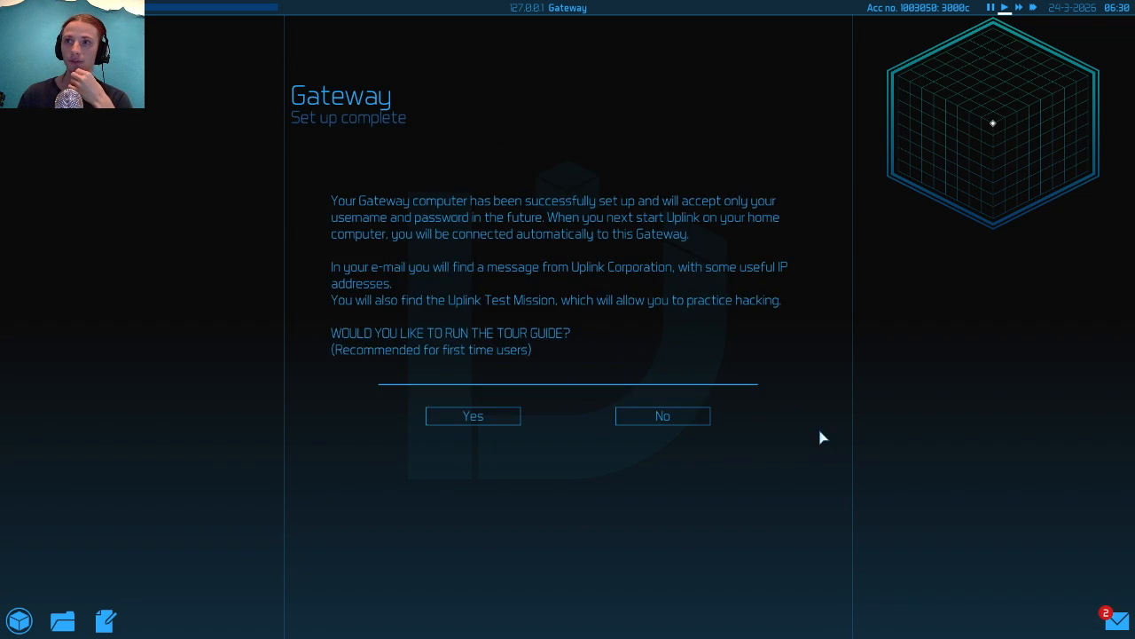
{"action": "mouse_move", "coordinate": [745, 448]}
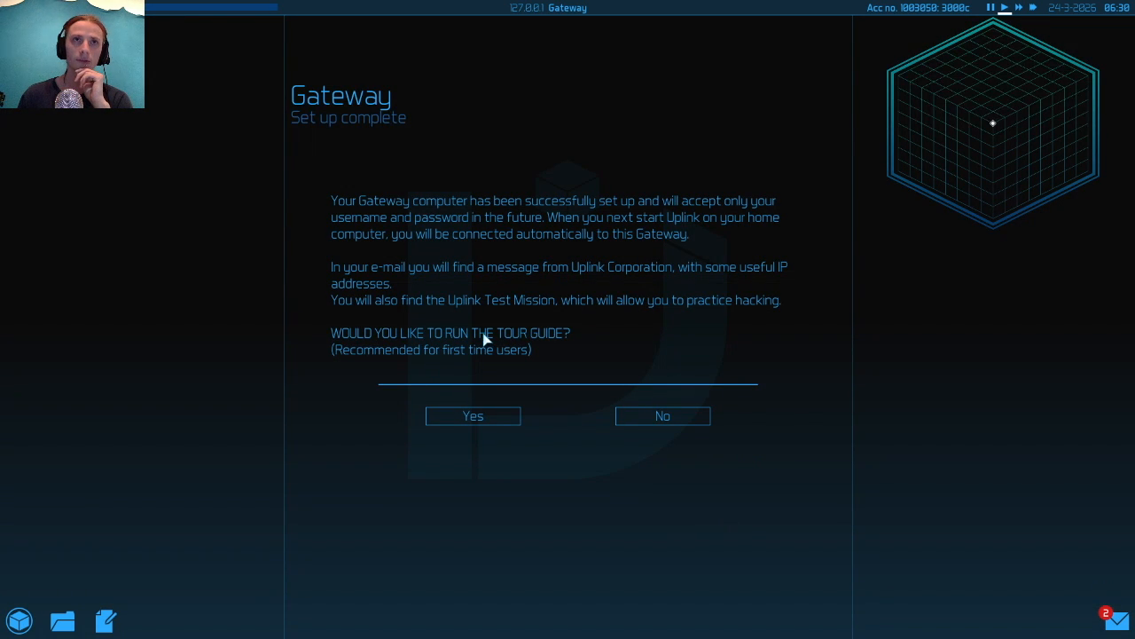
{"action": "mouse_move", "coordinate": [663, 415]}
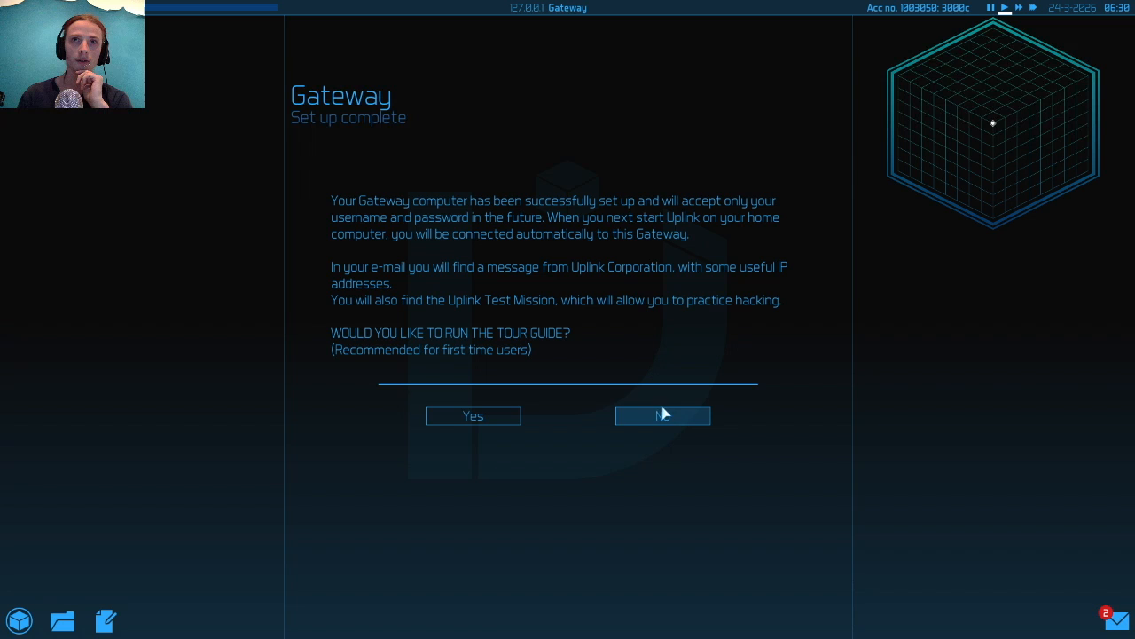
{"action": "left_click", "coordinate": [662, 415]}
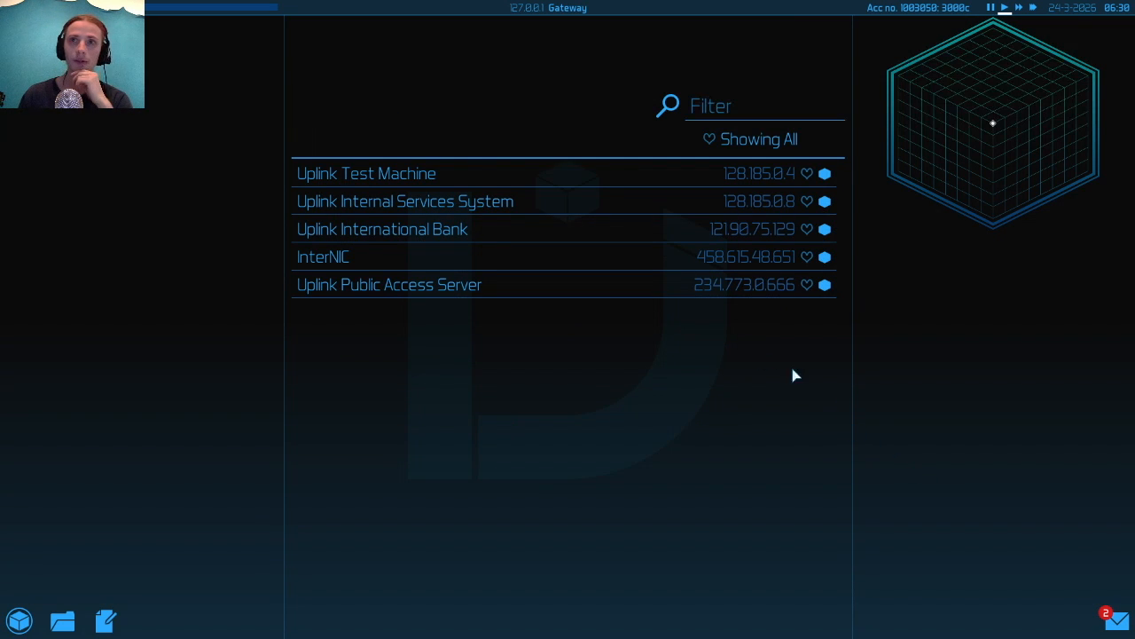
{"action": "left_click", "coordinate": [1114, 619]}
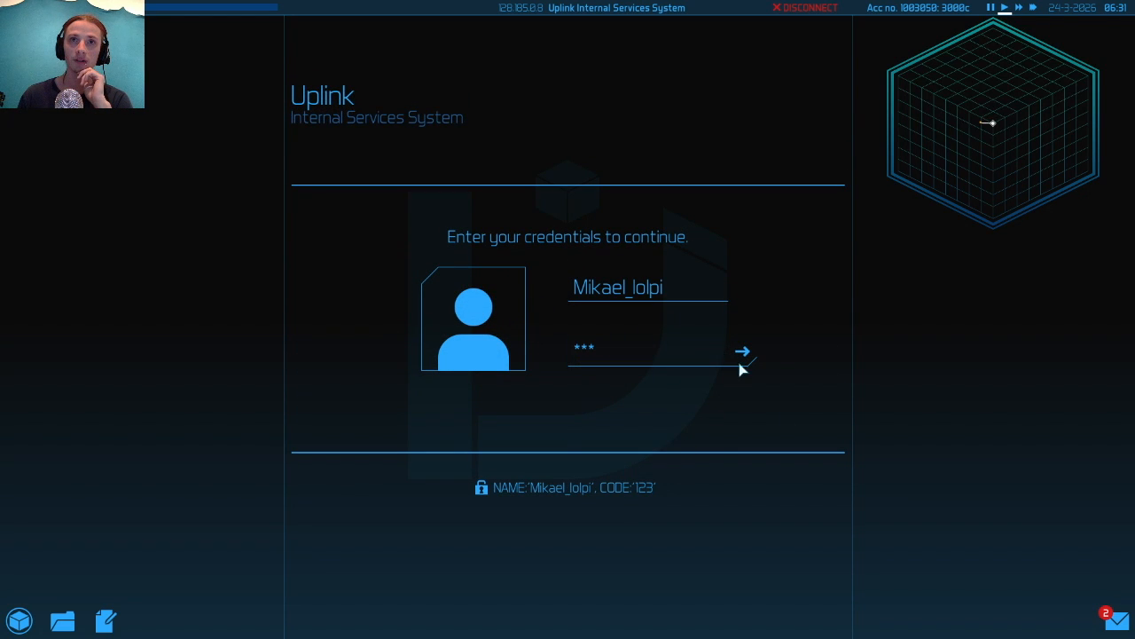
{"action": "mouse_move", "coordinate": [670, 432]}
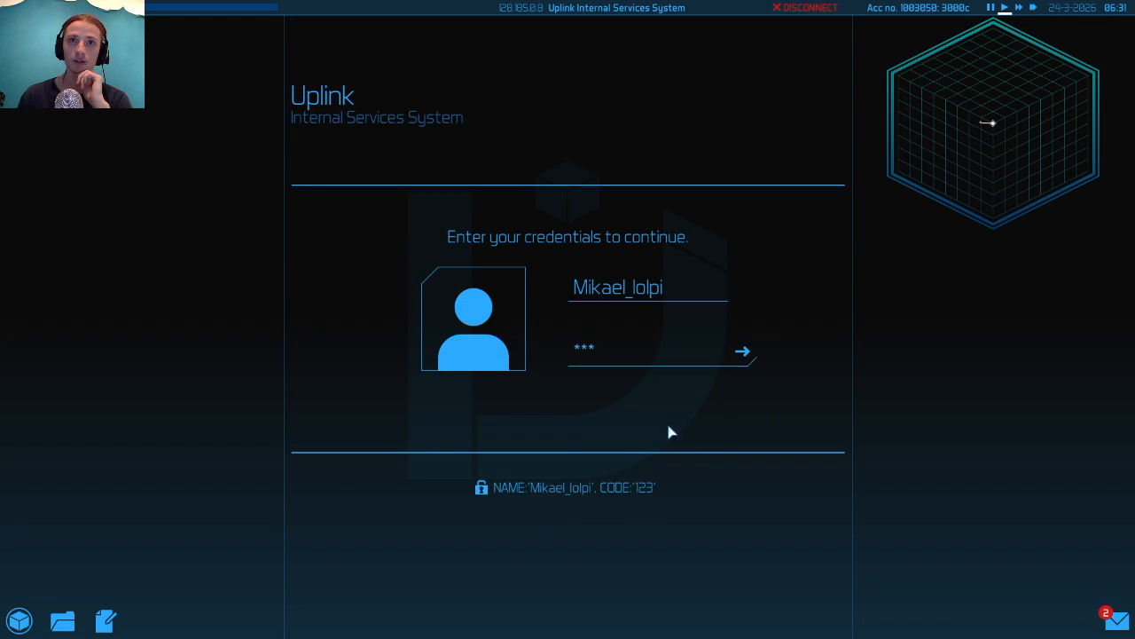
- Log in, browse the App Upgrades categories and select Log_Deleter v4.0 at 4000c
{"action": "left_click", "coordinate": [742, 352]}
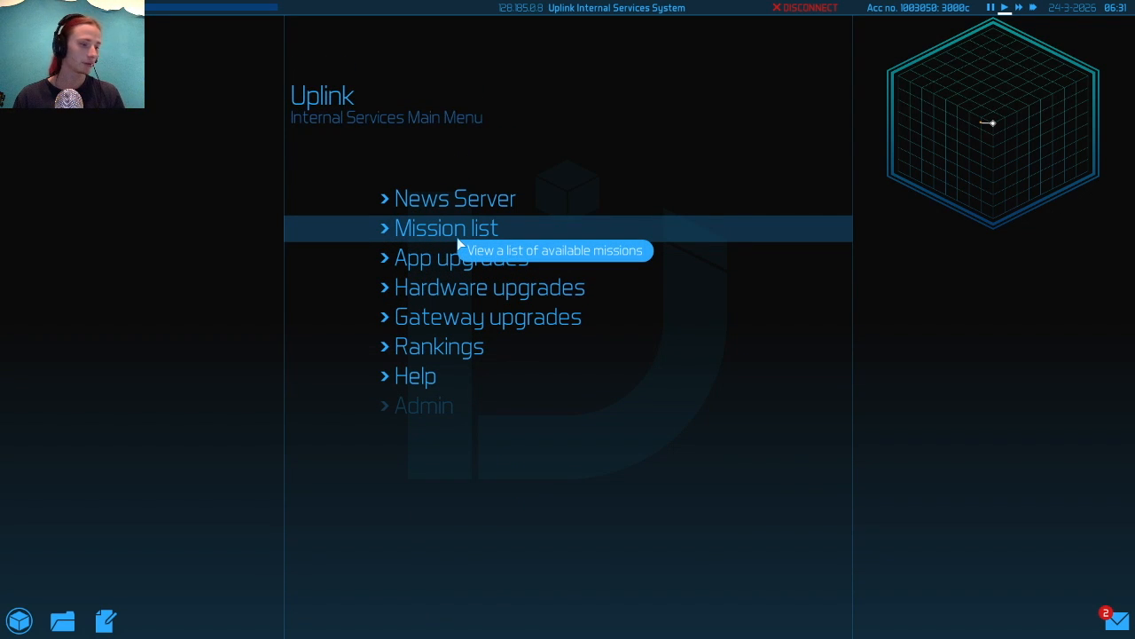
{"action": "mouse_move", "coordinate": [461, 257]}
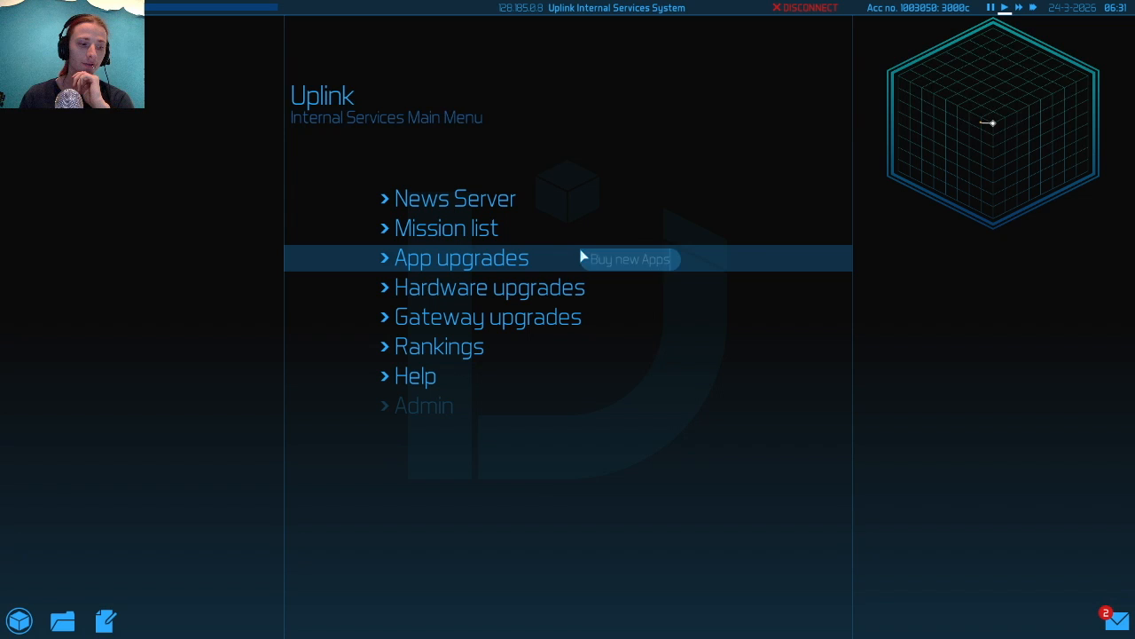
{"action": "mouse_move", "coordinate": [523, 282]}
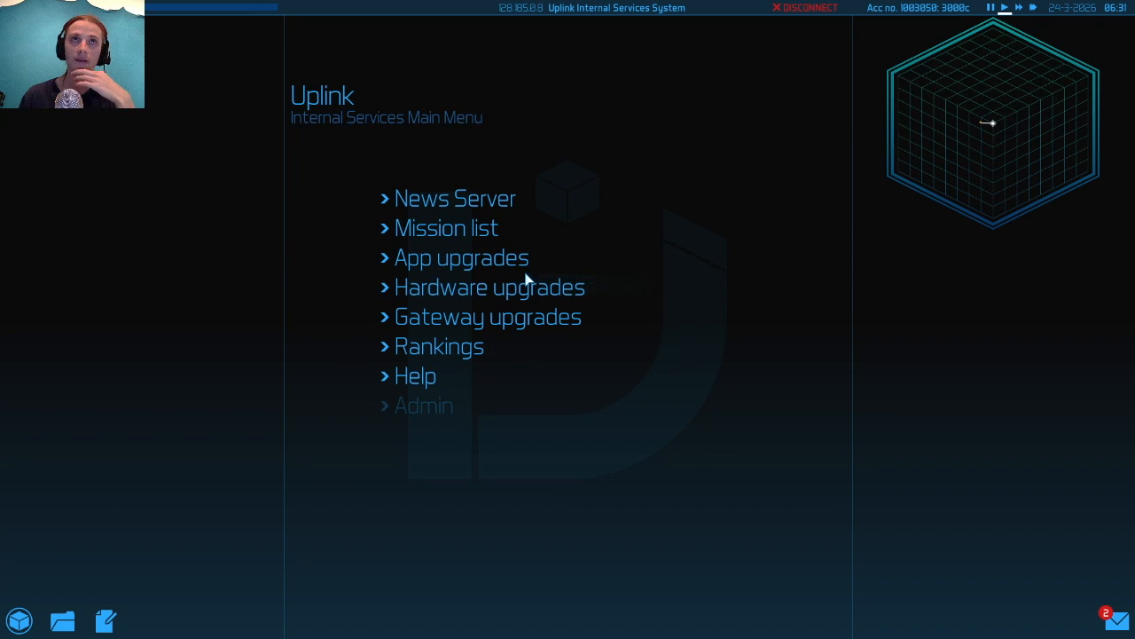
{"action": "left_click", "coordinate": [460, 257]}
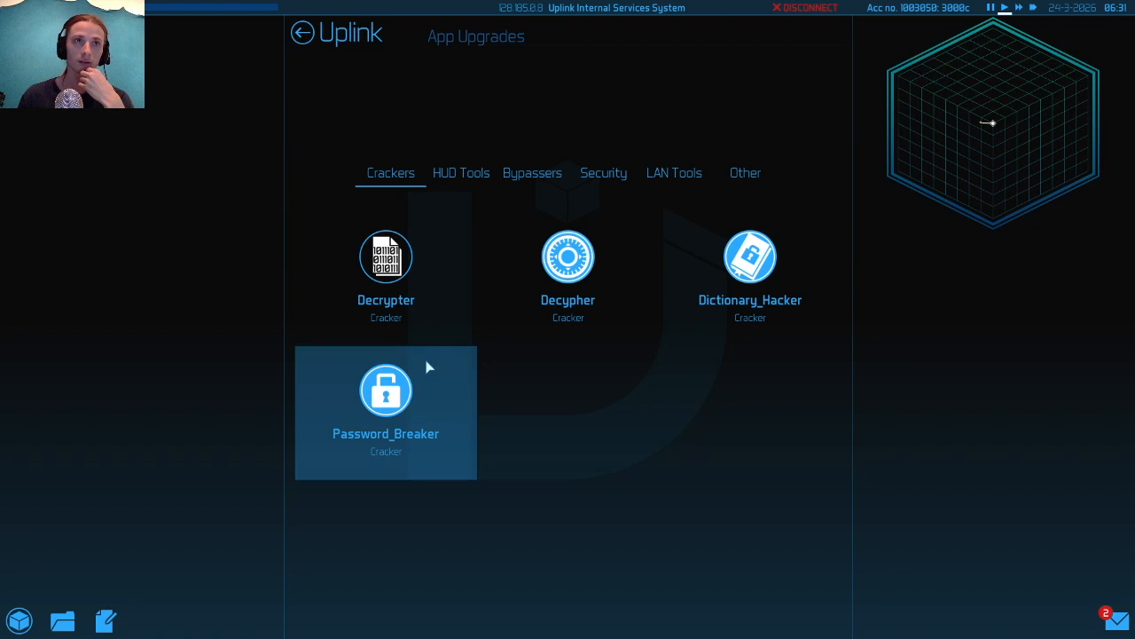
{"action": "left_click", "coordinate": [461, 172]}
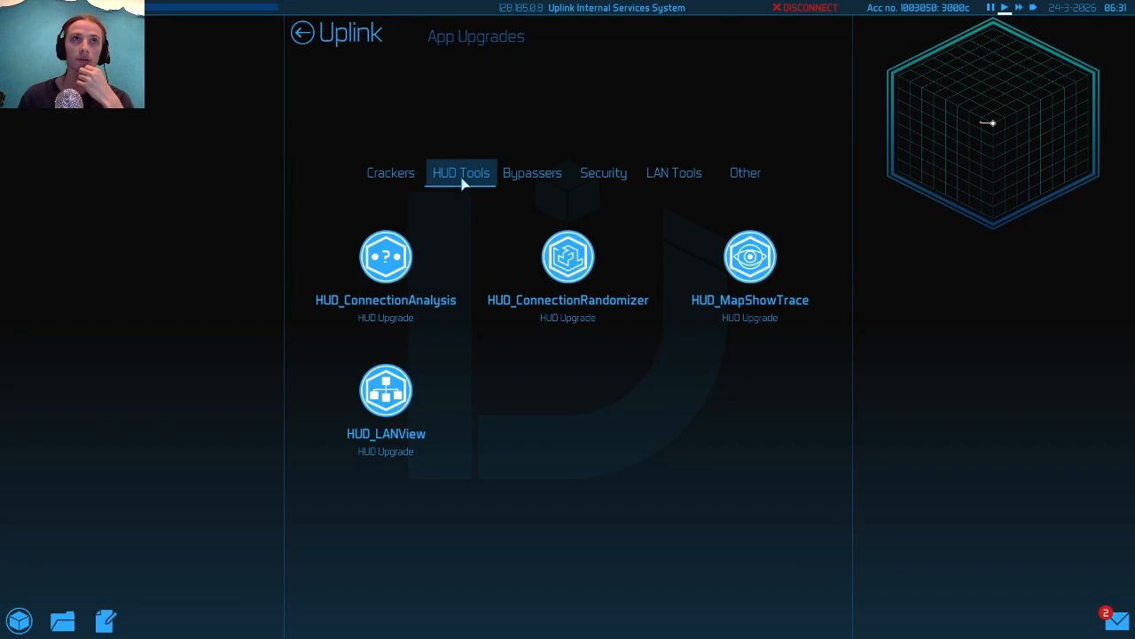
{"action": "left_click", "coordinate": [532, 172]}
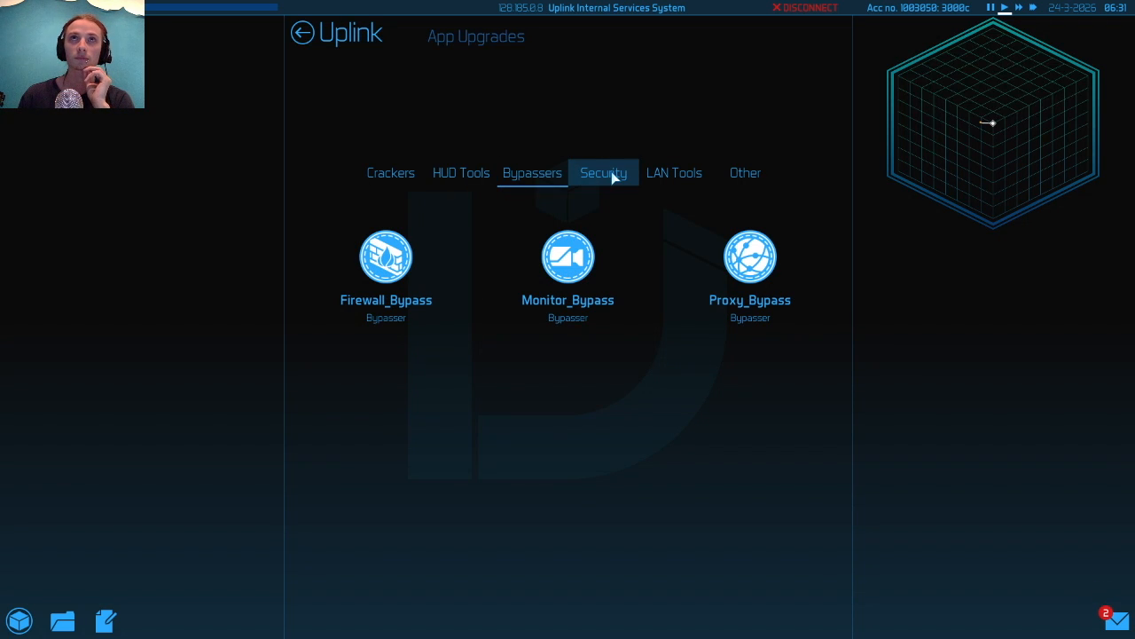
{"action": "left_click", "coordinate": [603, 172]}
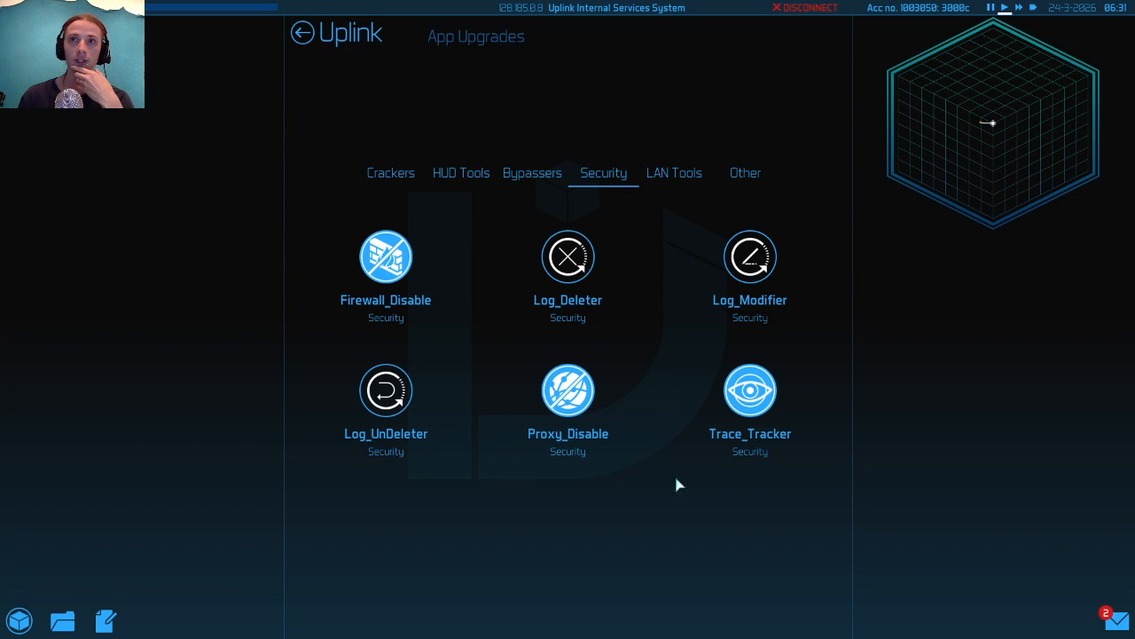
{"action": "mouse_move", "coordinate": [568, 278]}
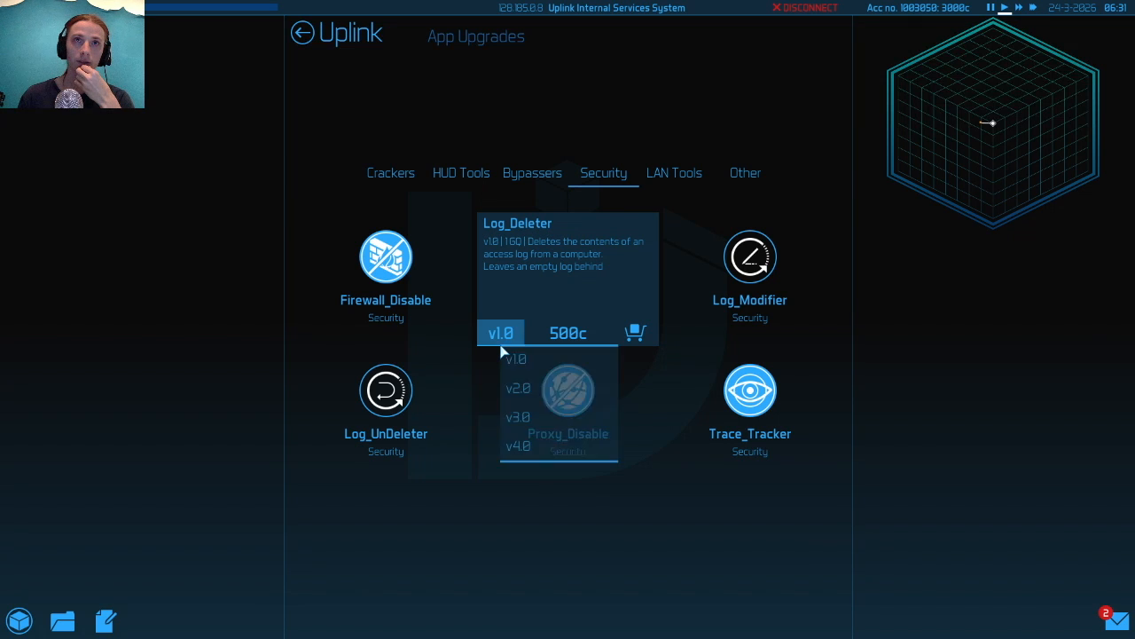
{"action": "left_click", "coordinate": [518, 446]}
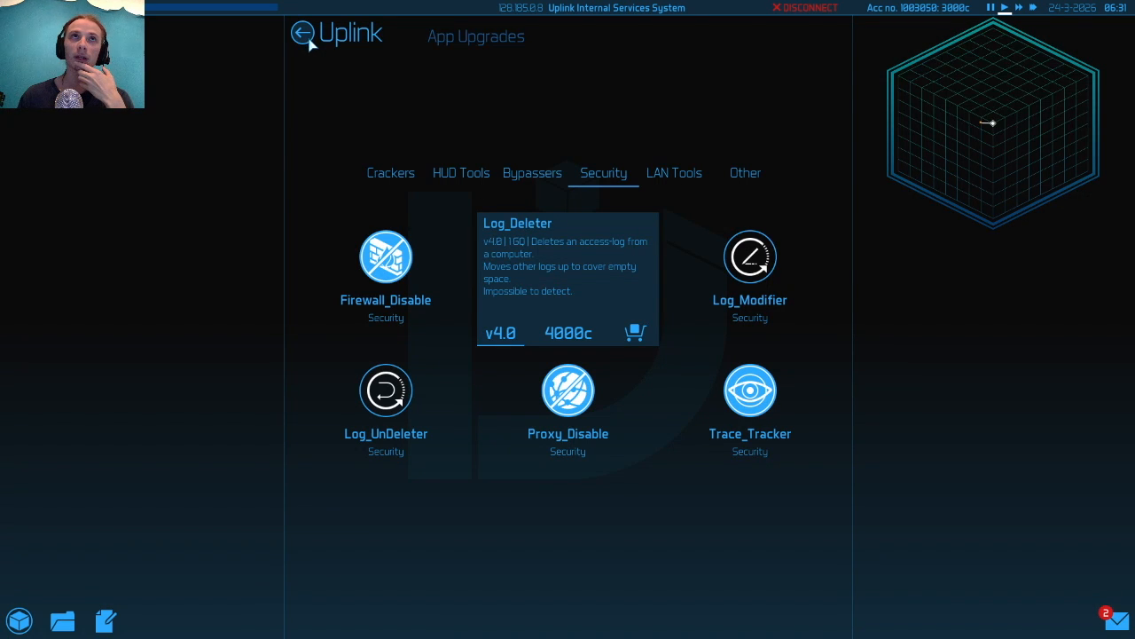
- Disconnect, then route through InterNIC on the map to the Uplink Test Machine
{"action": "left_click", "coordinate": [305, 34]}
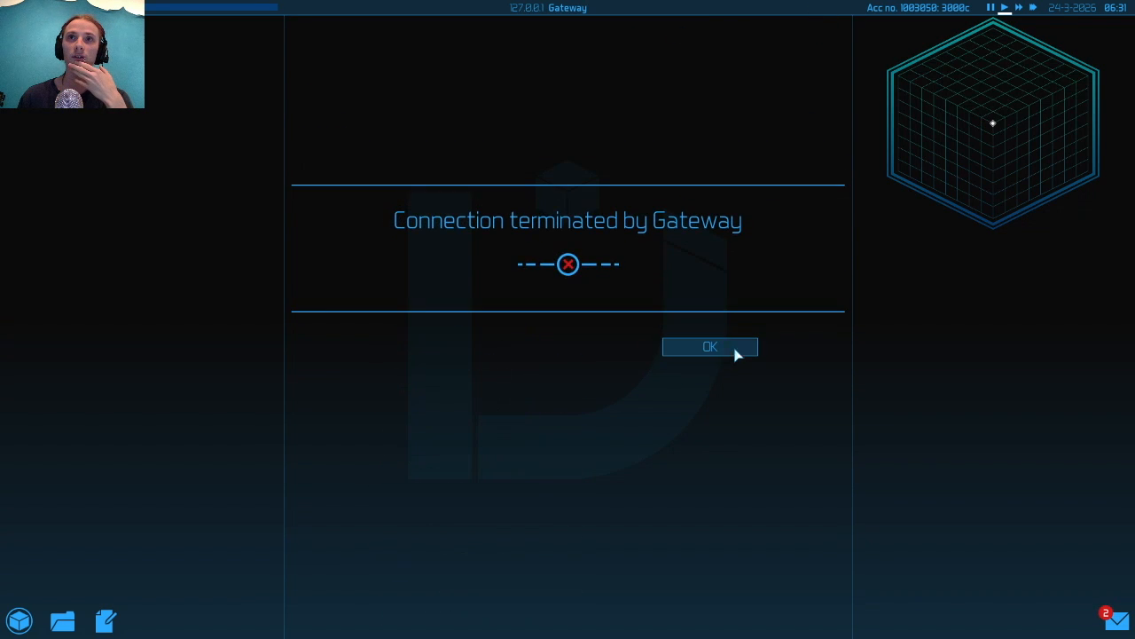
{"action": "left_click", "coordinate": [708, 346]}
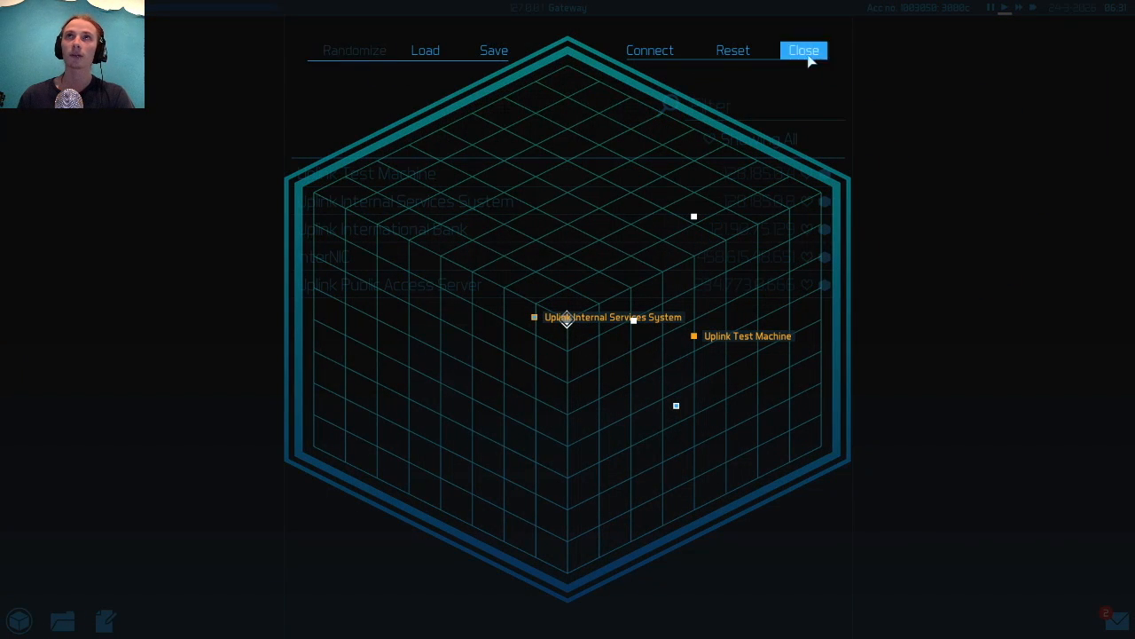
{"action": "left_click", "coordinate": [803, 49]}
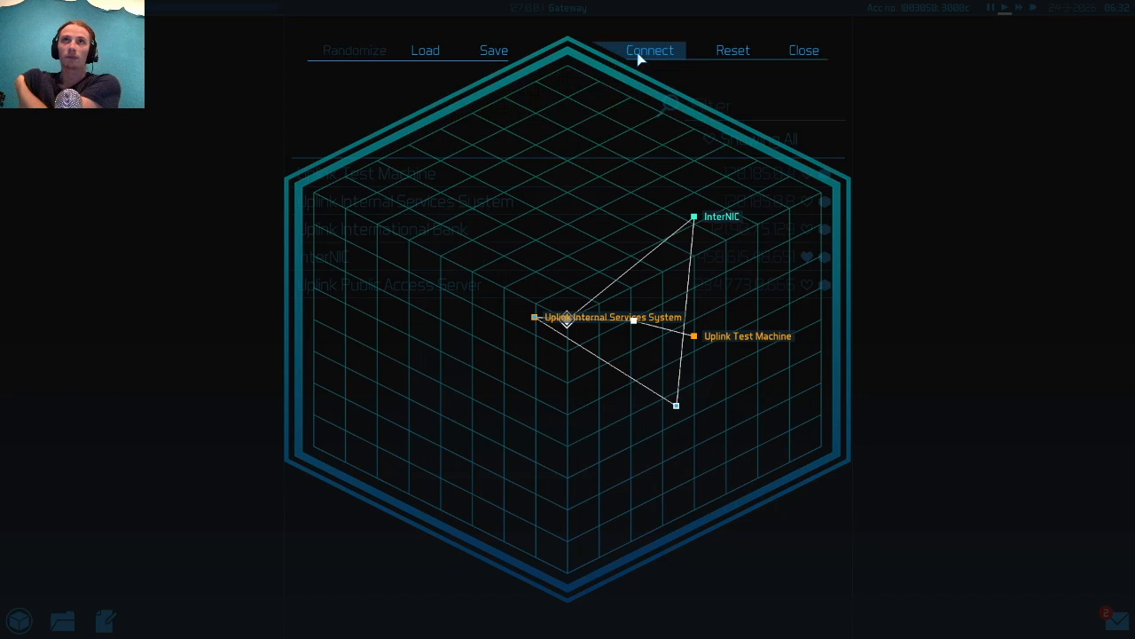
{"action": "left_click", "coordinate": [649, 50]}
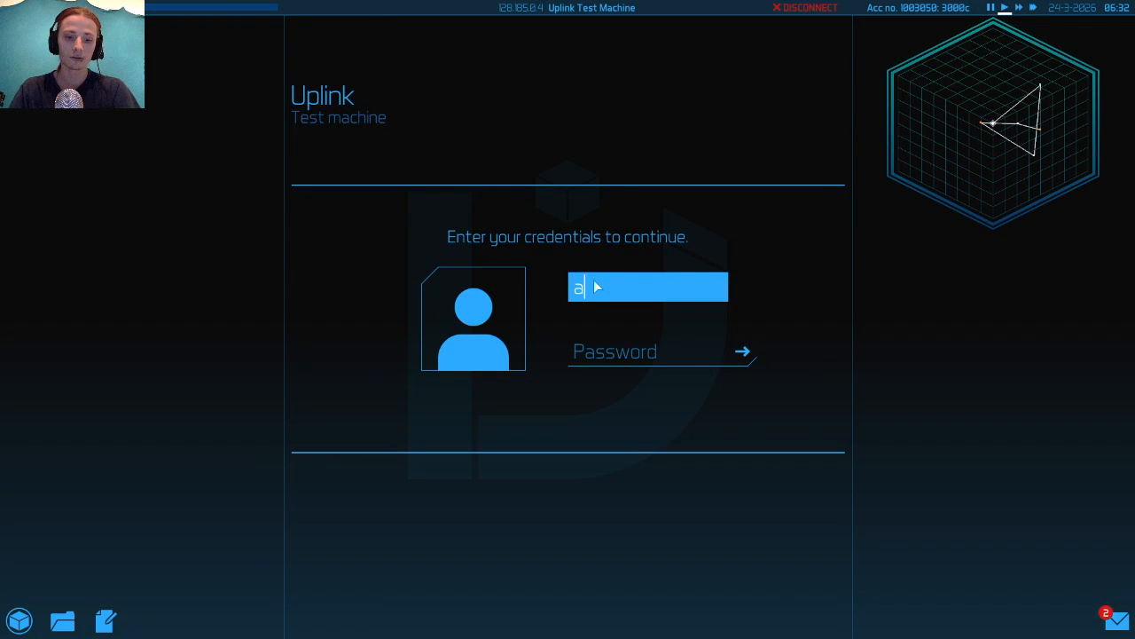
- Log in as admin, open the file server and download the Uplink test data file
{"action": "type", "text": "dmin"}
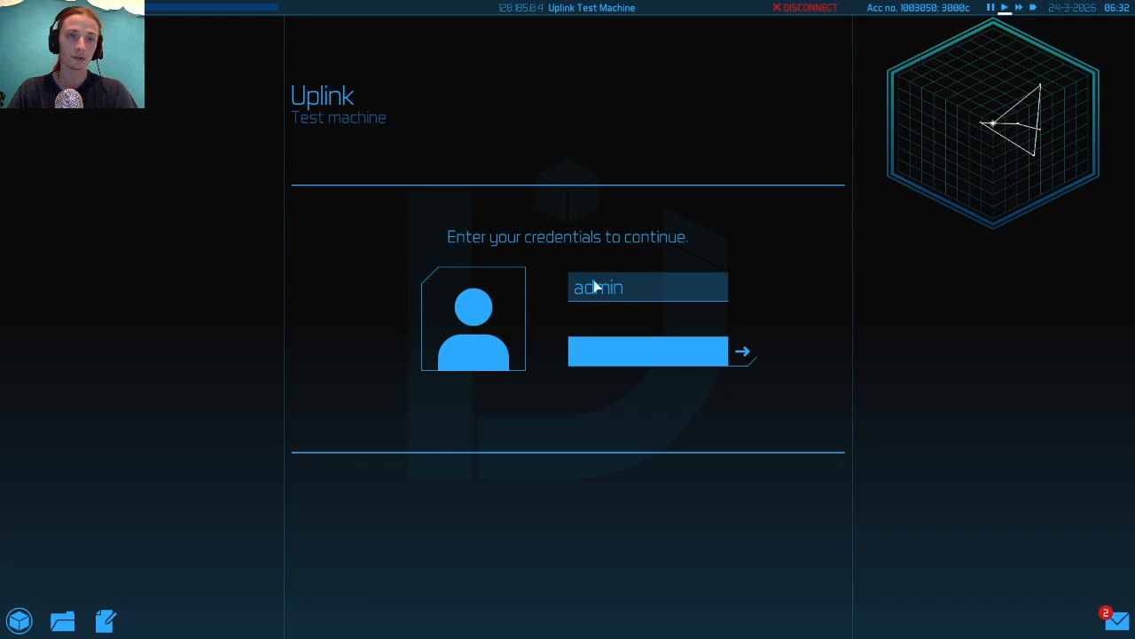
{"action": "type", "text": "****"}
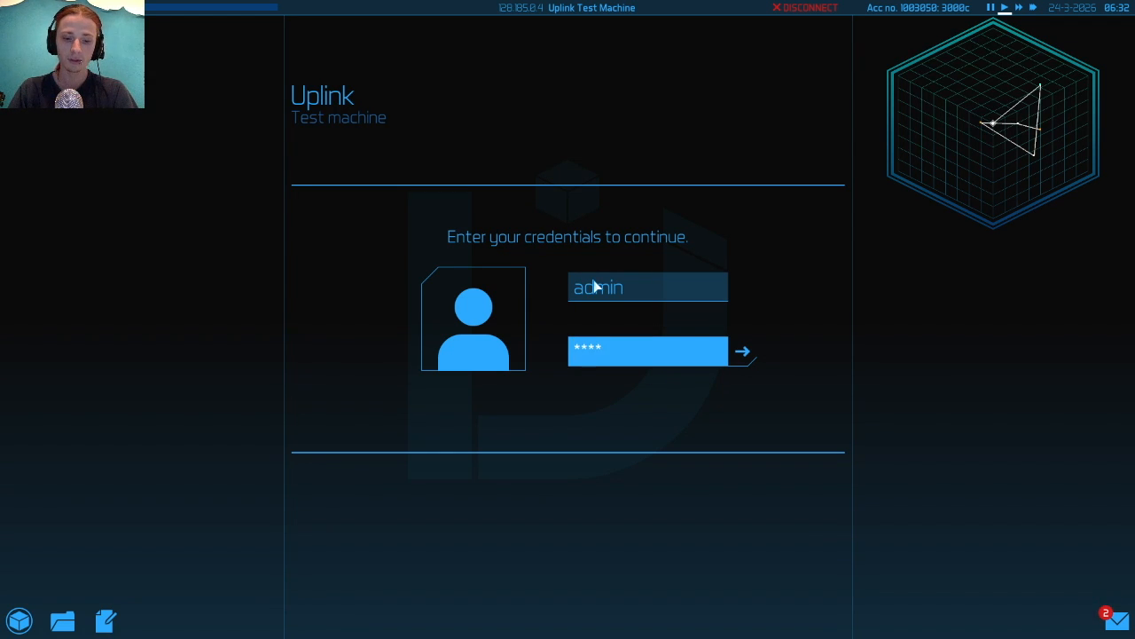
{"action": "left_click", "coordinate": [742, 351]}
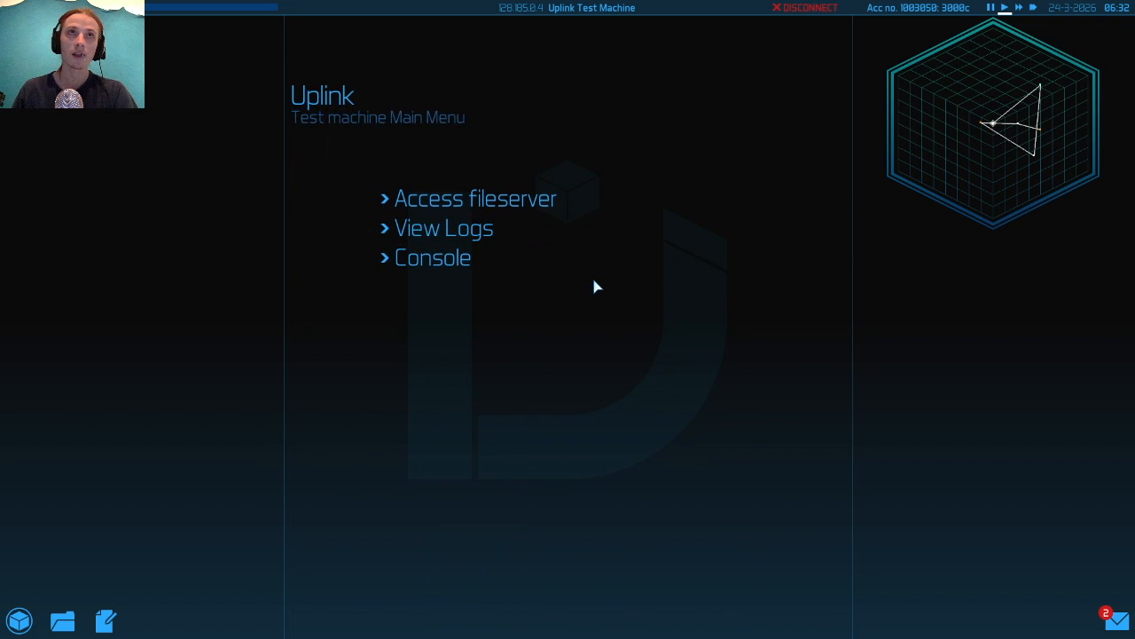
{"action": "left_click", "coordinate": [475, 198]}
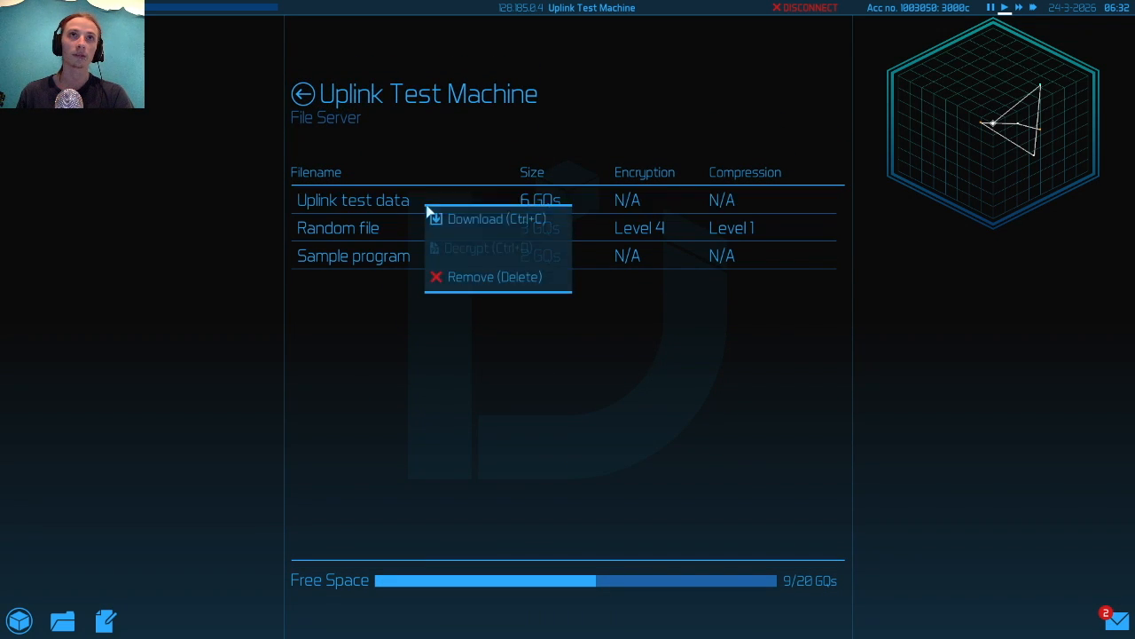
{"action": "left_click", "coordinate": [487, 218]}
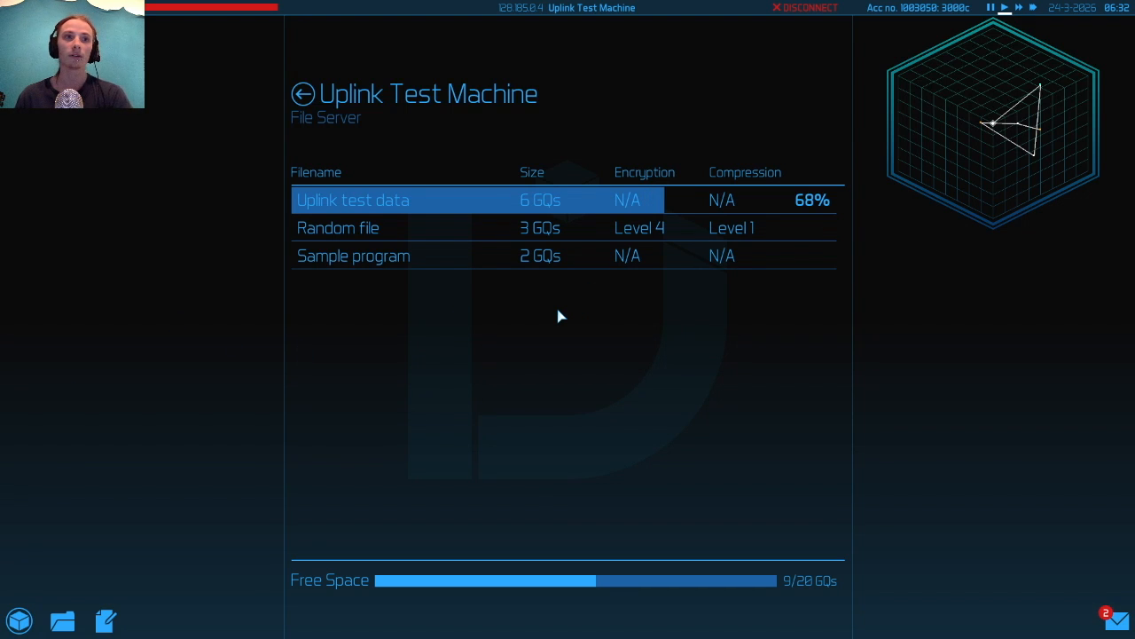
{"action": "right_click", "coordinate": [338, 228]}
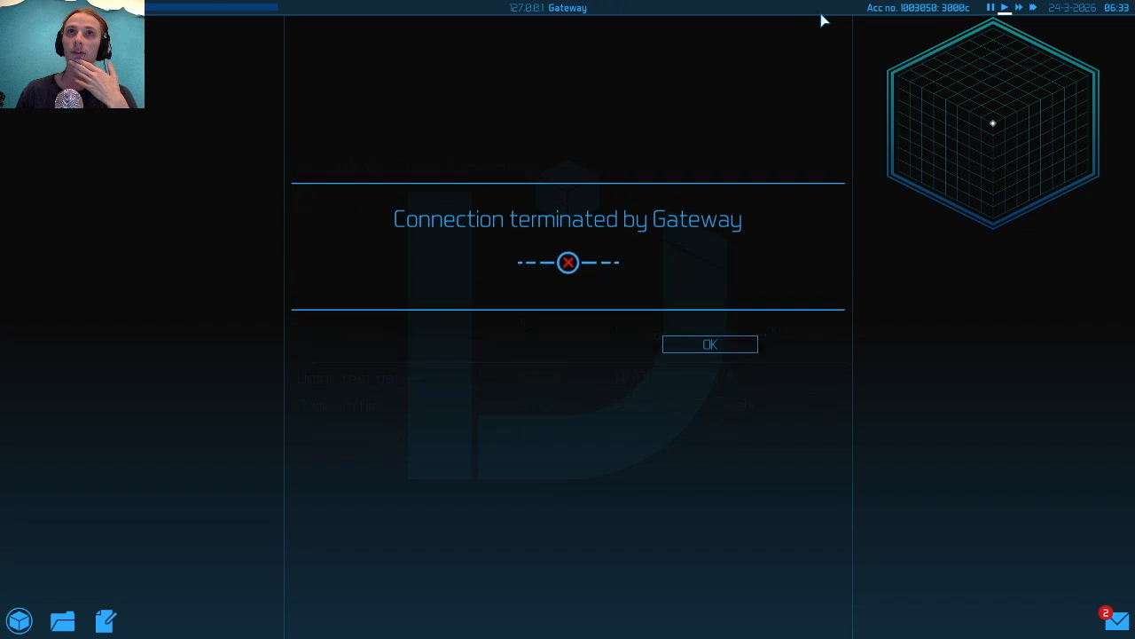
- Dismiss the termination notice and reply to the Uplink Test Mission with the stolen data
{"action": "left_click", "coordinate": [709, 344]}
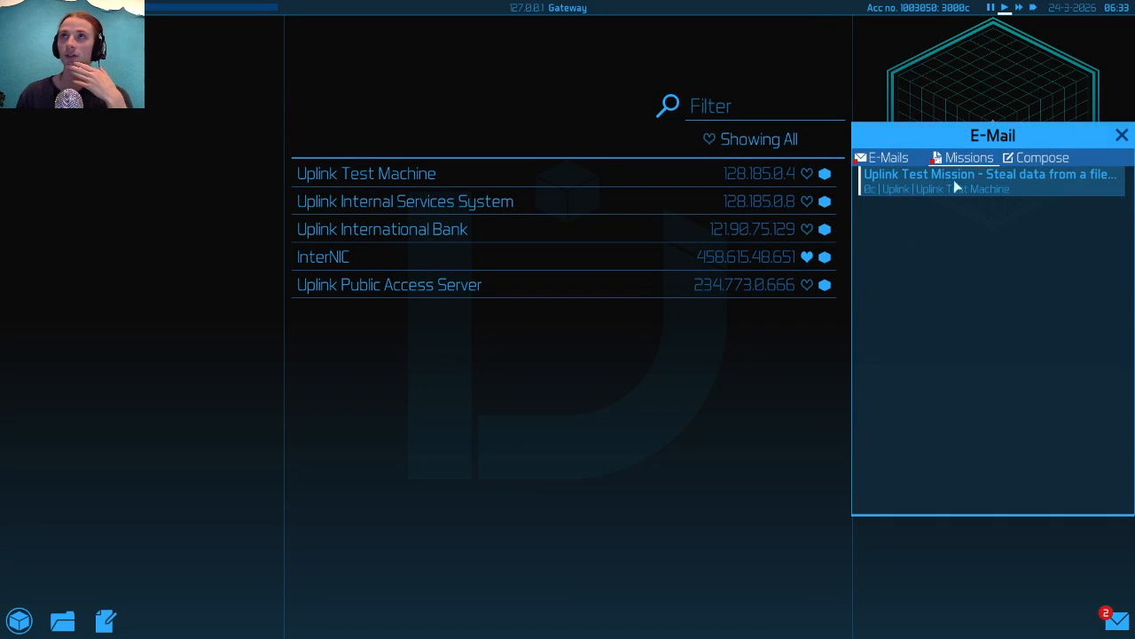
{"action": "left_click", "coordinate": [989, 174]}
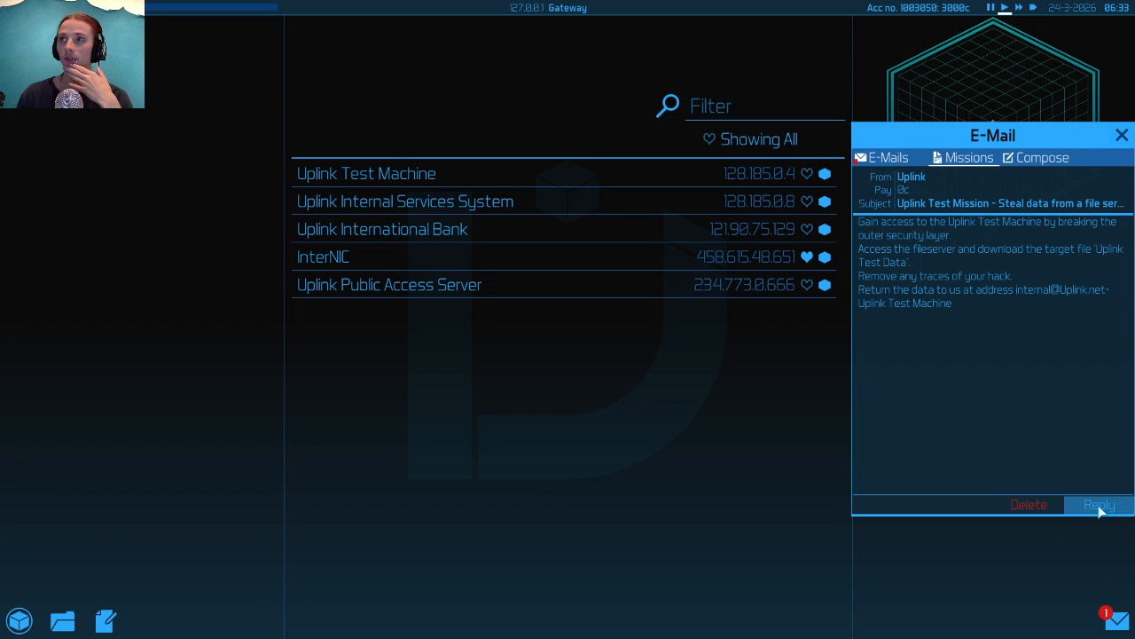
{"action": "left_click", "coordinate": [1099, 504]}
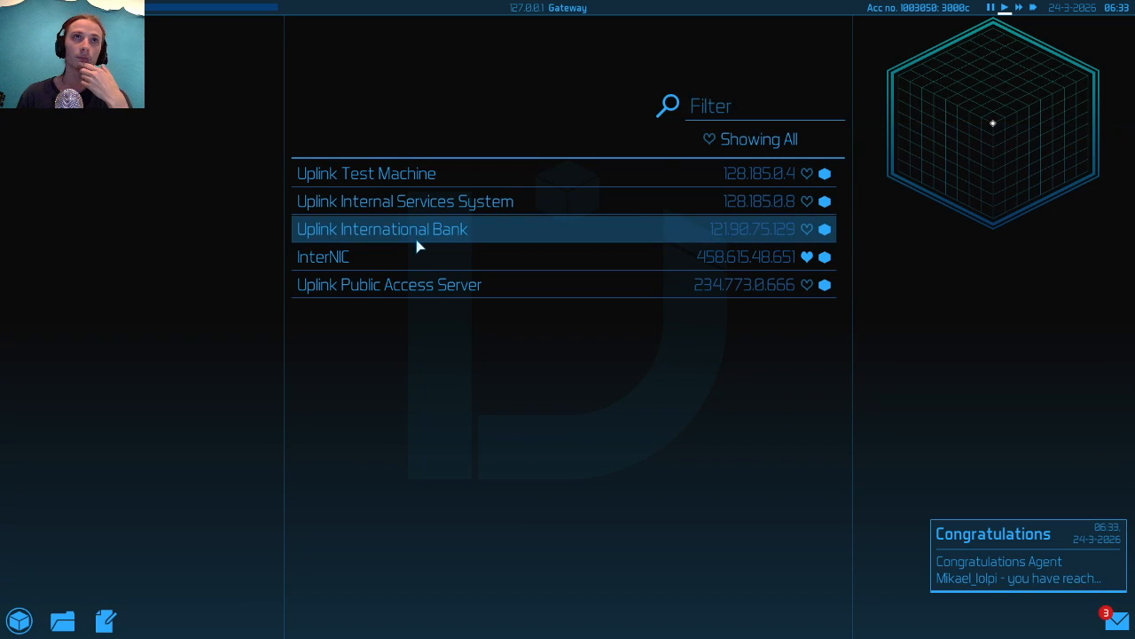
{"action": "mouse_move", "coordinate": [432, 201]}
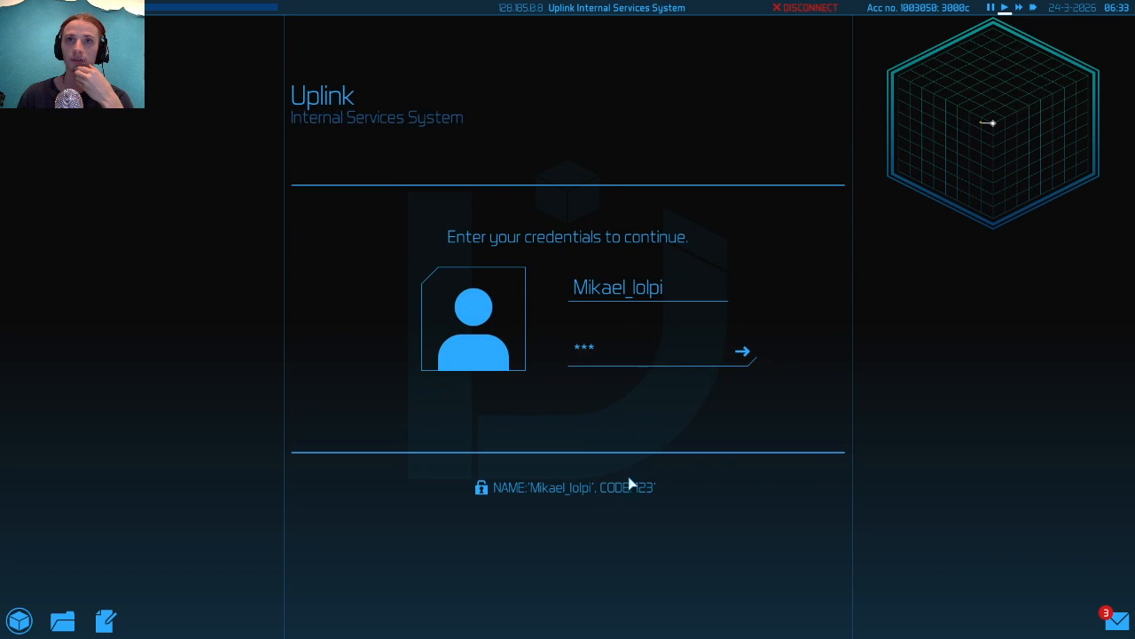
- Log in, open the Jobs BBS and agree to the rival-sabotage contract
{"action": "left_click", "coordinate": [742, 351]}
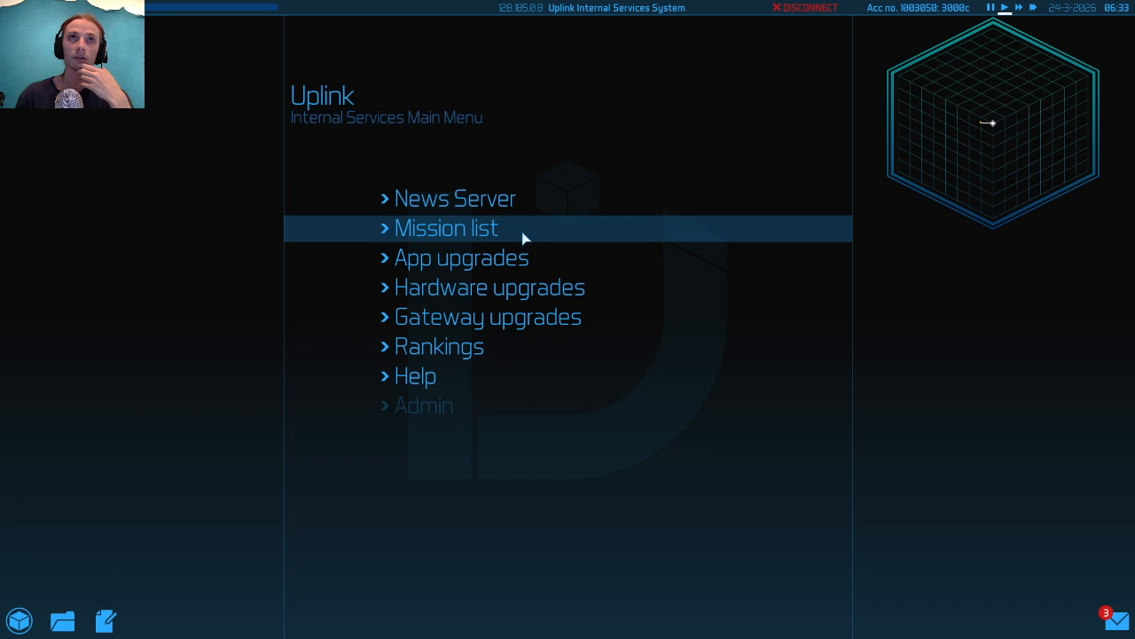
{"action": "left_click", "coordinate": [446, 228]}
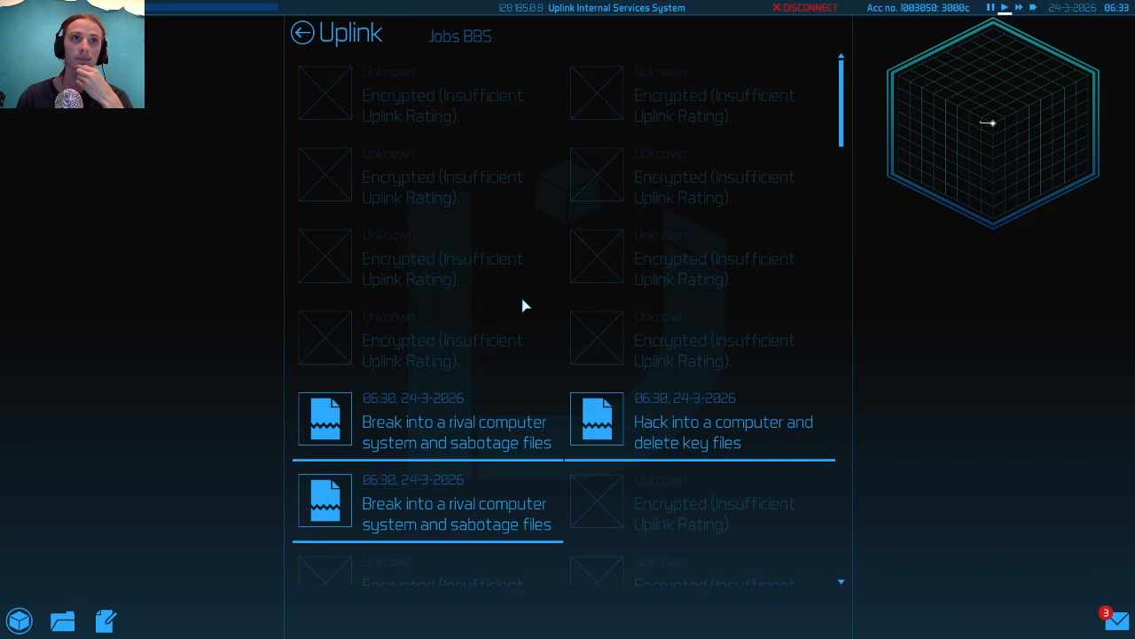
{"action": "left_click", "coordinate": [429, 421]}
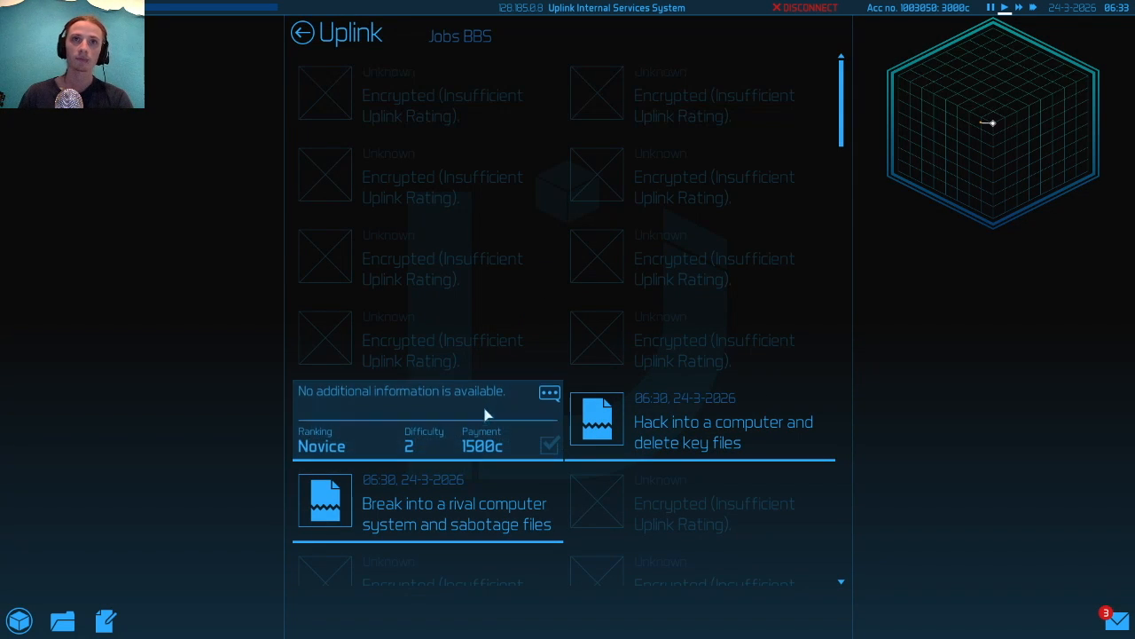
{"action": "left_click", "coordinate": [549, 392]}
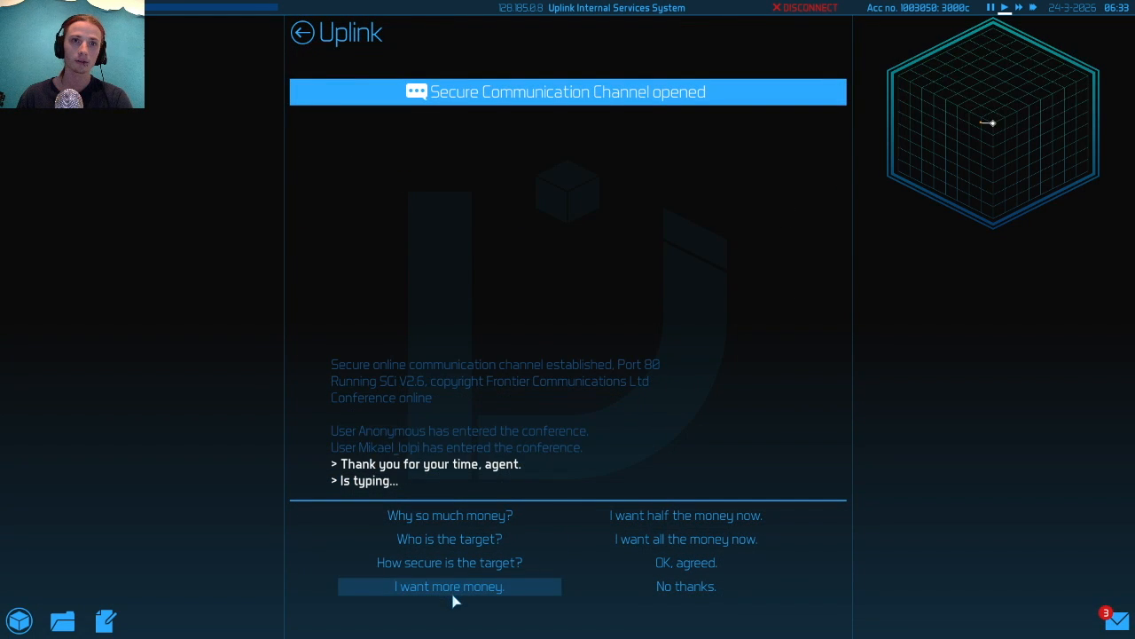
{"action": "left_click", "coordinate": [449, 585]}
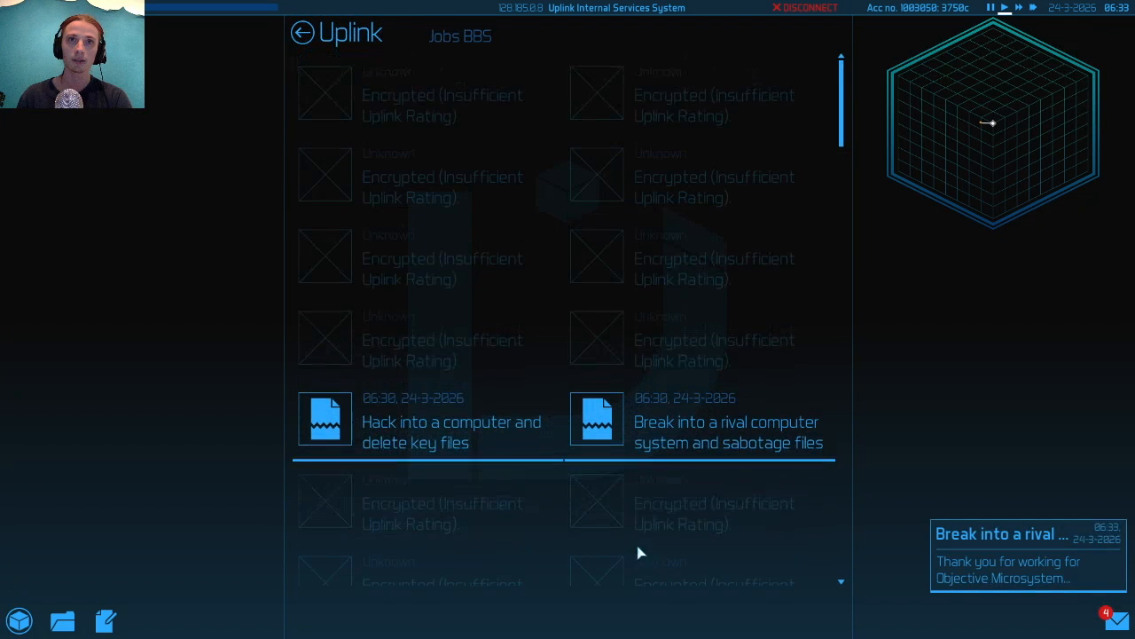
- Open another listed job's secure channel and answer the contractor
{"action": "left_click", "coordinate": [729, 432]}
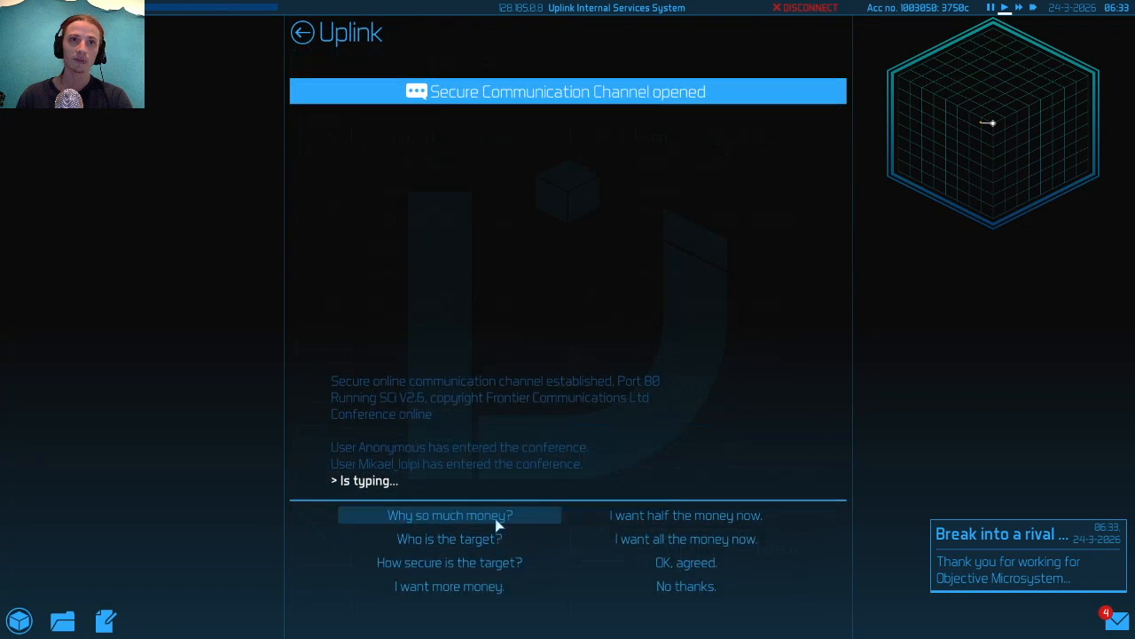
{"action": "left_click", "coordinate": [449, 514]}
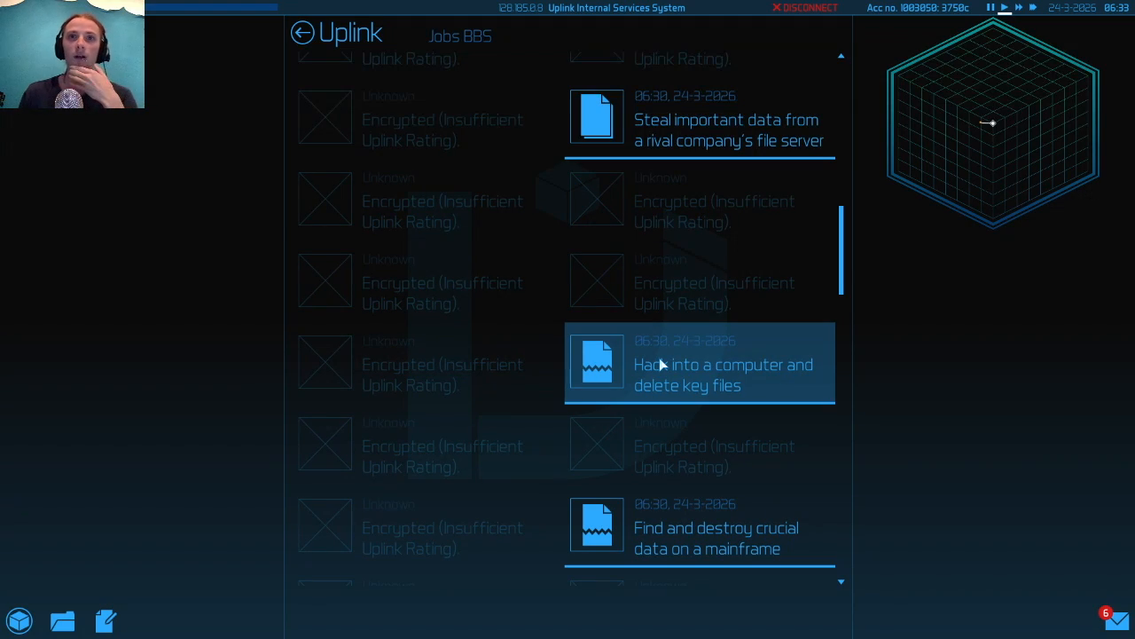
- Find the file-server data theft job further down the BBS and agree to it
{"action": "scroll", "scroll_direction": "down", "scroll_amount": 3}
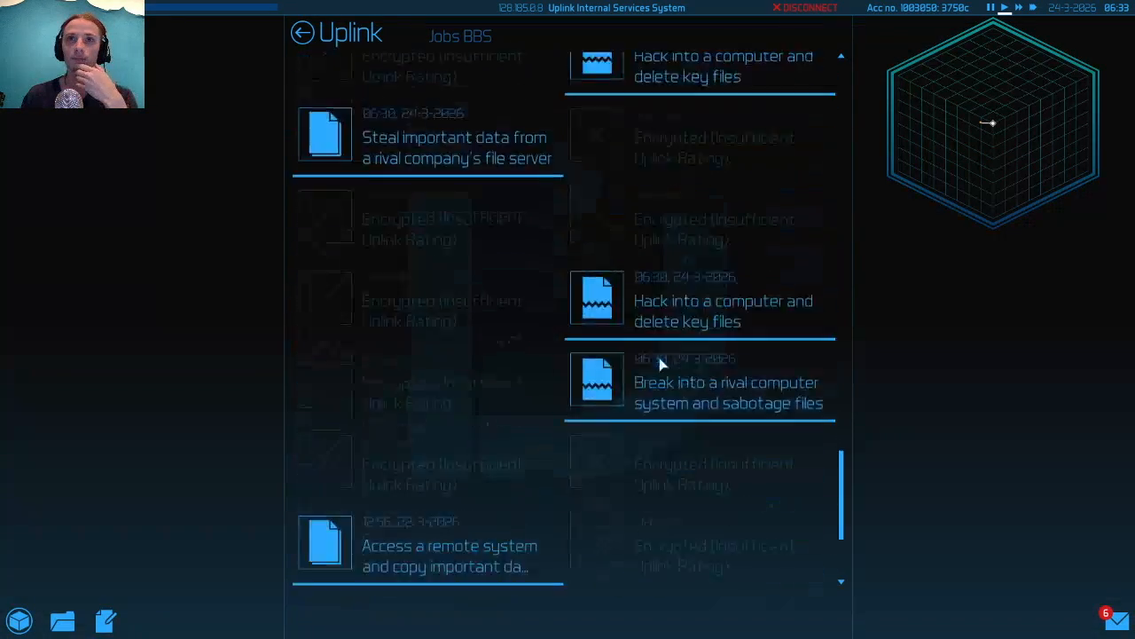
{"action": "scroll", "scroll_direction": "down", "scroll_amount": 3}
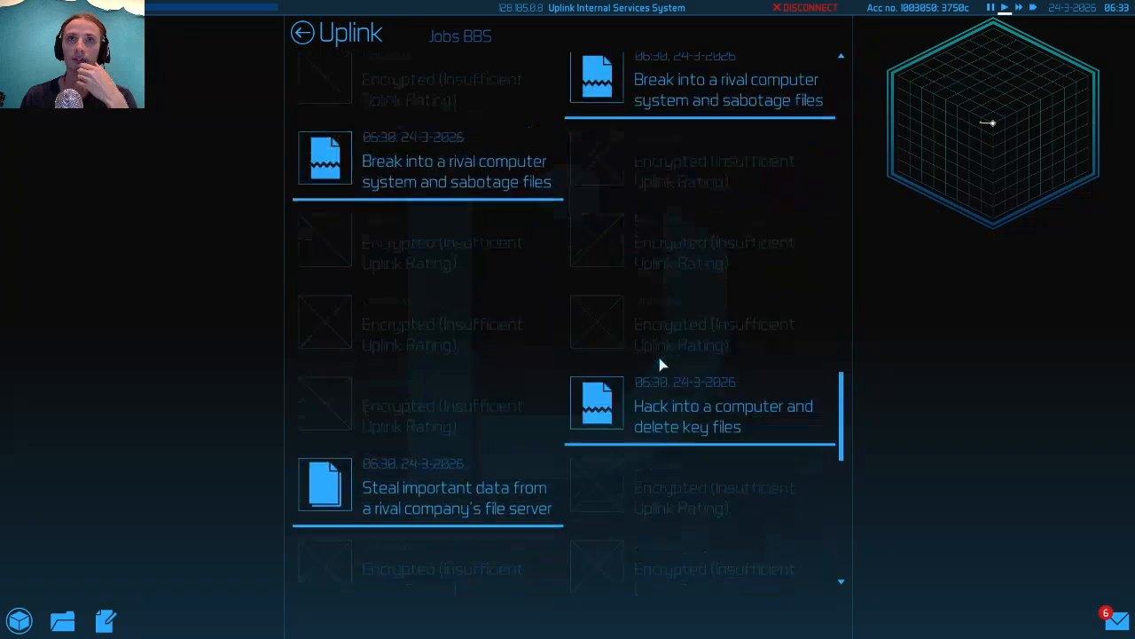
{"action": "scroll", "scroll_direction": "down", "scroll_amount": 3}
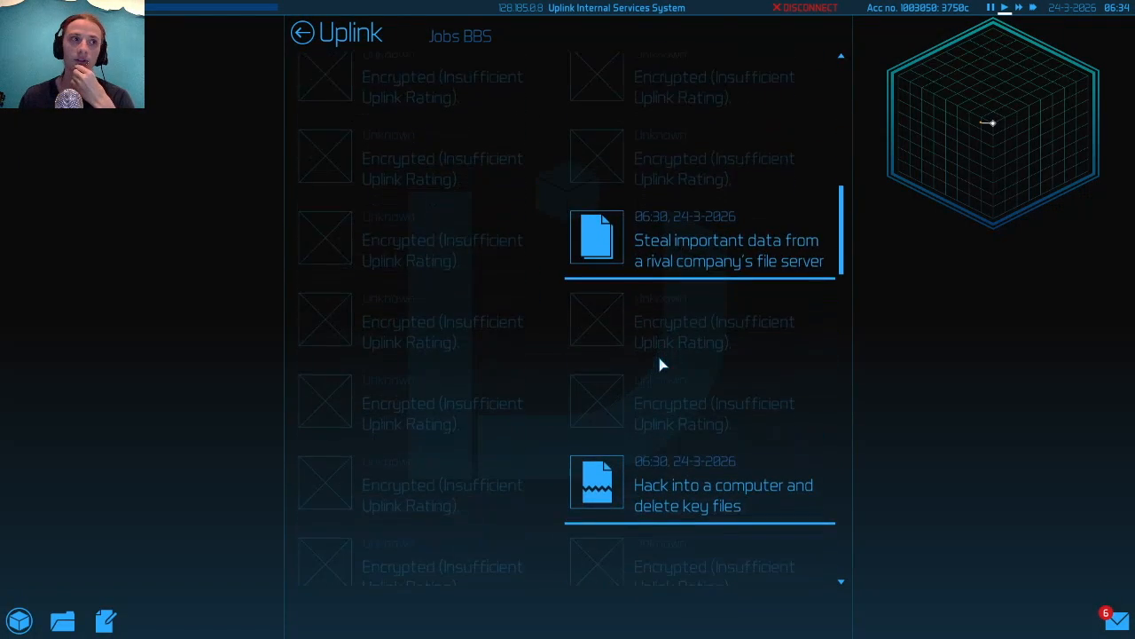
{"action": "left_click", "coordinate": [699, 484]}
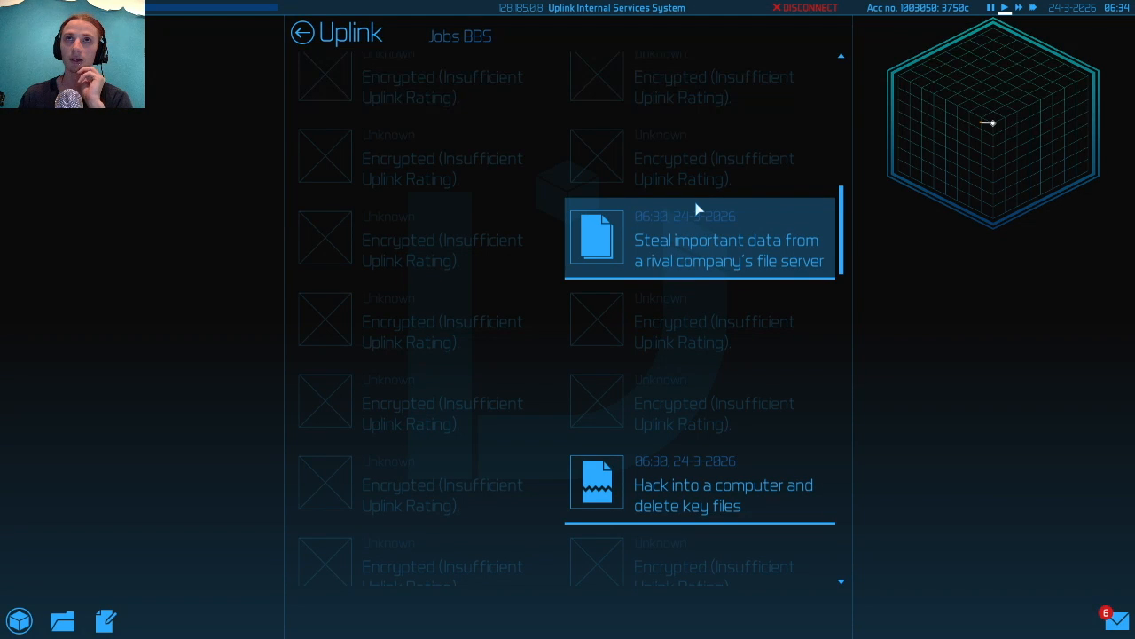
{"action": "left_click", "coordinate": [699, 239]}
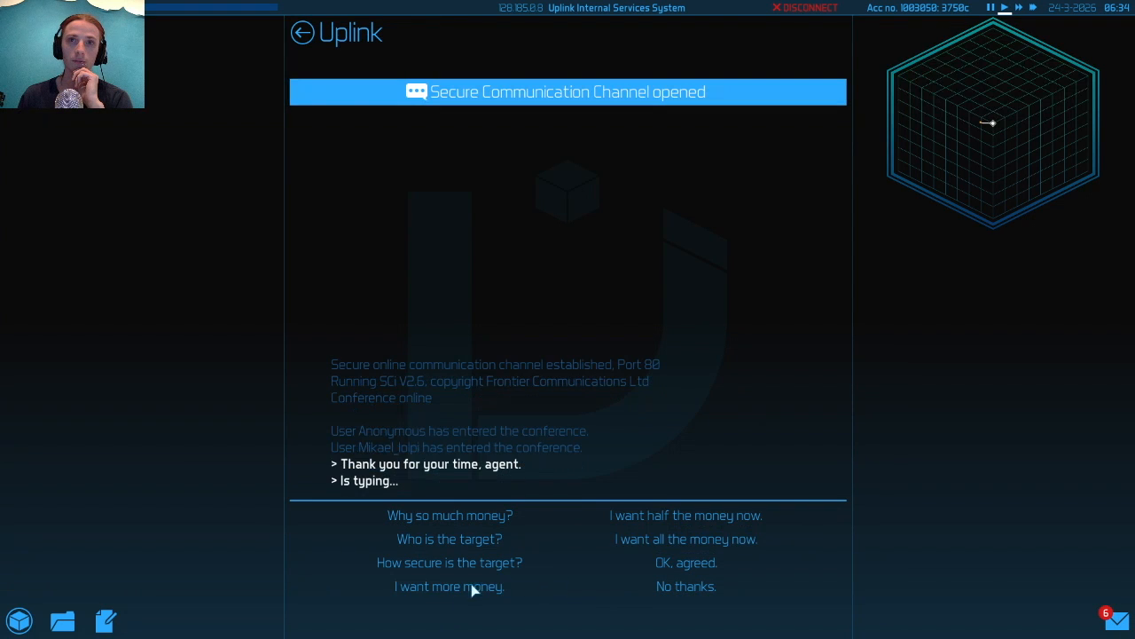
{"action": "left_click", "coordinate": [448, 585]}
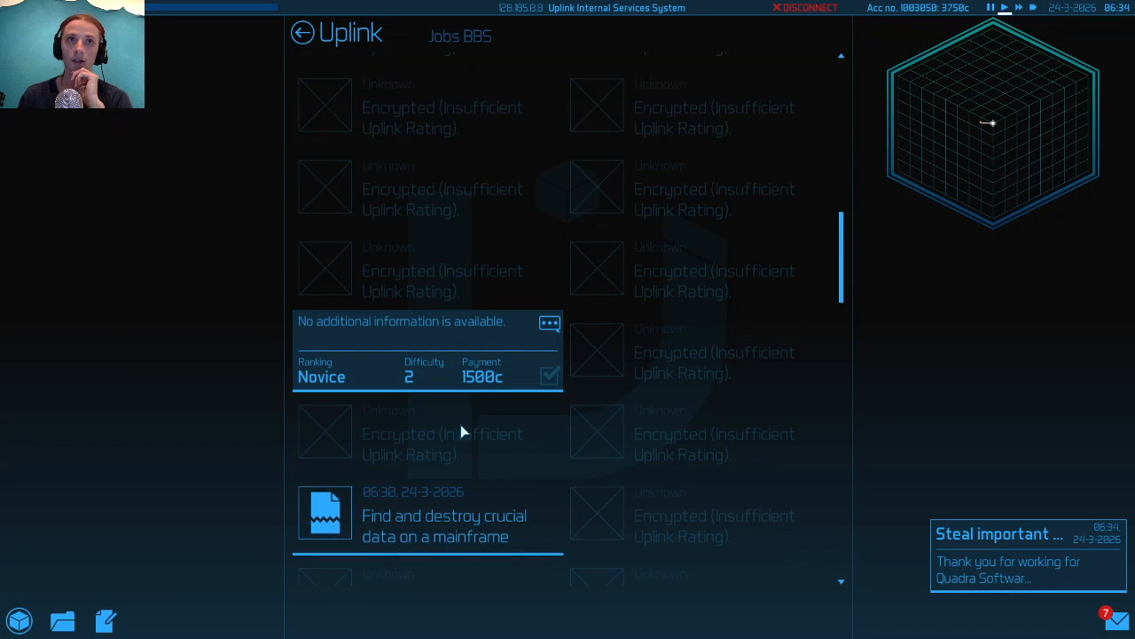
- Accept the 2200c mainframe data destruction job and the 1700c sabotage job
{"action": "left_click", "coordinate": [428, 516]}
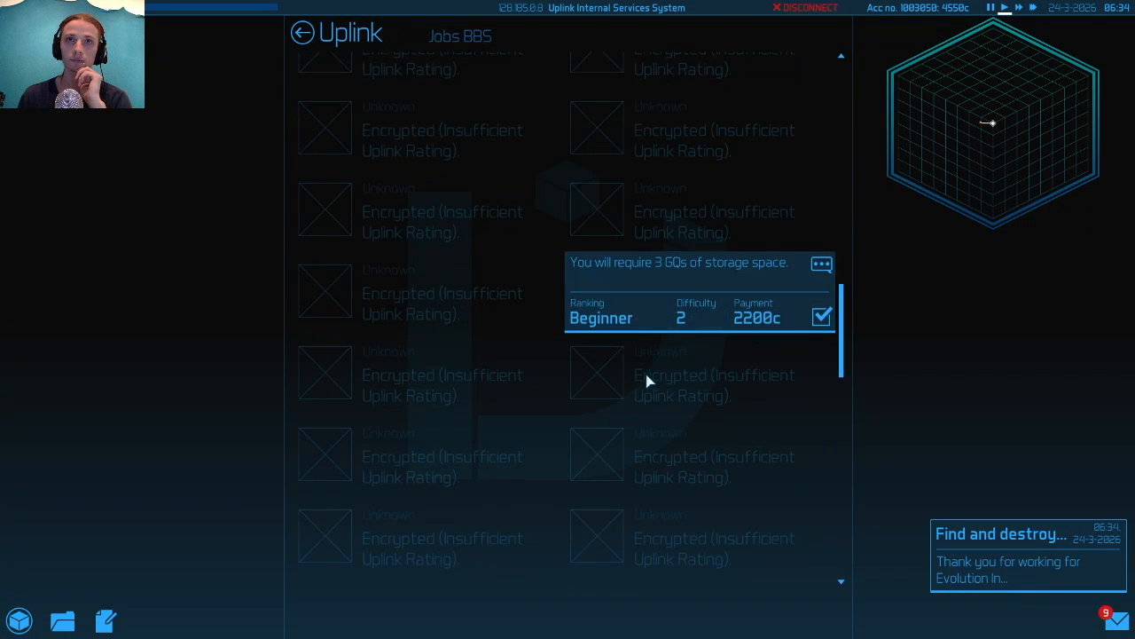
{"action": "left_click", "coordinate": [820, 316]}
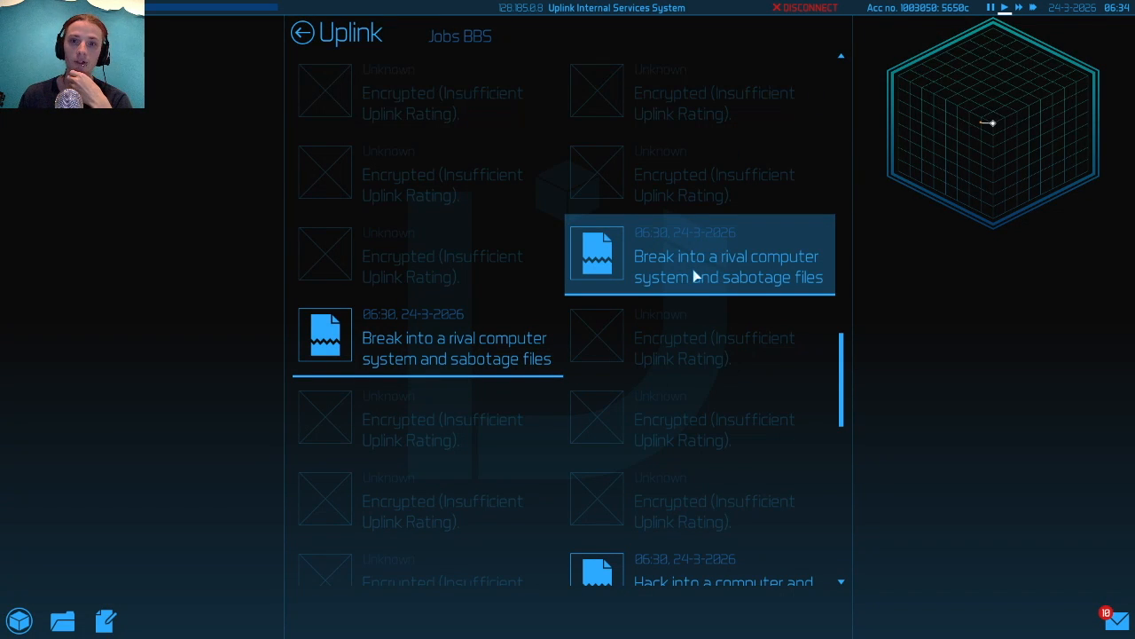
{"action": "left_click", "coordinate": [699, 255]}
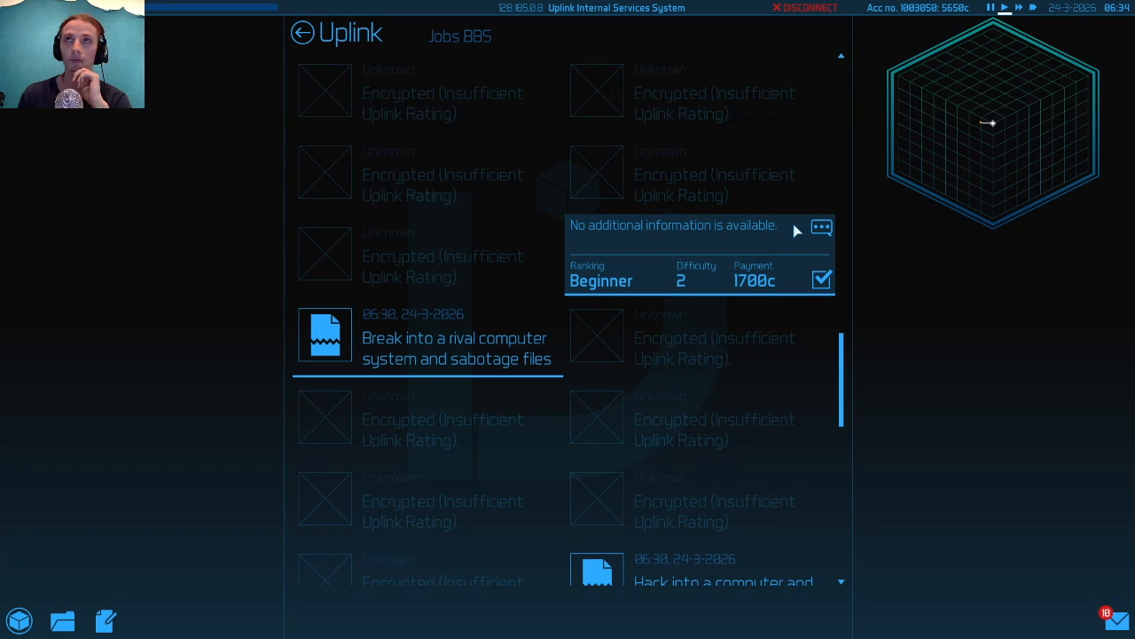
{"action": "left_click", "coordinate": [820, 226]}
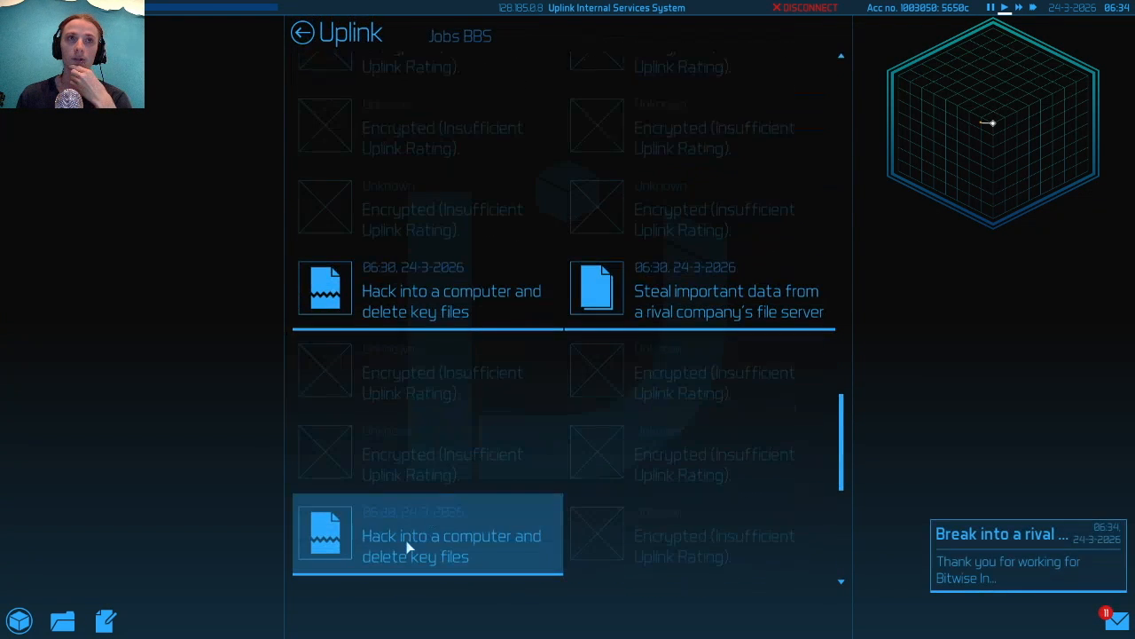
- Take the key-file deletion job by agreeing to its offered terms
{"action": "left_click", "coordinate": [427, 535]}
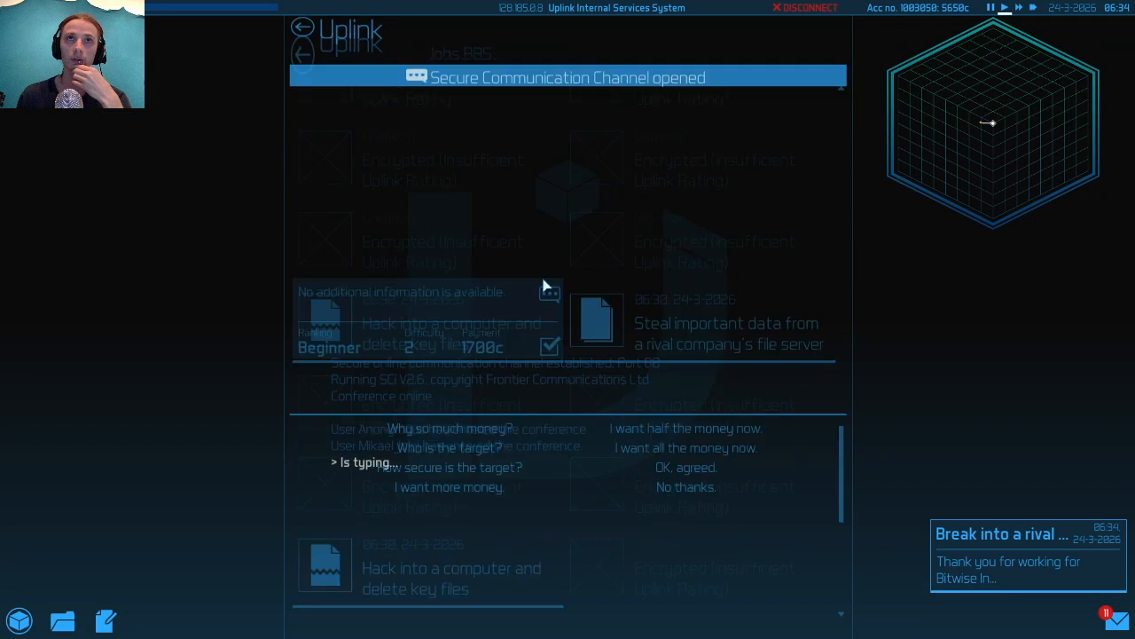
{"action": "left_click", "coordinate": [684, 563]}
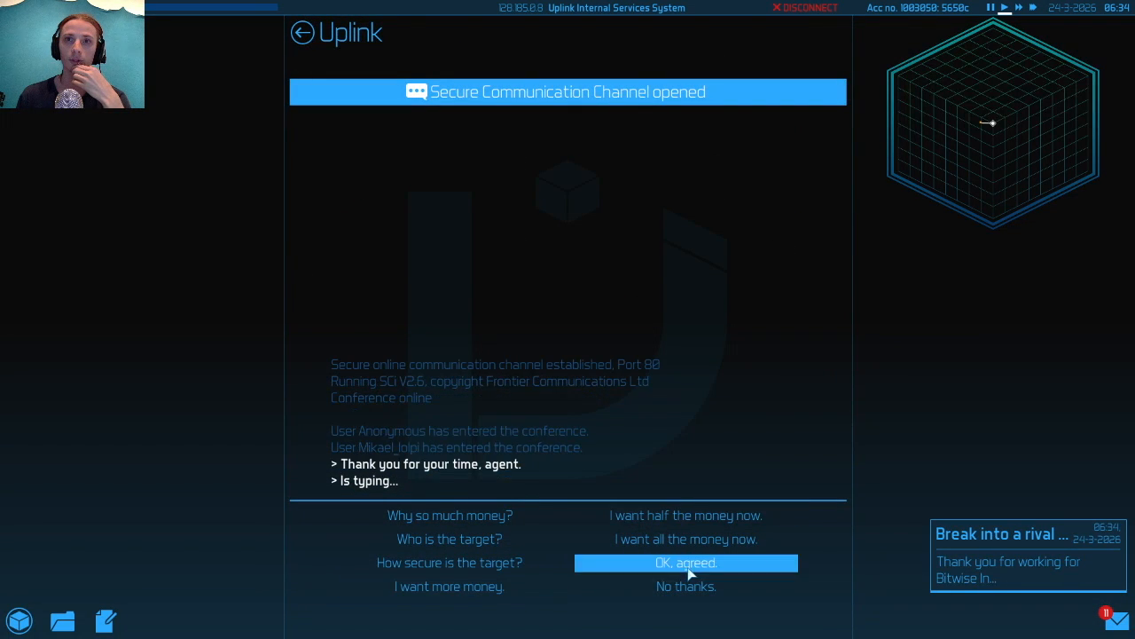
{"action": "left_click", "coordinate": [686, 562]}
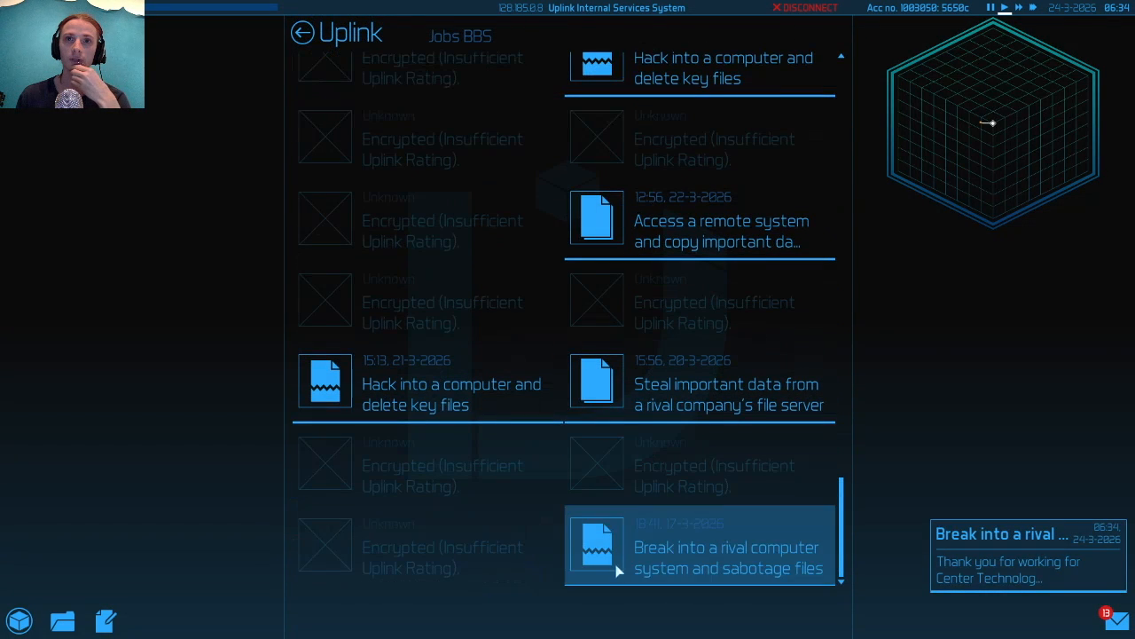
- Accept another sabotage job by agreeing to its terms in the channel
{"action": "left_click", "coordinate": [700, 546]}
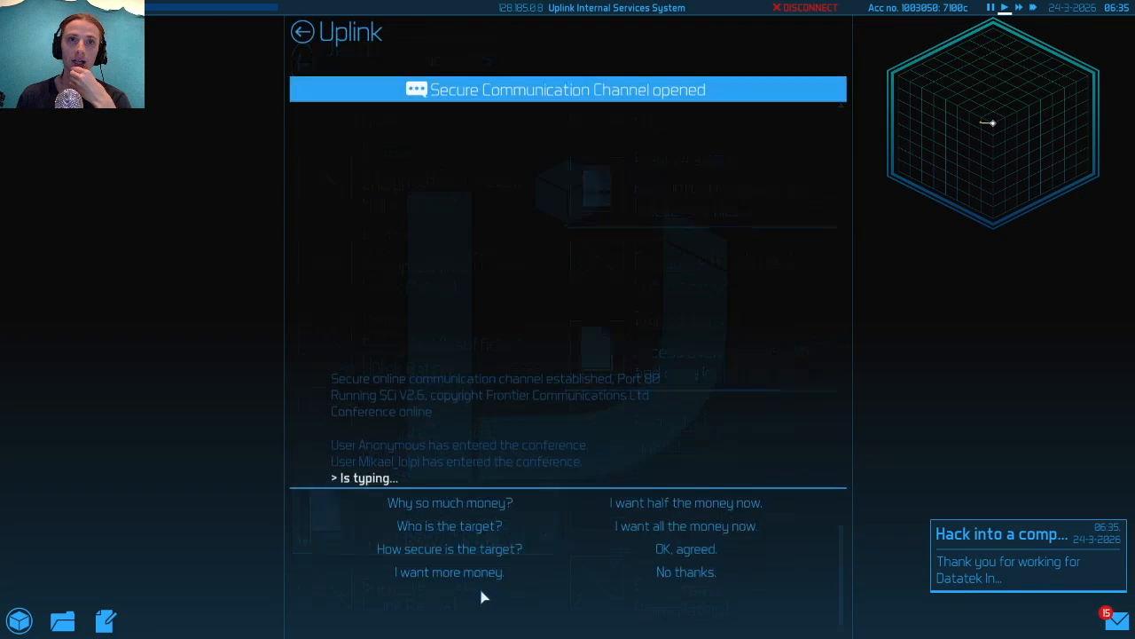
{"action": "left_click", "coordinate": [684, 549]}
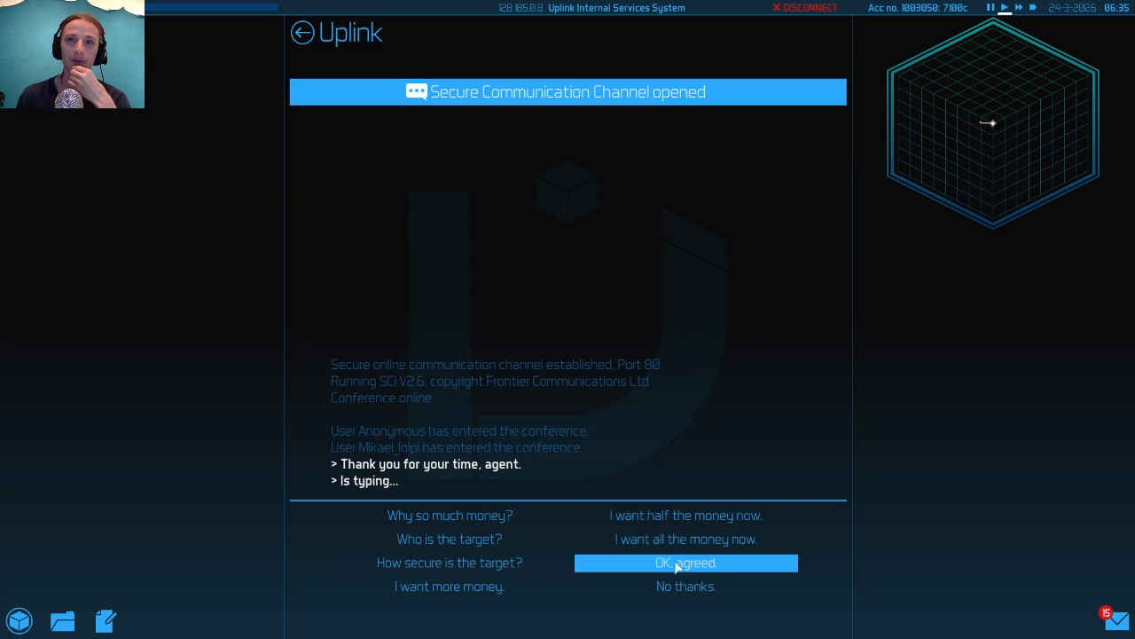
{"action": "left_click", "coordinate": [686, 563]}
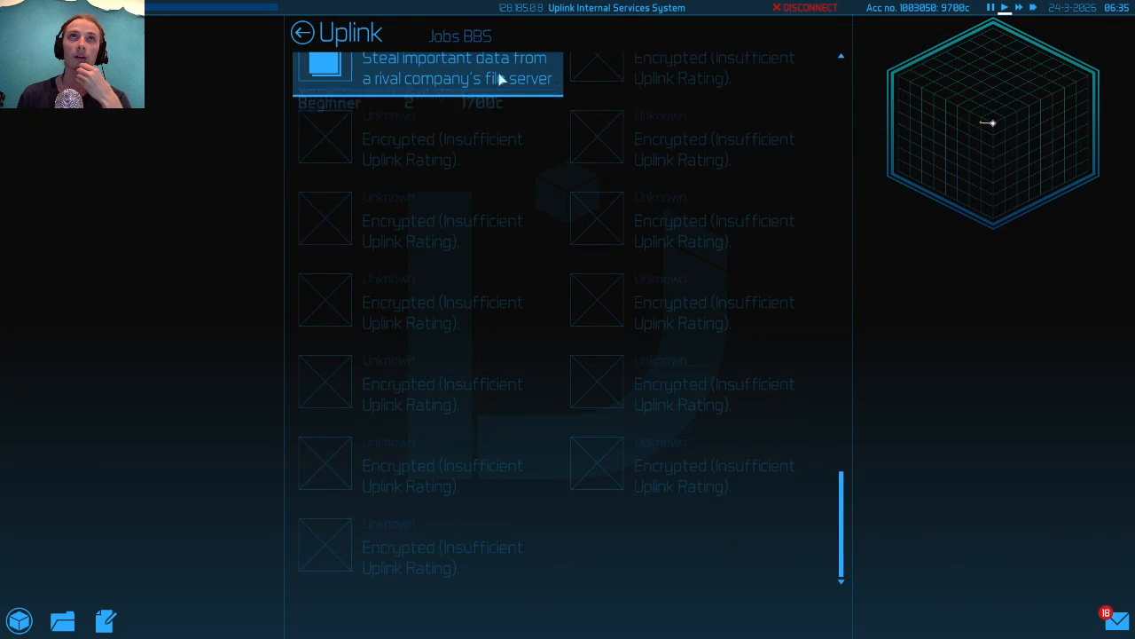
- Agree to one more data theft job, then return to the Internal Services main menu
{"action": "scroll", "scroll_direction": "down", "scroll_amount": 3}
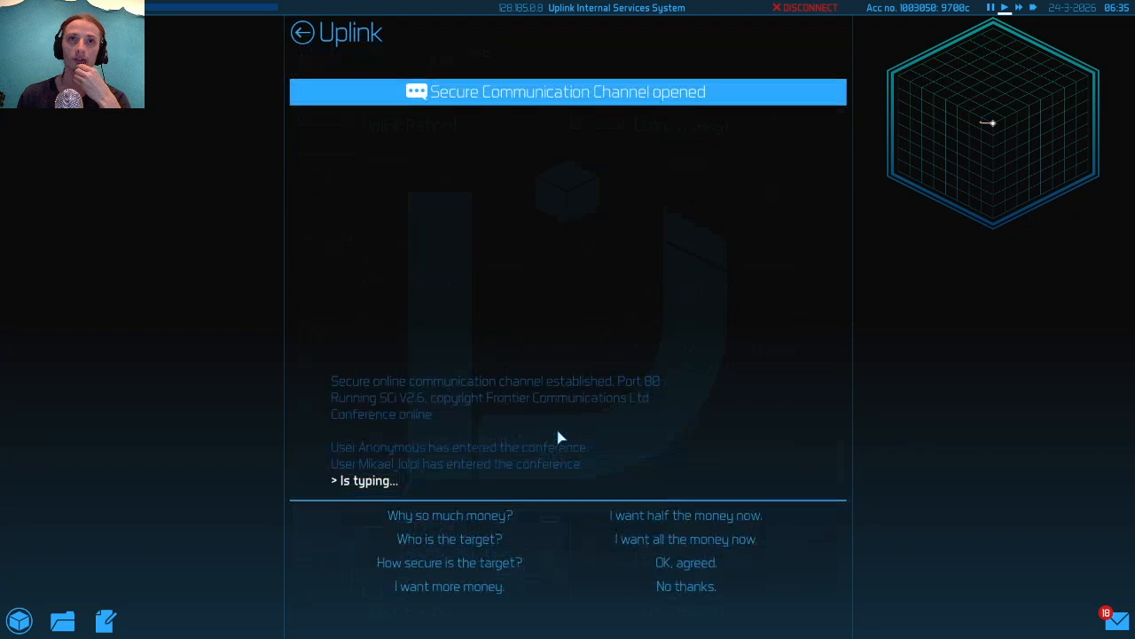
{"action": "left_click", "coordinate": [685, 562]}
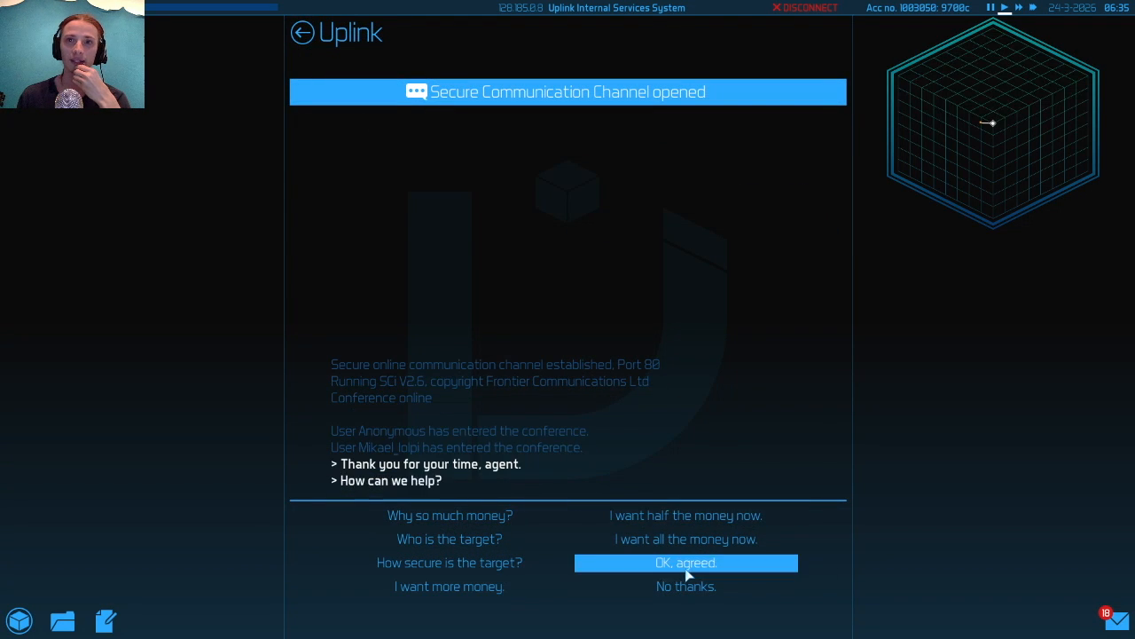
{"action": "left_click", "coordinate": [685, 562]}
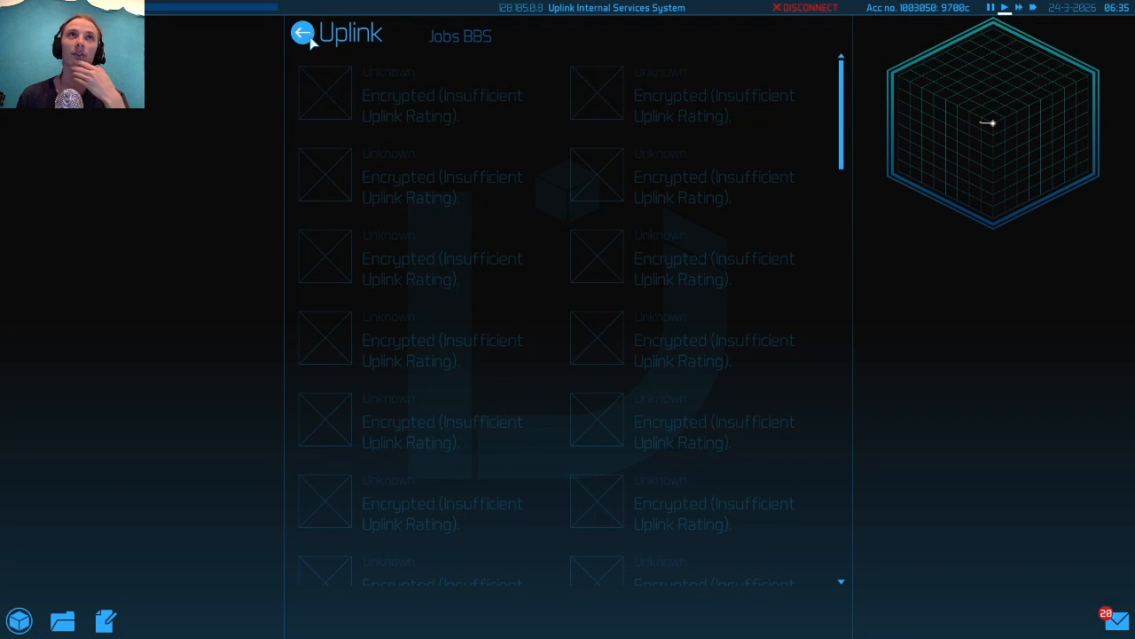
{"action": "left_click", "coordinate": [302, 33]}
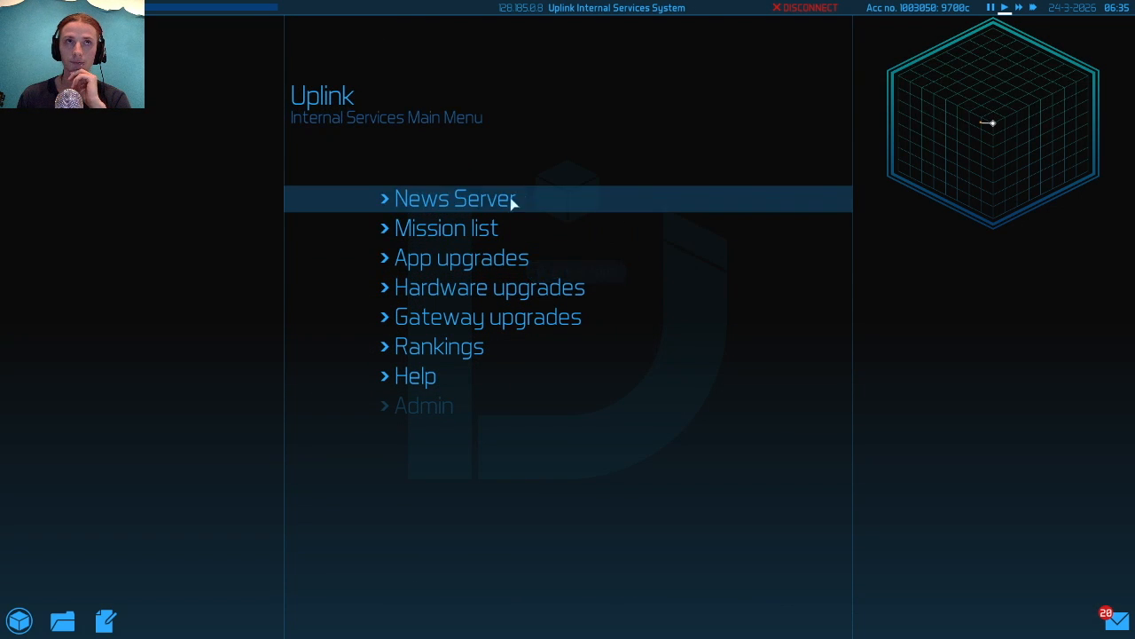
- Buy the Password_Breaker upgrade for 1500c from the software upgrades store
{"action": "left_click", "coordinate": [461, 258]}
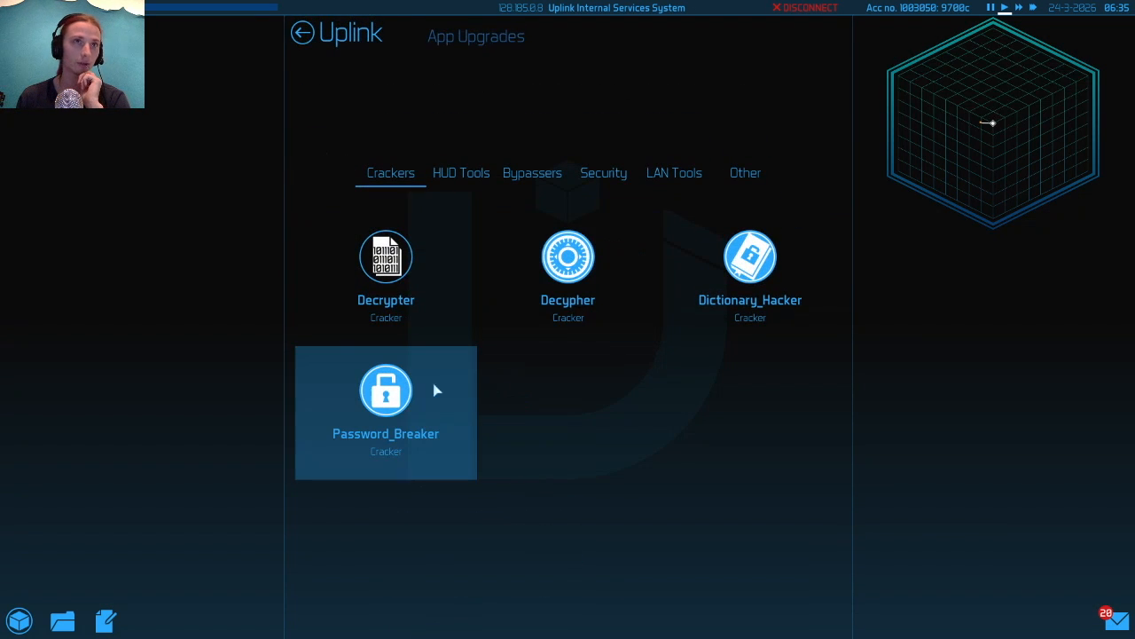
{"action": "left_click", "coordinate": [386, 390]}
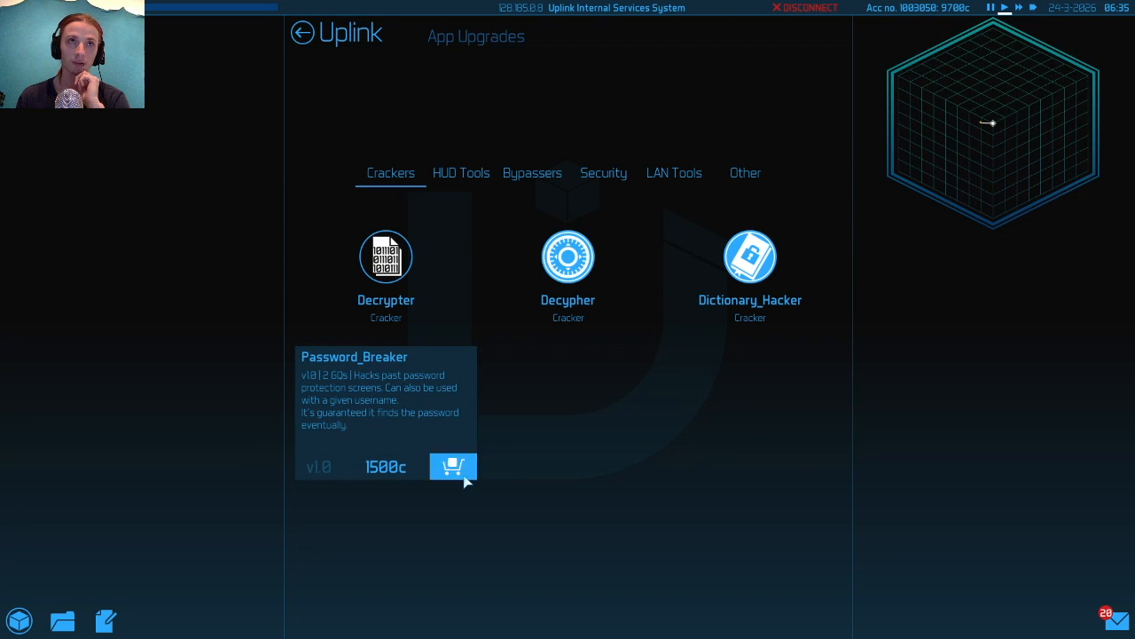
{"action": "left_click", "coordinate": [452, 467]}
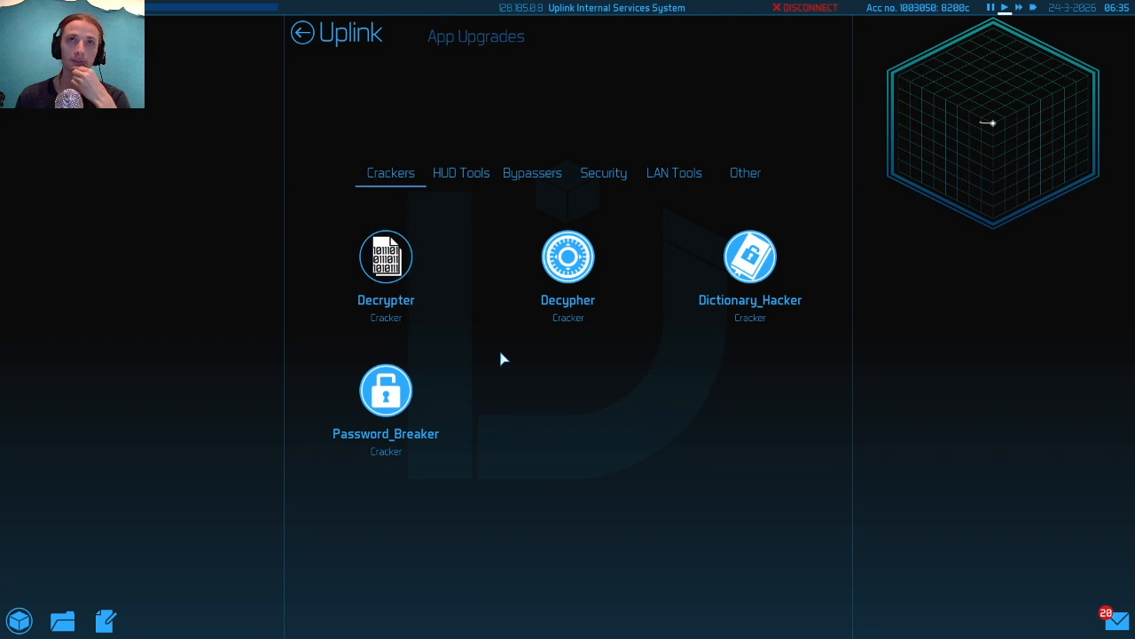
{"action": "mouse_move", "coordinate": [609, 438]}
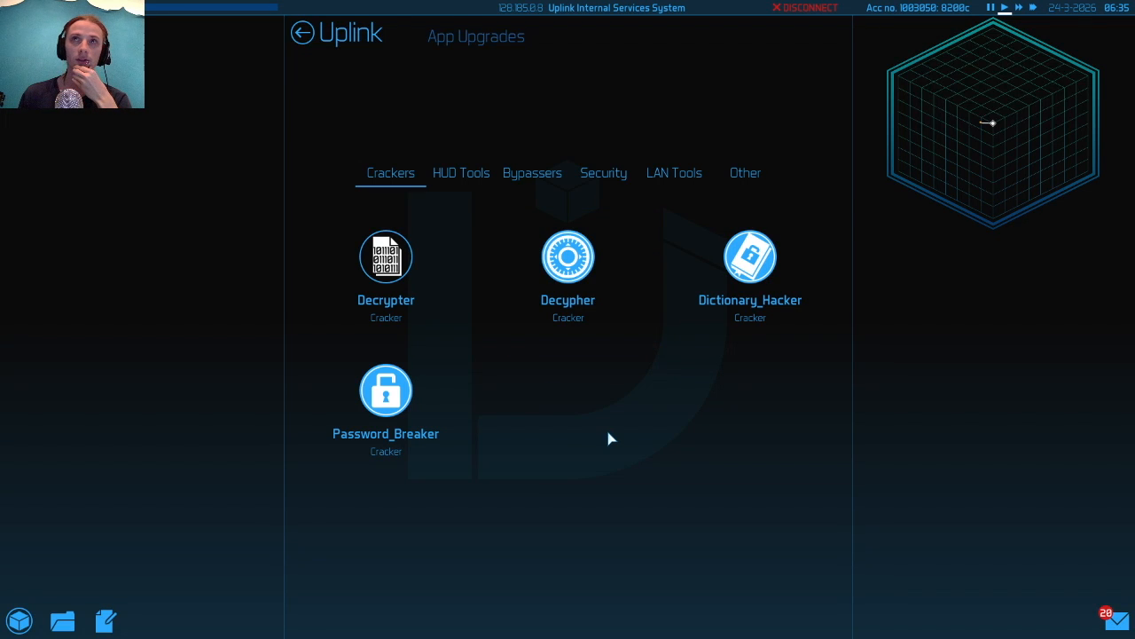
{"action": "mouse_move", "coordinate": [731, 458]}
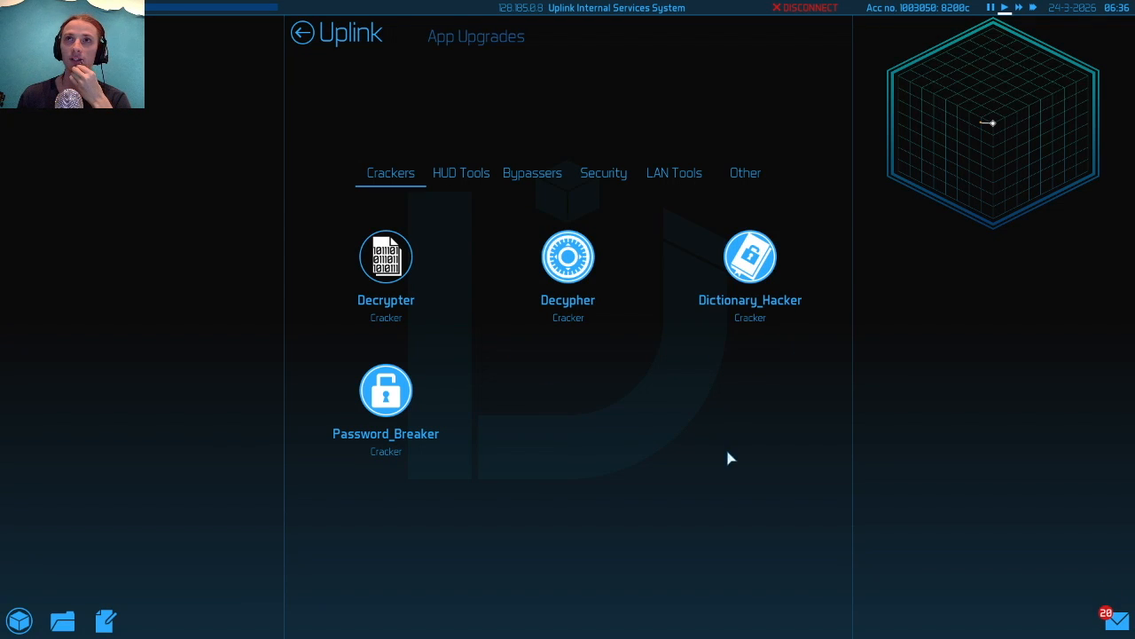
{"action": "mouse_move", "coordinate": [697, 444]}
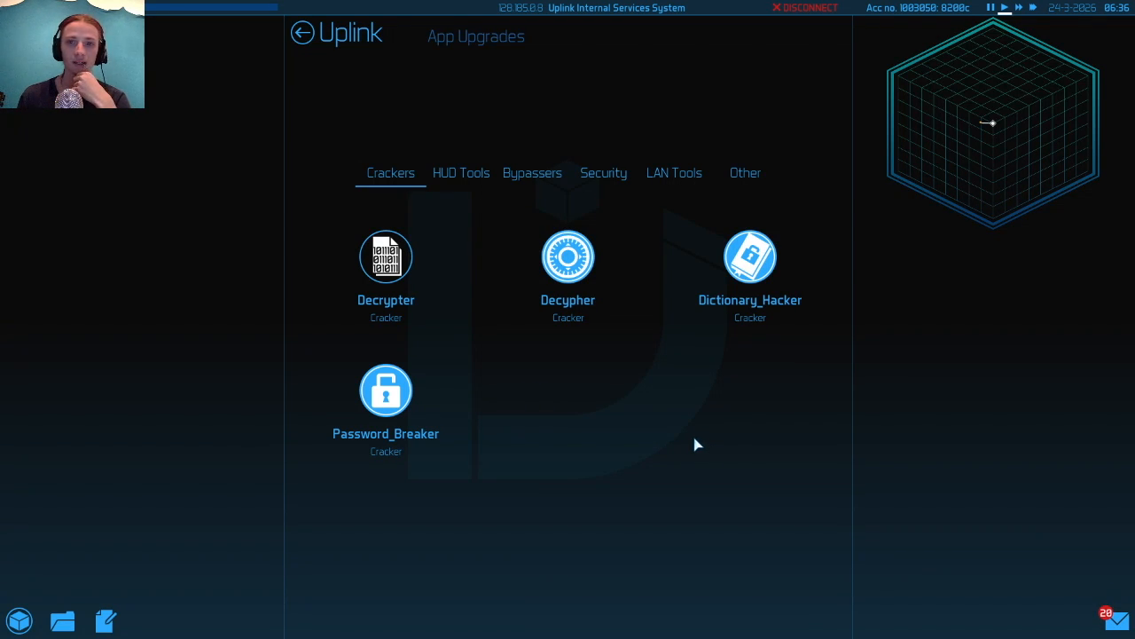
- Buy the HUD_ConnectionRandomizer upgrade for 2500c from the HUD tools section
{"action": "left_click", "coordinate": [532, 172]}
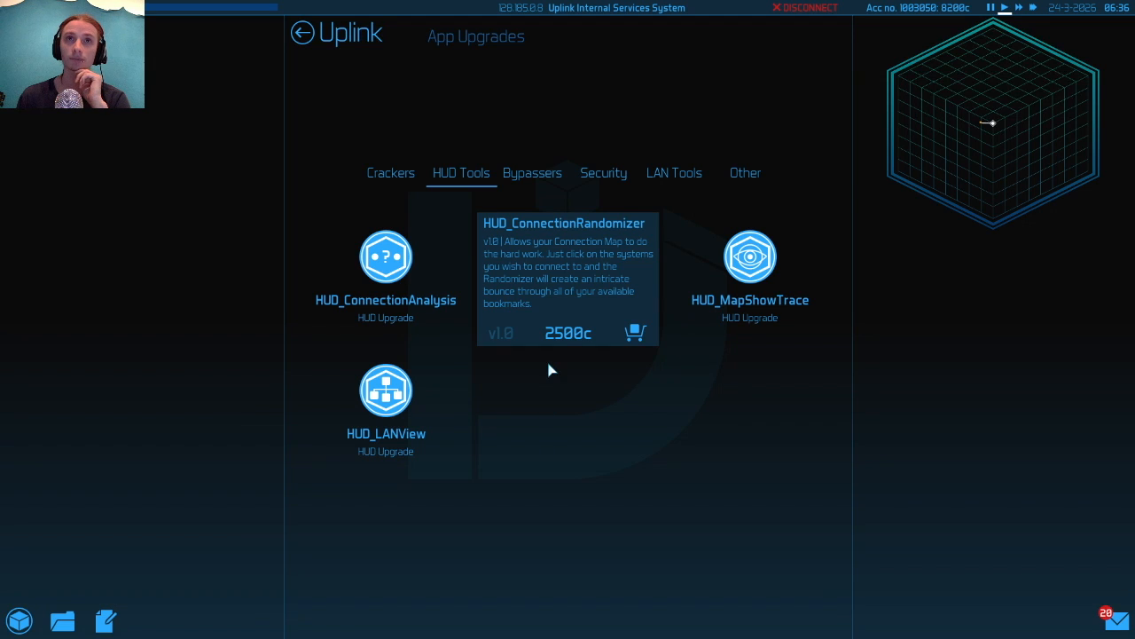
{"action": "mouse_move", "coordinate": [559, 339]}
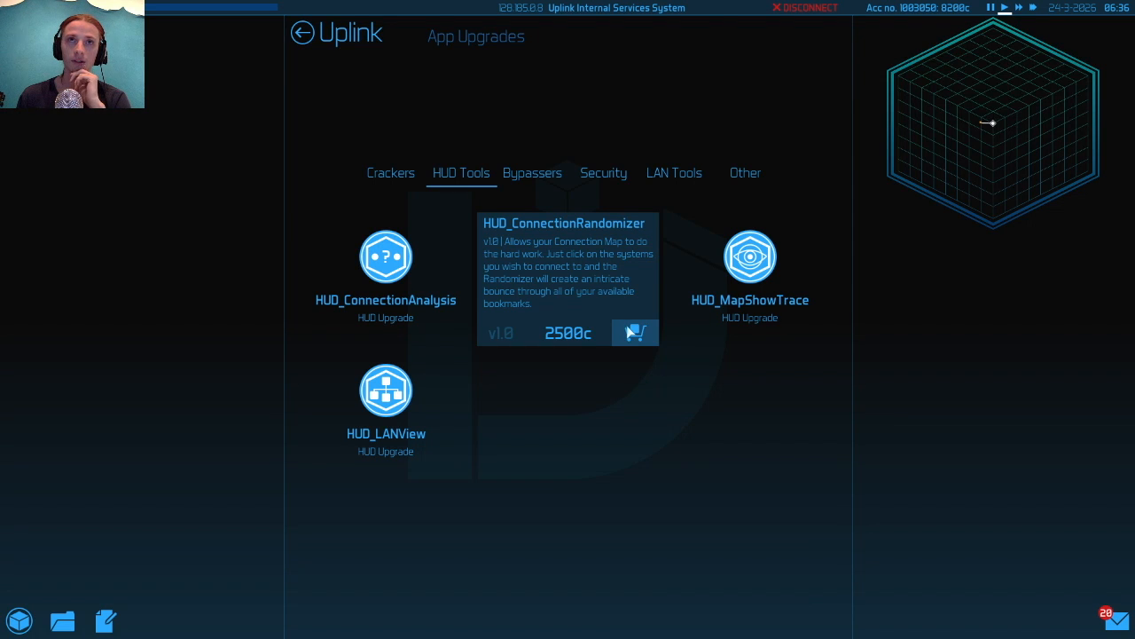
{"action": "left_click", "coordinate": [635, 332]}
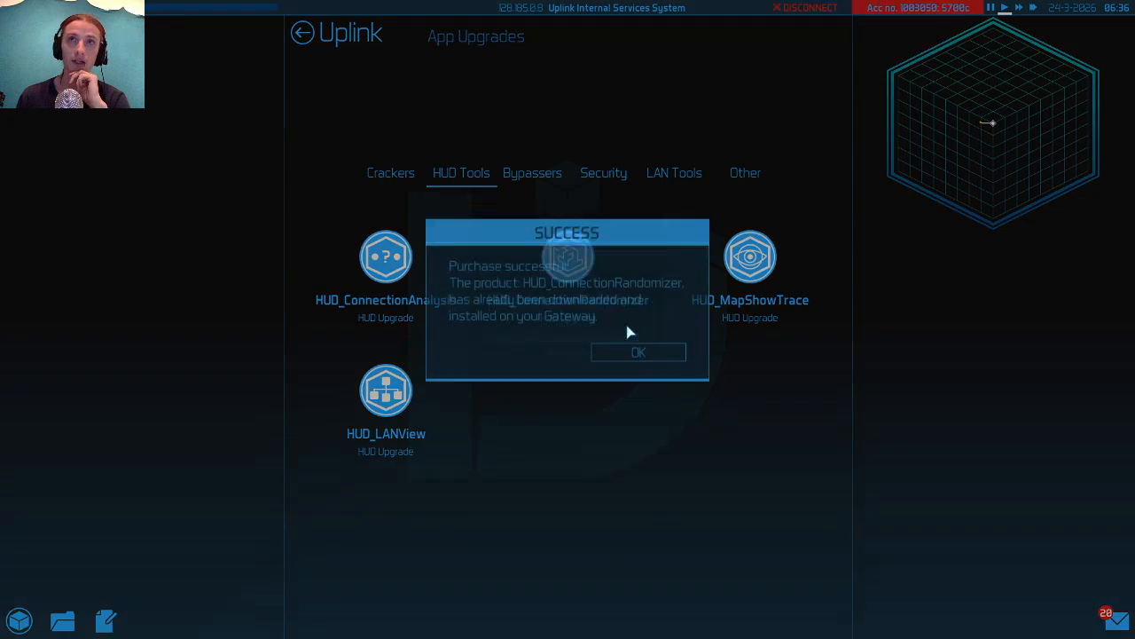
{"action": "left_click", "coordinate": [638, 352]}
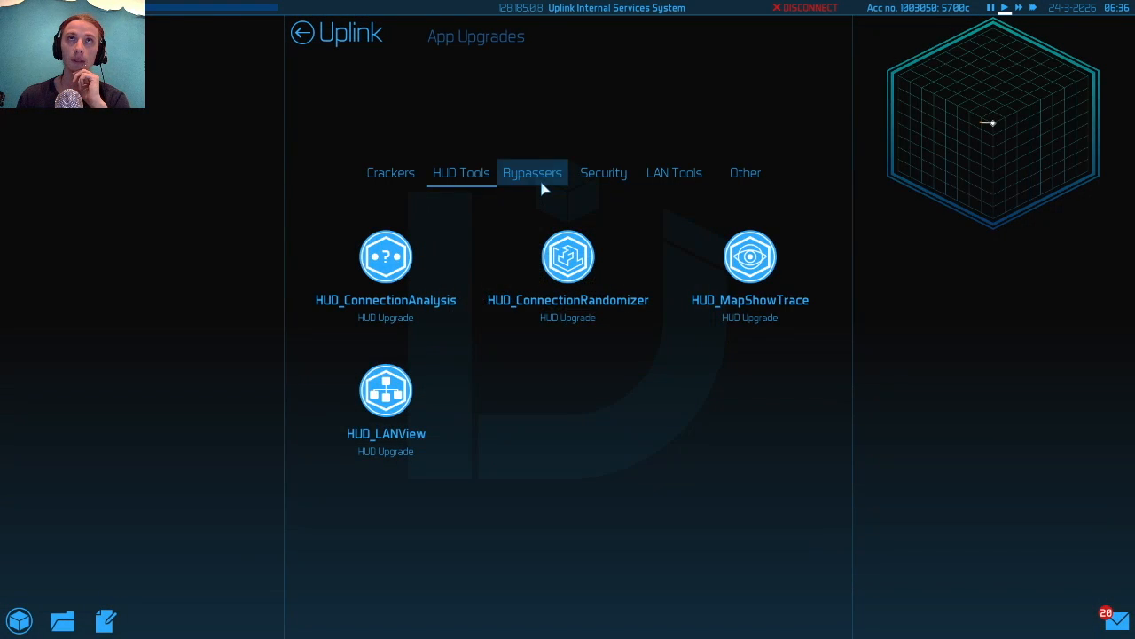
- Buy the Trace_Tracker security upgrade for 2500c, then check the bank finances showing 3200c
{"action": "left_click", "coordinate": [603, 172]}
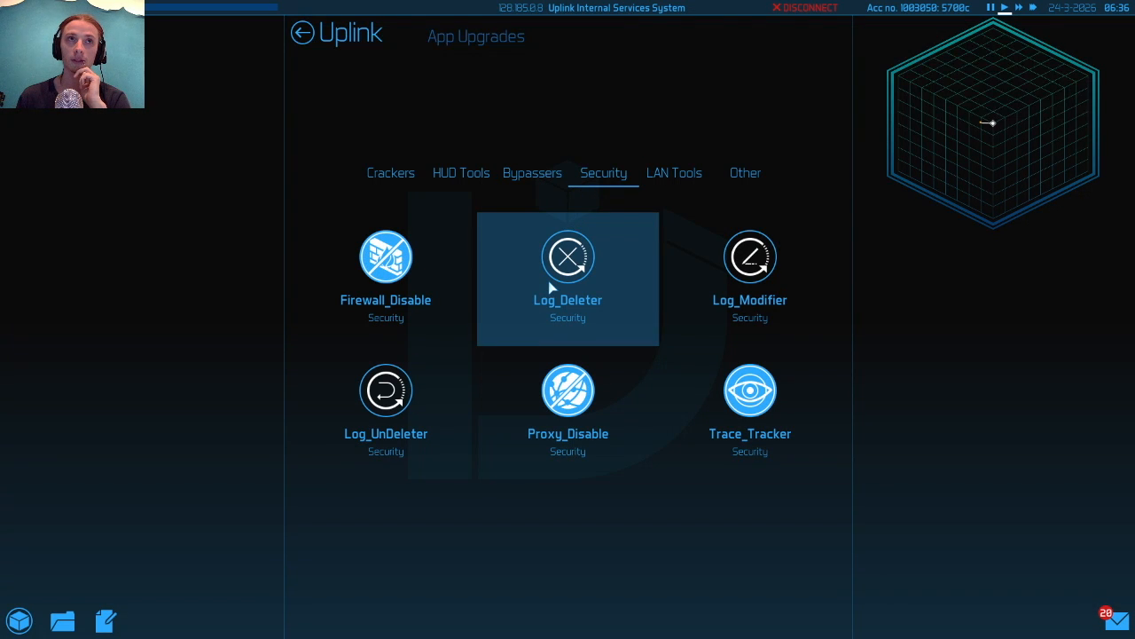
{"action": "mouse_move", "coordinate": [567, 391]}
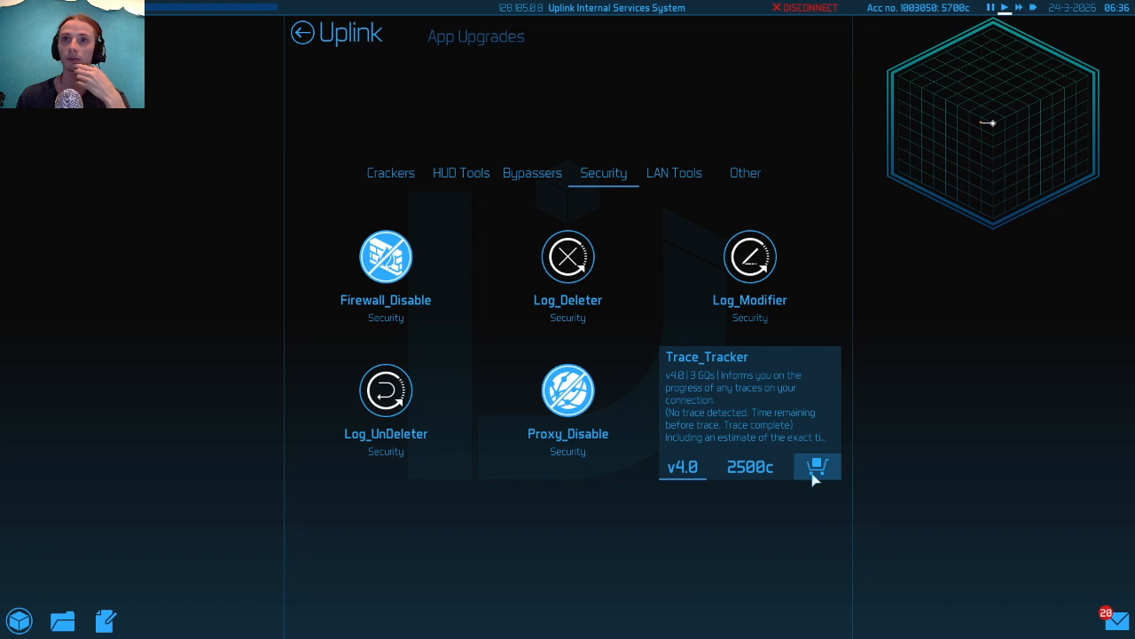
{"action": "left_click", "coordinate": [815, 467]}
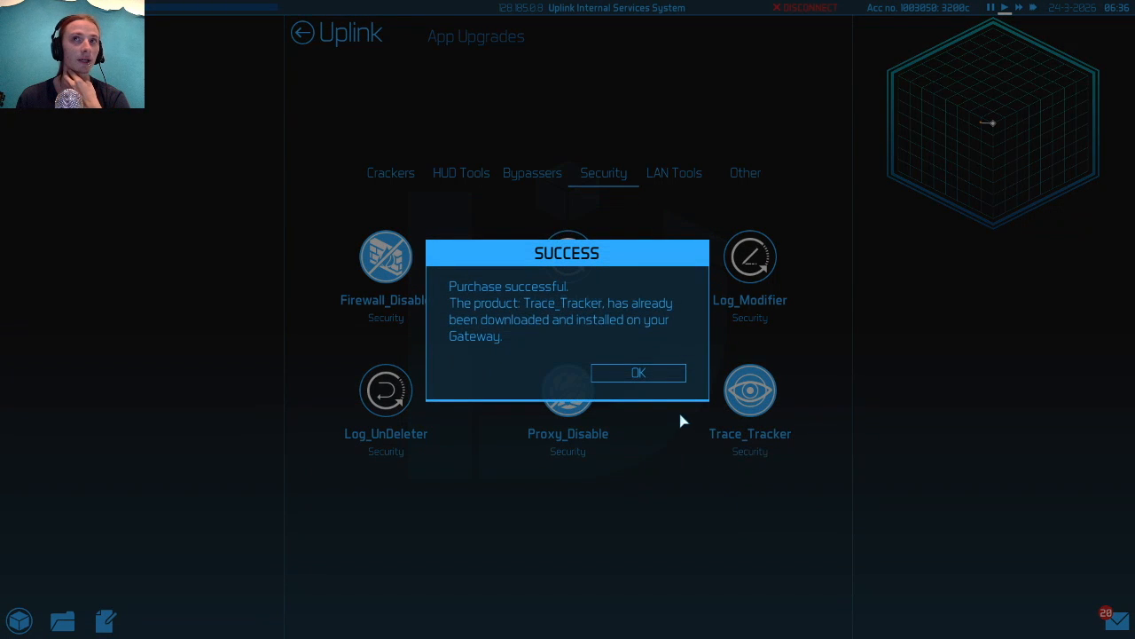
{"action": "left_click", "coordinate": [637, 373]}
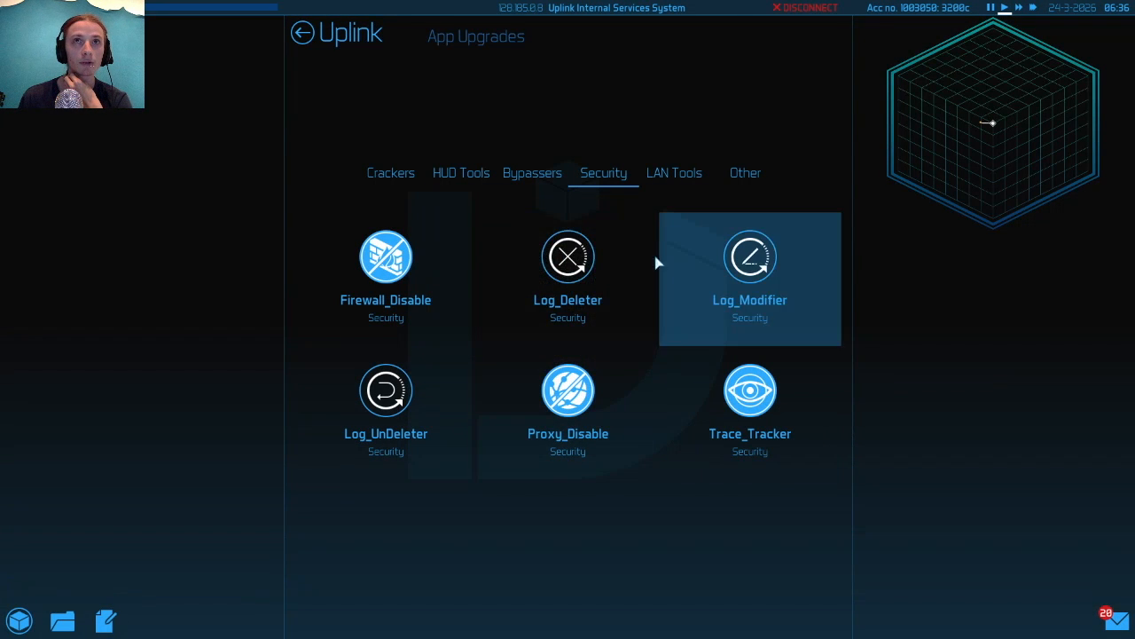
{"action": "mouse_move", "coordinate": [568, 256]}
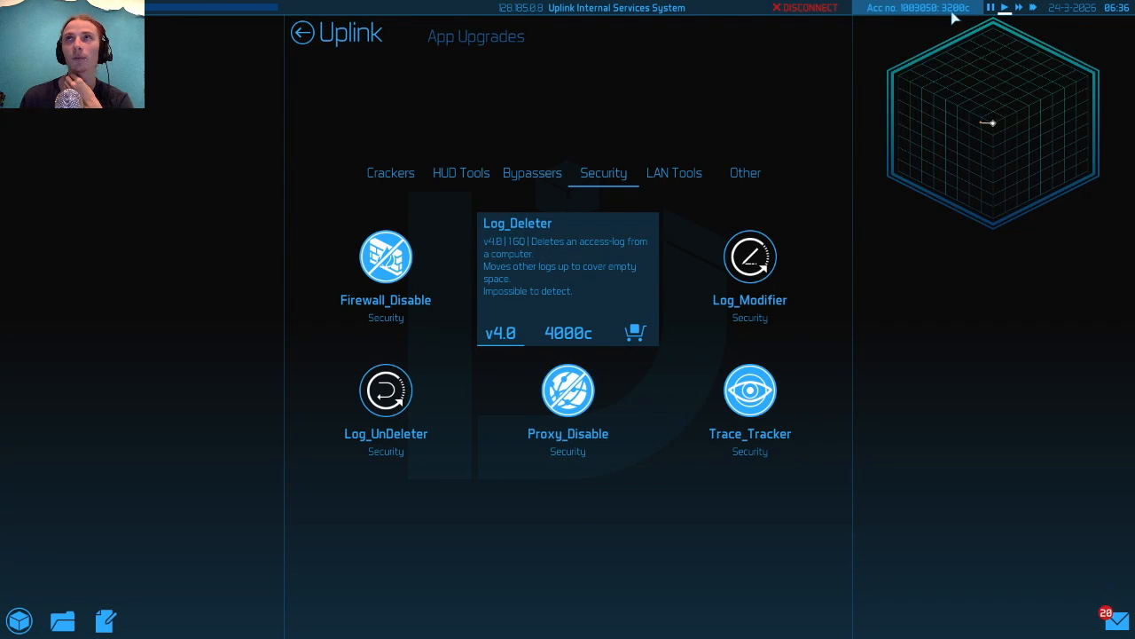
{"action": "left_click", "coordinate": [918, 7]}
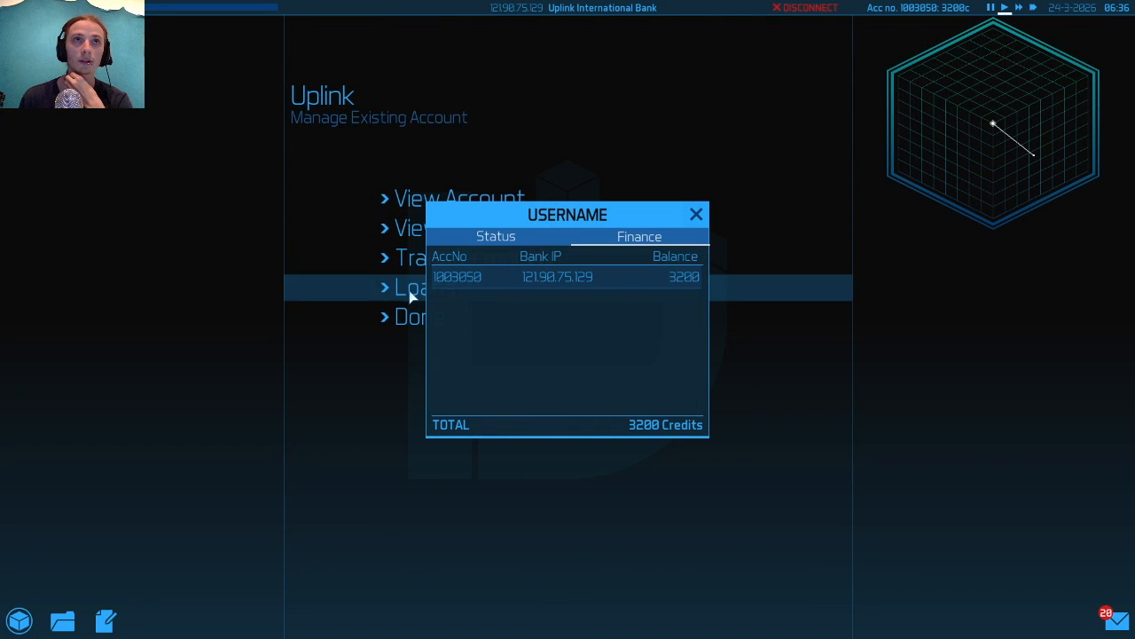
- Raise the Uplink International Bank loan from 3000c to its 4000c maximum, giving a 4200c balance
{"action": "left_click", "coordinate": [417, 287]}
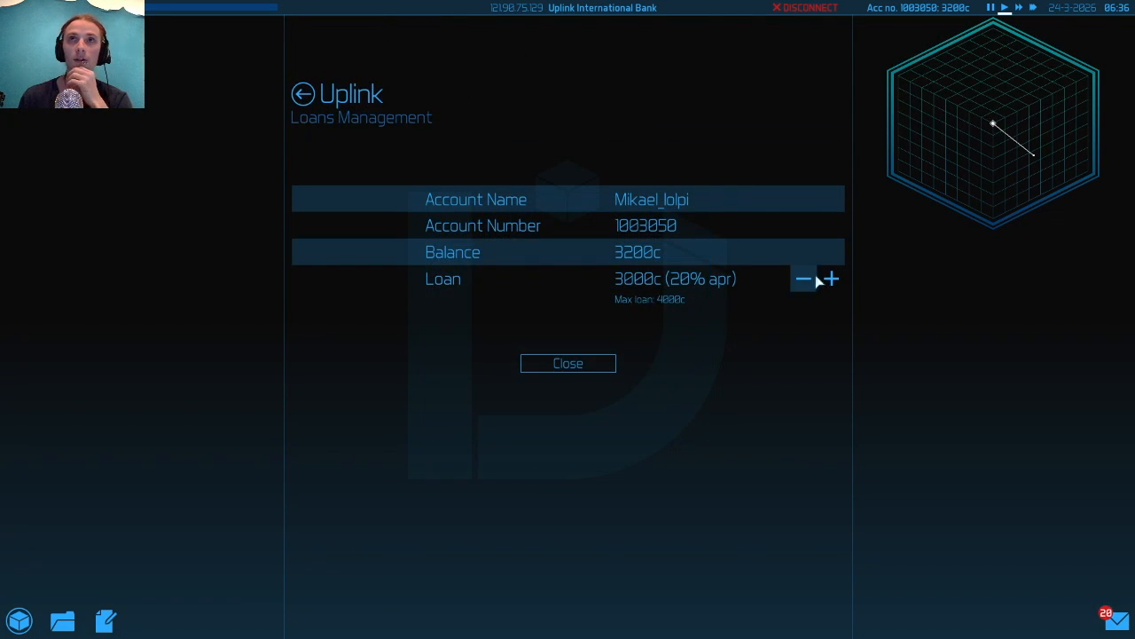
{"action": "left_click", "coordinate": [831, 278]}
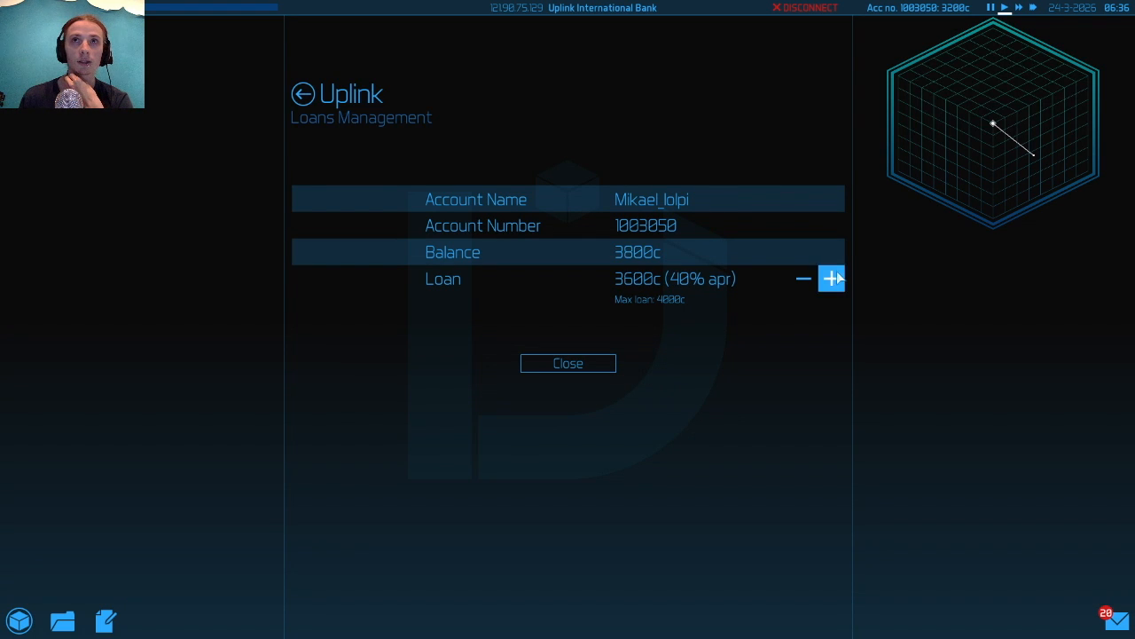
{"action": "left_click", "coordinate": [831, 278]}
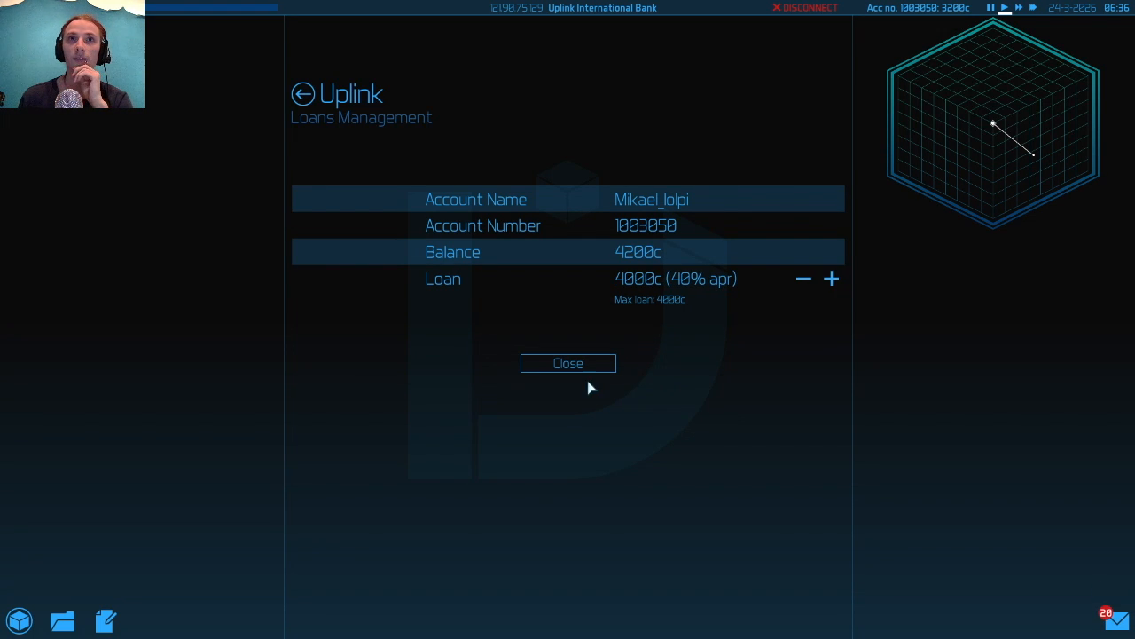
{"action": "left_click", "coordinate": [568, 363]}
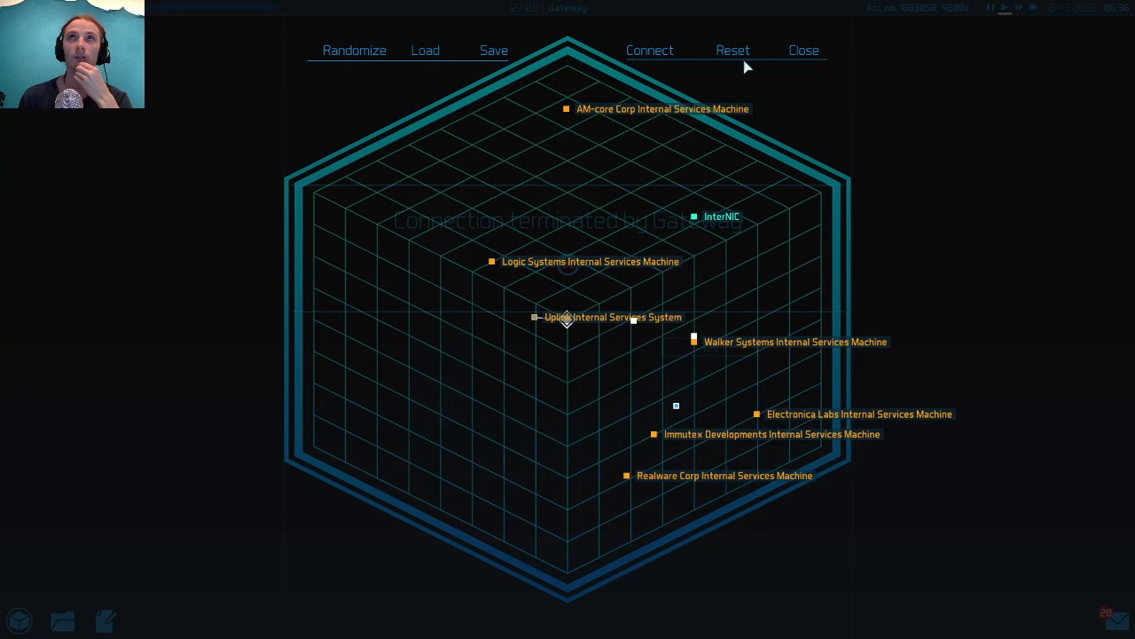
- Log into Uplink Internal Services and buy Log_Deleter v4.0 for 4000c, leaving 200c
{"action": "left_click", "coordinate": [649, 50]}
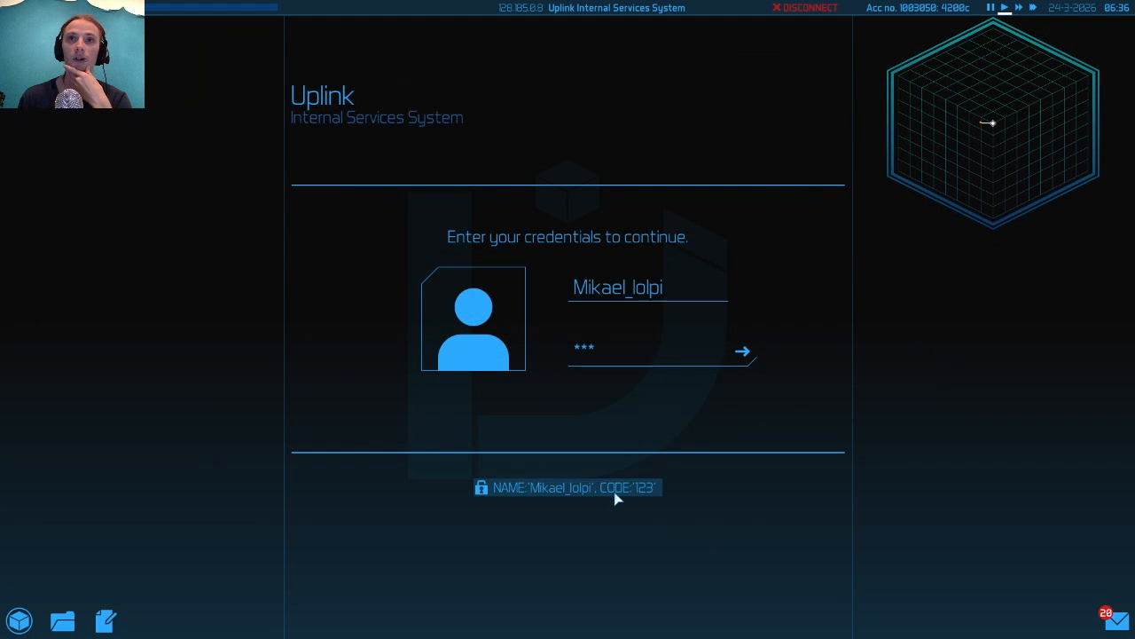
{"action": "left_click", "coordinate": [742, 351]}
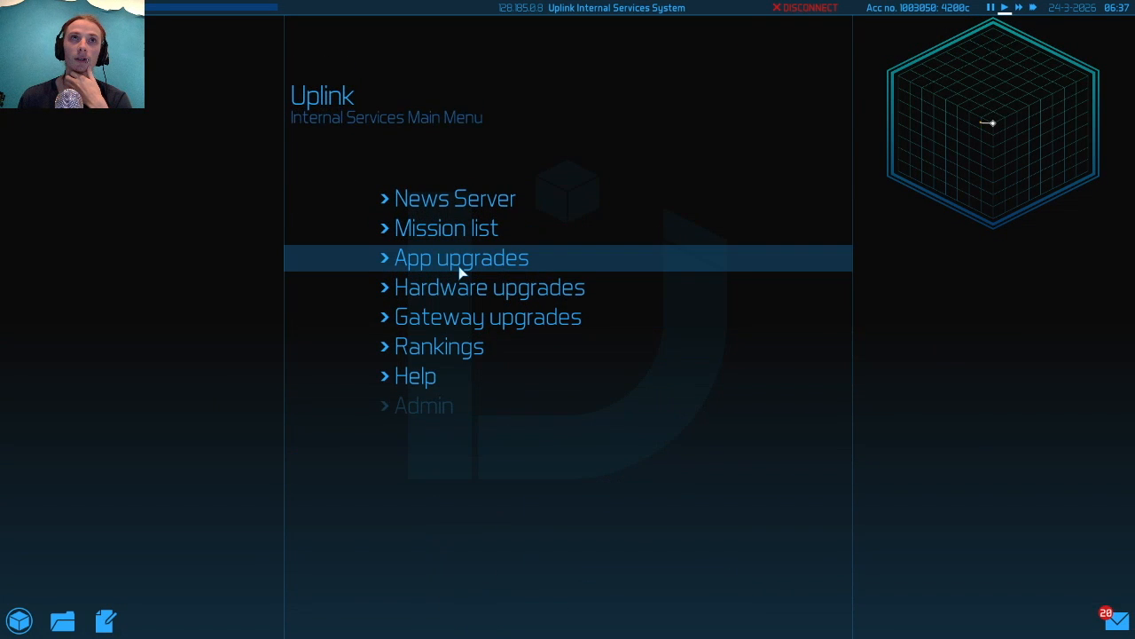
{"action": "left_click", "coordinate": [461, 258]}
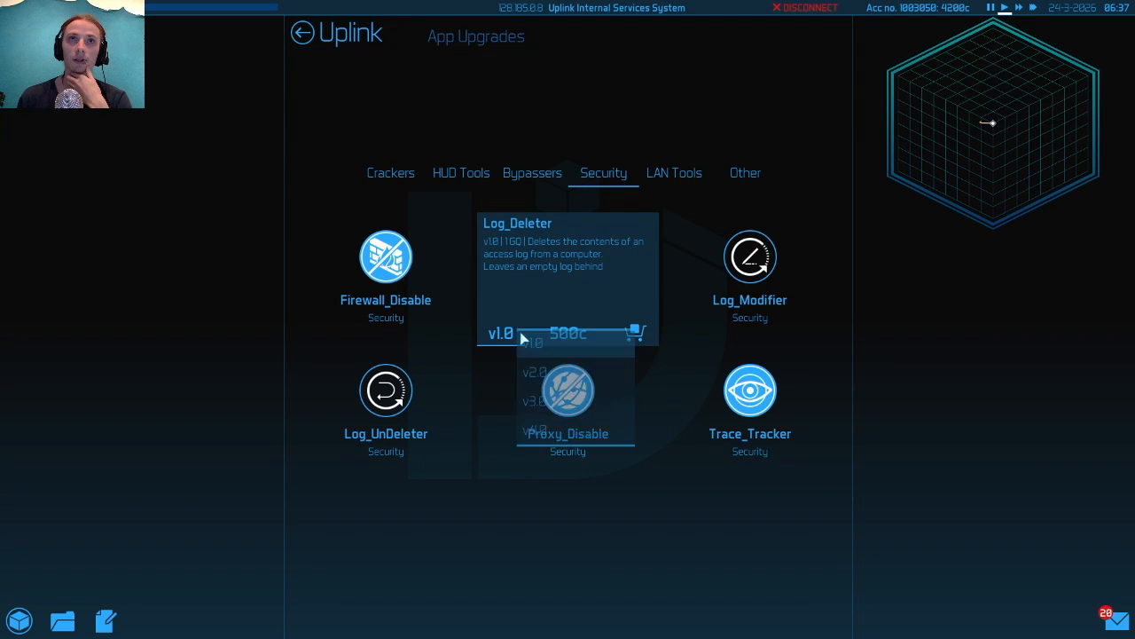
{"action": "left_click", "coordinate": [635, 332]}
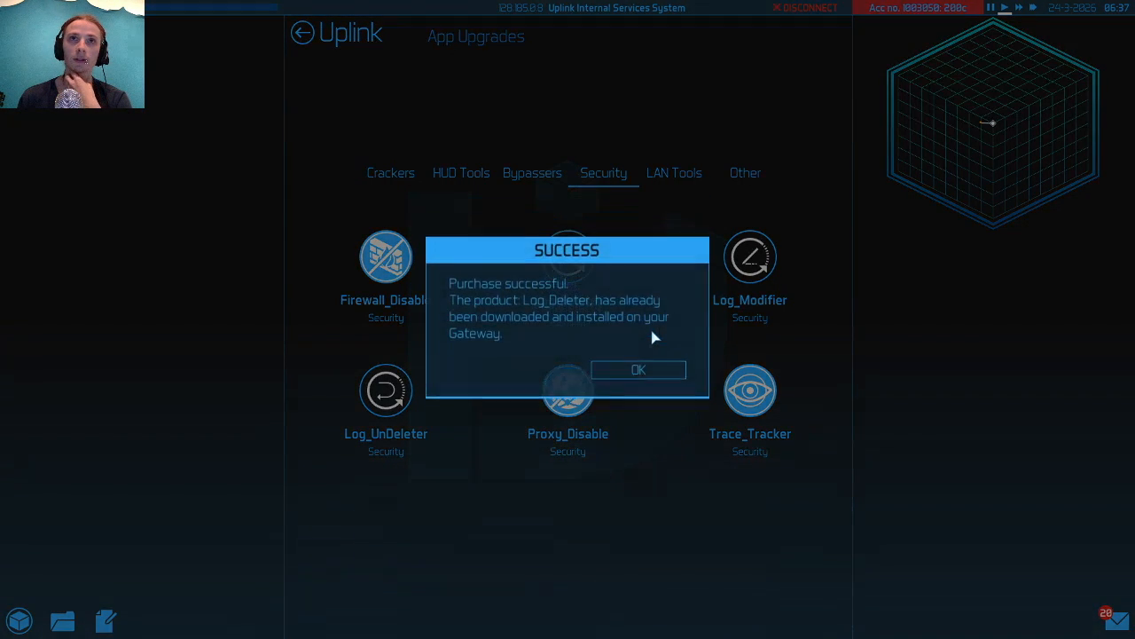
{"action": "left_click", "coordinate": [638, 369]}
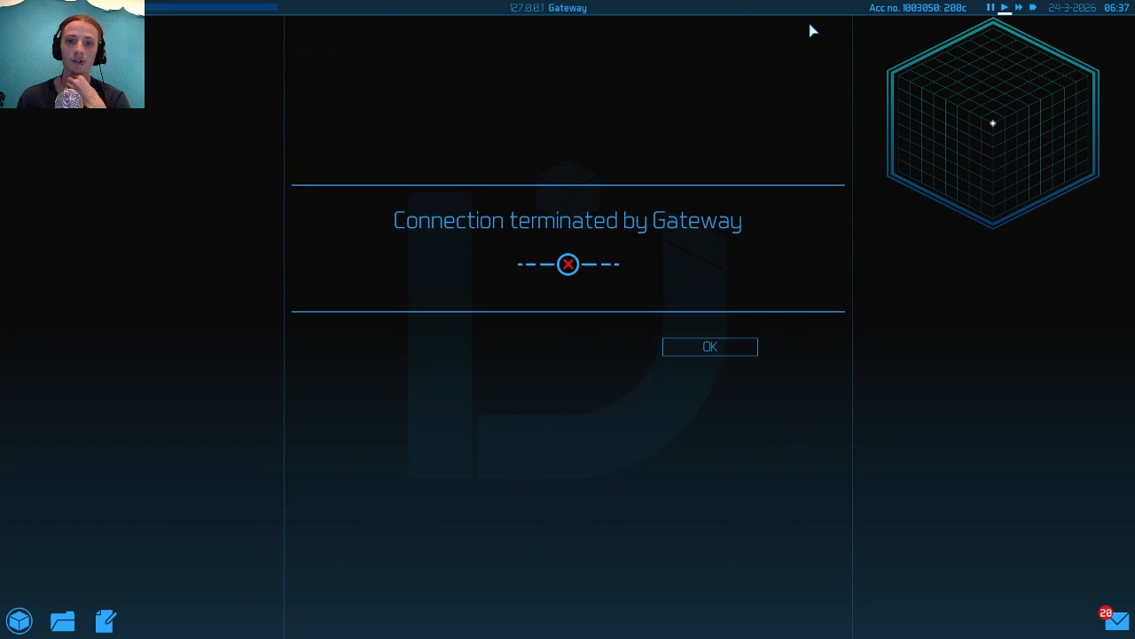
- Acknowledge the terminated connection and connect to InterNIC via the connection map
{"action": "left_click", "coordinate": [710, 346]}
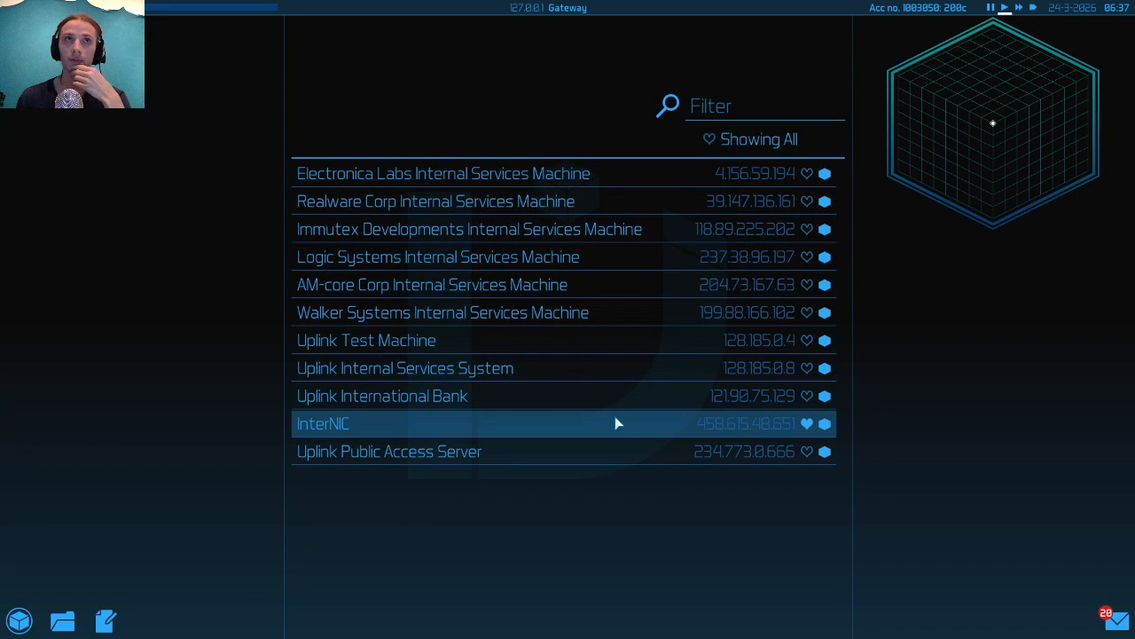
{"action": "mouse_move", "coordinate": [518, 477]}
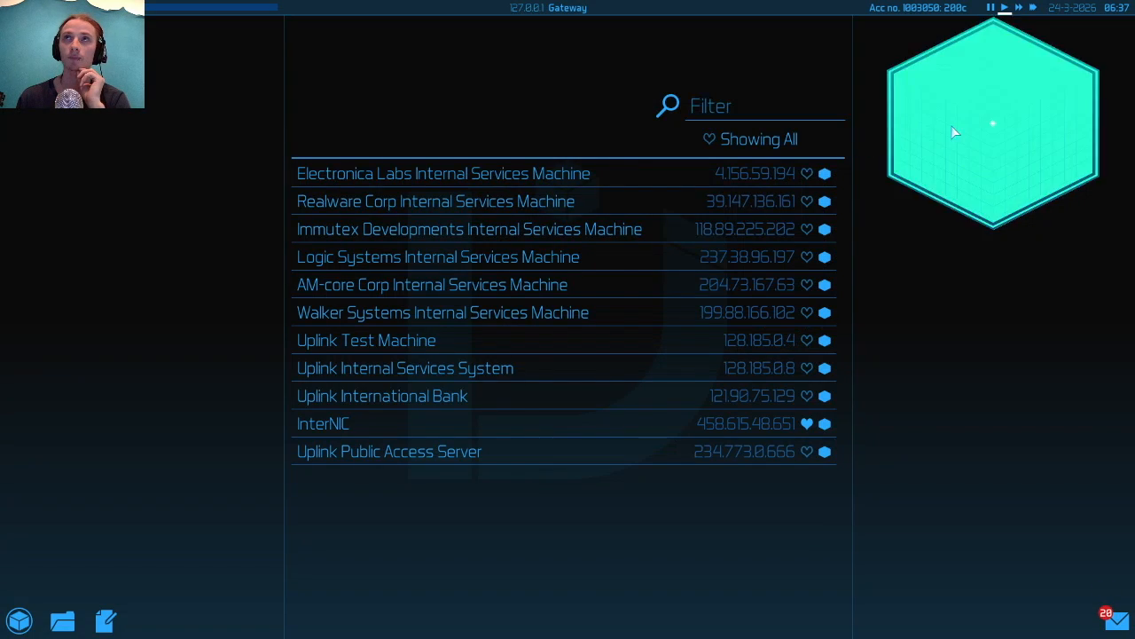
{"action": "left_click", "coordinate": [992, 124]}
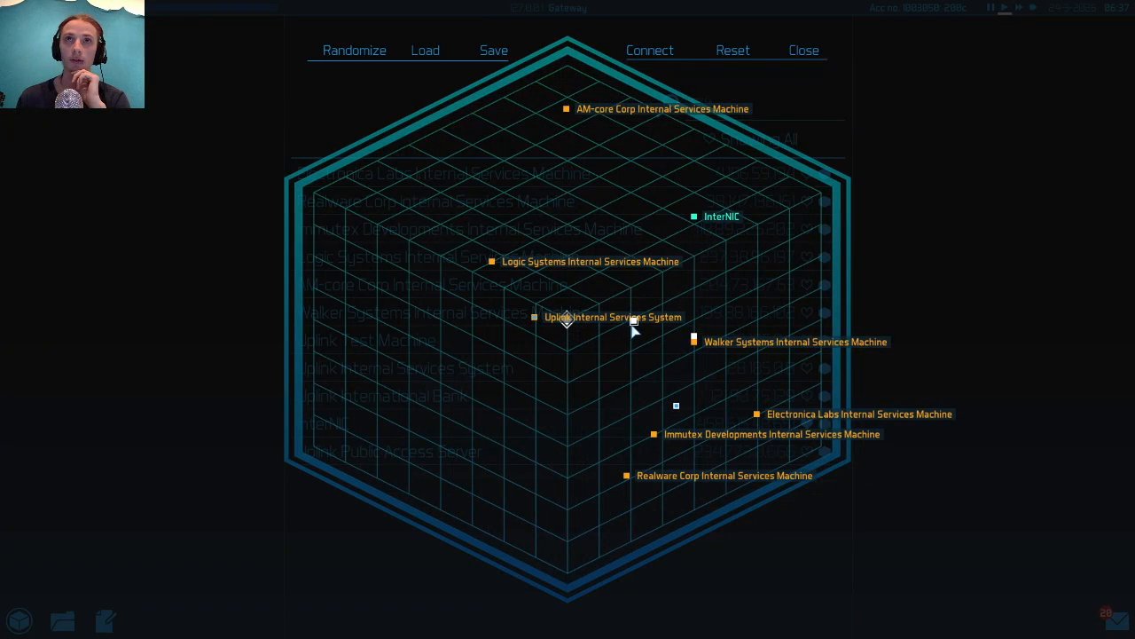
{"action": "mouse_move", "coordinate": [683, 410]}
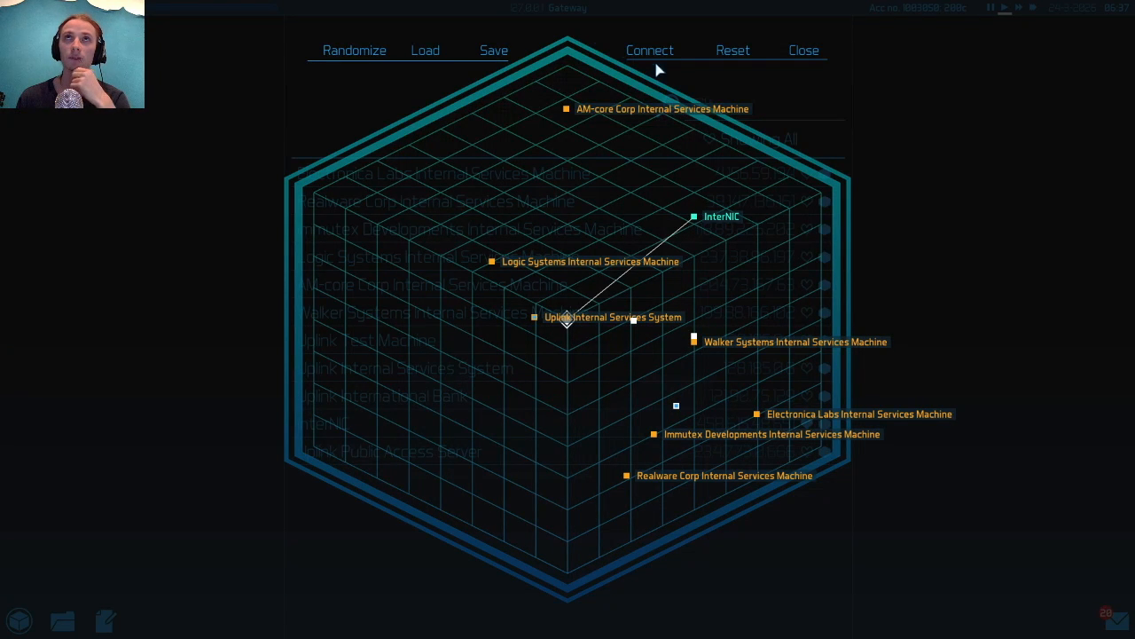
{"action": "left_click", "coordinate": [649, 50]}
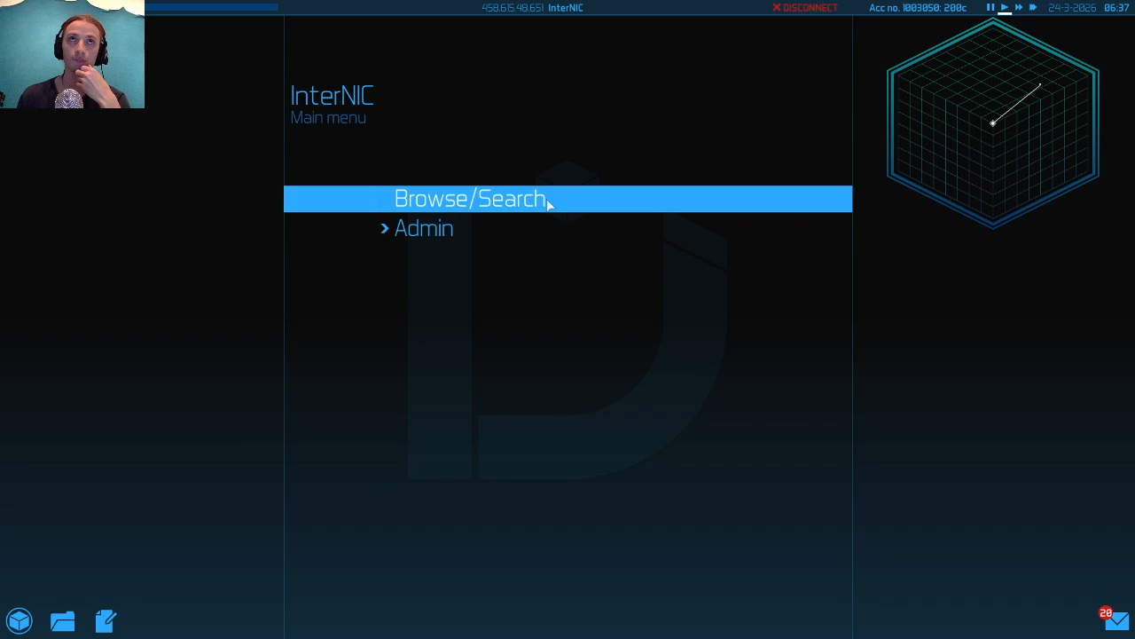
- Browse InterNIC's server search list to bookmark addresses, then return past the welcome page
{"action": "left_click", "coordinate": [470, 198]}
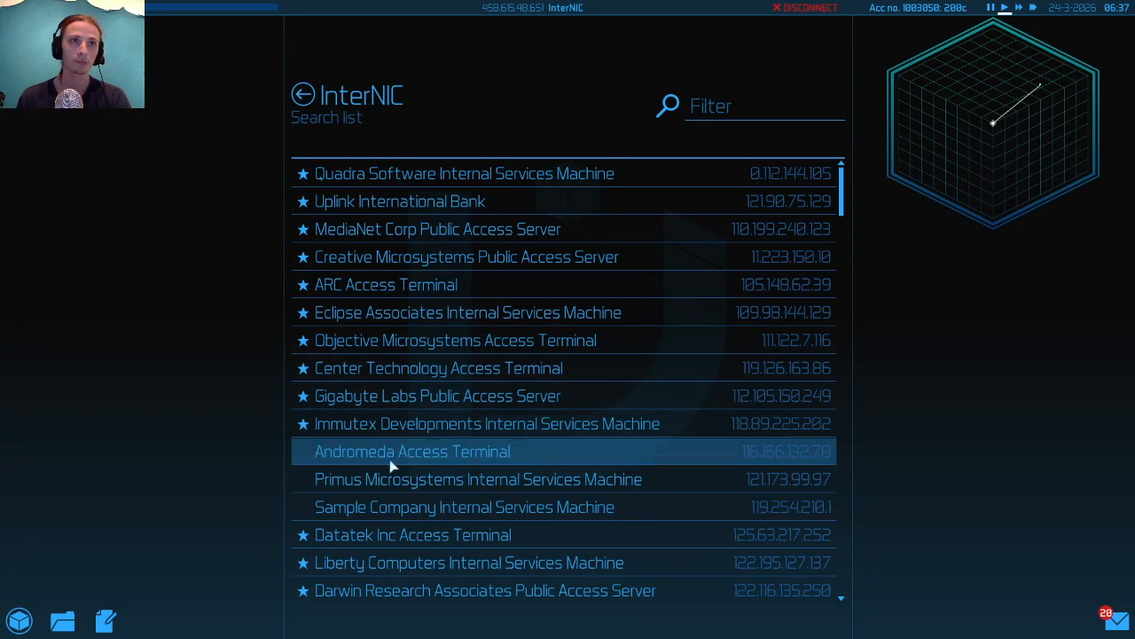
{"action": "scroll", "scroll_direction": "down", "scroll_amount": 3}
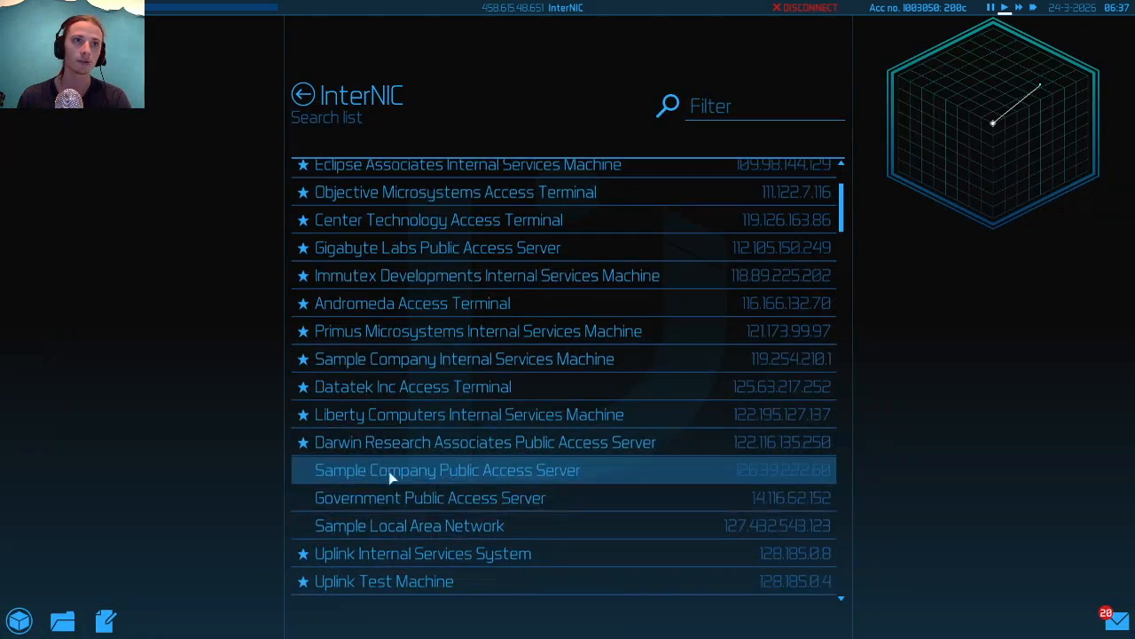
{"action": "scroll", "scroll_direction": "down", "scroll_amount": 3}
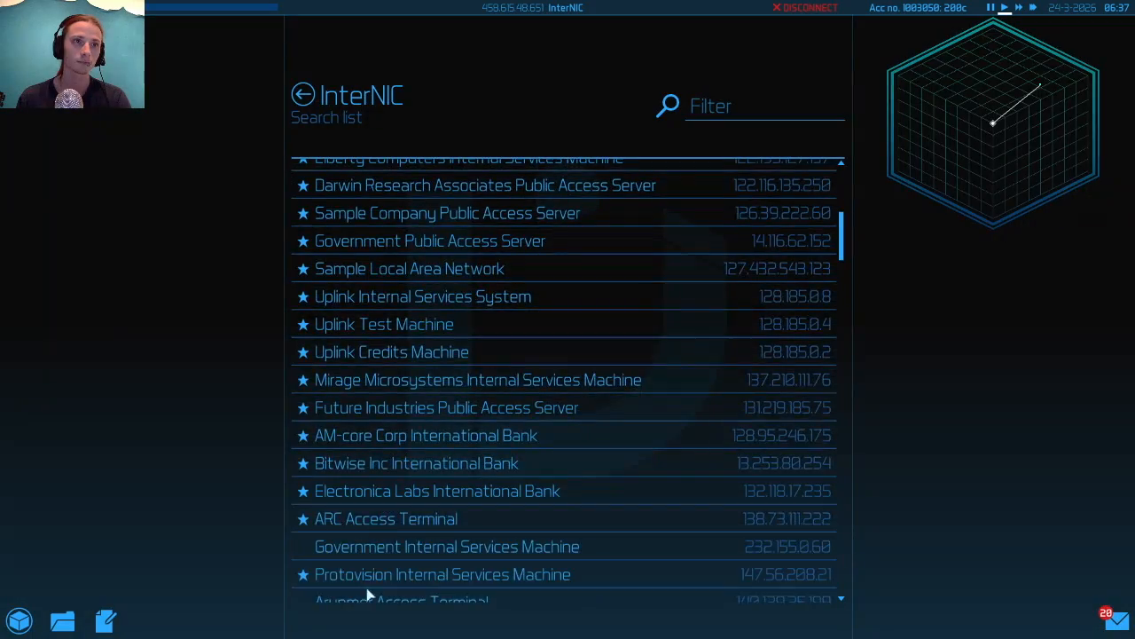
{"action": "scroll", "scroll_direction": "down", "scroll_amount": 3}
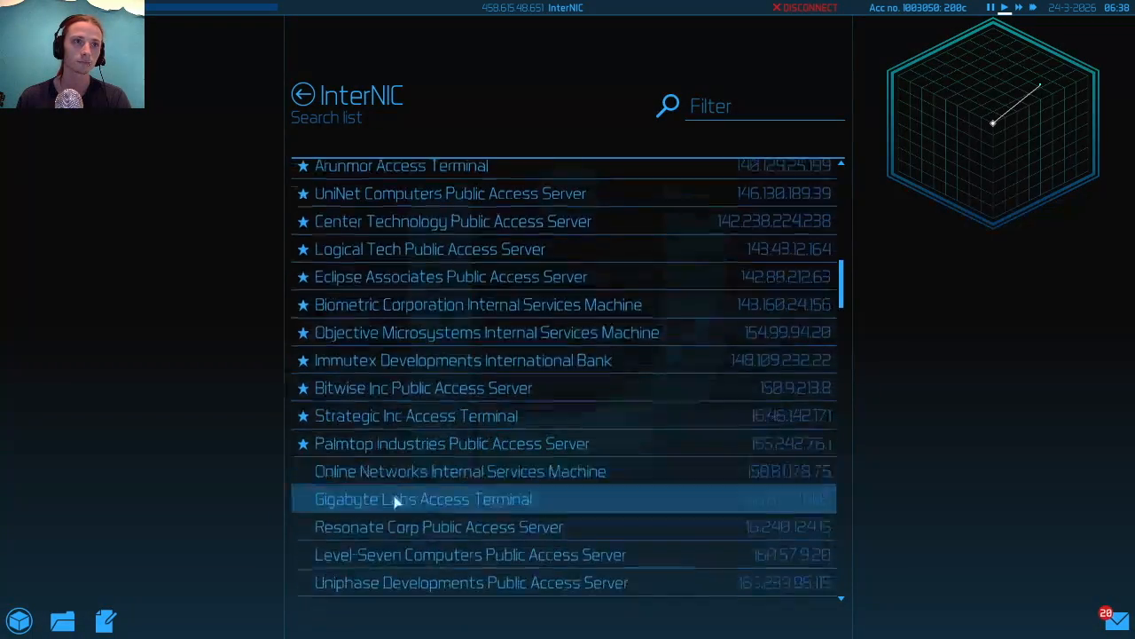
{"action": "scroll", "scroll_direction": "down", "scroll_amount": 3}
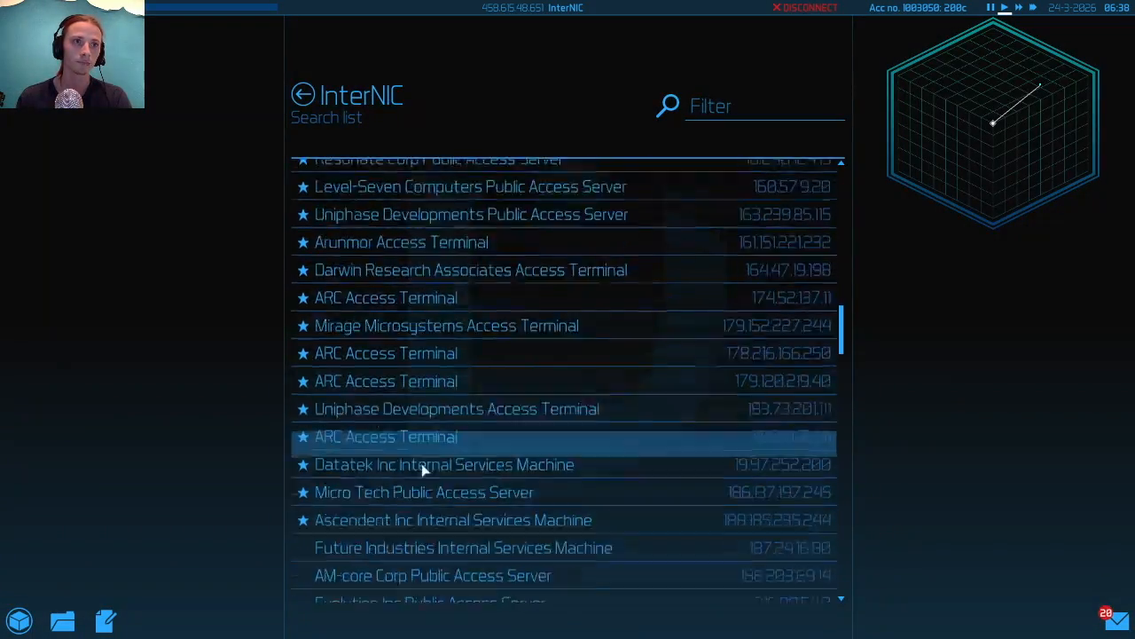
{"action": "left_click", "coordinate": [385, 436]}
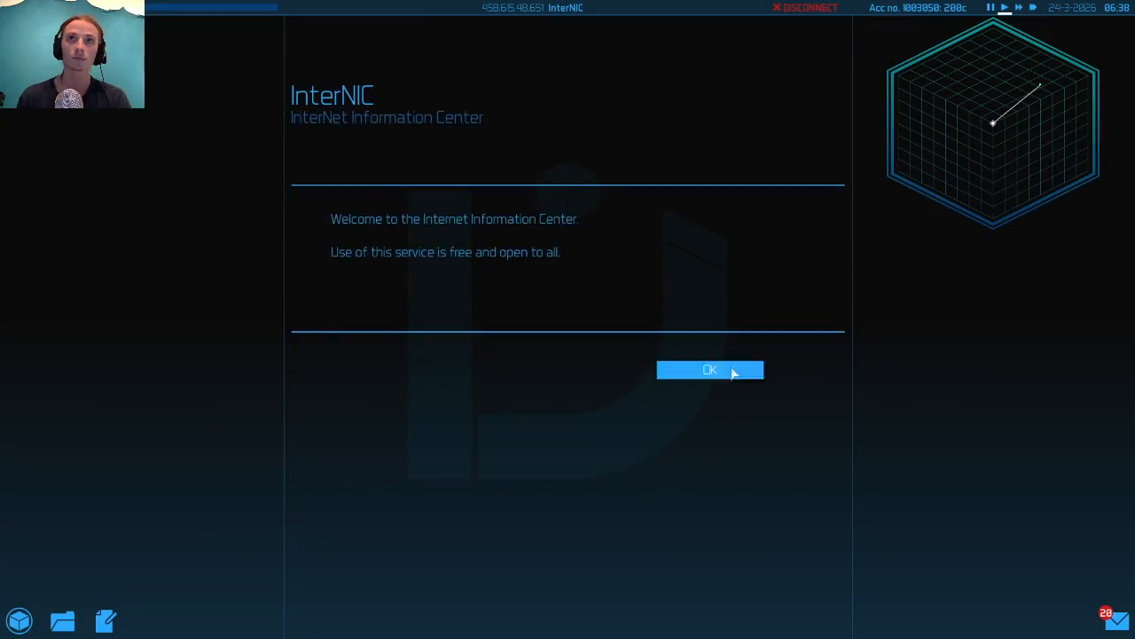
{"action": "left_click", "coordinate": [710, 369]}
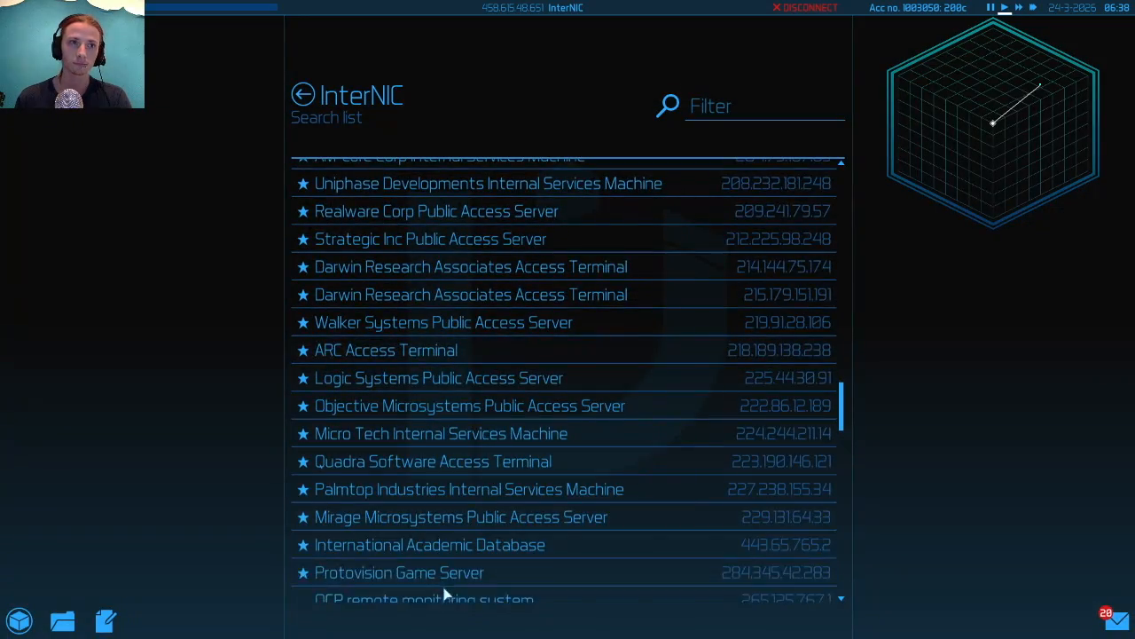
- Scroll through the gateway's newly expanded list of known servers
{"action": "scroll", "scroll_direction": "down", "scroll_amount": 3}
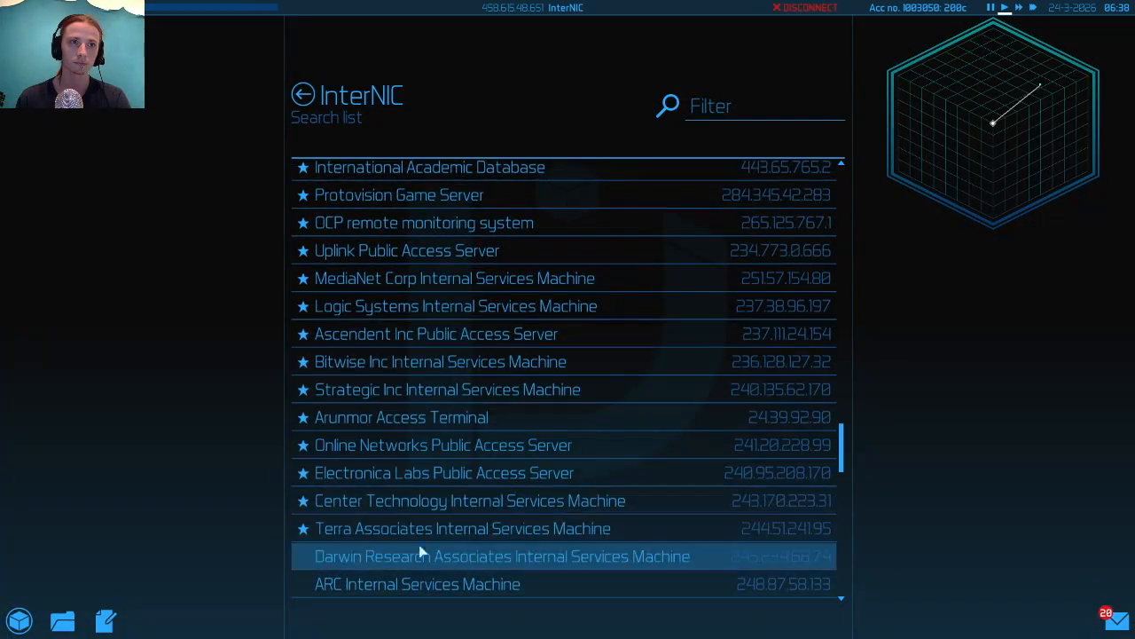
{"action": "scroll", "scroll_direction": "down", "scroll_amount": 3}
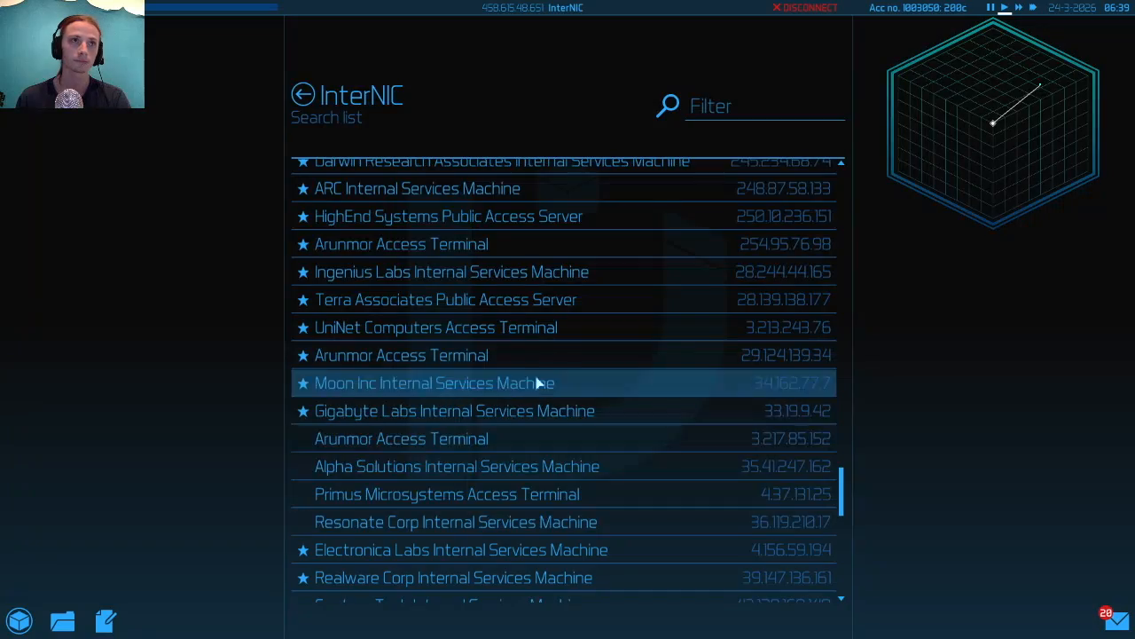
{"action": "scroll", "scroll_direction": "down", "scroll_amount": 3}
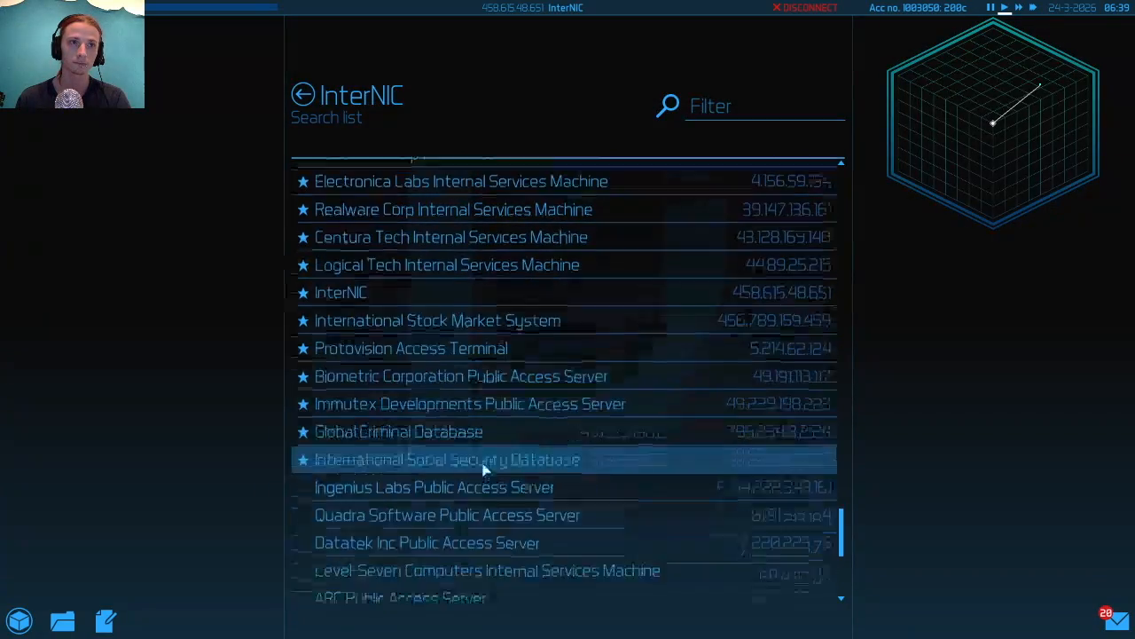
{"action": "scroll", "scroll_direction": "down", "scroll_amount": 3}
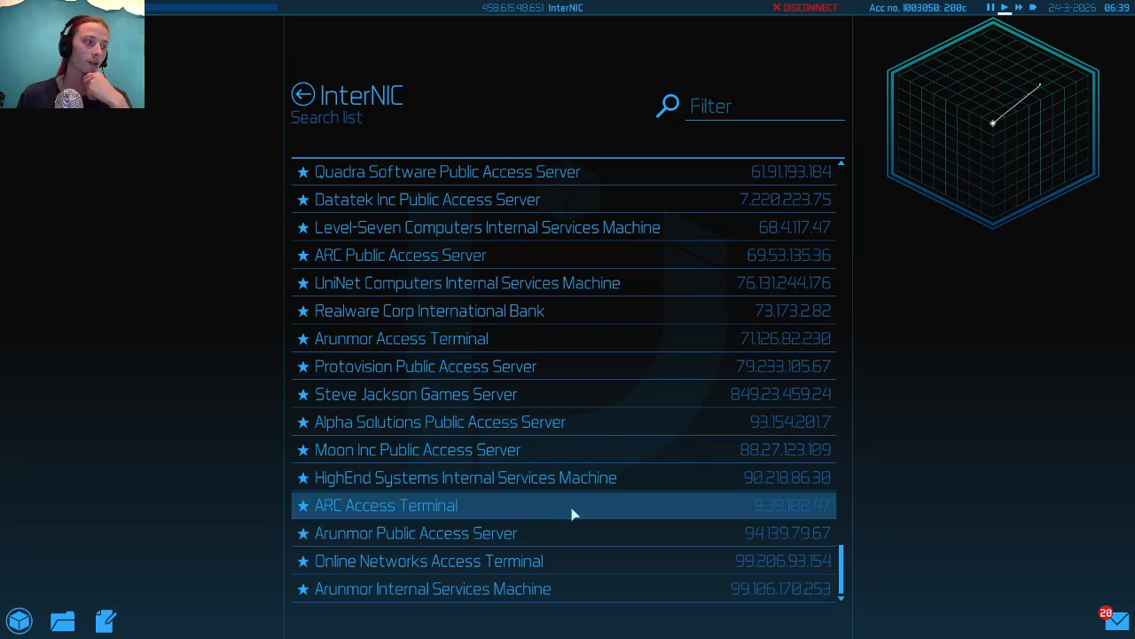
{"action": "scroll", "scroll_direction": "down", "scroll_amount": 3}
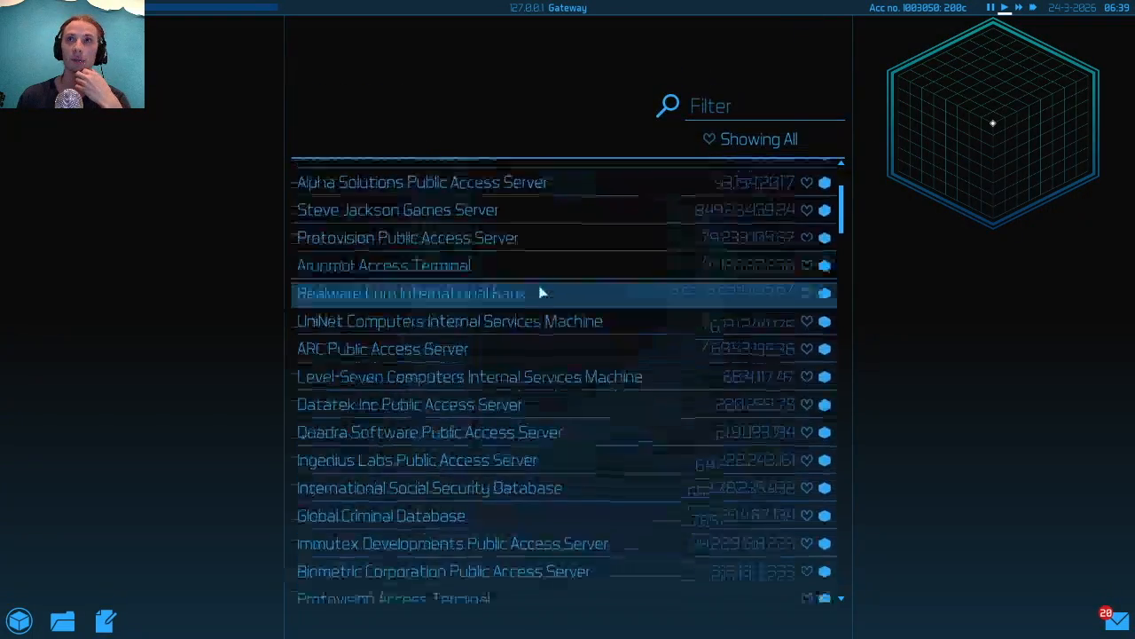
- Scroll the known-servers list before plotting the bounce route to Realware Corp
{"action": "scroll", "scroll_direction": "down", "scroll_amount": 3}
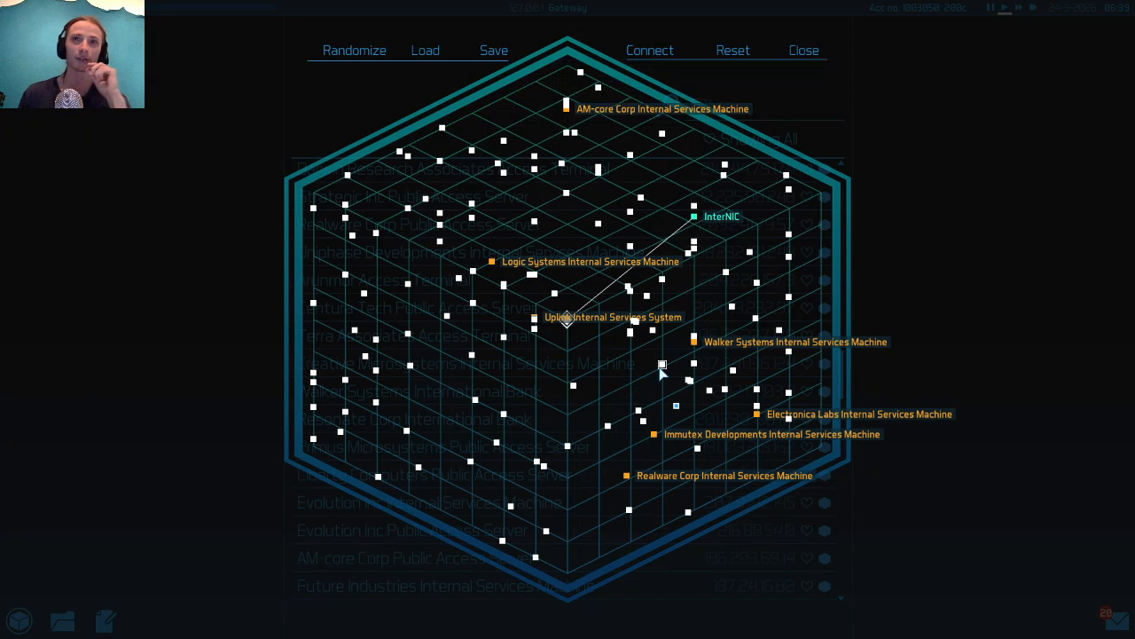
{"action": "mouse_move", "coordinate": [714, 224]}
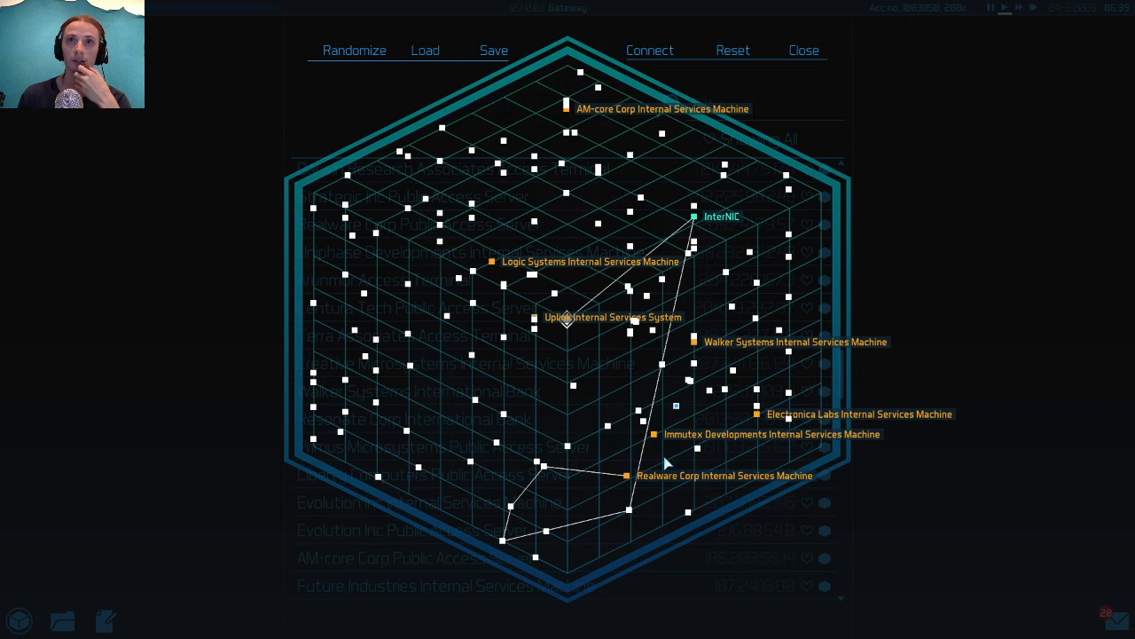
{"action": "mouse_move", "coordinate": [610, 490]}
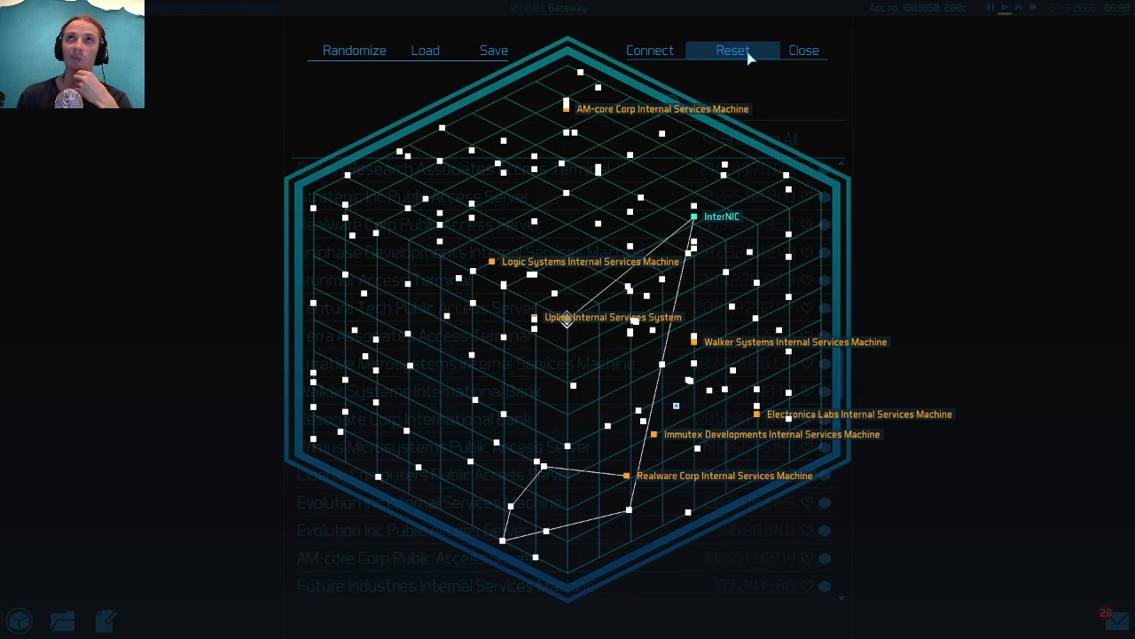
- Reset the route, randomize a long bounce chain and connect through it to Realware Corp Internal Services
{"action": "left_click", "coordinate": [733, 49]}
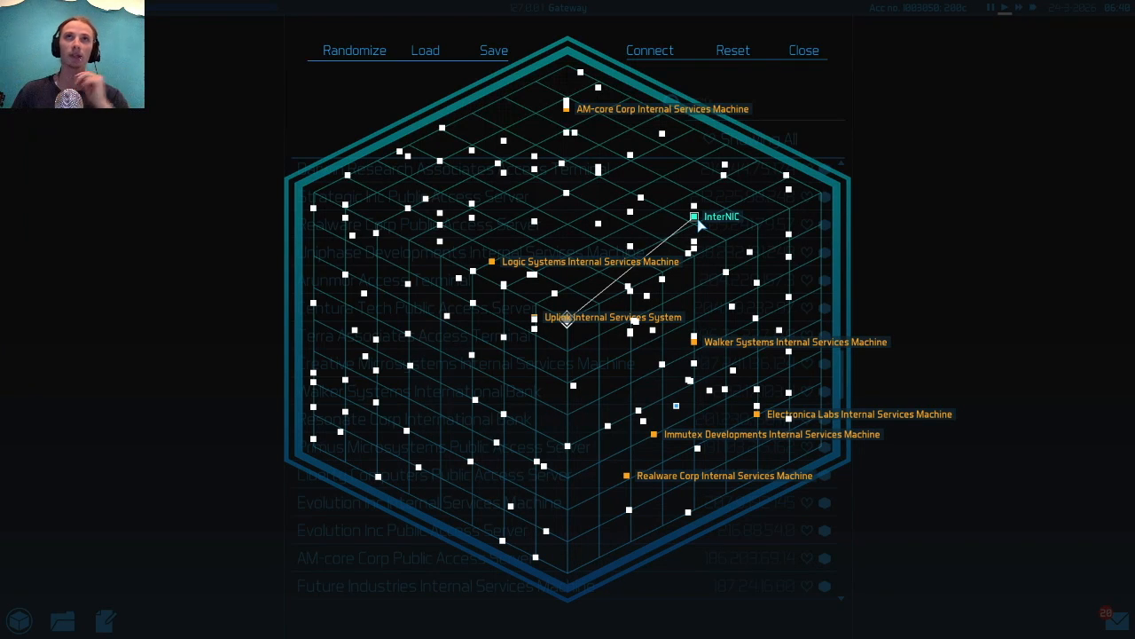
{"action": "mouse_move", "coordinate": [715, 223]}
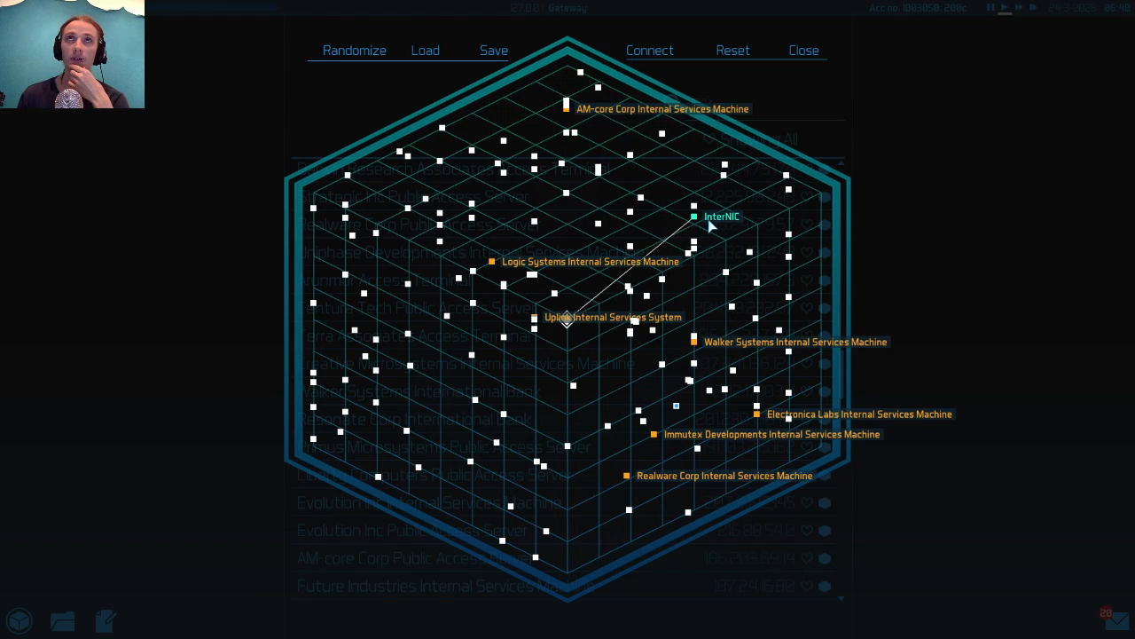
{"action": "mouse_move", "coordinate": [625, 390]}
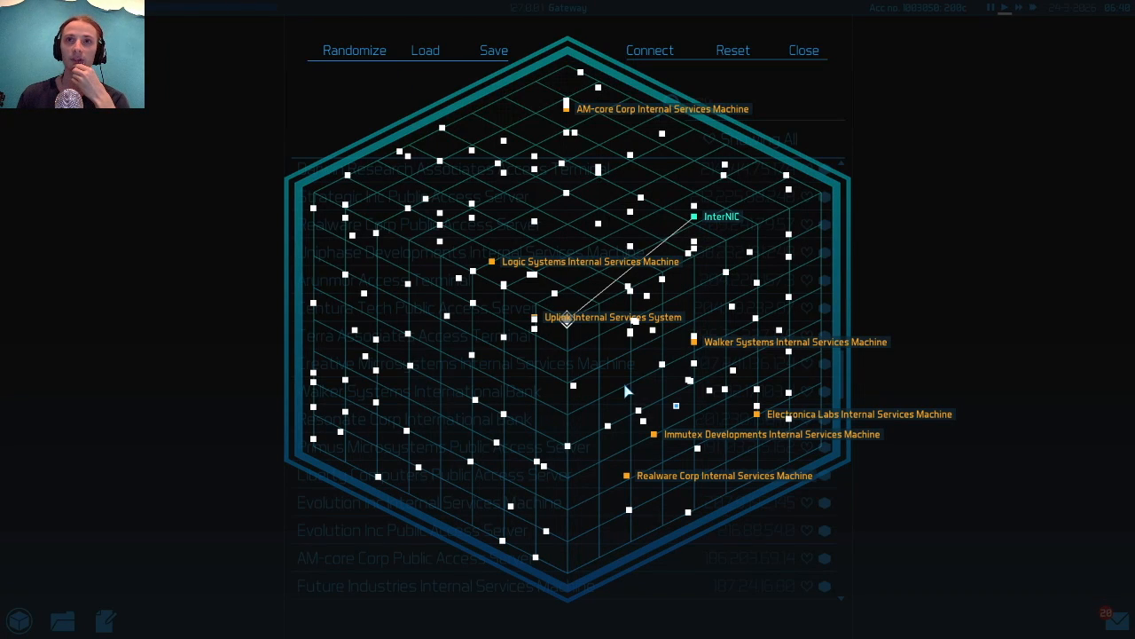
{"action": "mouse_move", "coordinate": [652, 499]}
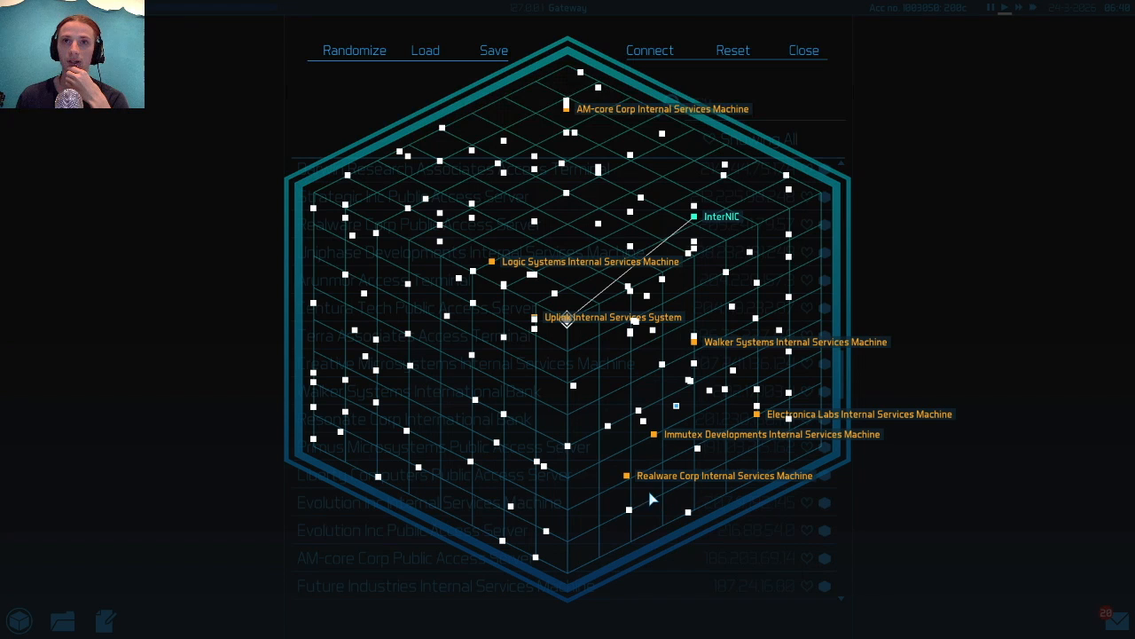
{"action": "mouse_move", "coordinate": [670, 485]}
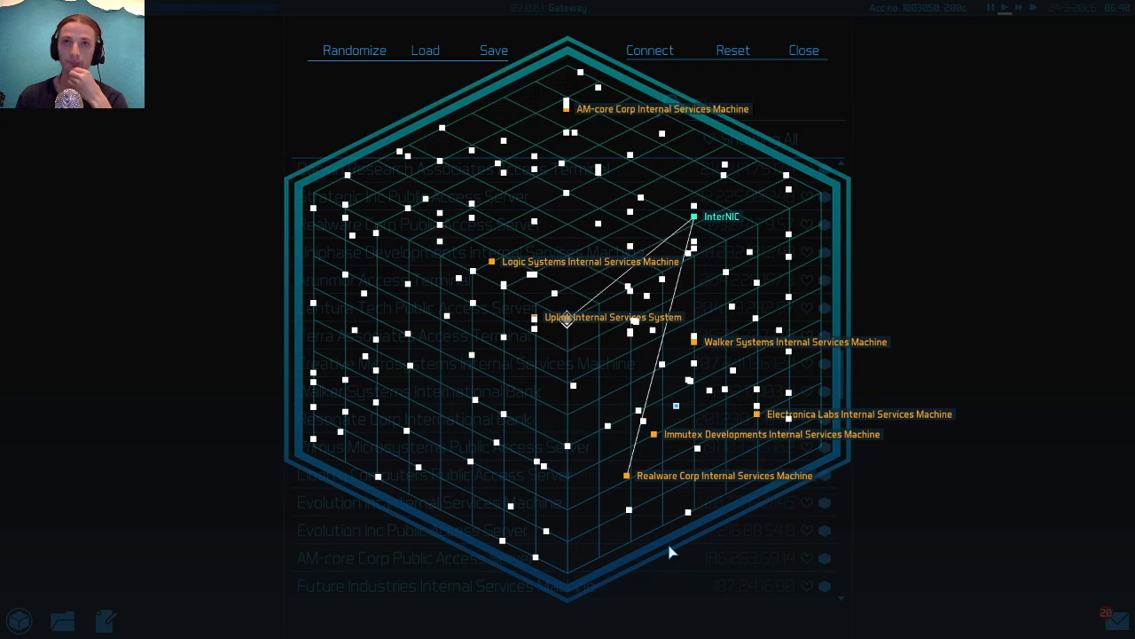
{"action": "mouse_move", "coordinate": [577, 346]}
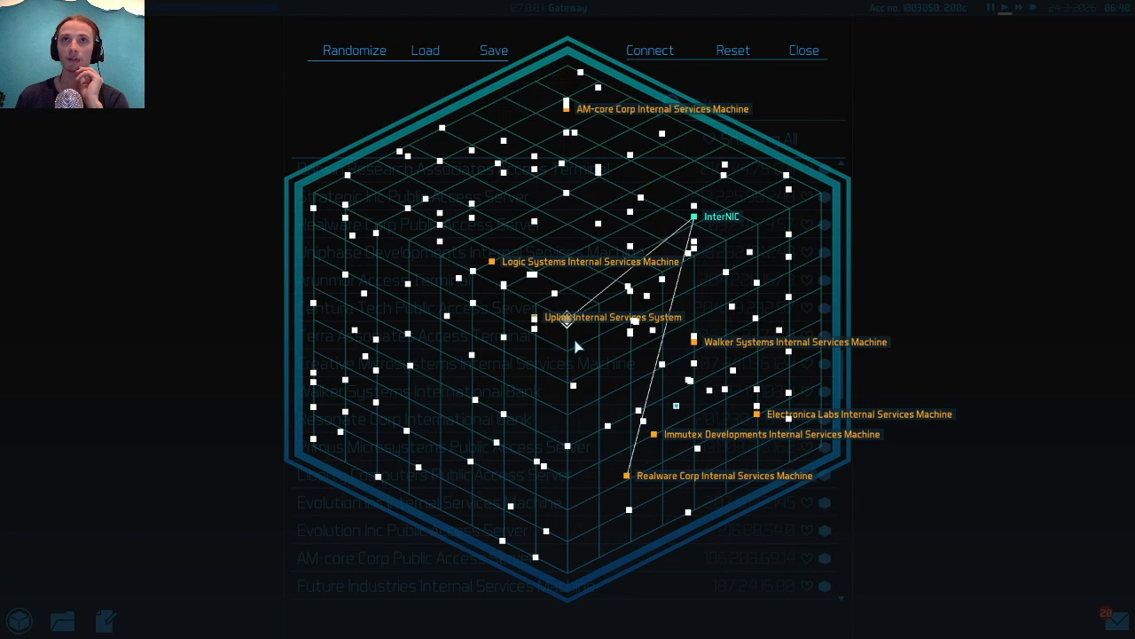
{"action": "mouse_move", "coordinate": [670, 315]}
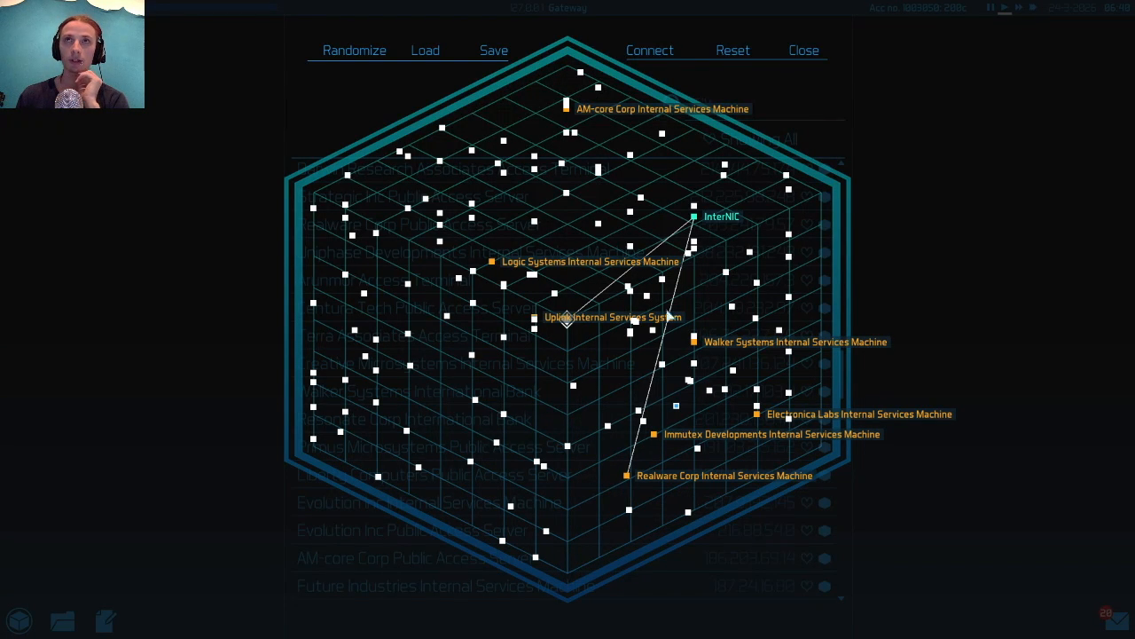
{"action": "mouse_move", "coordinate": [572, 332]}
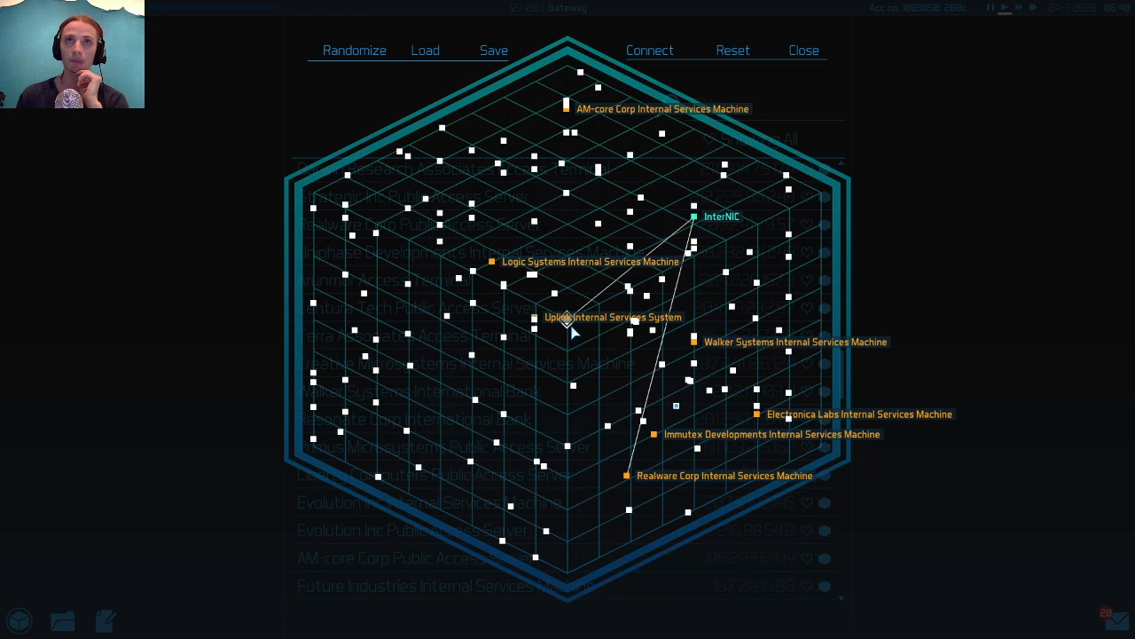
{"action": "mouse_move", "coordinate": [515, 228]}
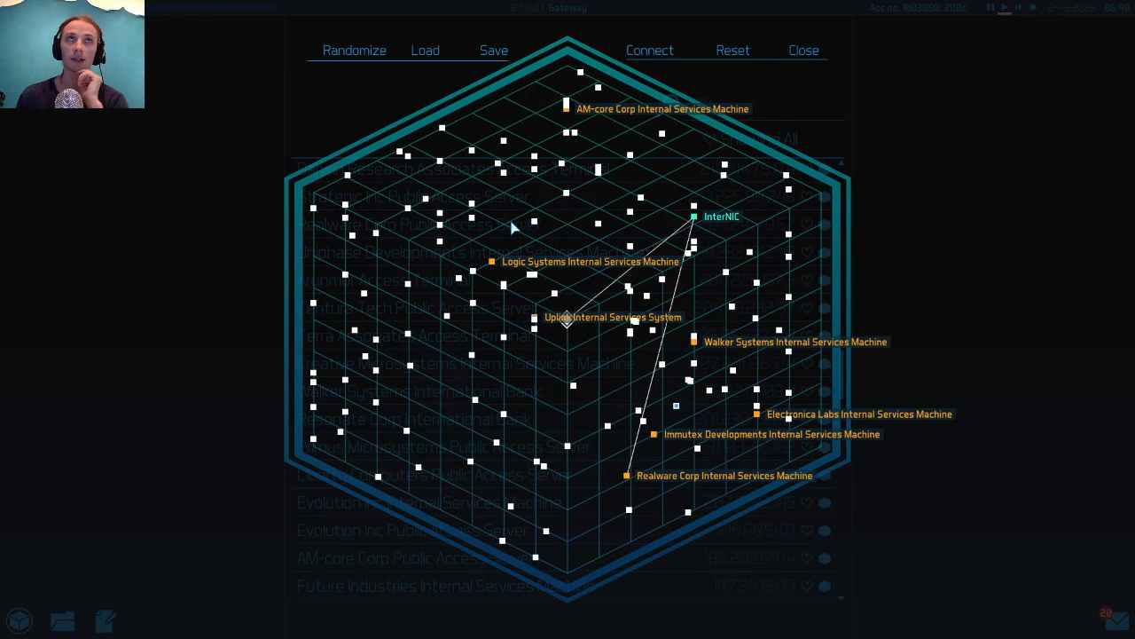
{"action": "left_click", "coordinate": [354, 50]}
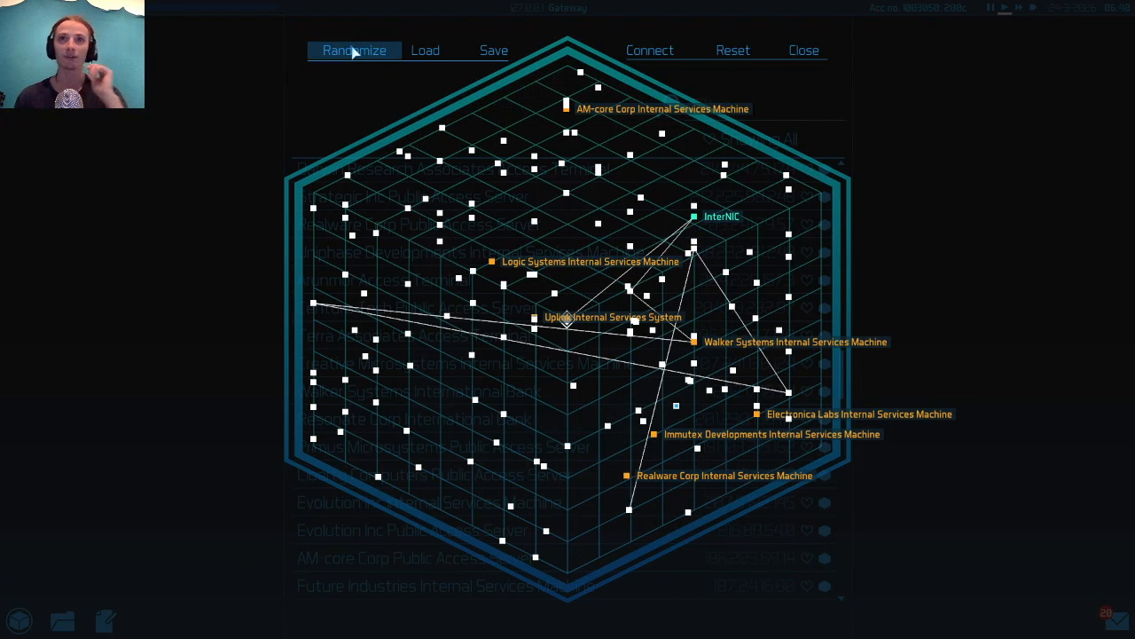
{"action": "left_click", "coordinate": [354, 49]}
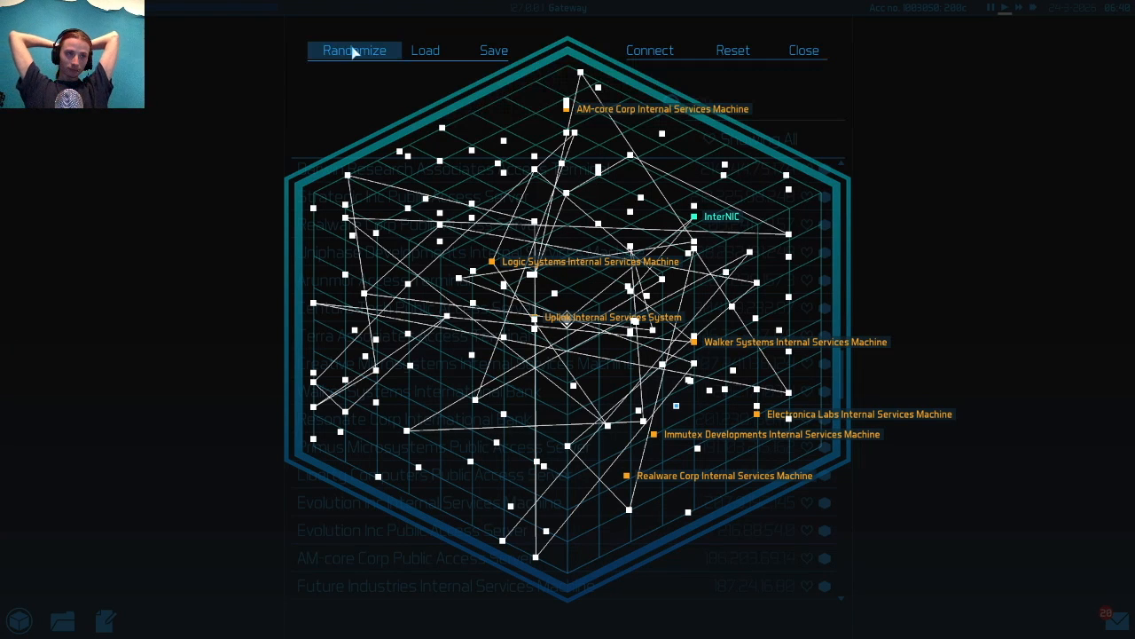
{"action": "left_click", "coordinate": [353, 51]}
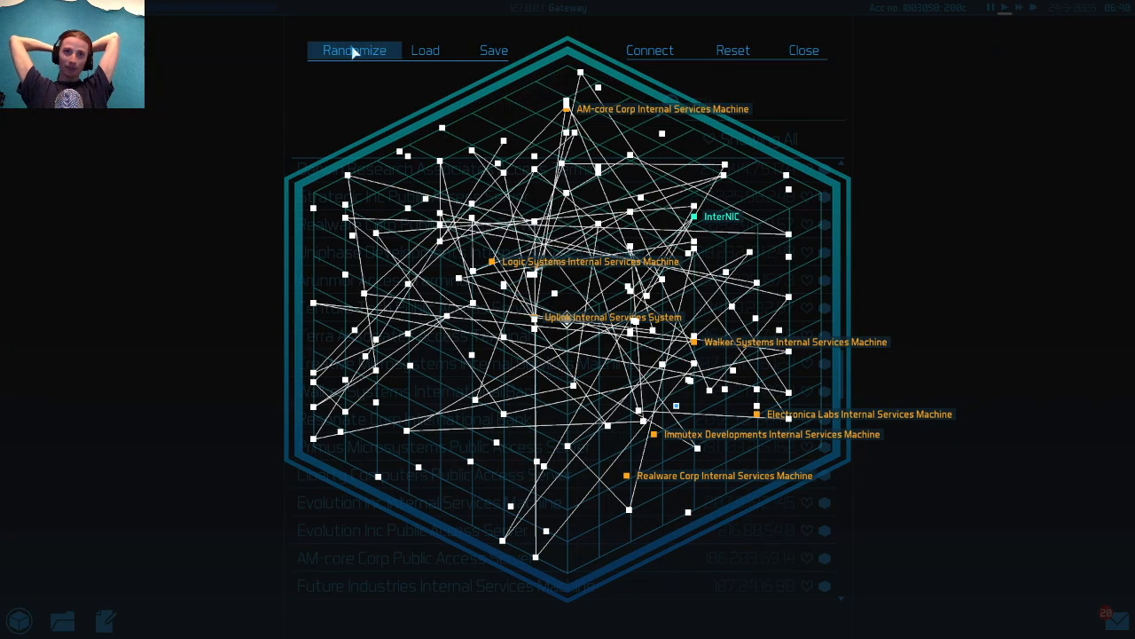
{"action": "left_click", "coordinate": [354, 51]}
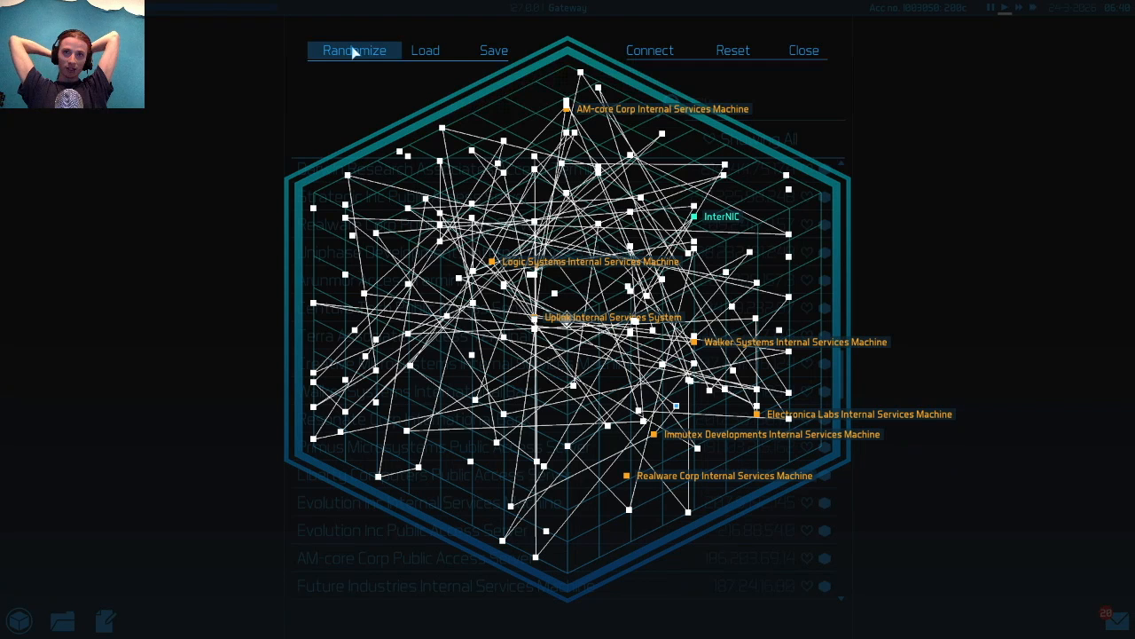
{"action": "left_click", "coordinate": [353, 51]}
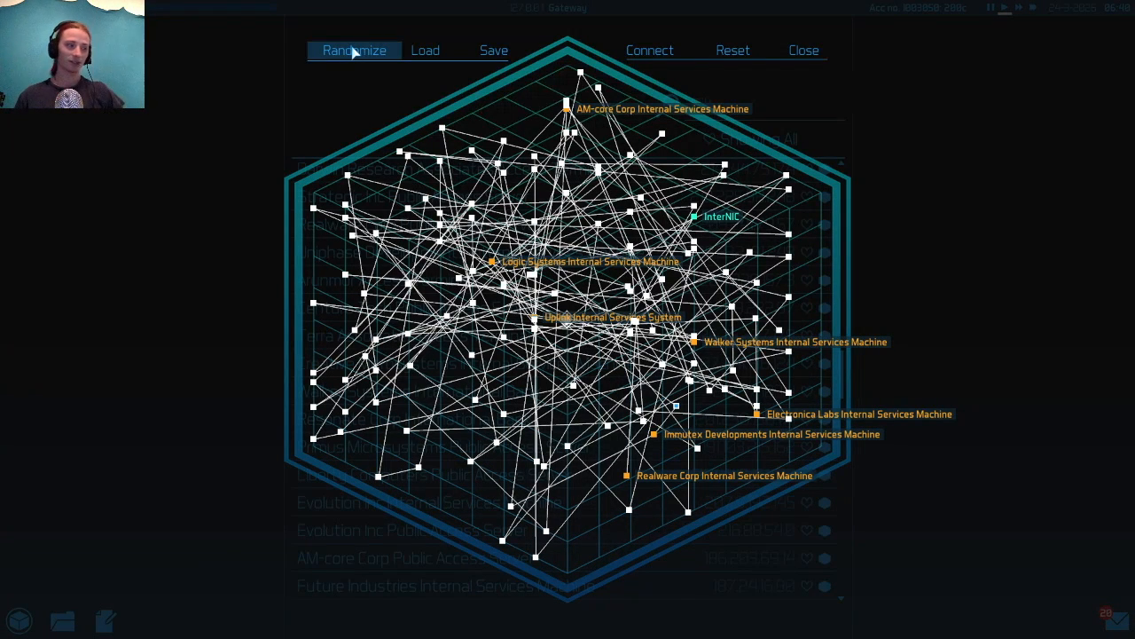
{"action": "left_click", "coordinate": [354, 49]}
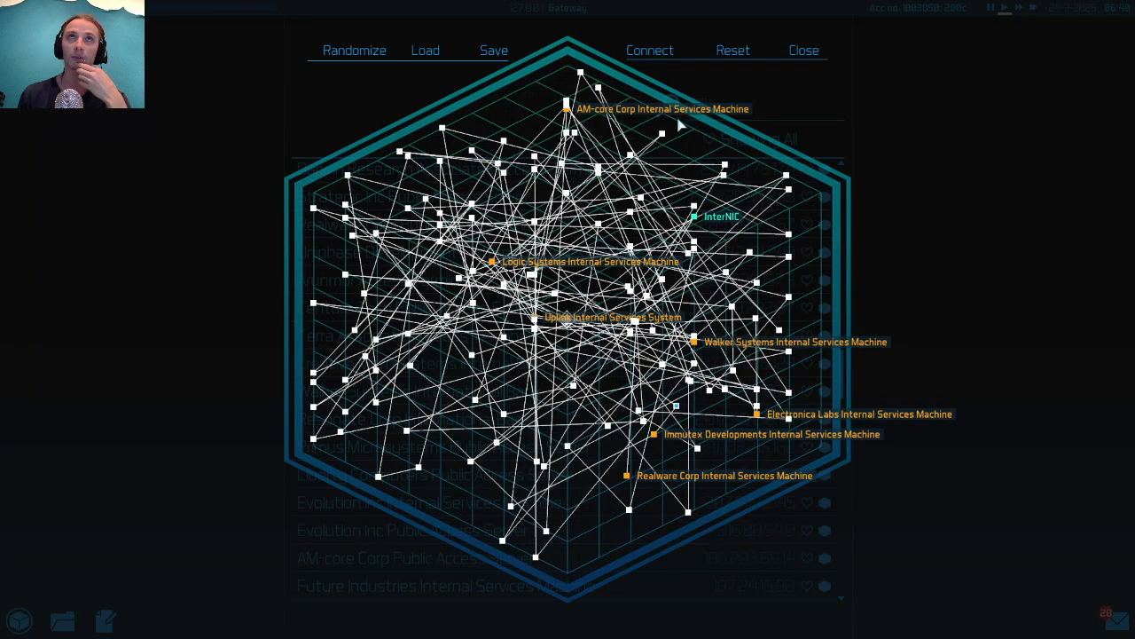
{"action": "mouse_move", "coordinate": [581, 222]}
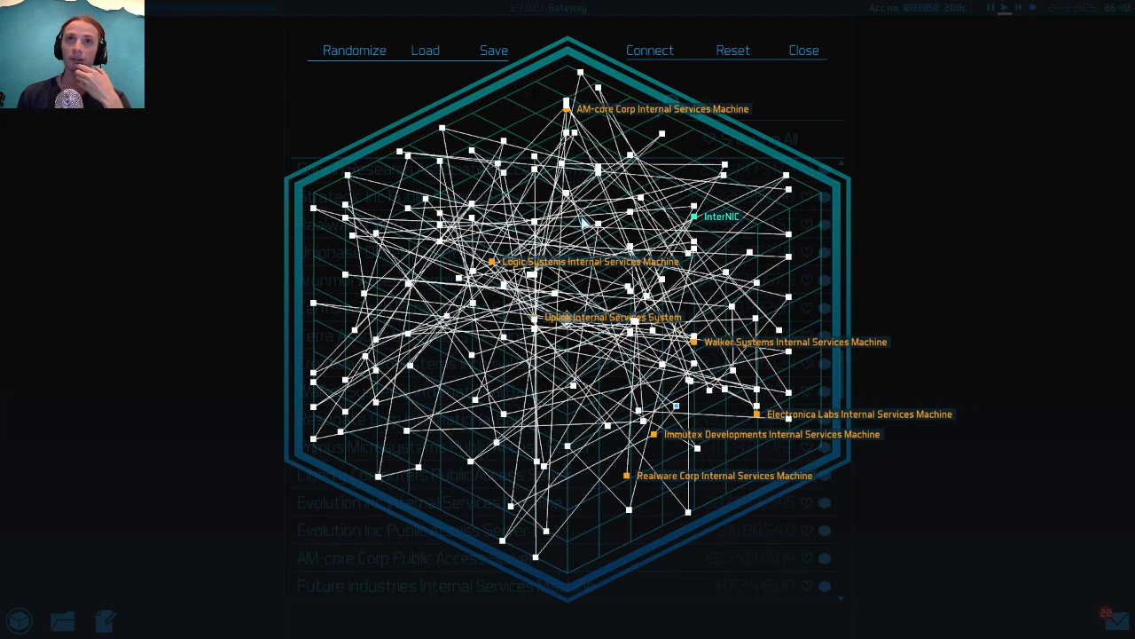
{"action": "left_click", "coordinate": [649, 50]}
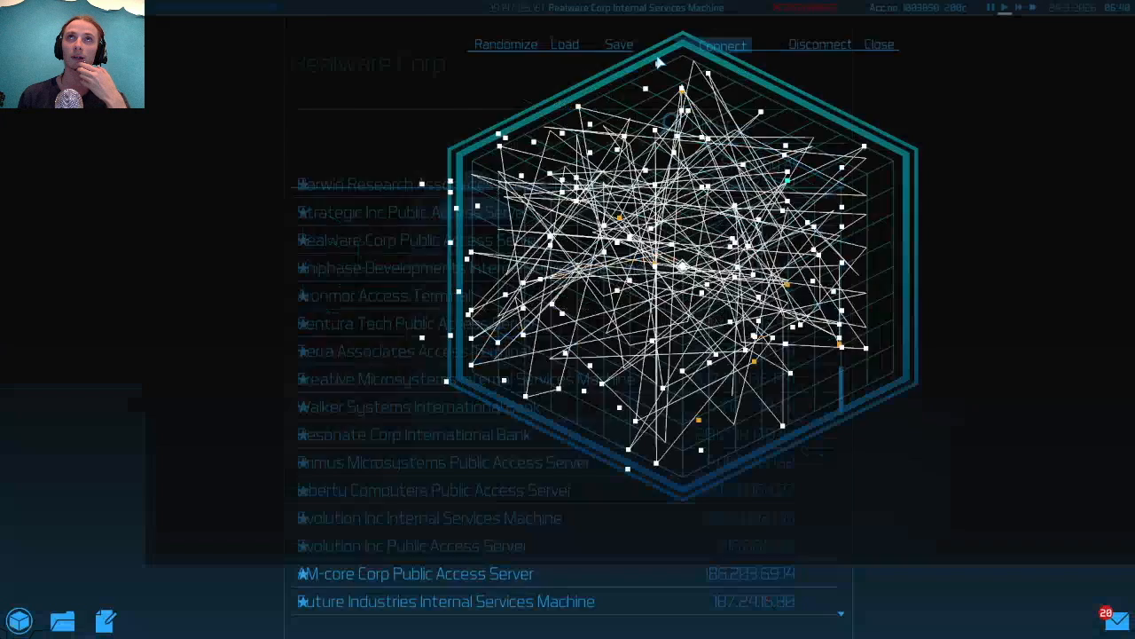
- Start Trace_Tracker on the Realware connection and bring the missions list to the screen centre
{"action": "left_click", "coordinate": [723, 44]}
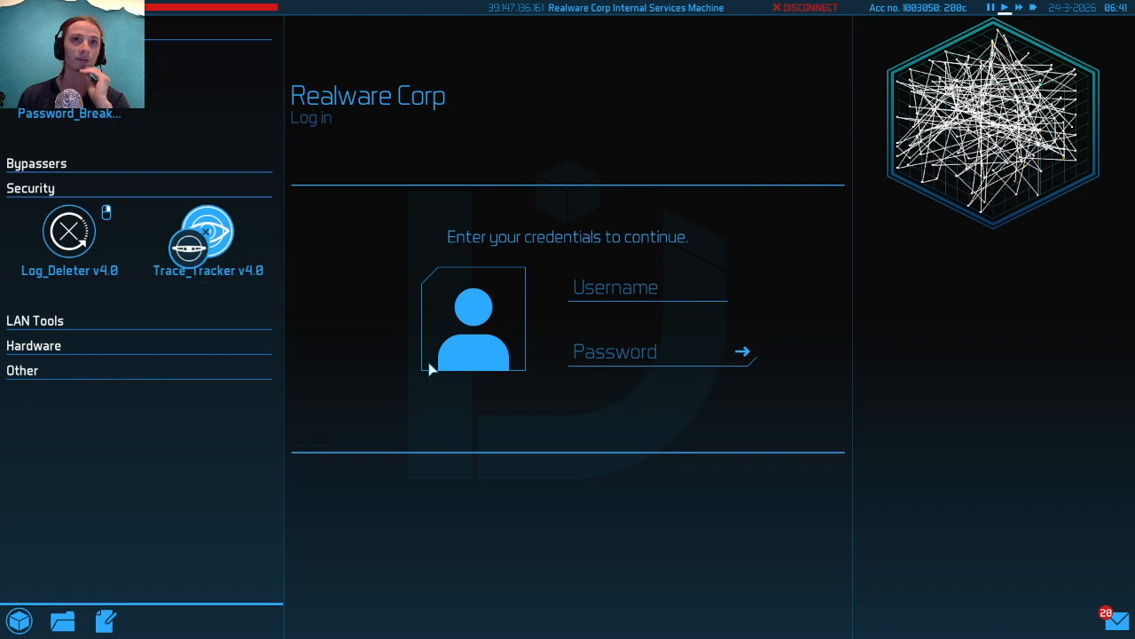
{"action": "left_click", "coordinate": [208, 231]}
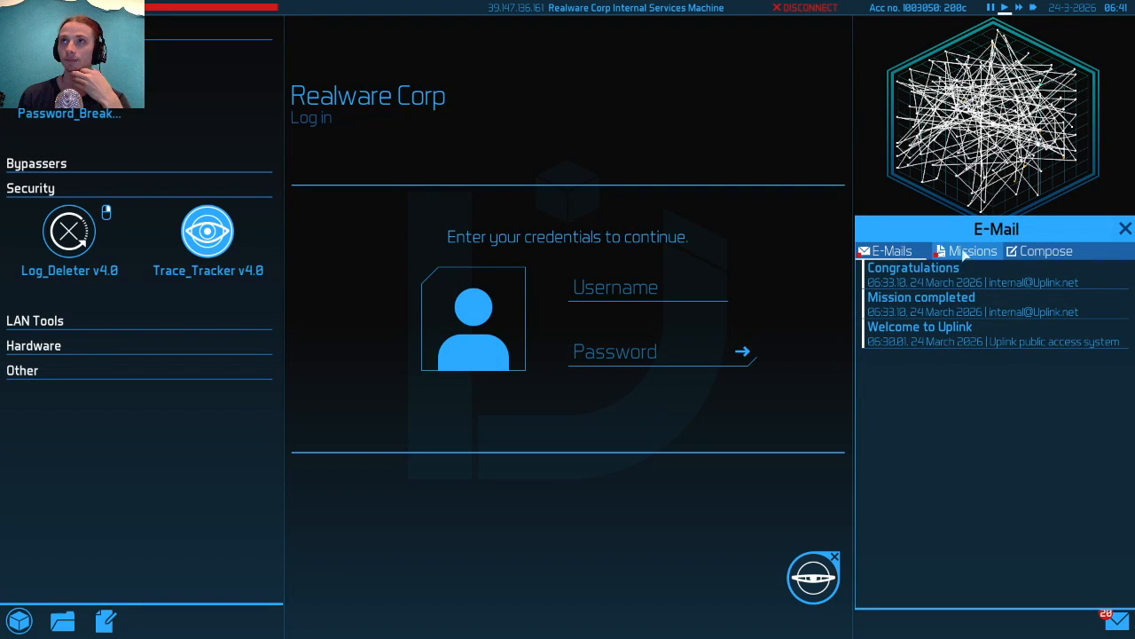
{"action": "left_click", "coordinate": [966, 250]}
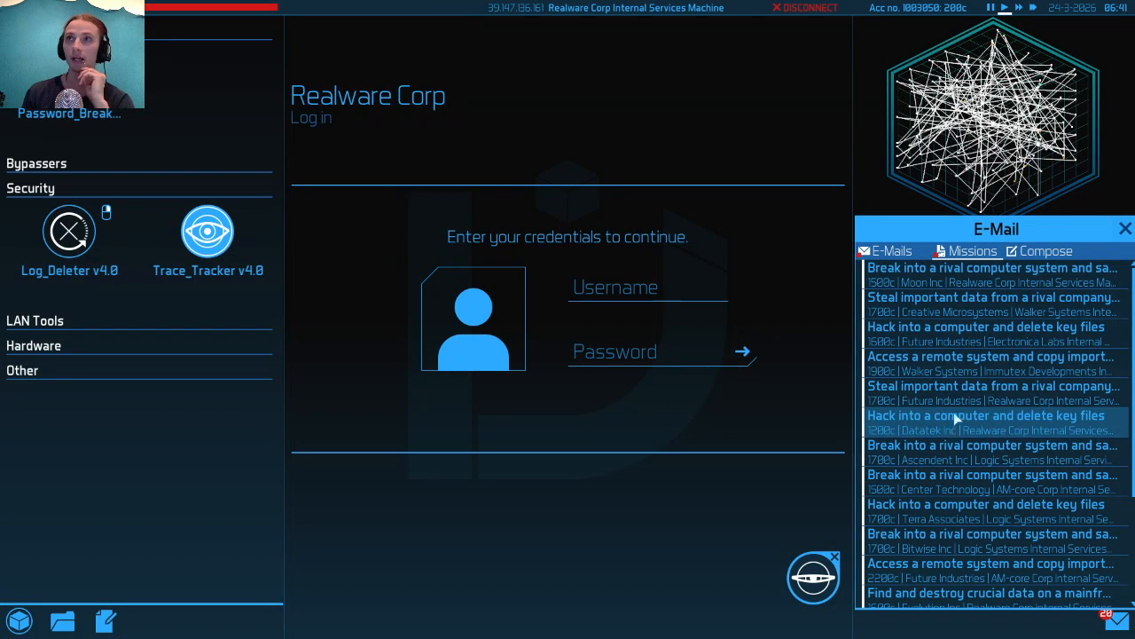
{"action": "scroll", "scroll_direction": "down", "scroll_amount": 3}
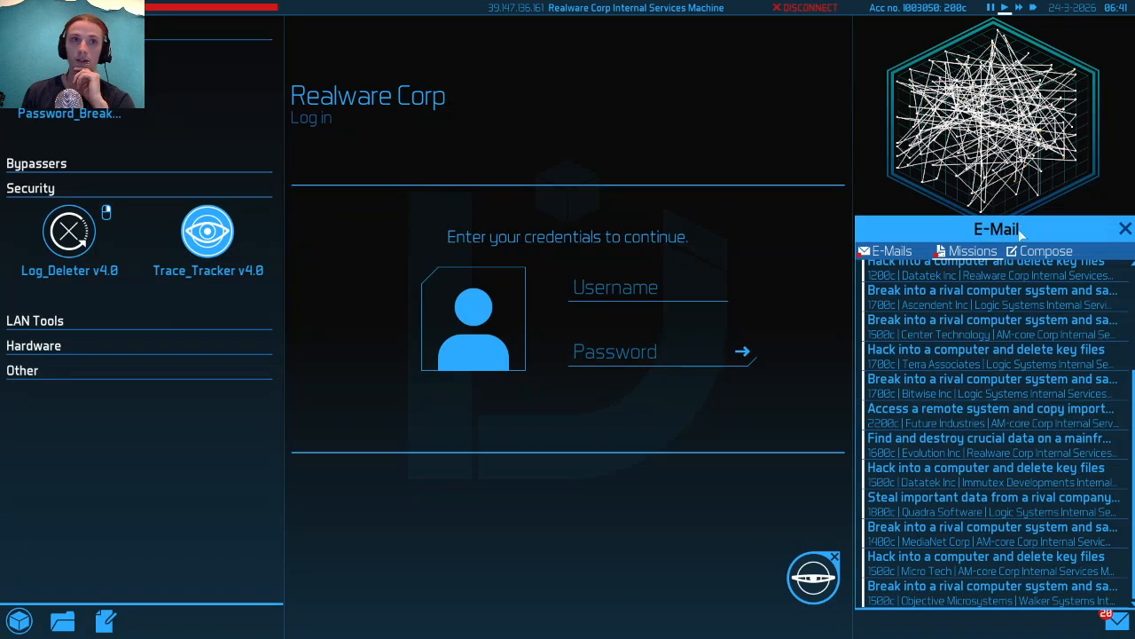
{"action": "left_click_drag", "start_coordinate": [996, 229], "coordinate": [503, 203]}
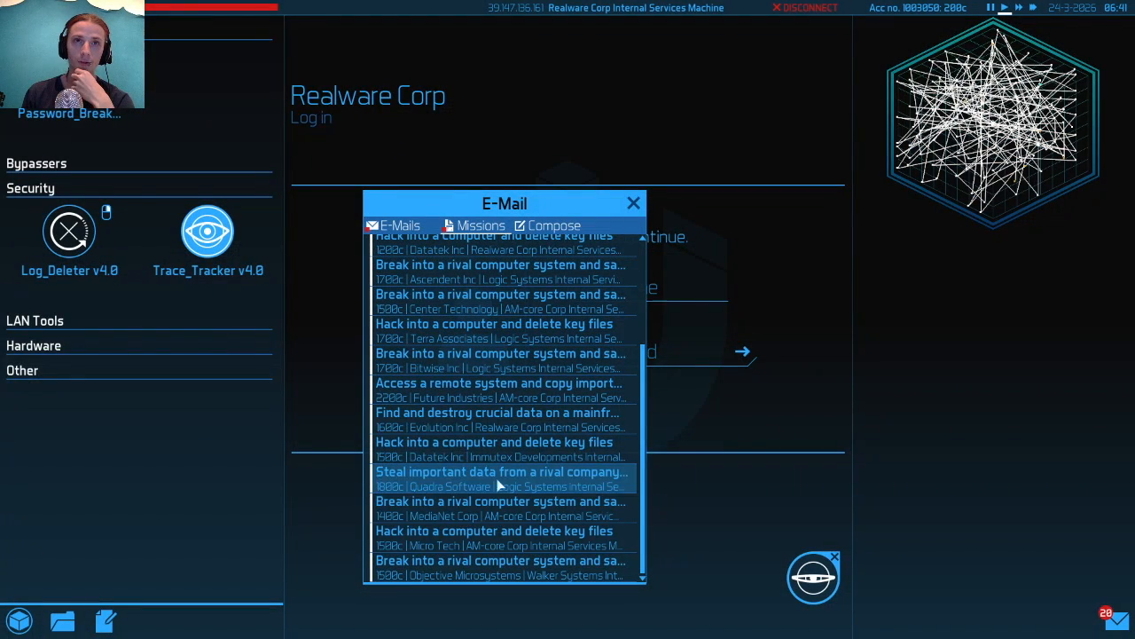
{"action": "left_click", "coordinate": [497, 412]}
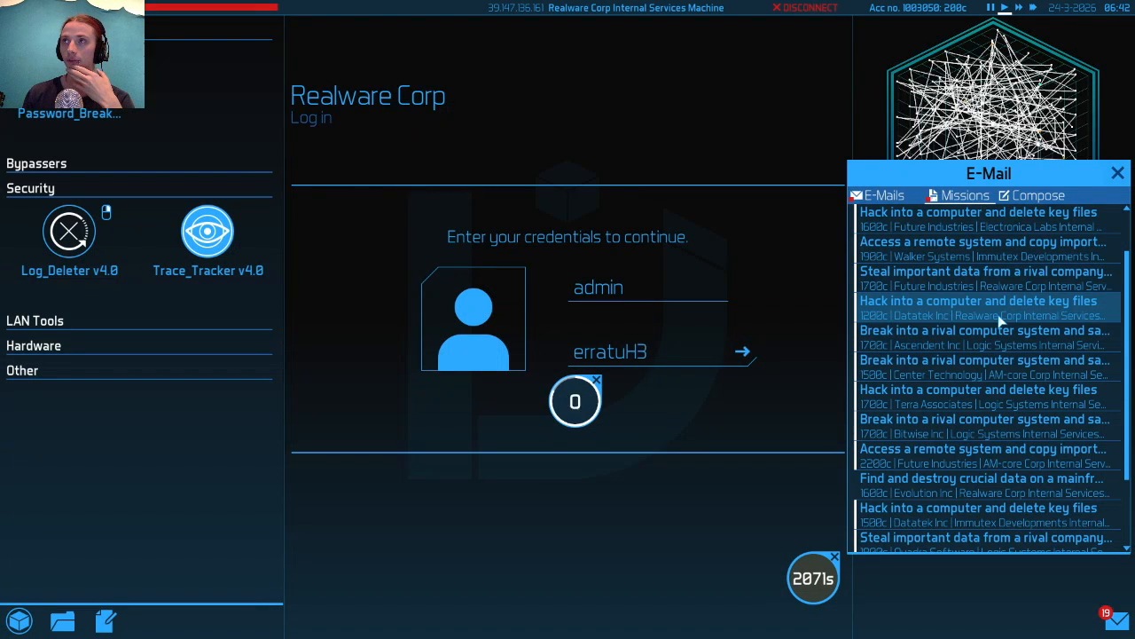
- Submit the cracked admin login to reach Realware Corp's Internal Services main menu
{"action": "left_click", "coordinate": [975, 308]}
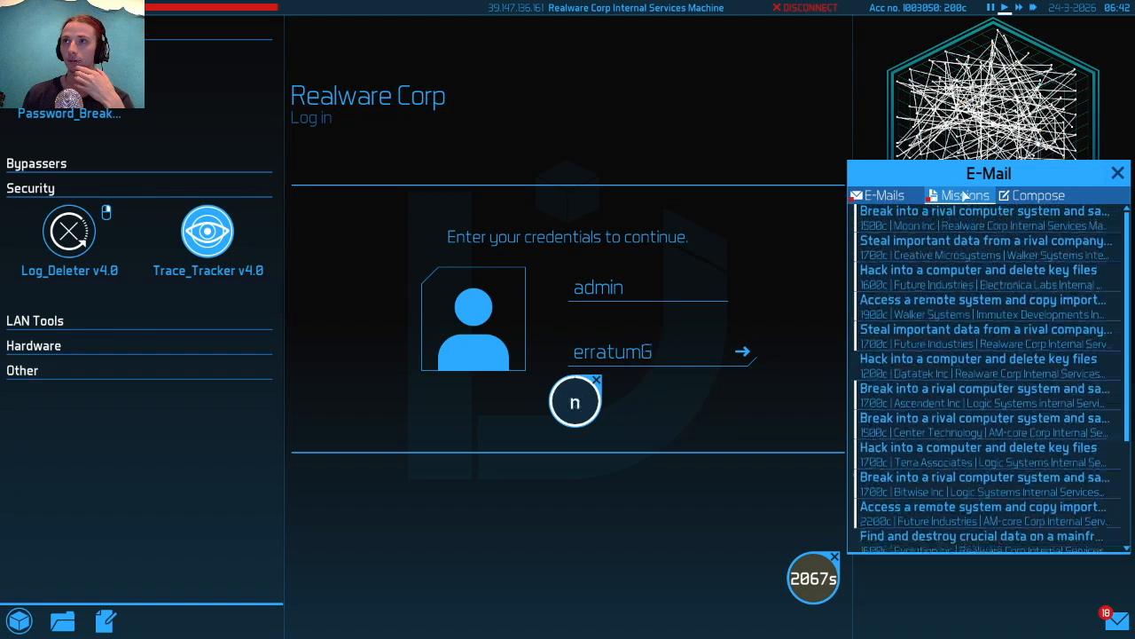
{"action": "left_click", "coordinate": [741, 351]}
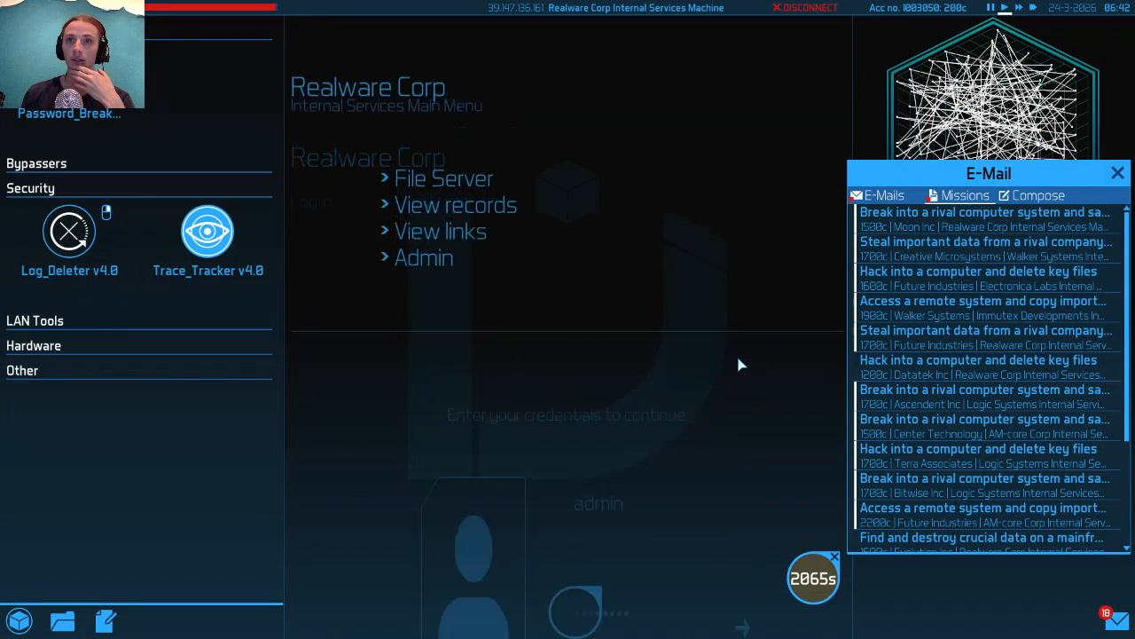
- Download Rea-data-70744 from the Realware file server and return to the mission list
{"action": "left_click", "coordinate": [444, 178]}
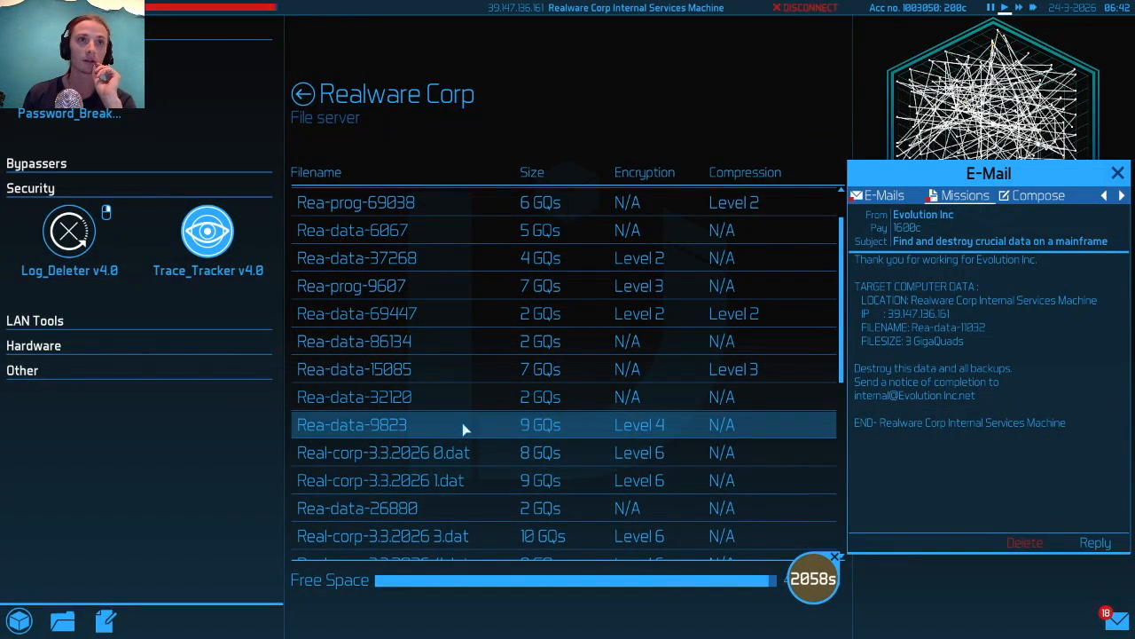
{"action": "mouse_move", "coordinate": [424, 429]}
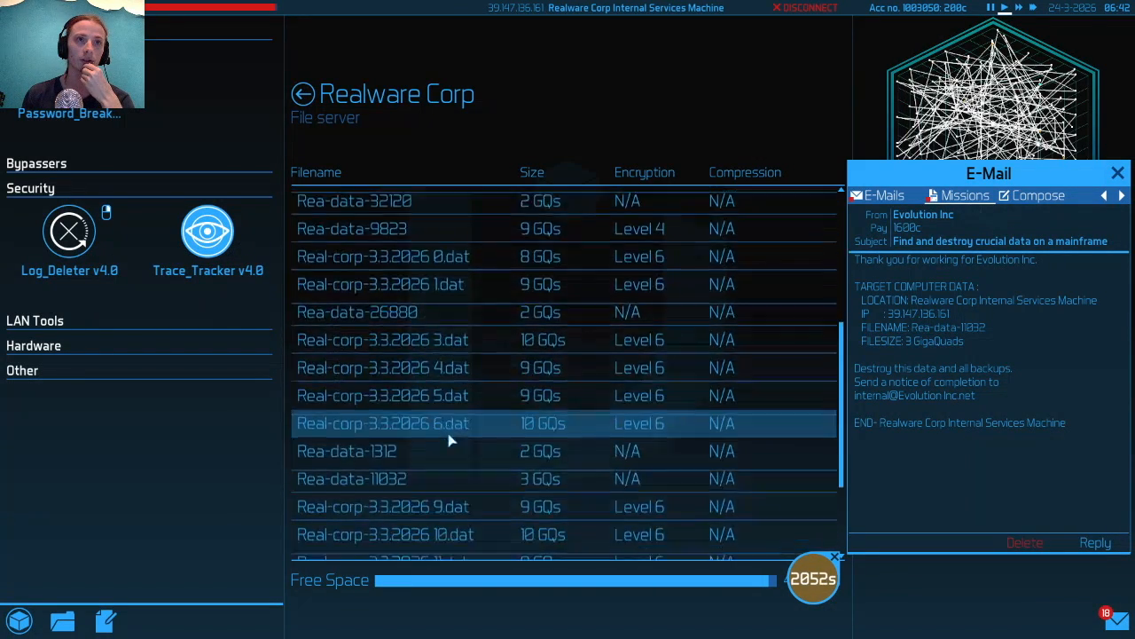
{"action": "scroll", "scroll_direction": "down", "scroll_amount": 3}
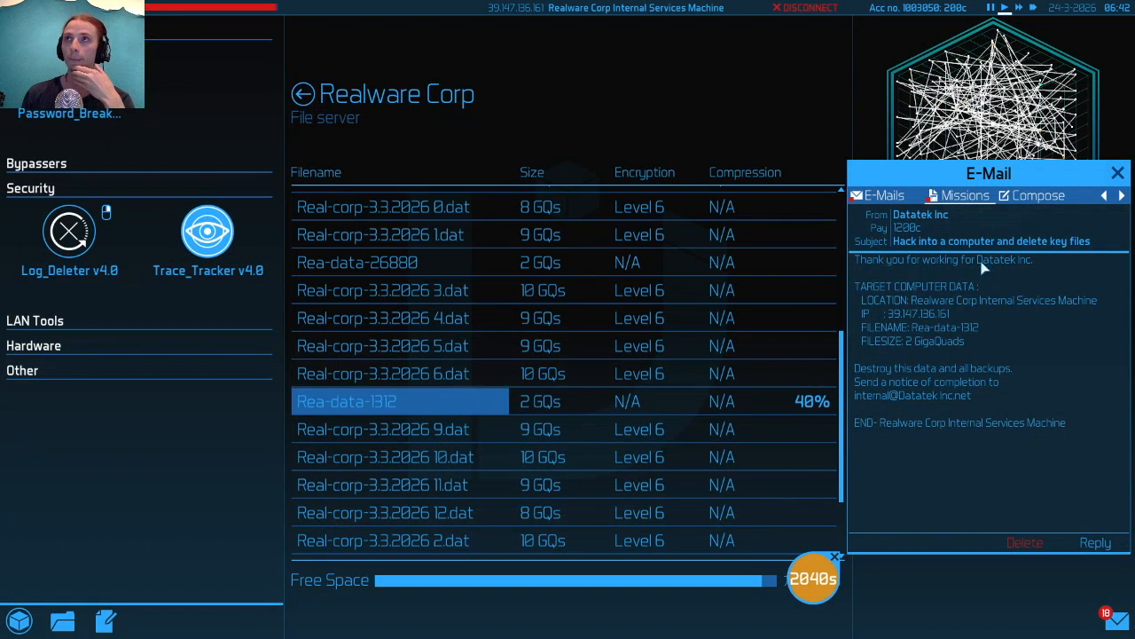
{"action": "left_click", "coordinate": [884, 196]}
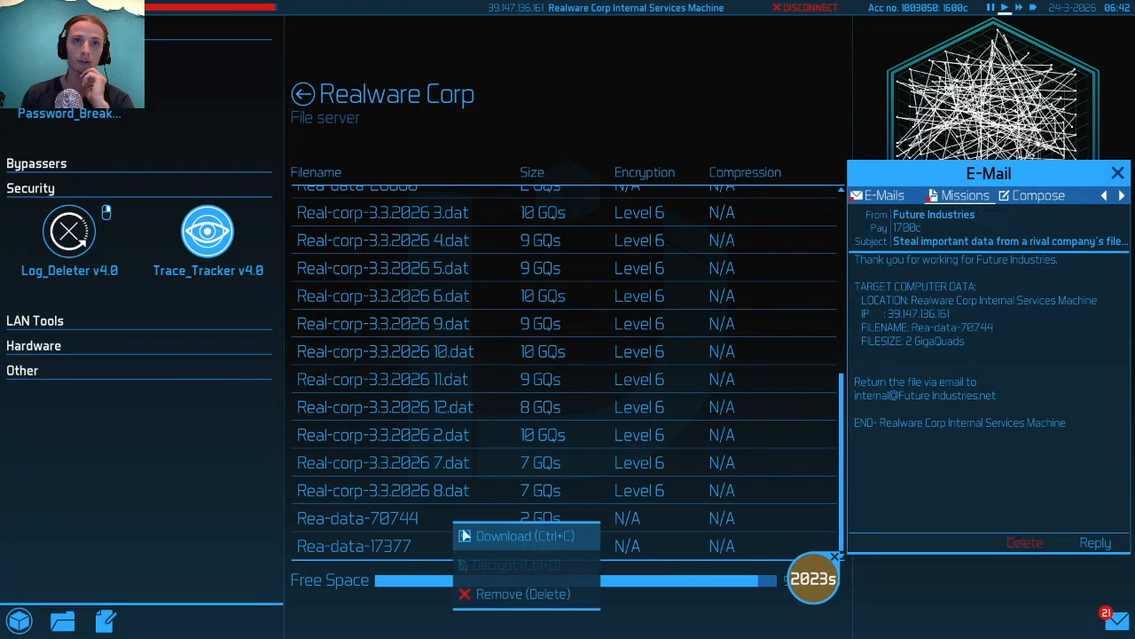
{"action": "left_click", "coordinate": [503, 535]}
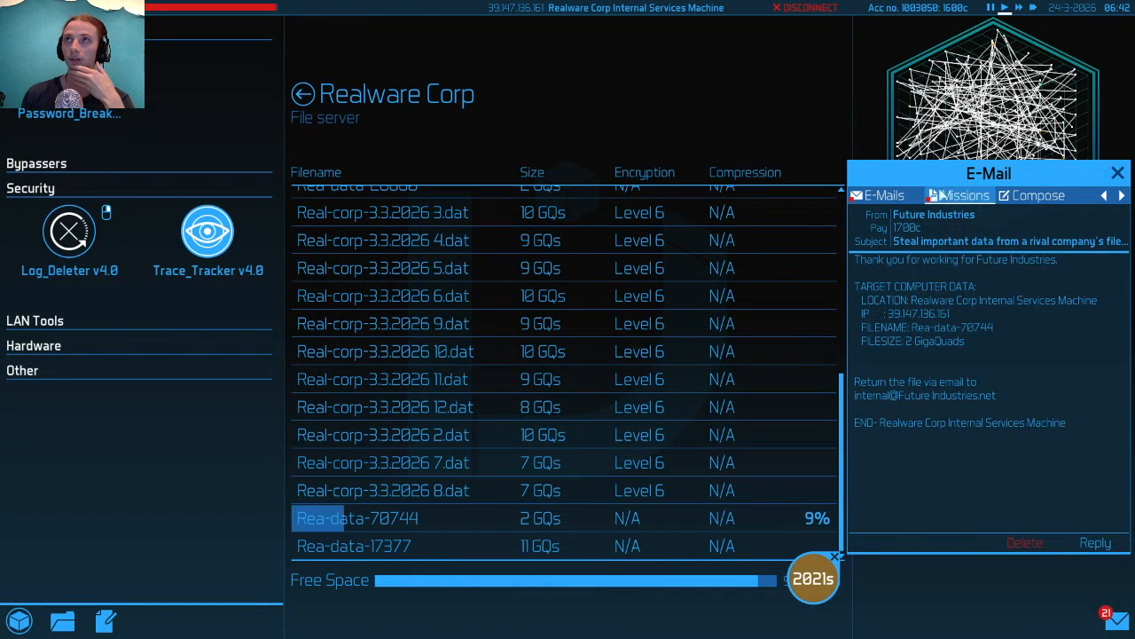
{"action": "left_click", "coordinate": [959, 195]}
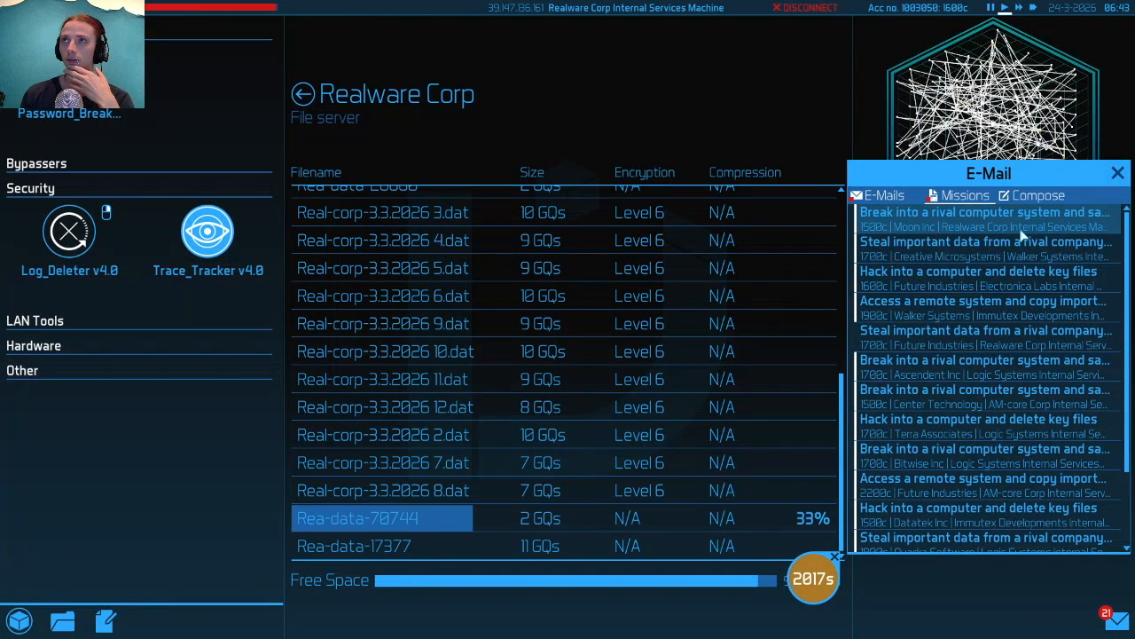
- Delete Rea-data-26880 for the Moon Inc sabotage mission and report it for payment
{"action": "left_click", "coordinate": [985, 212]}
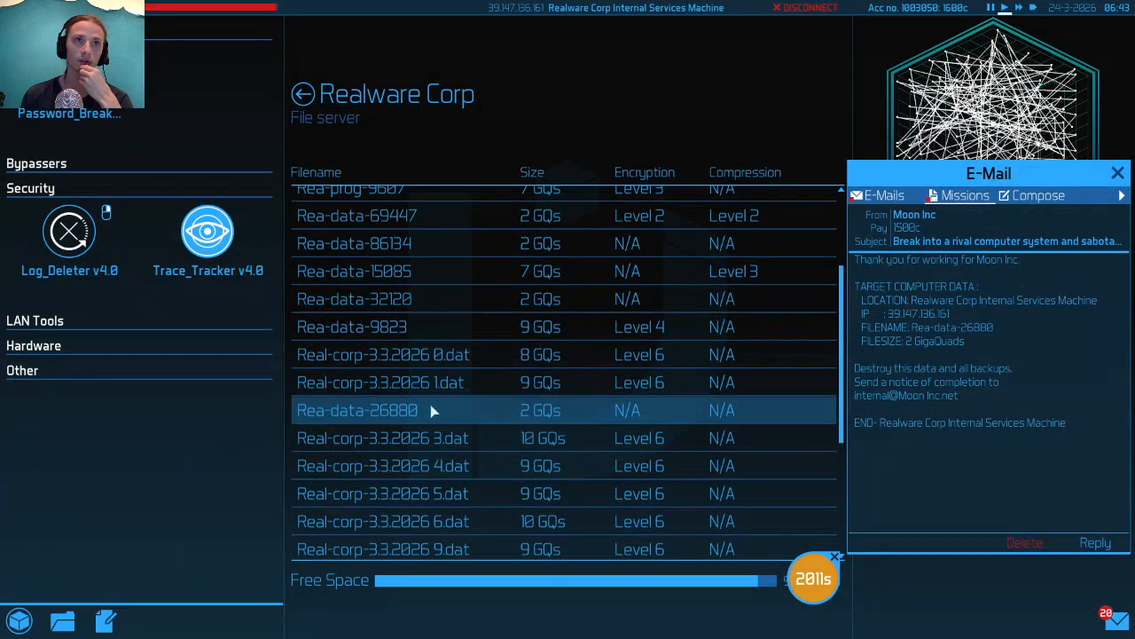
{"action": "right_click", "coordinate": [358, 409]}
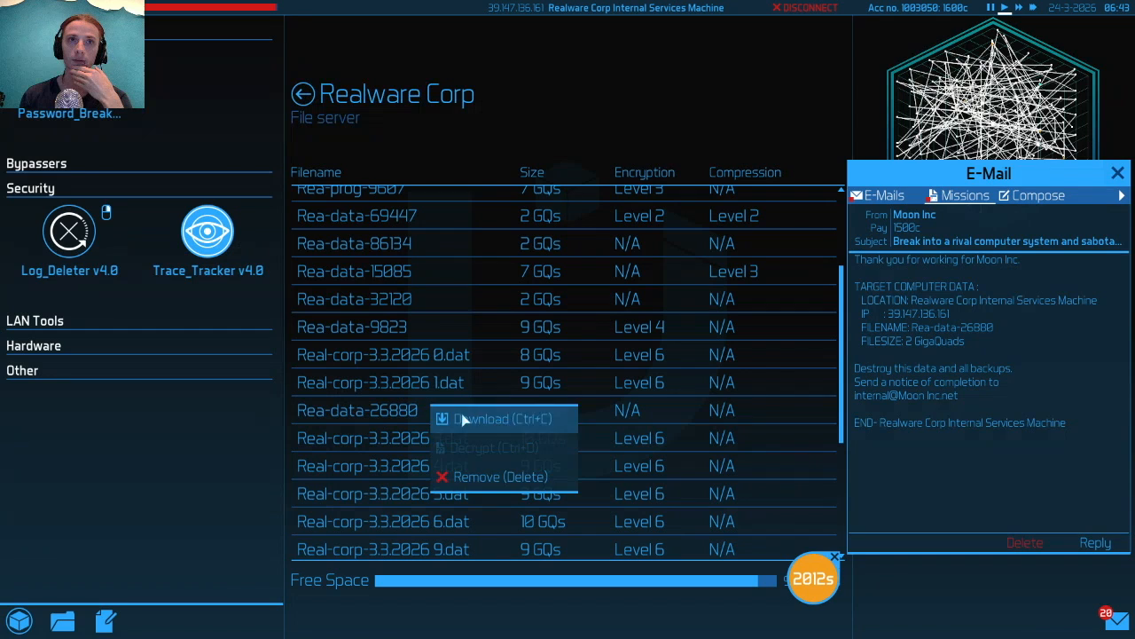
{"action": "left_click", "coordinate": [482, 417]}
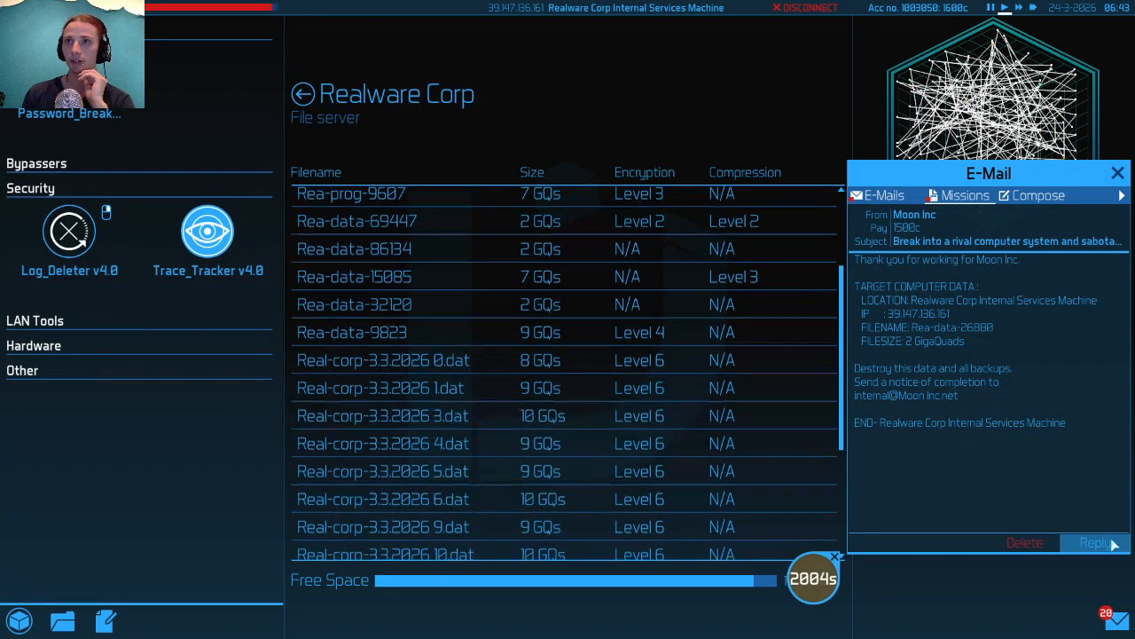
{"action": "left_click", "coordinate": [883, 196]}
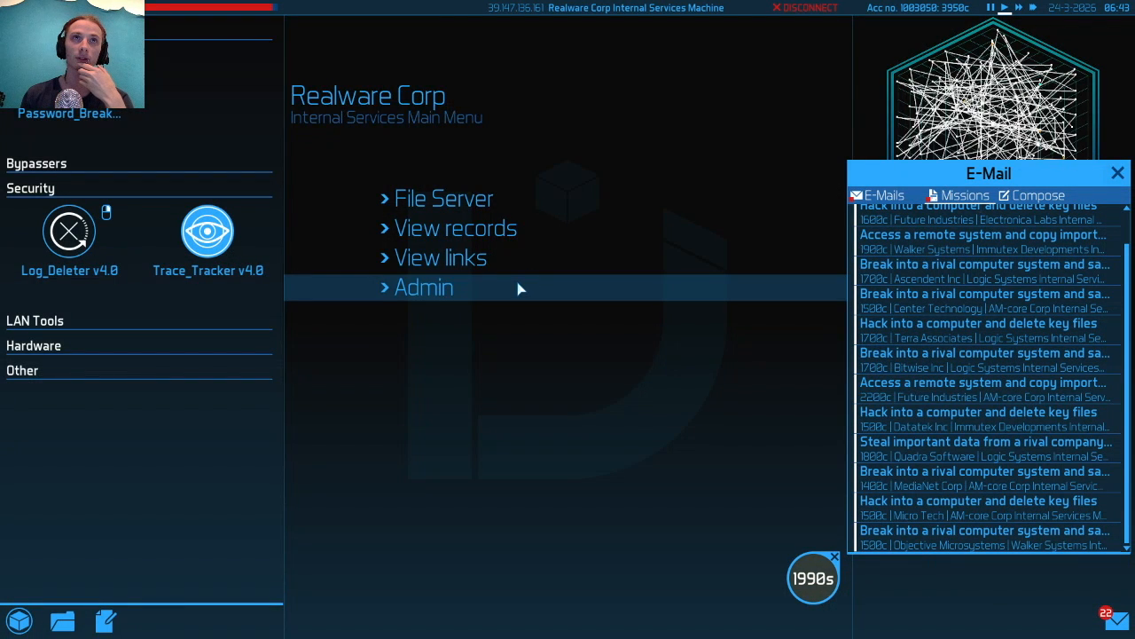
- Erase the Rea-data-26880 and Rea-data-11032 access-log entries and dismiss the too-many-deleters warning
{"action": "left_click", "coordinate": [440, 258]}
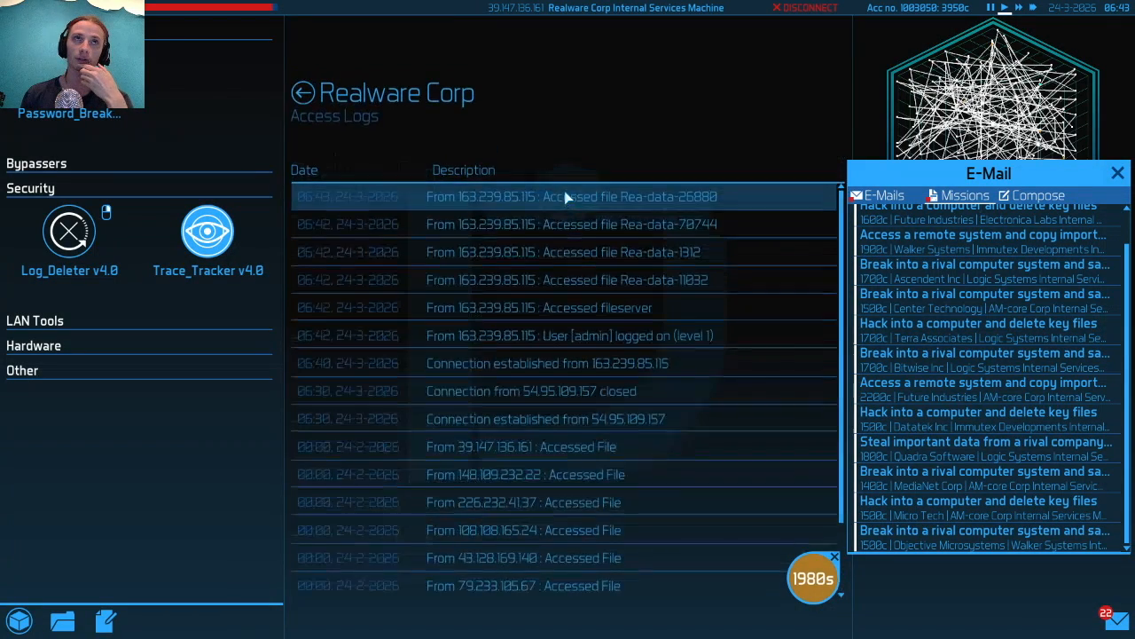
{"action": "right_click", "coordinate": [572, 196]}
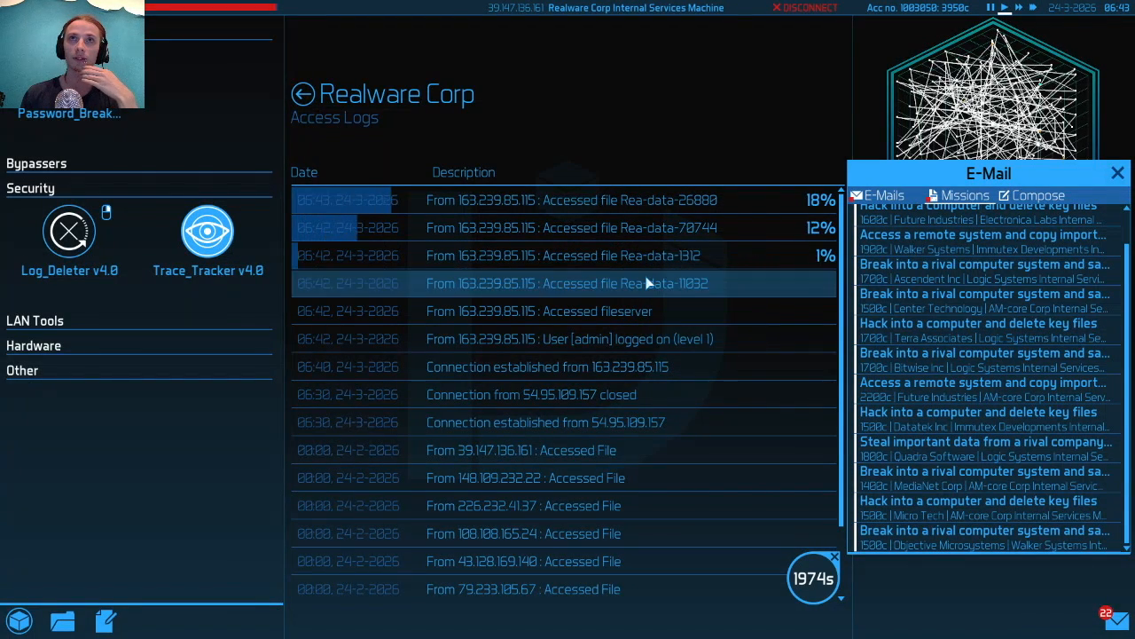
{"action": "right_click", "coordinate": [566, 283]}
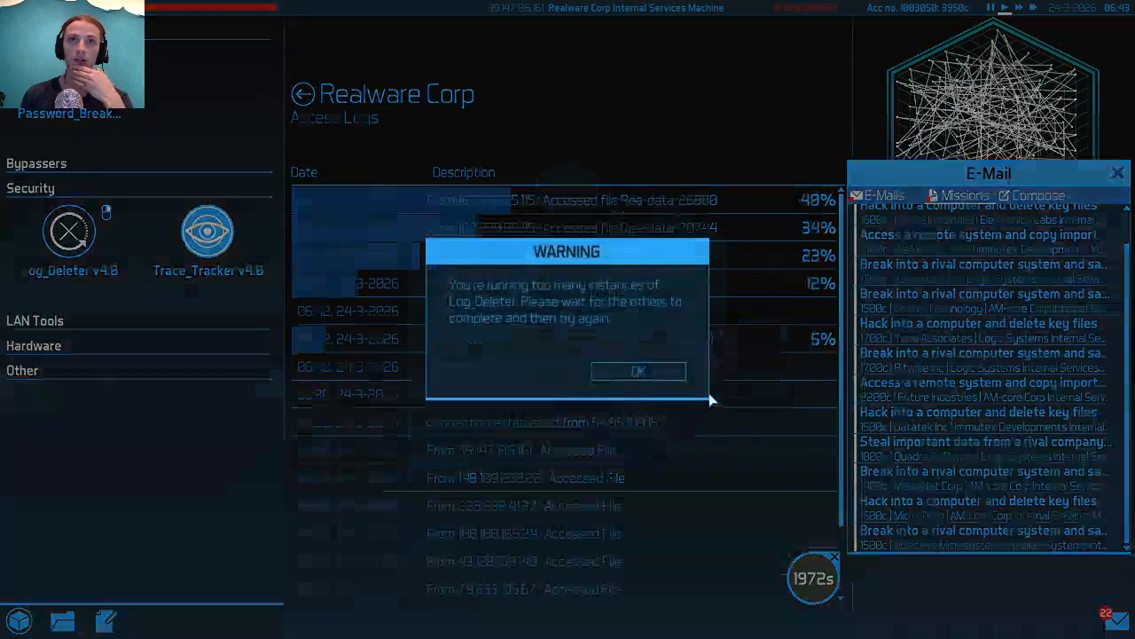
{"action": "left_click", "coordinate": [638, 371]}
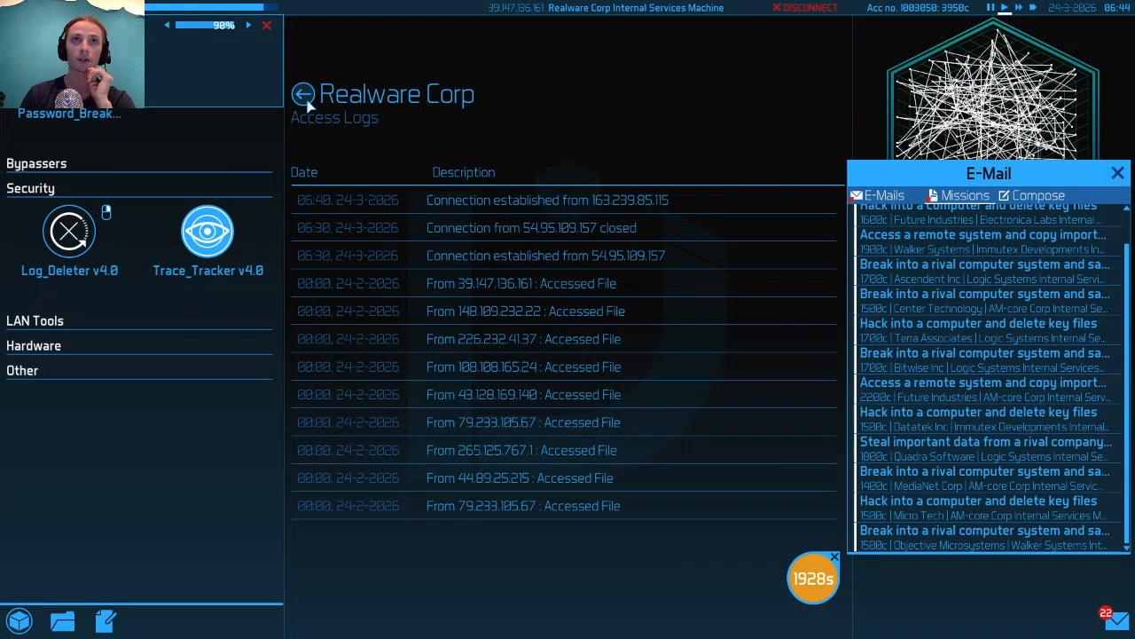
- Check the Realware Security settings for the Monitor, then disconnect from the Realware server
{"action": "left_click", "coordinate": [303, 94]}
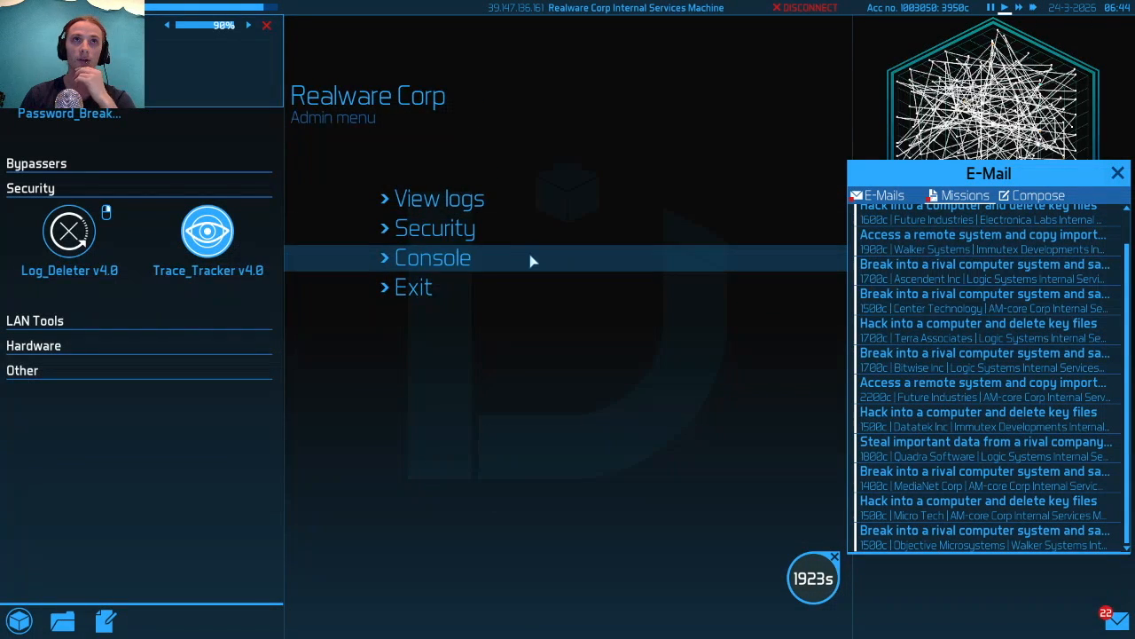
{"action": "left_click", "coordinate": [435, 228]}
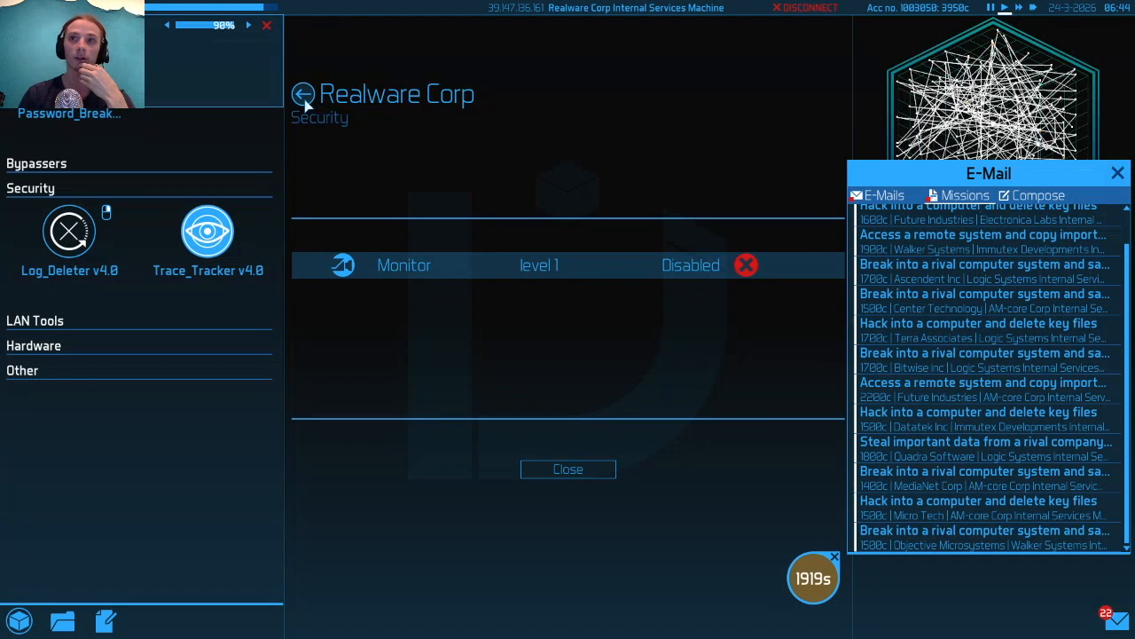
{"action": "left_click", "coordinate": [304, 94]}
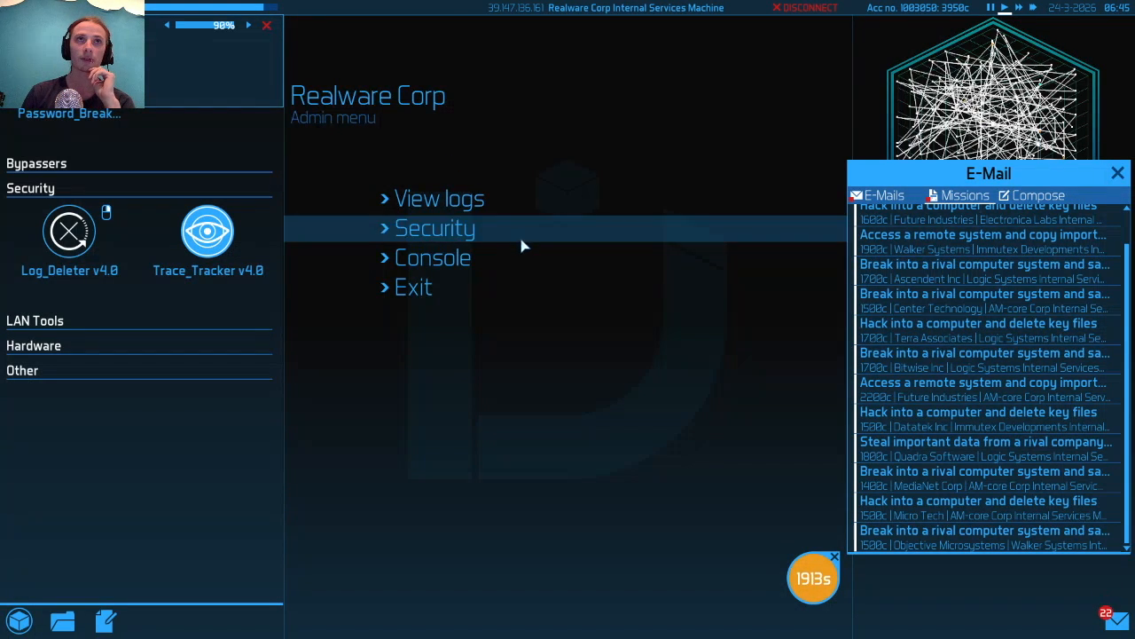
{"action": "left_click", "coordinate": [434, 228]}
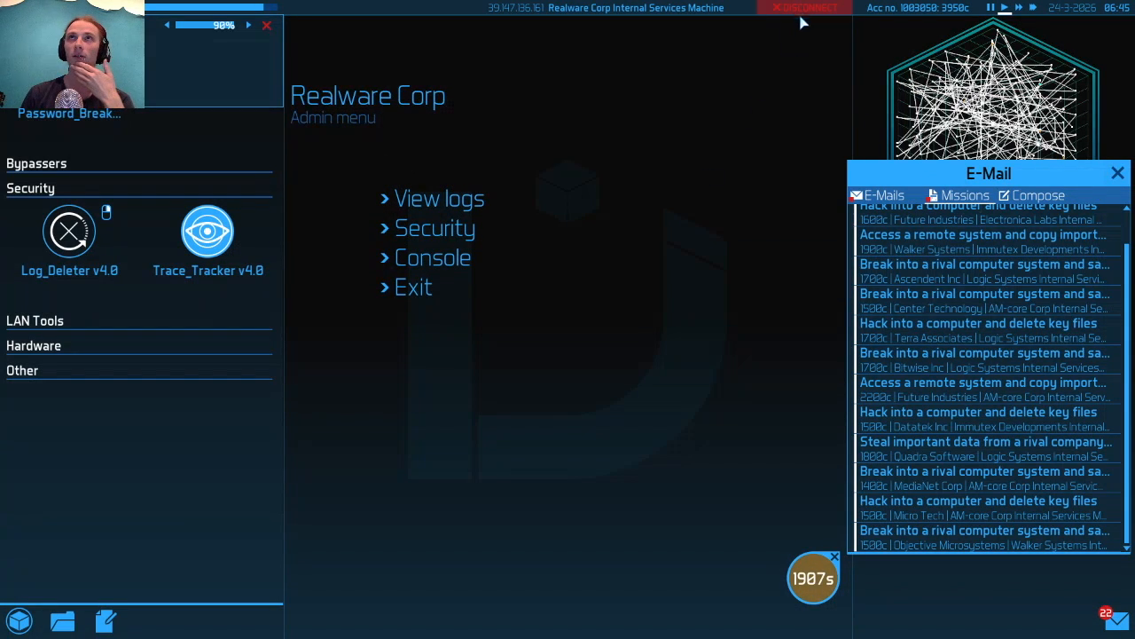
{"action": "left_click", "coordinate": [804, 8]}
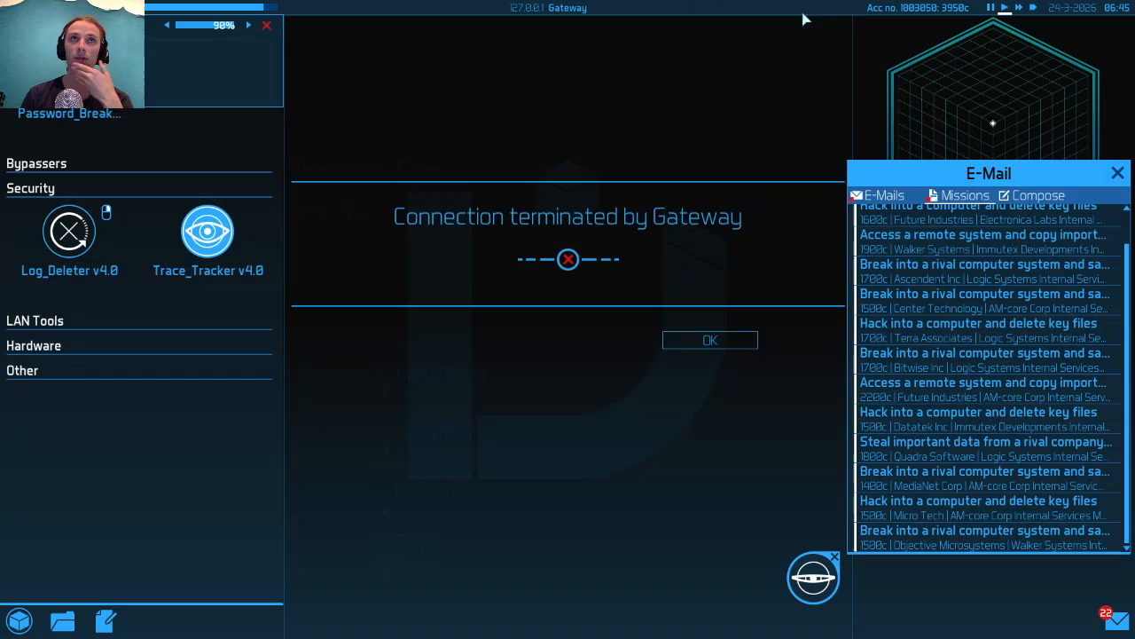
- Connect to InterNIC with the trace tracker running and break its admin password with Password_Breaker
{"action": "left_click", "coordinate": [709, 340]}
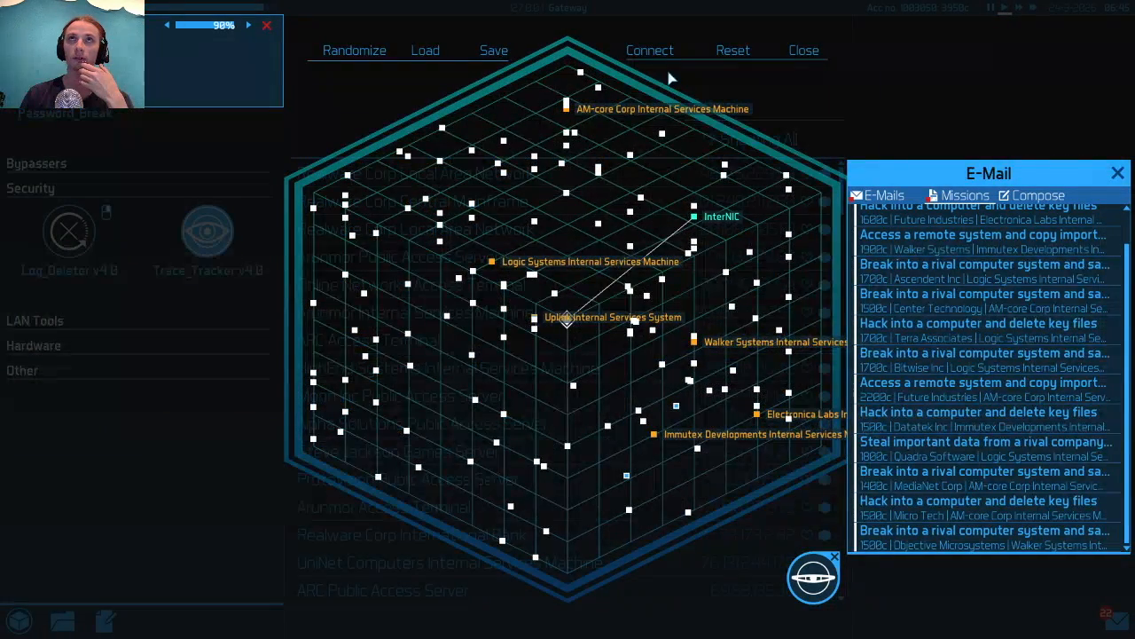
{"action": "left_click", "coordinate": [650, 50]}
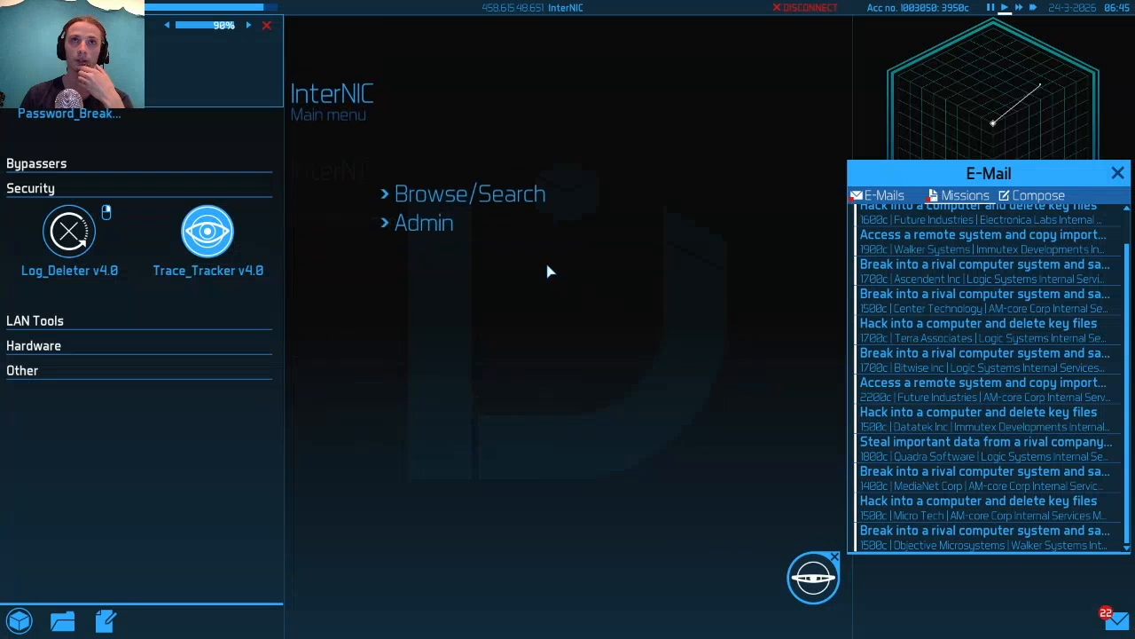
{"action": "left_click", "coordinate": [424, 223]}
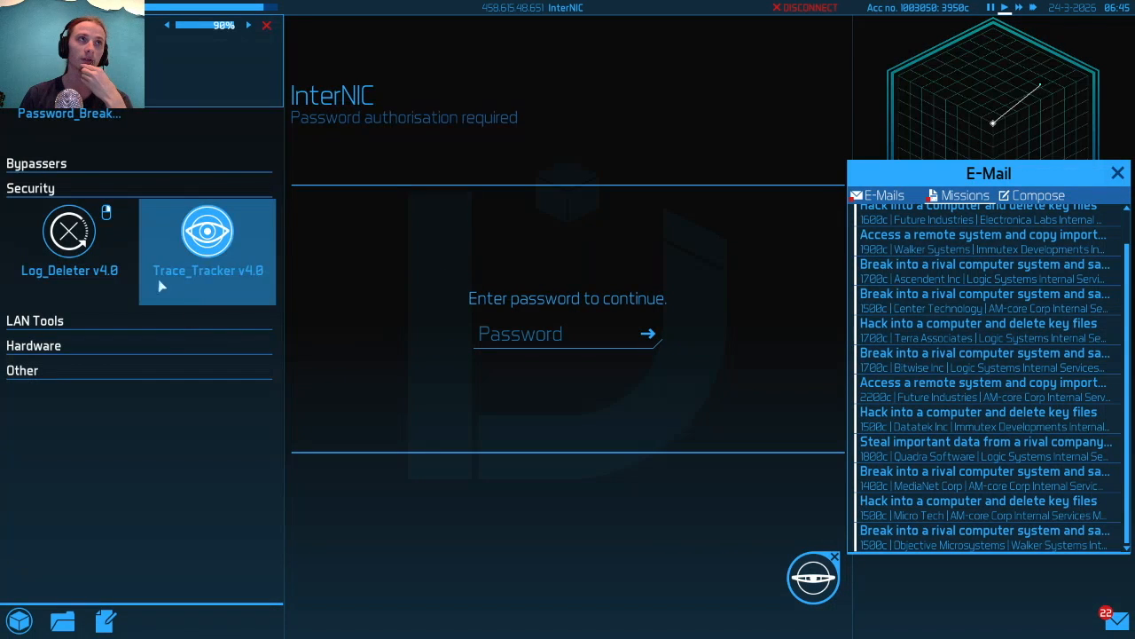
{"action": "left_click", "coordinate": [208, 230]}
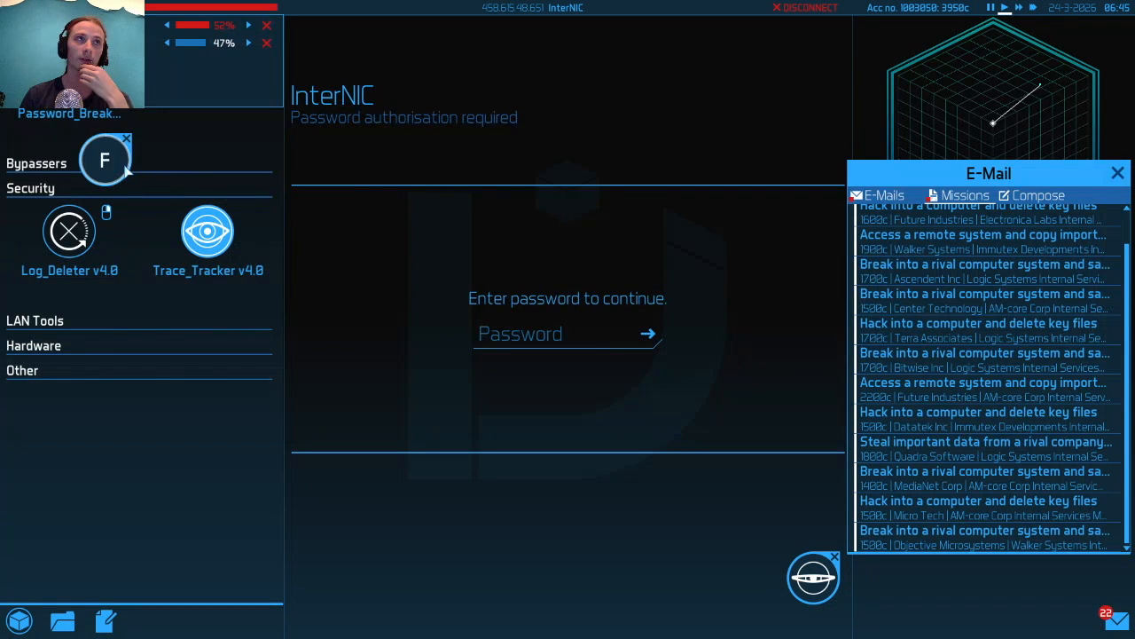
{"action": "type", "text": "ozKdzNdJ"}
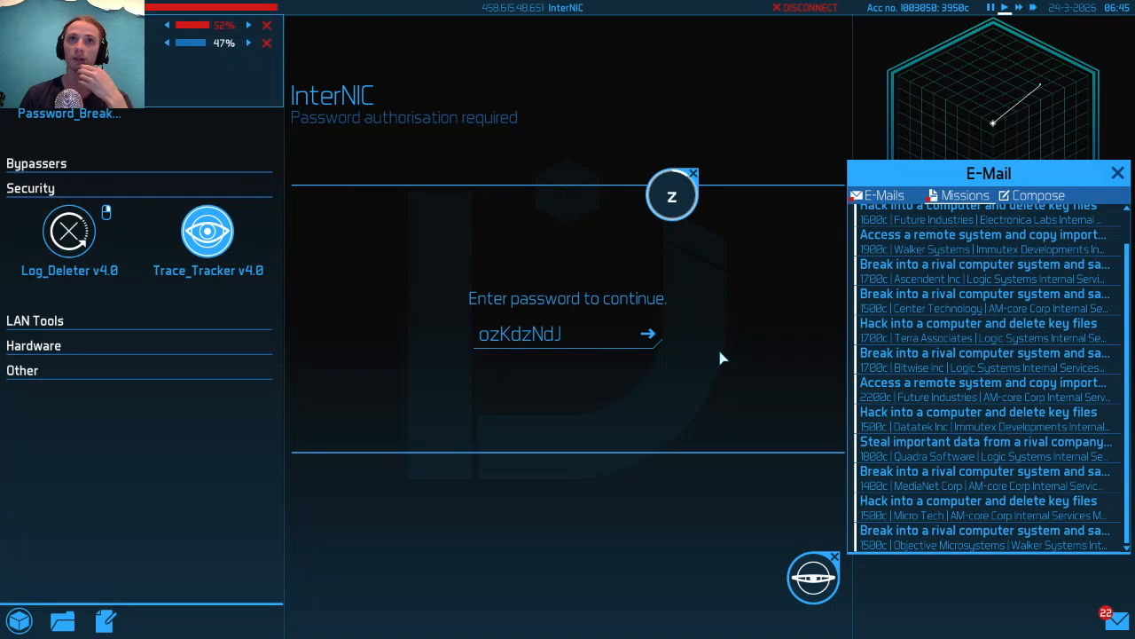
{"action": "type", "text": "i9lRb#3L"}
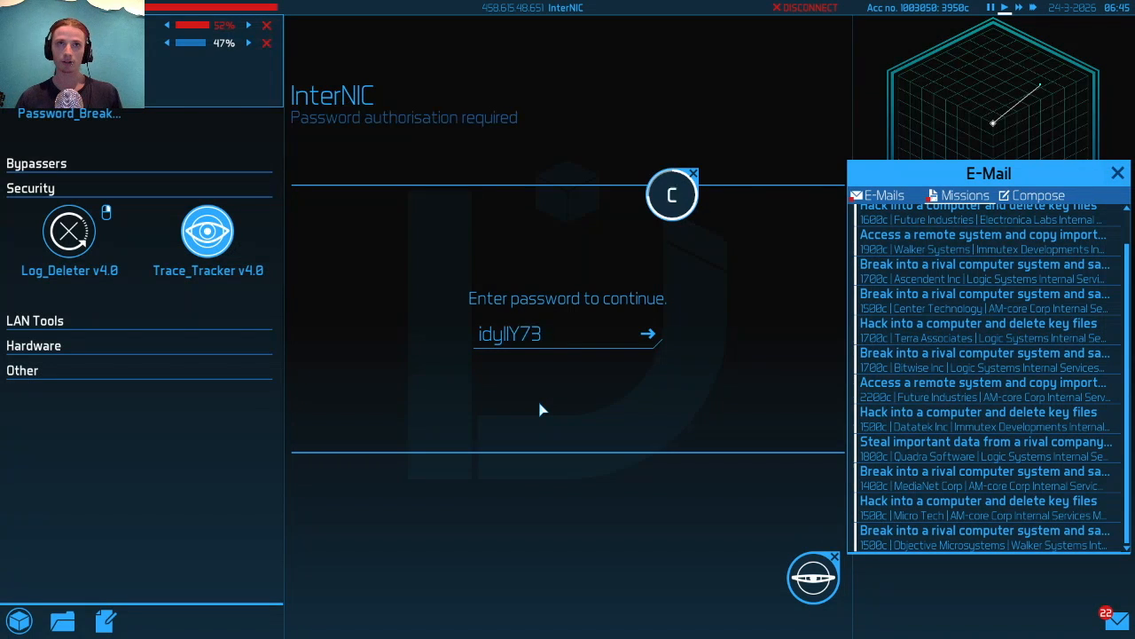
{"action": "type", "text": "idylli8c"}
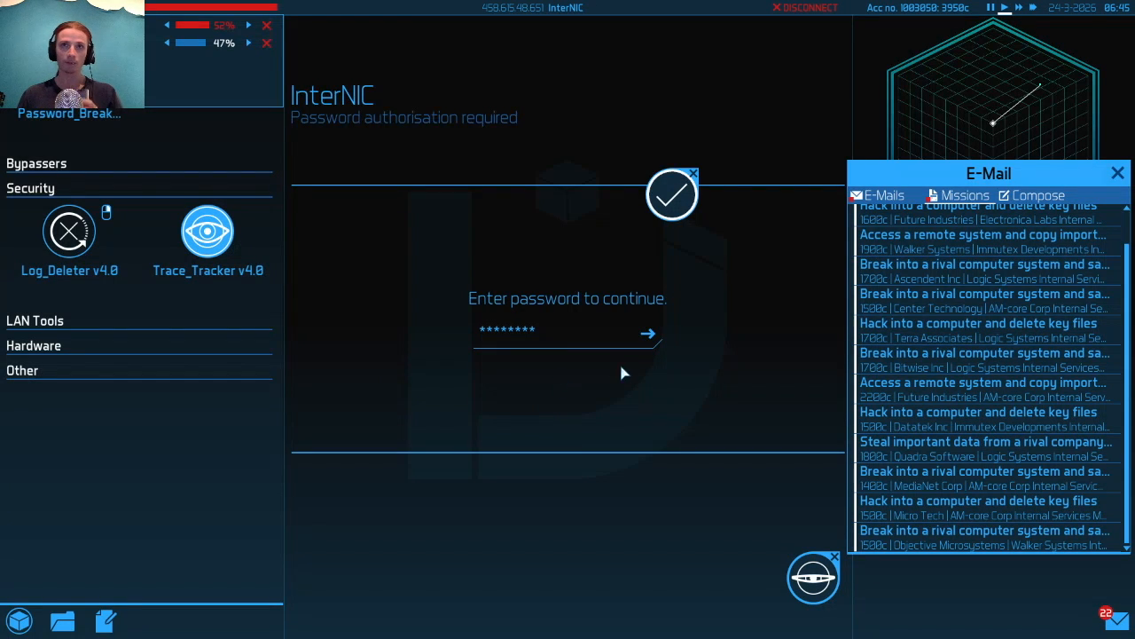
- Log in to InterNIC with the cracked password and list its access logs
{"action": "left_click", "coordinate": [648, 333]}
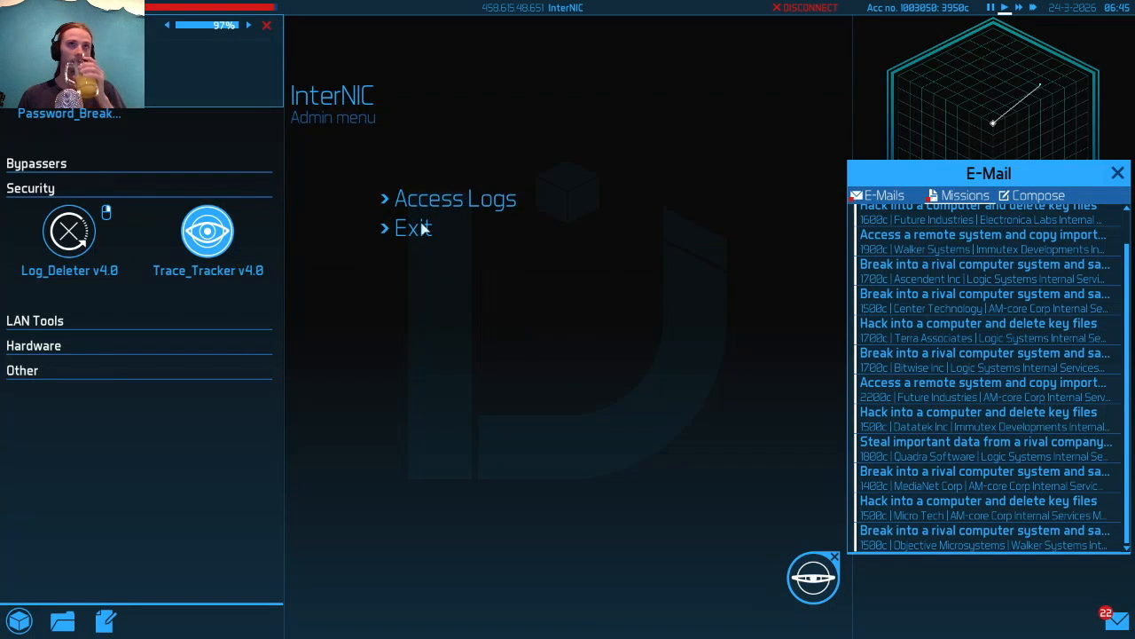
{"action": "left_click", "coordinate": [455, 198]}
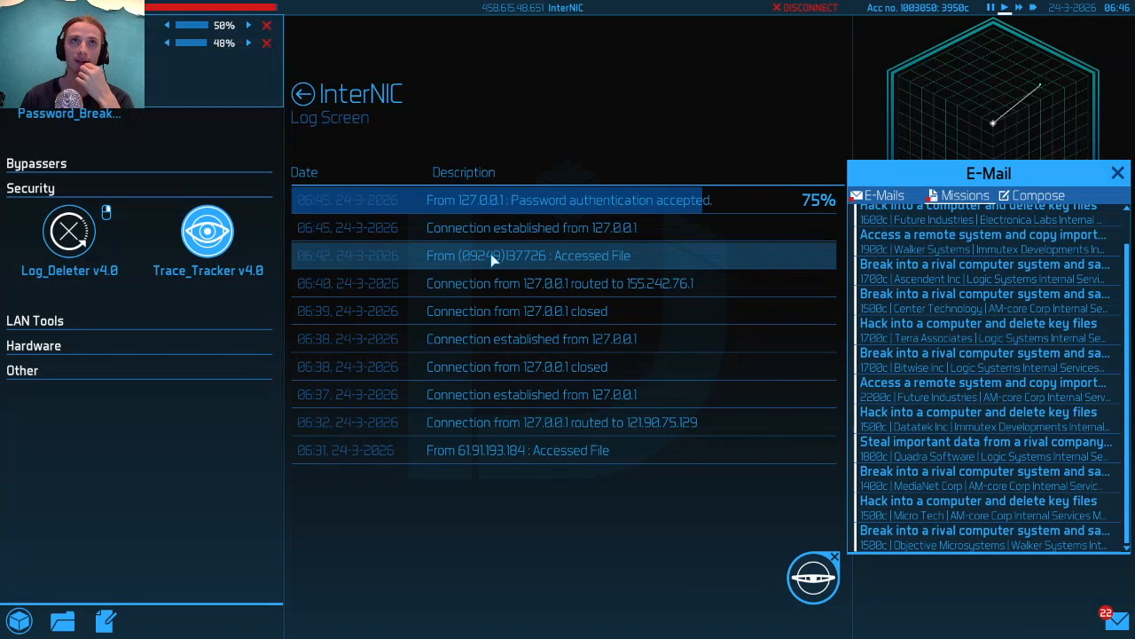
- Remove the leftover Accessed File entry from the InterNIC logs
{"action": "right_click", "coordinate": [527, 256]}
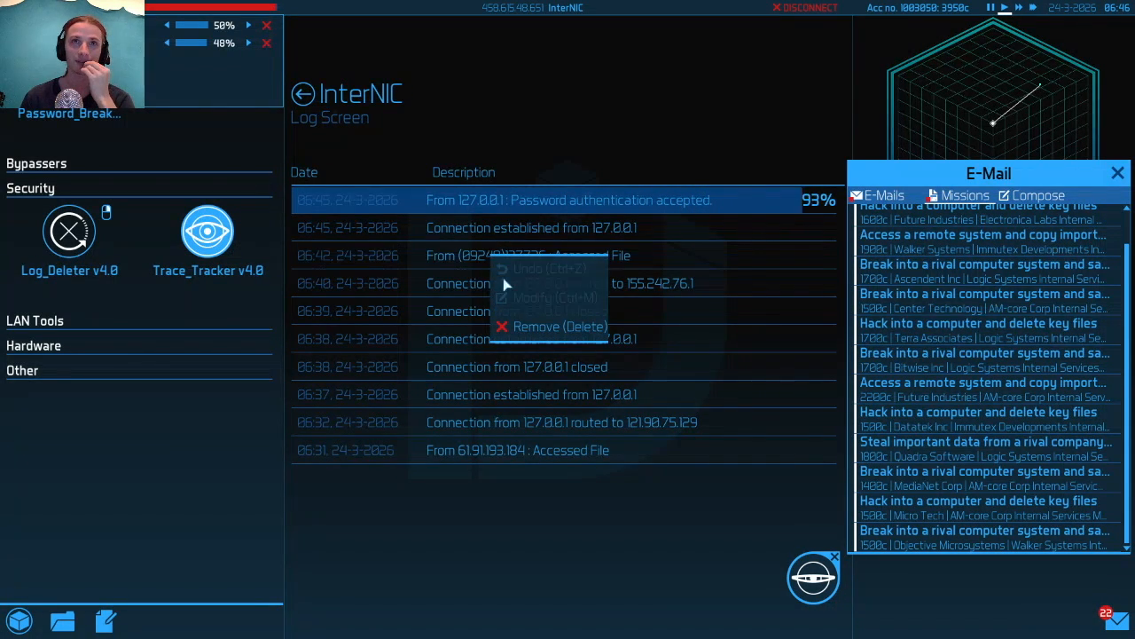
{"action": "left_click", "coordinate": [559, 326]}
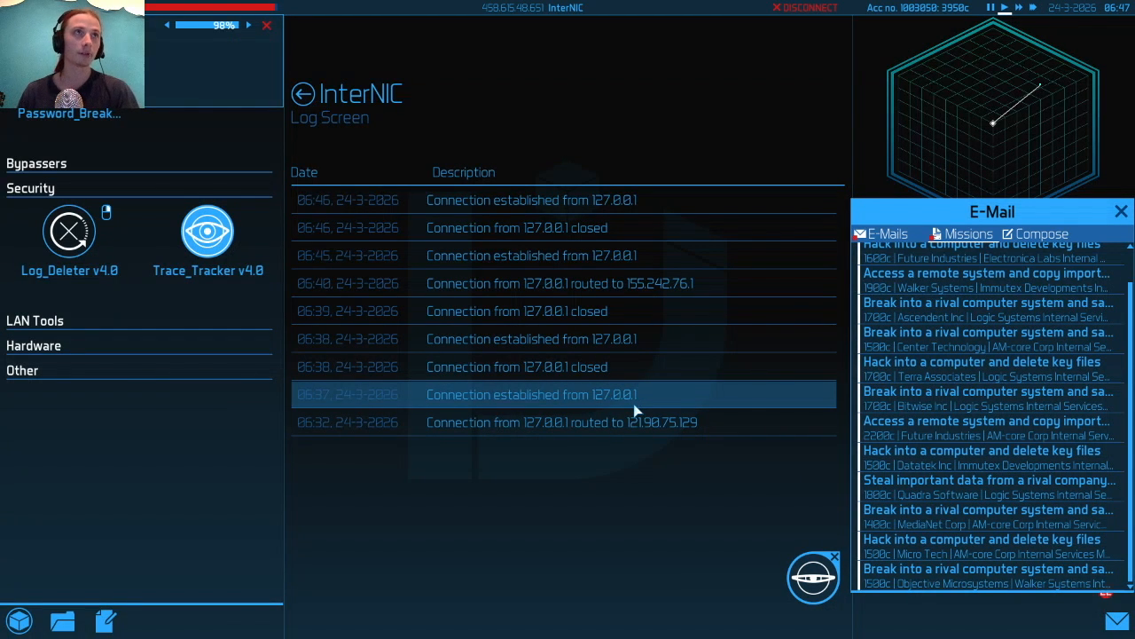
{"action": "mouse_move", "coordinate": [690, 470]}
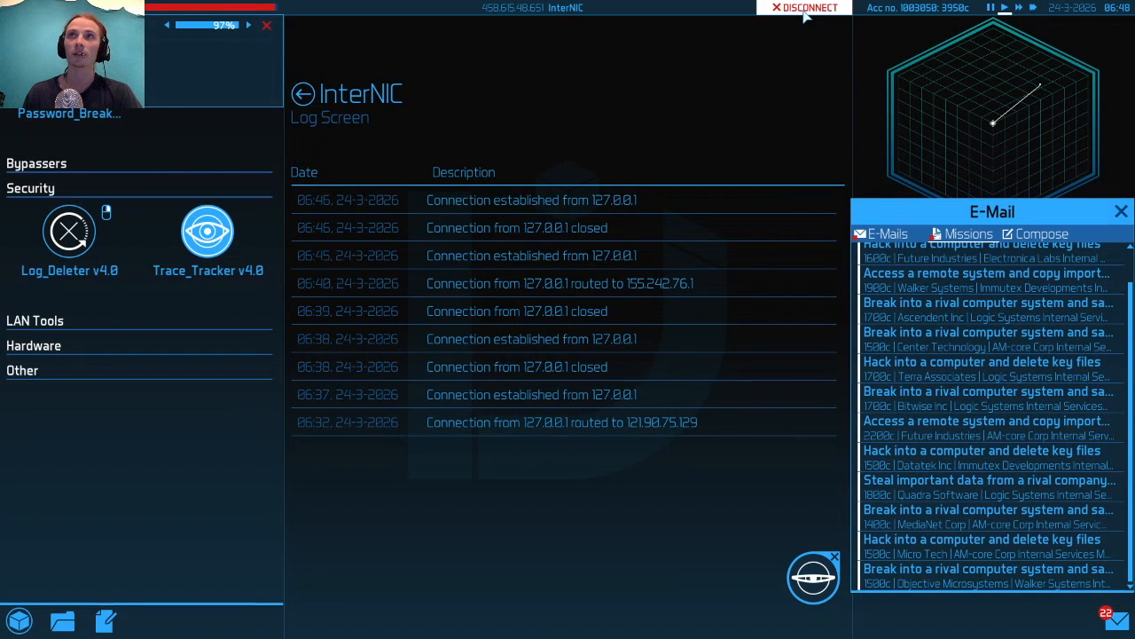
- Disconnect from InterNIC and acknowledge the connection-terminated notice
{"action": "left_click", "coordinate": [804, 7]}
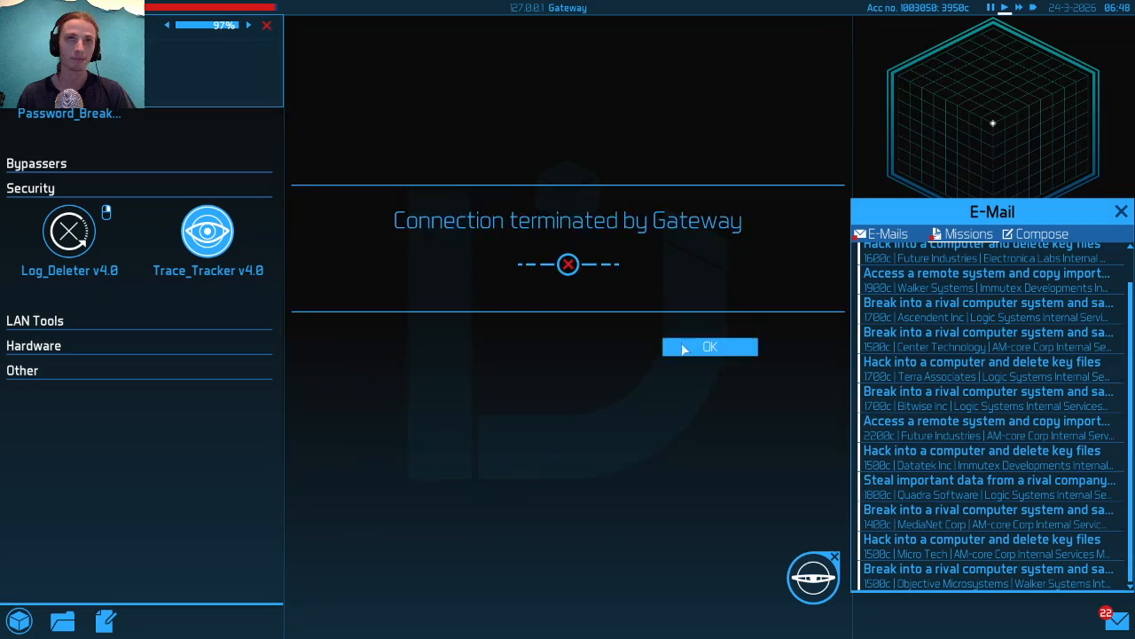
{"action": "left_click", "coordinate": [709, 346]}
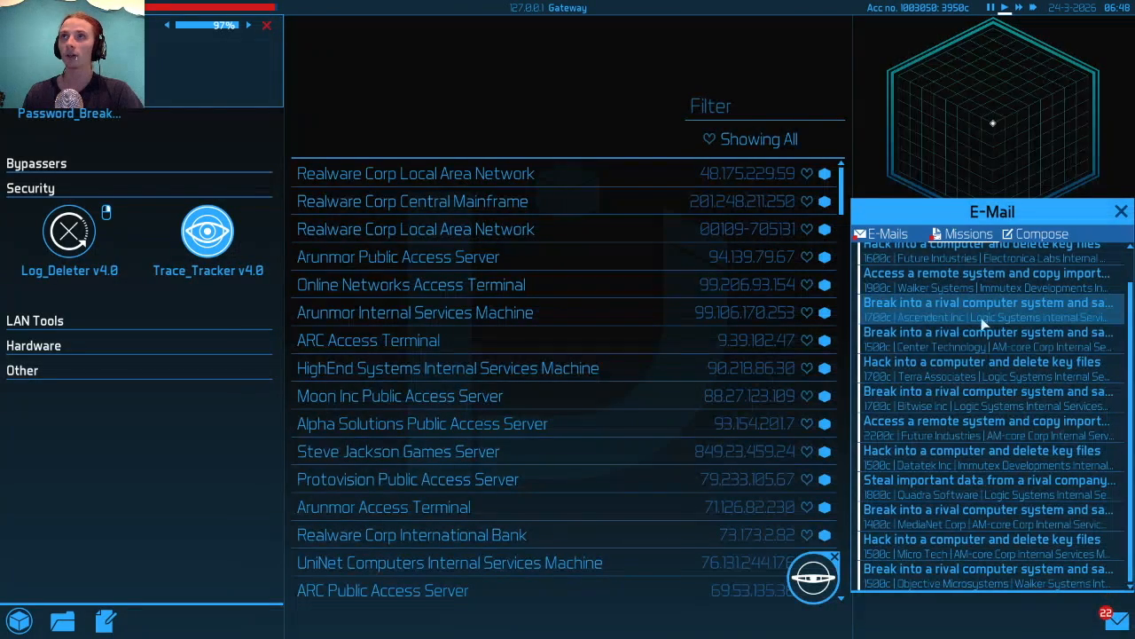
{"action": "mouse_move", "coordinate": [987, 427]}
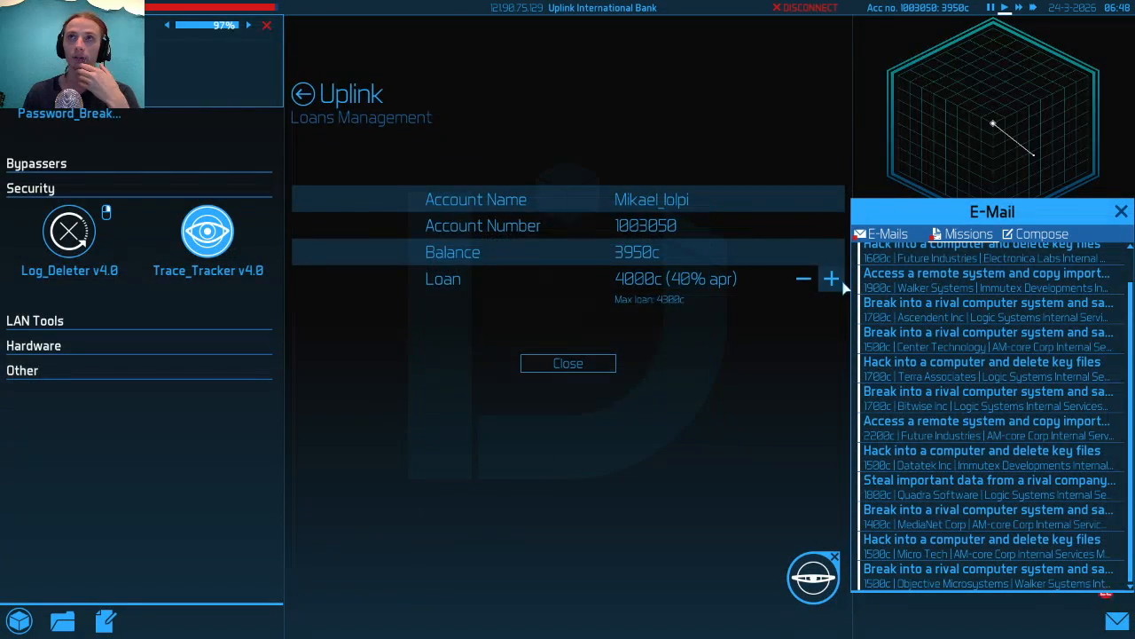
- Repay the Uplink International Bank loan step by step until it stands at 600c
{"action": "left_click", "coordinate": [803, 279]}
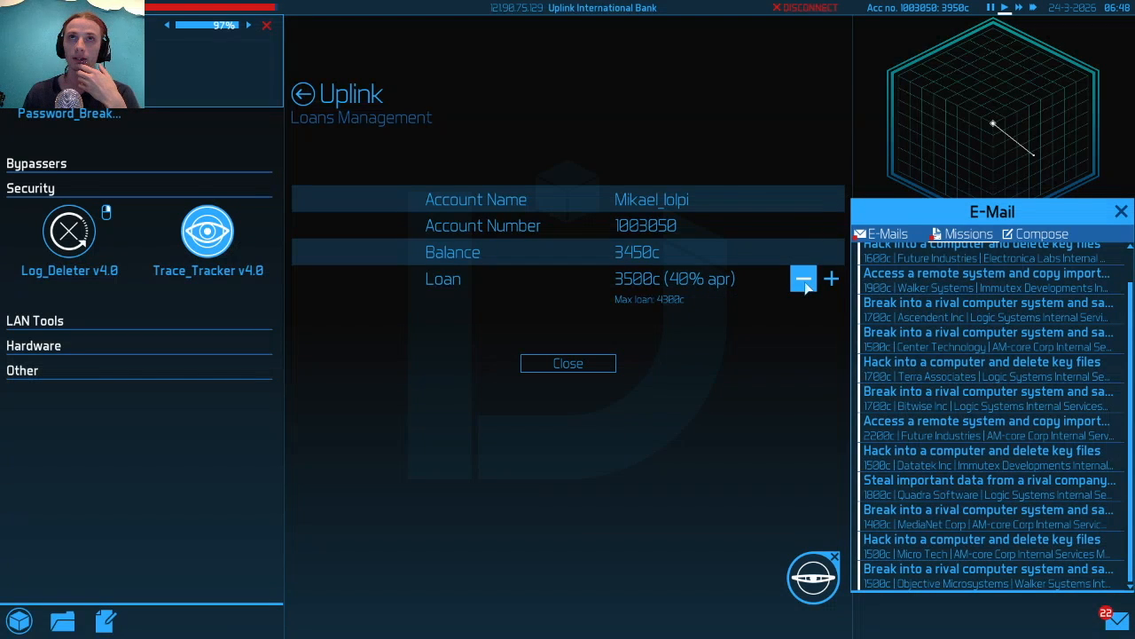
{"action": "left_click", "coordinate": [803, 278]}
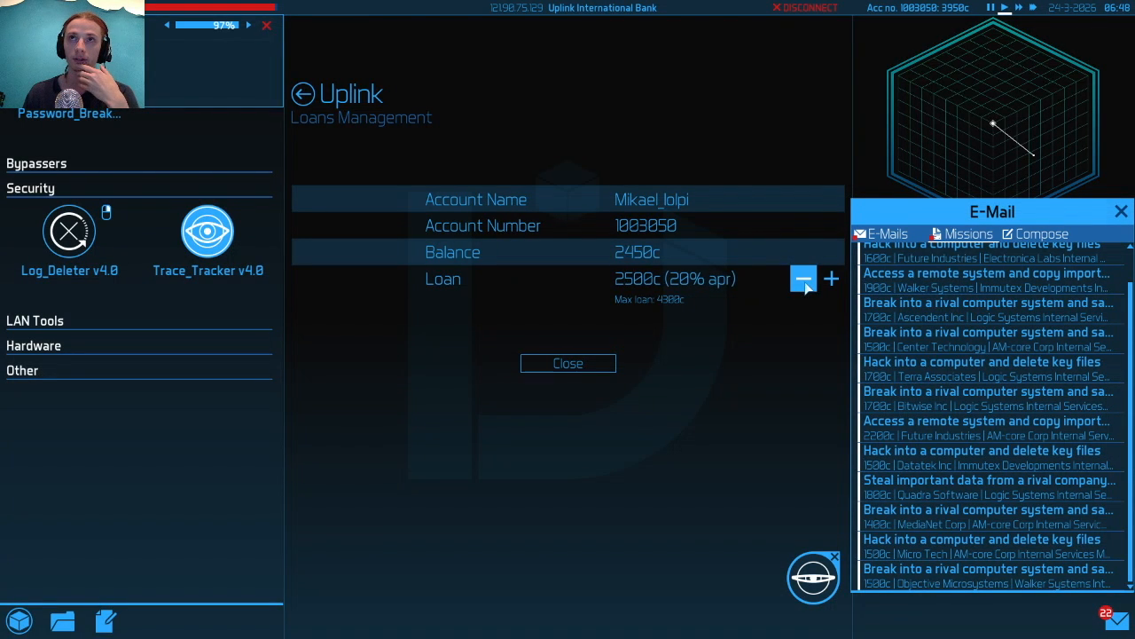
{"action": "left_click", "coordinate": [804, 278]}
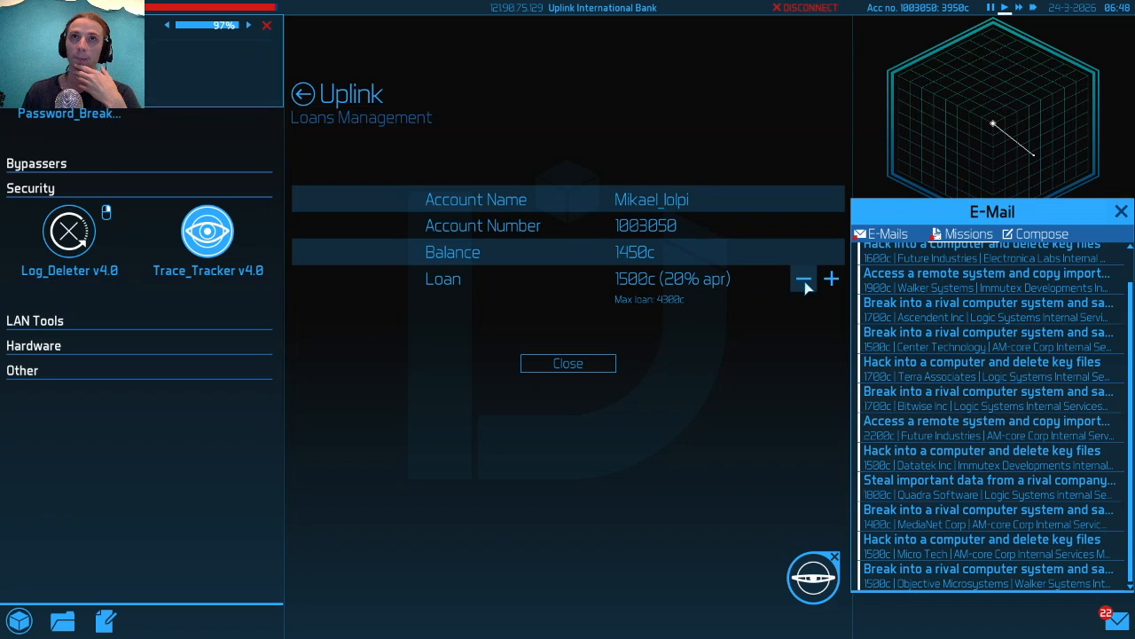
{"action": "left_click", "coordinate": [803, 278]}
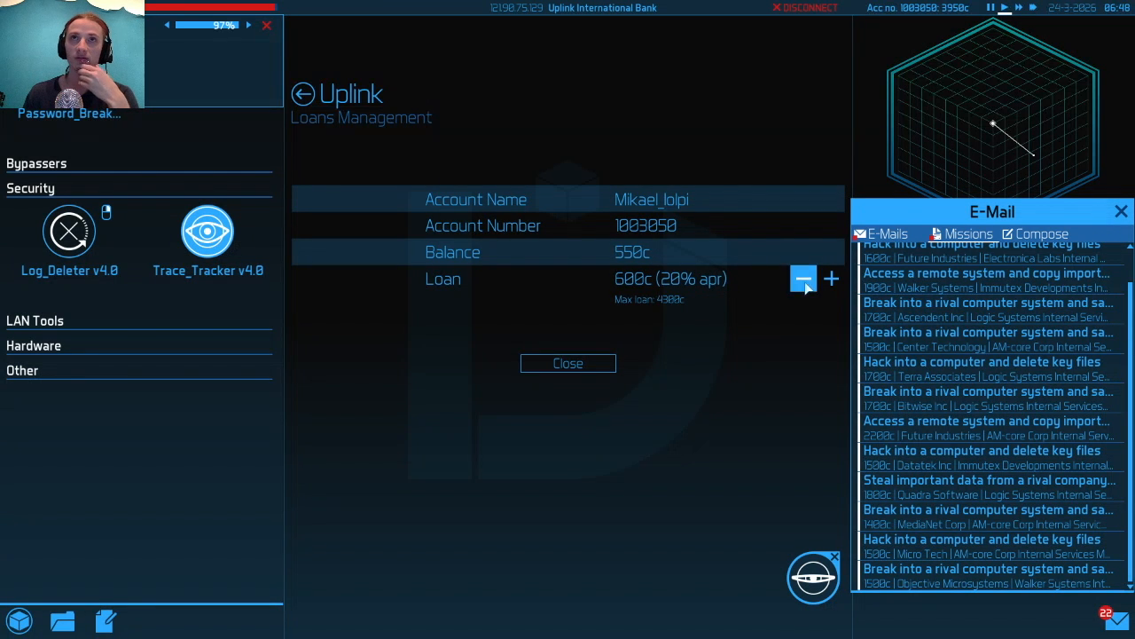
{"action": "left_click", "coordinate": [803, 279]}
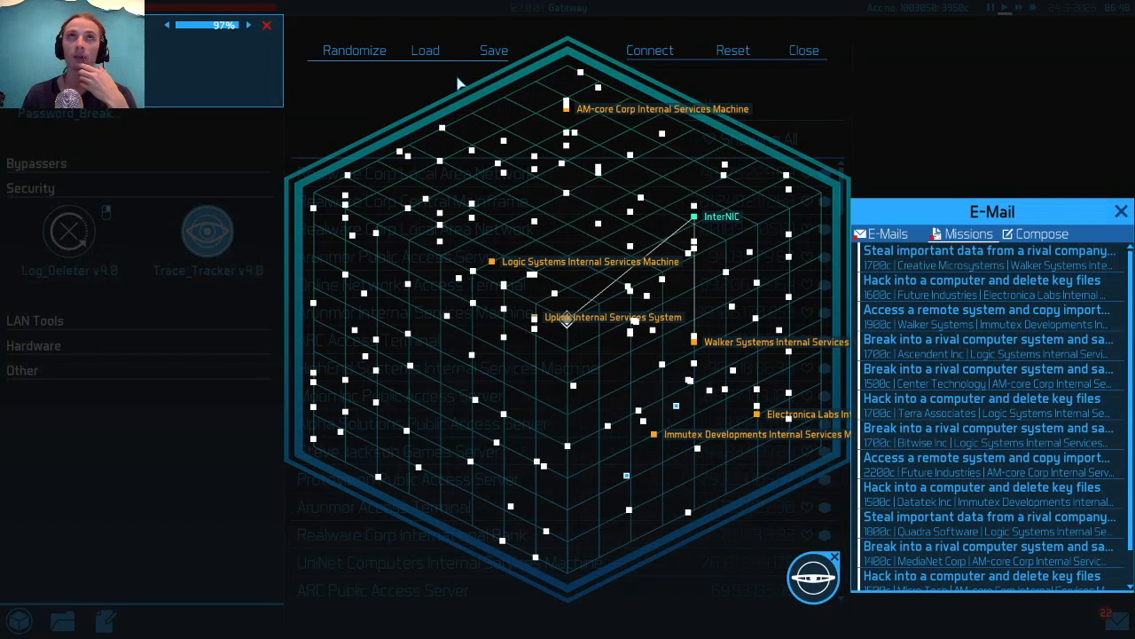
- Randomize the connection map repeatedly to build a dense multi-server bounce route
{"action": "left_click", "coordinate": [353, 50]}
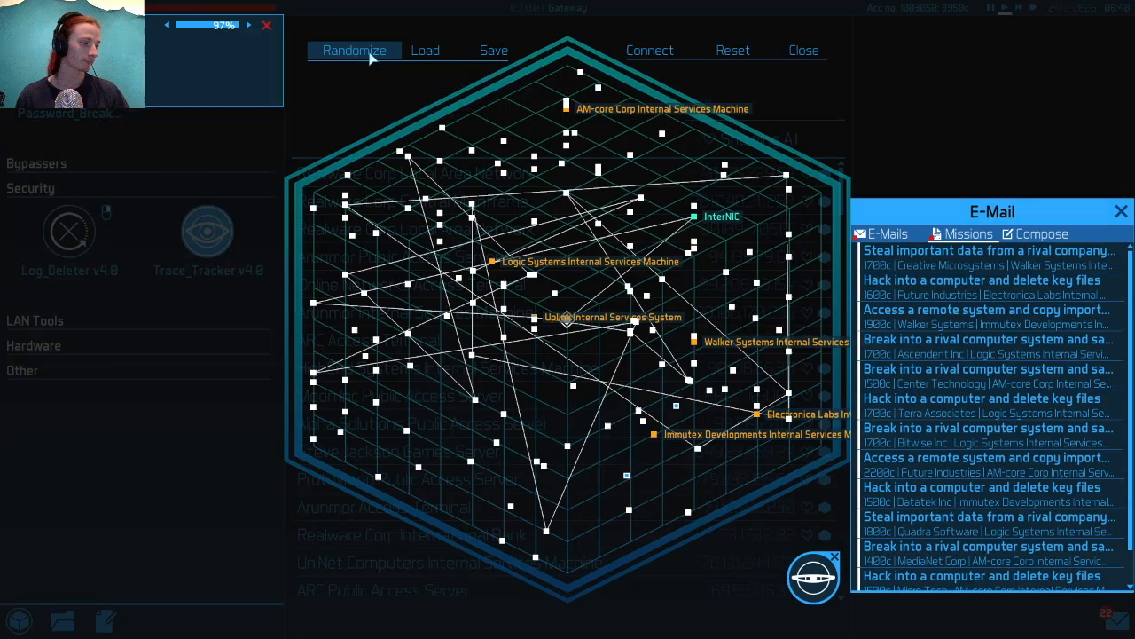
{"action": "left_click", "coordinate": [354, 50]}
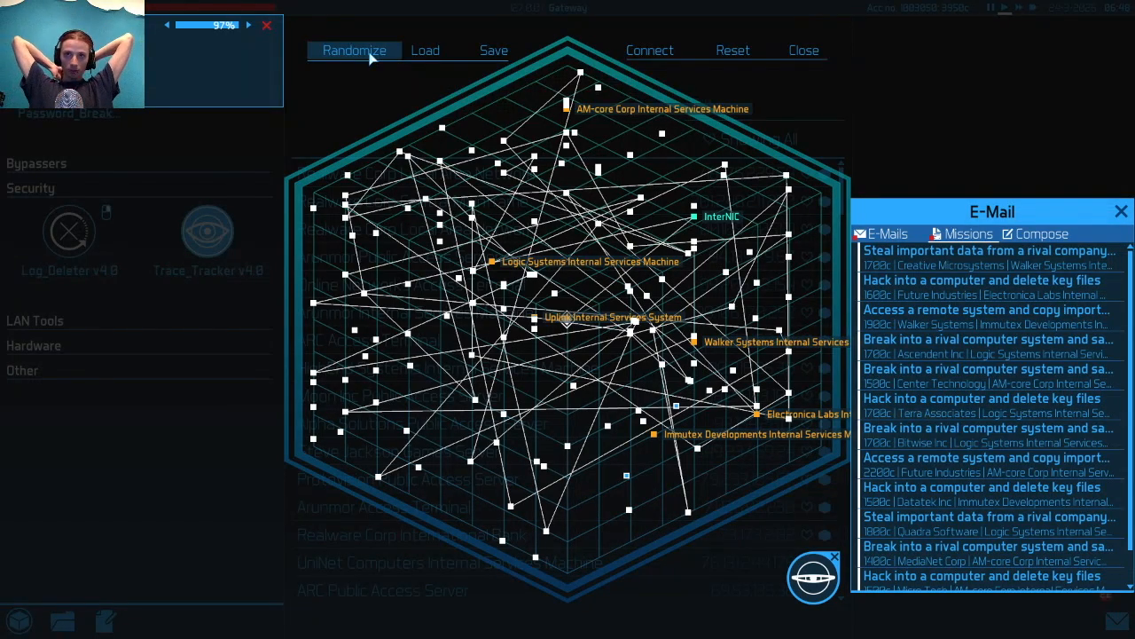
{"action": "left_click", "coordinate": [353, 50]}
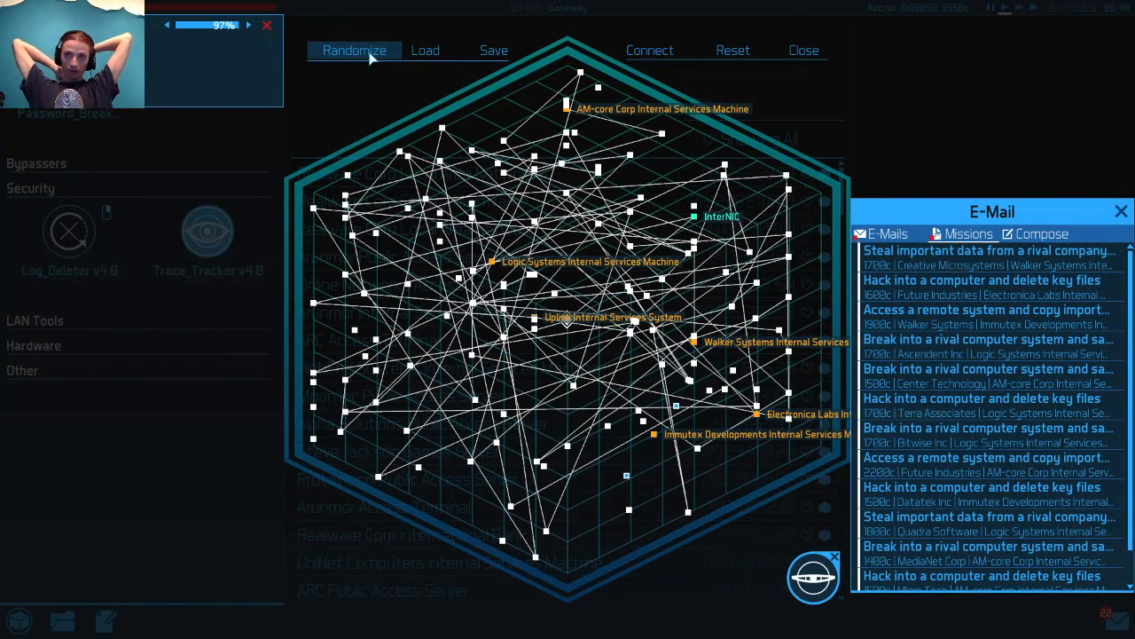
{"action": "left_click", "coordinate": [354, 50]}
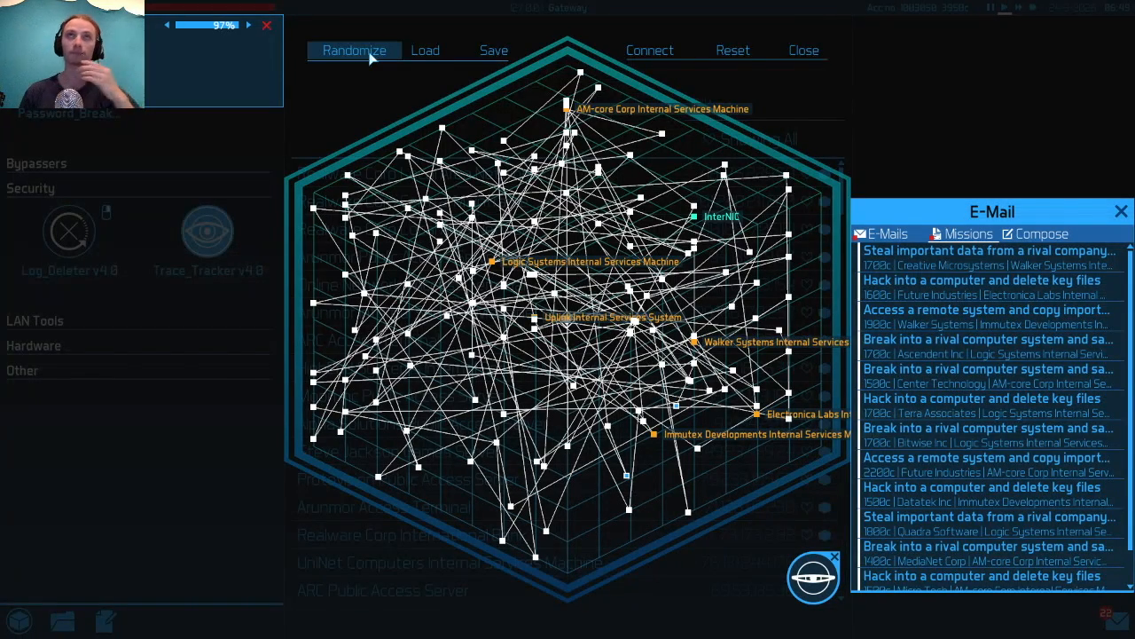
{"action": "mouse_move", "coordinate": [493, 51]}
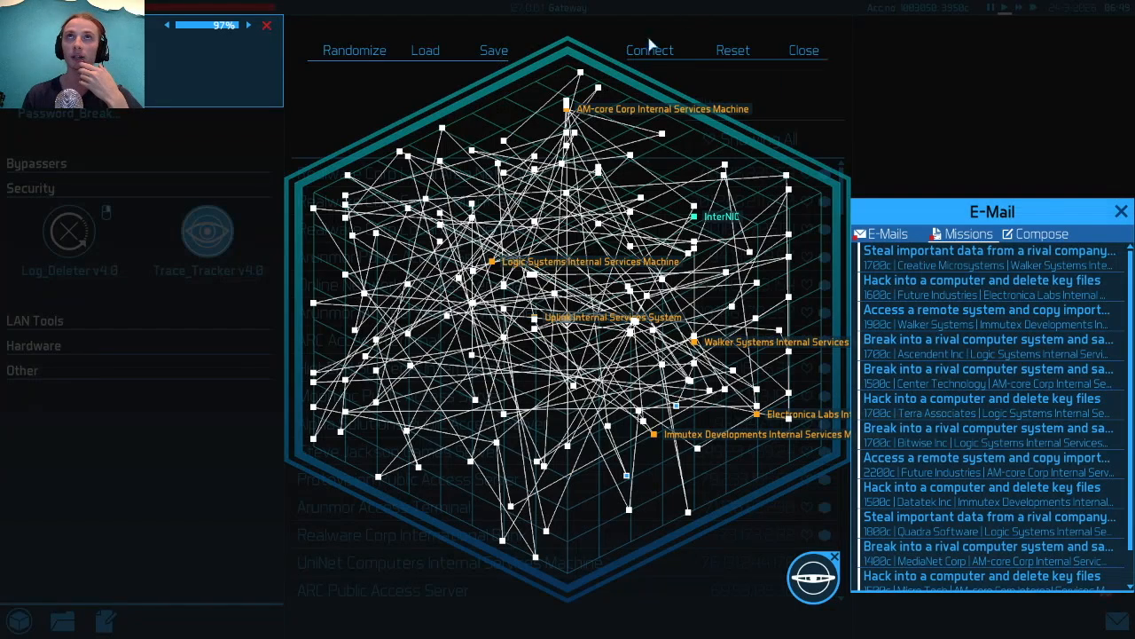
- Connect to Walker Systems, review the data-theft mission email, log in as admin and open the file server
{"action": "left_click", "coordinate": [648, 50]}
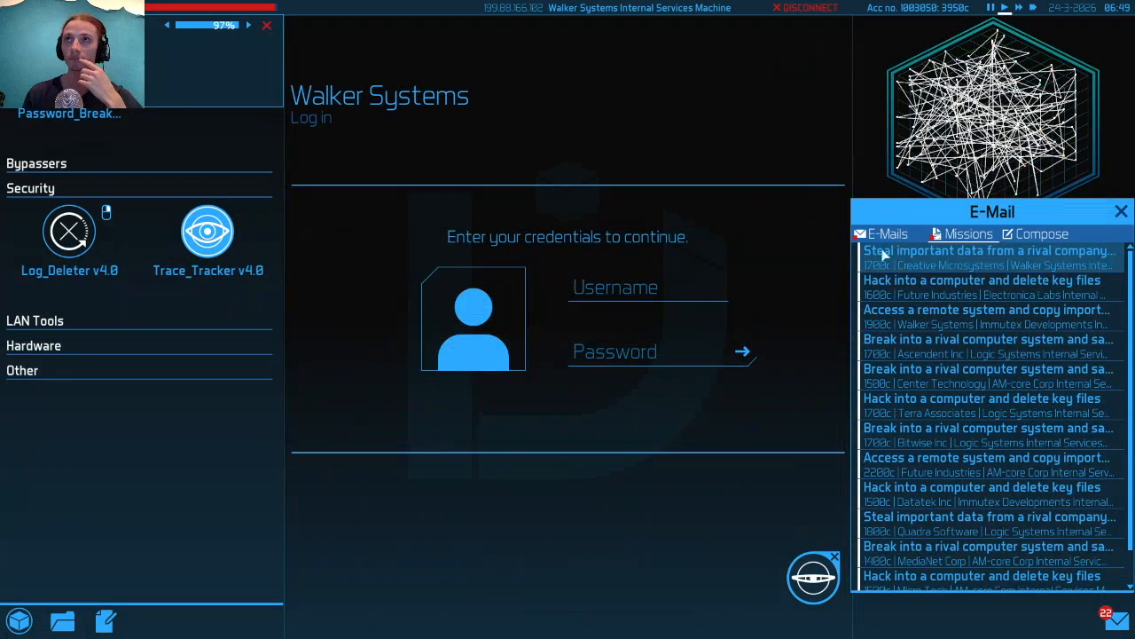
{"action": "left_click", "coordinate": [988, 258]}
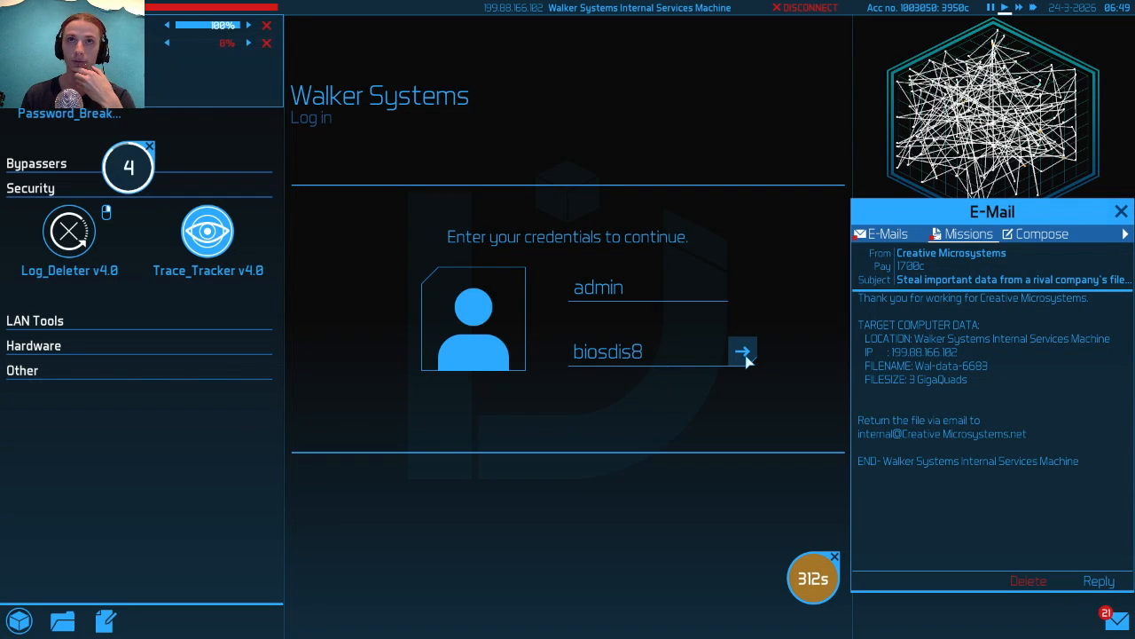
{"action": "type", "text": "u"}
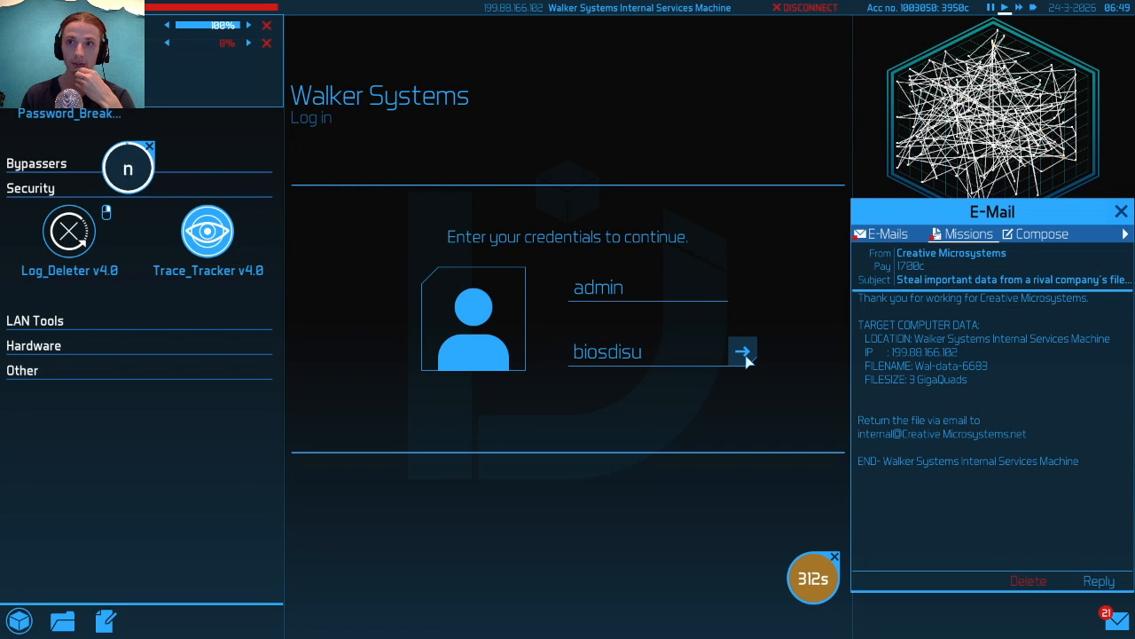
{"action": "left_click", "coordinate": [743, 351]}
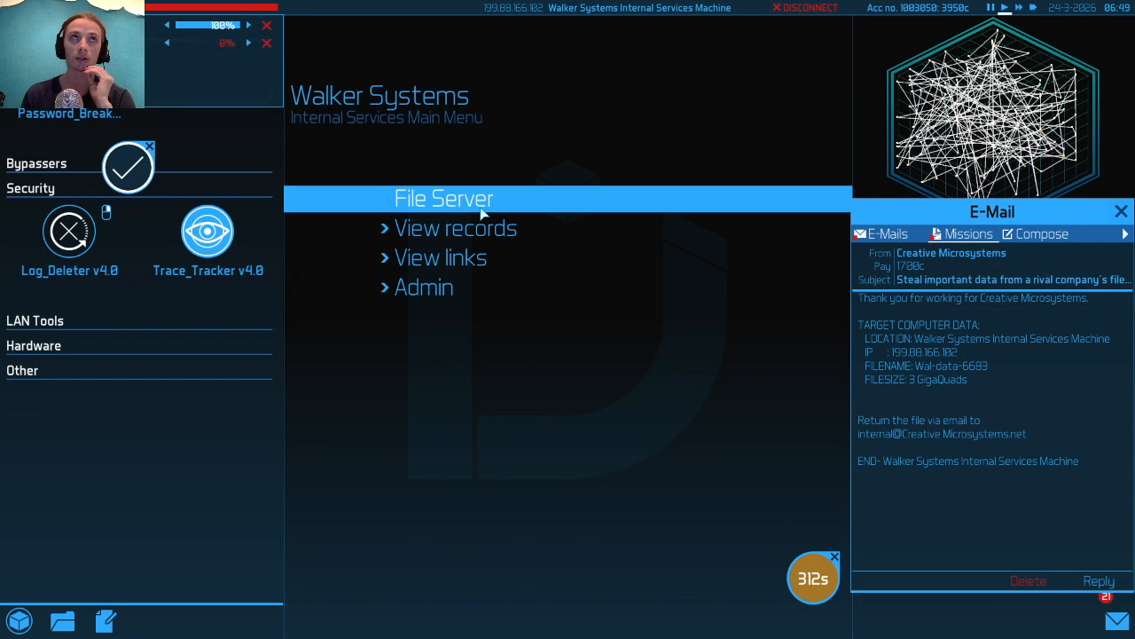
{"action": "left_click", "coordinate": [443, 198]}
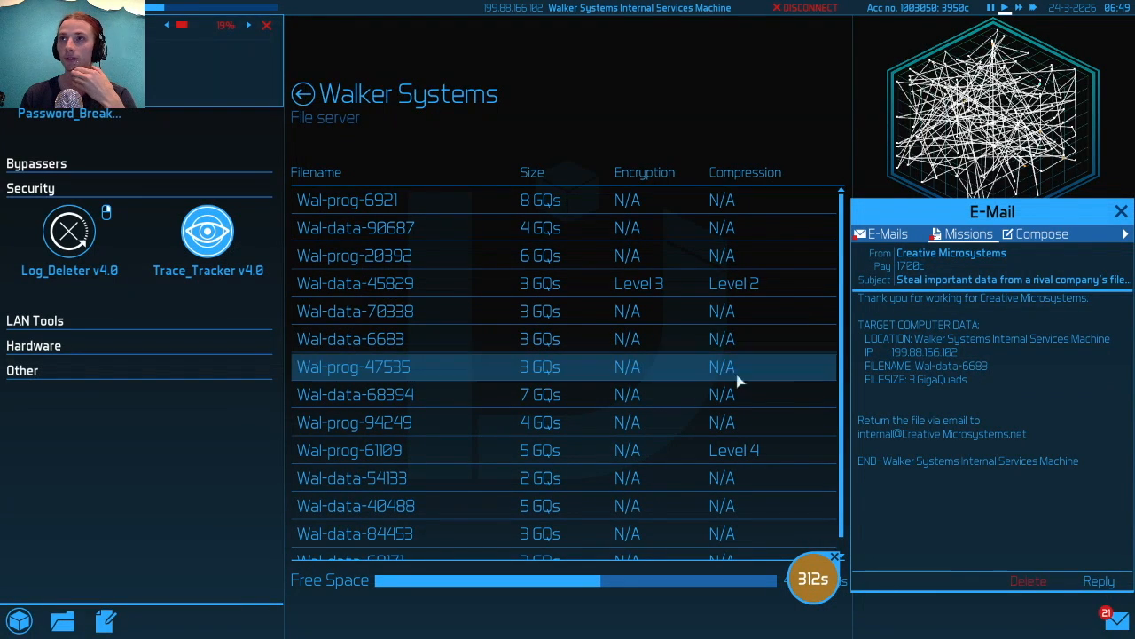
{"action": "mouse_move", "coordinate": [452, 361]}
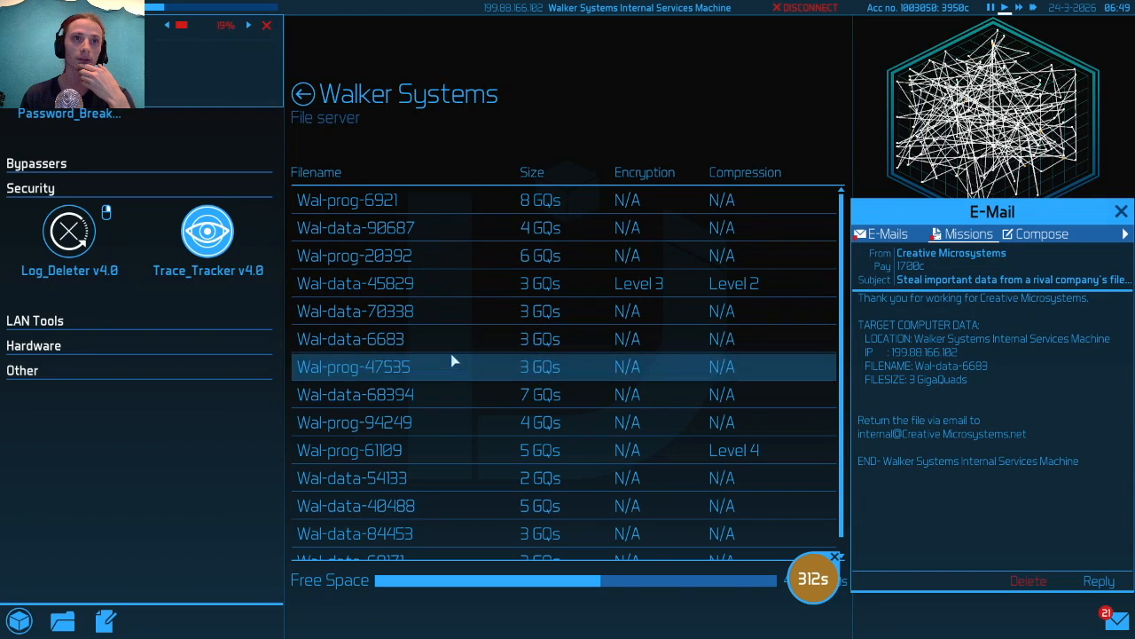
- Download Wal-data-6683 from the file server and bring up the missions list for the sabotage brief
{"action": "scroll", "scroll_direction": "down", "scroll_amount": 3}
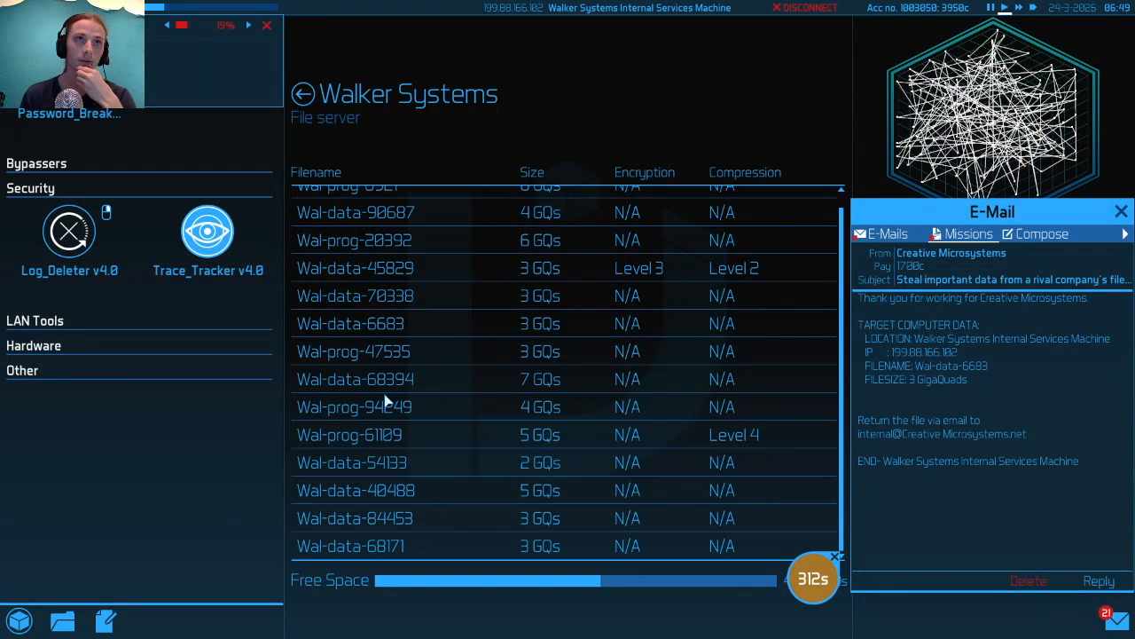
{"action": "left_click", "coordinate": [381, 379]}
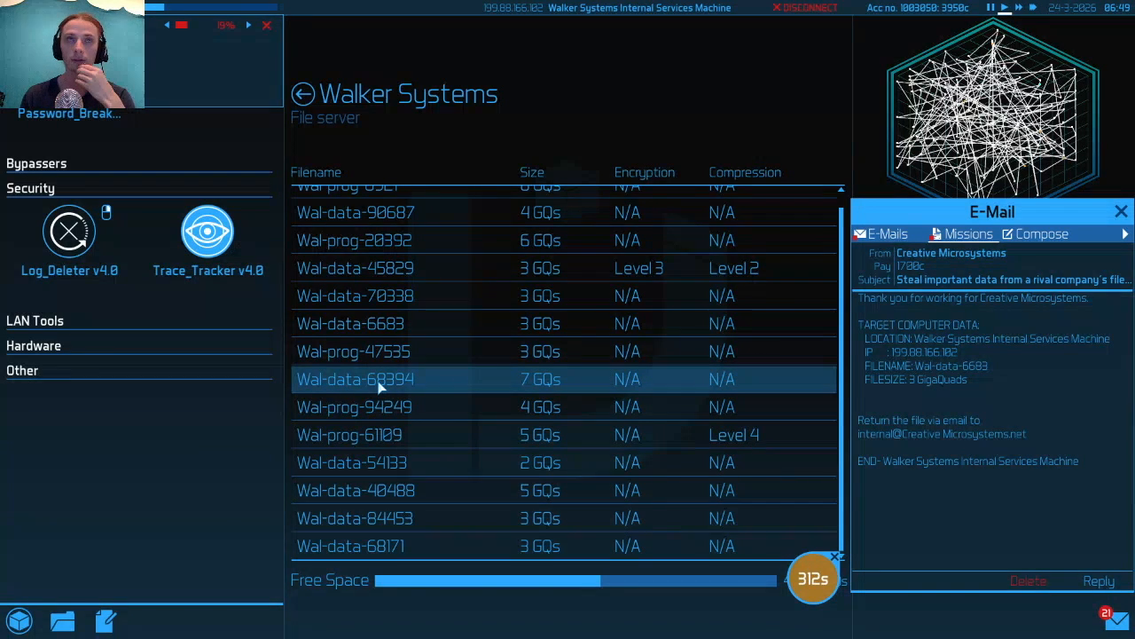
{"action": "right_click", "coordinate": [350, 323]}
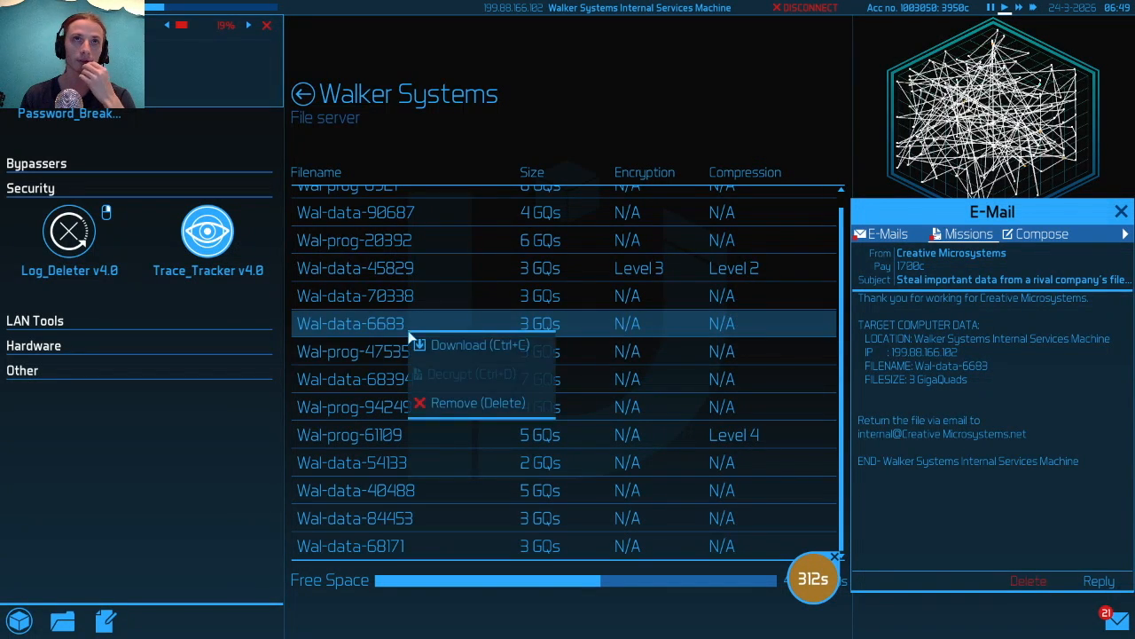
{"action": "left_click", "coordinate": [458, 344]}
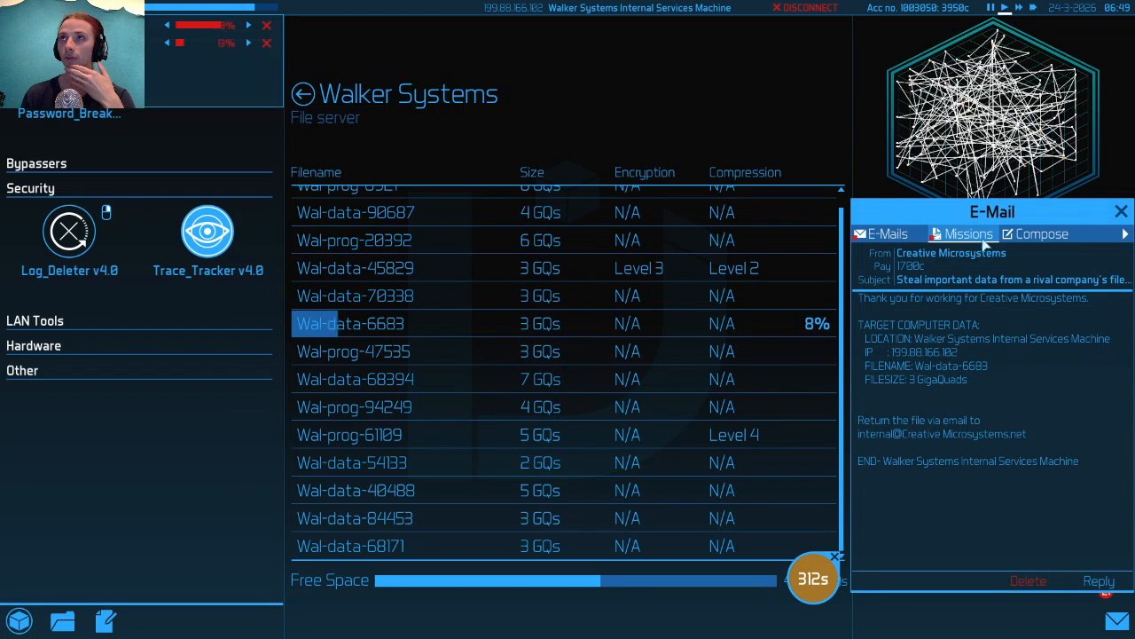
{"action": "left_click", "coordinate": [968, 233]}
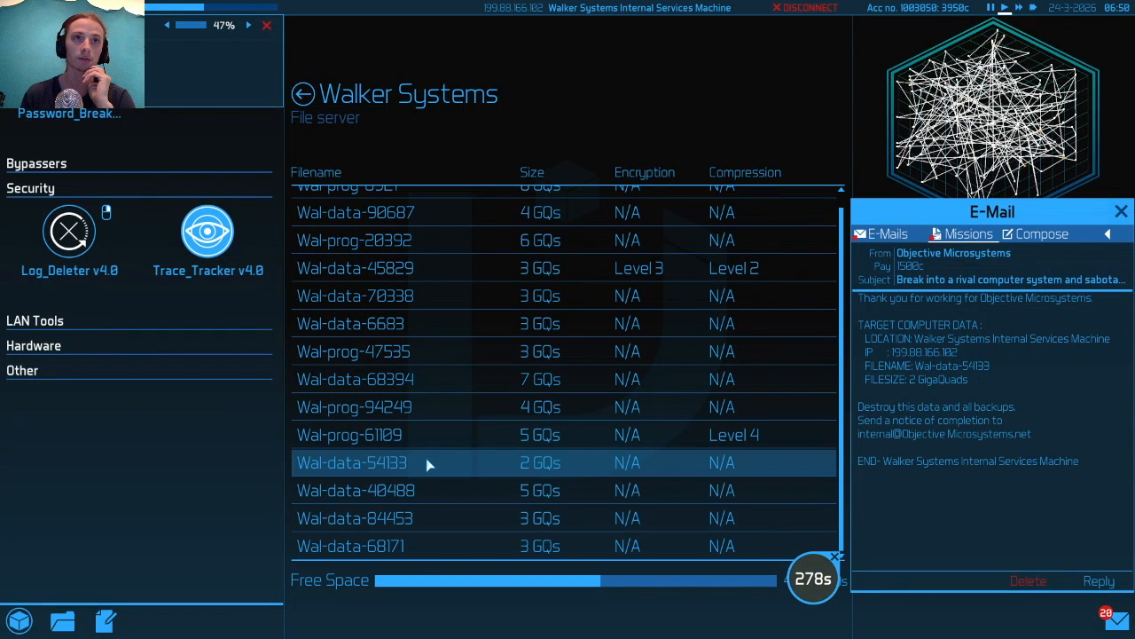
- Delete Wal-data-54133 from Walker Systems' file server and return to the mission list
{"action": "left_click", "coordinate": [351, 463]}
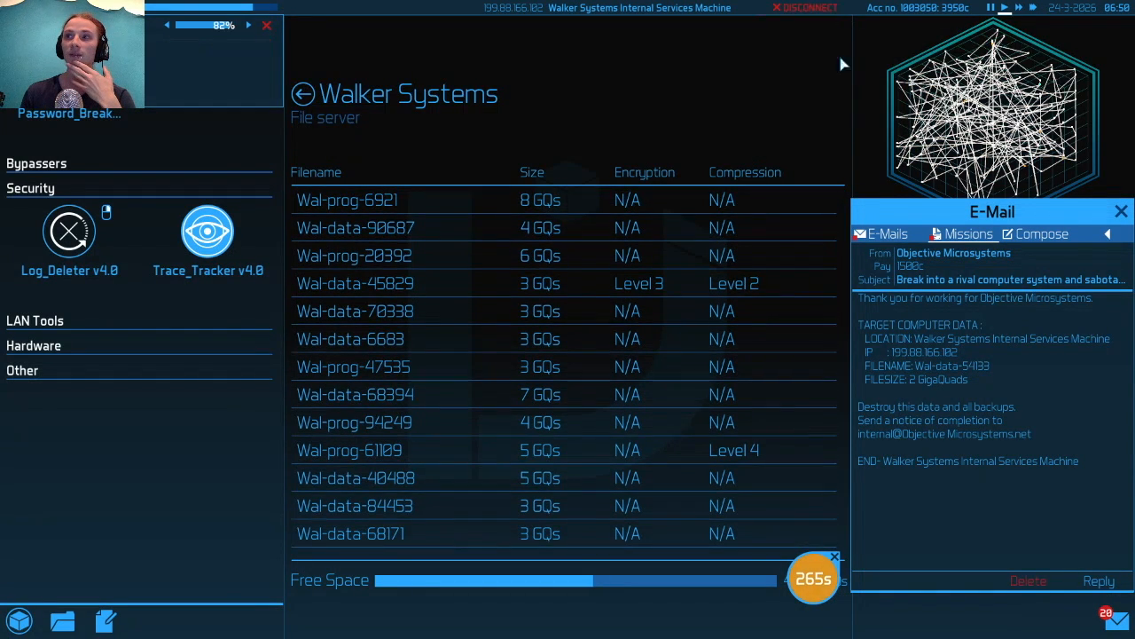
{"action": "left_click", "coordinate": [967, 233]}
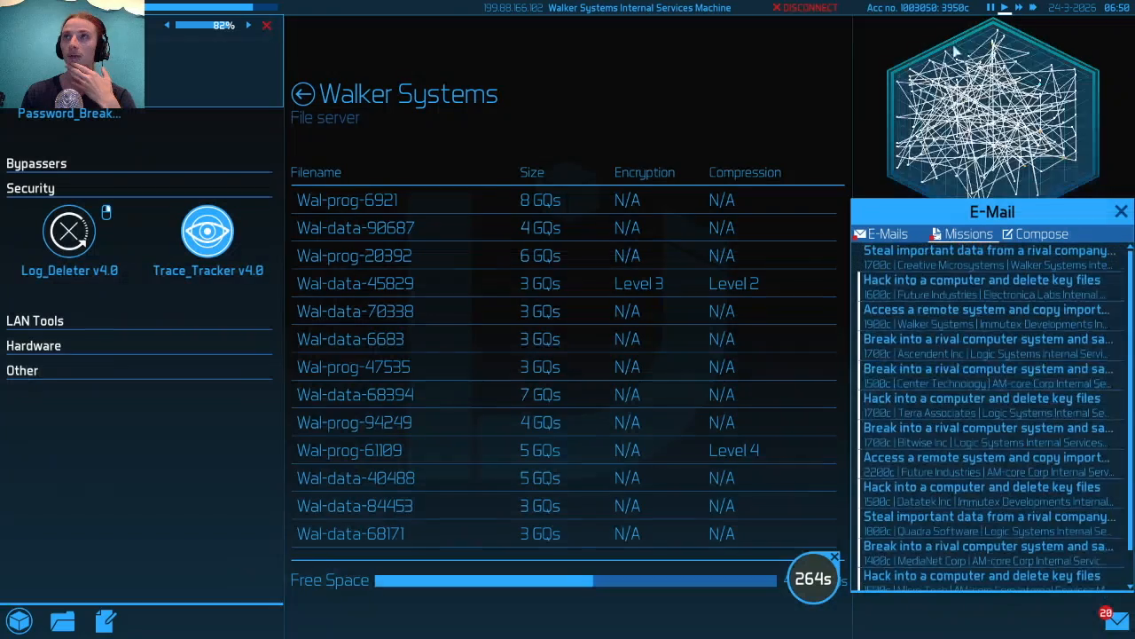
{"action": "scroll", "scroll_direction": "down", "scroll_amount": 3}
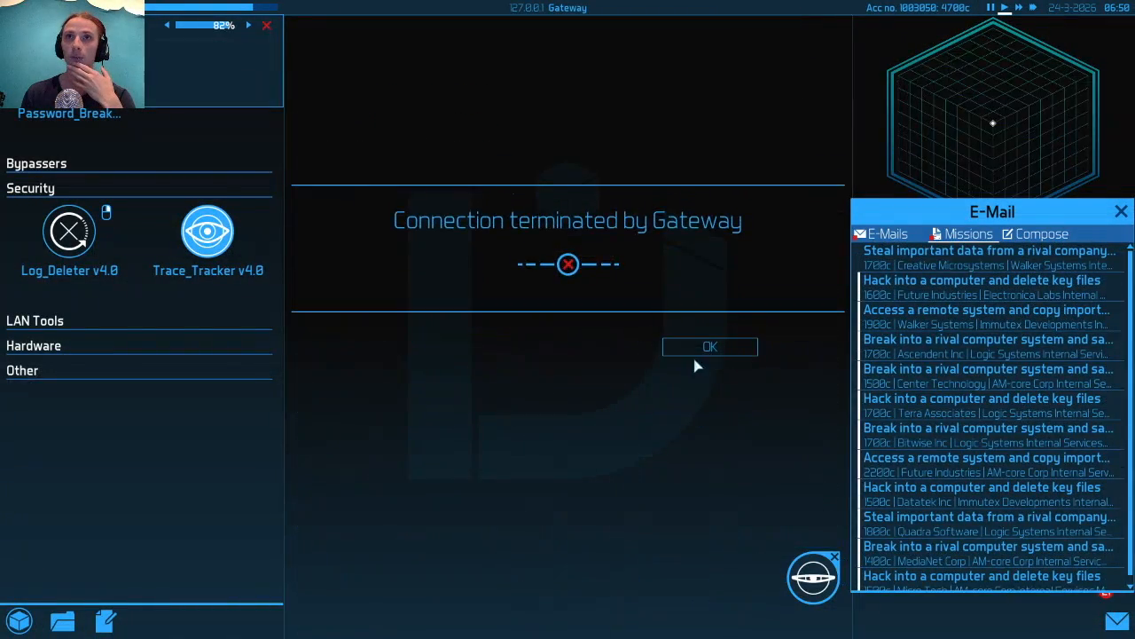
- Clear the termination notice, connect to InterNIC and reach its access logs
{"action": "left_click", "coordinate": [709, 346]}
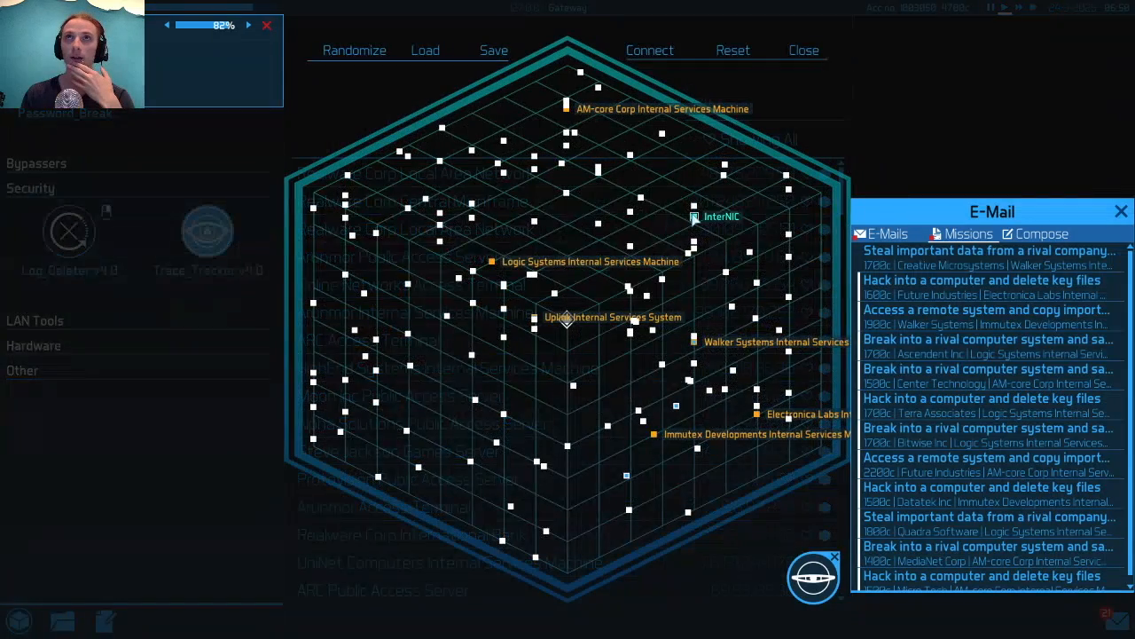
{"action": "left_click", "coordinate": [650, 50]}
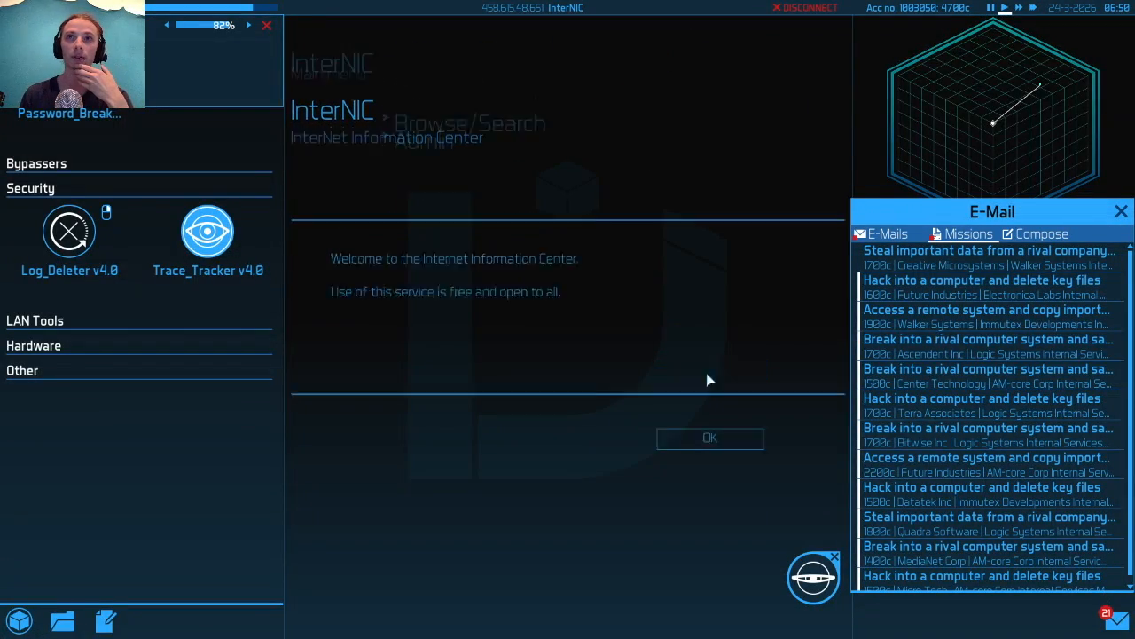
{"action": "left_click", "coordinate": [709, 437]}
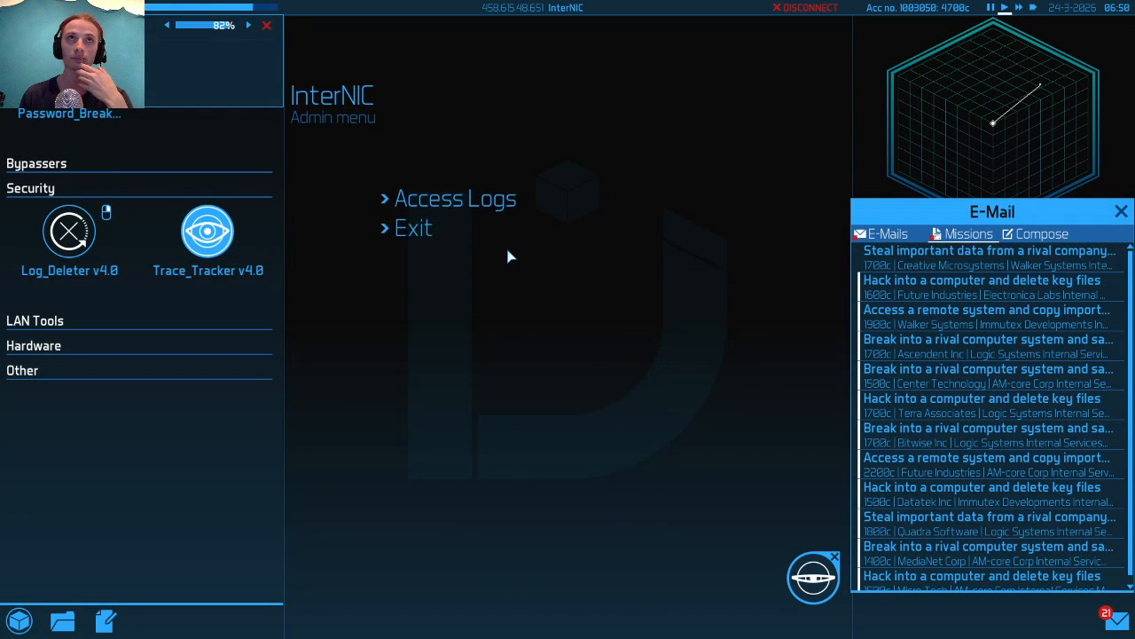
{"action": "left_click", "coordinate": [454, 197]}
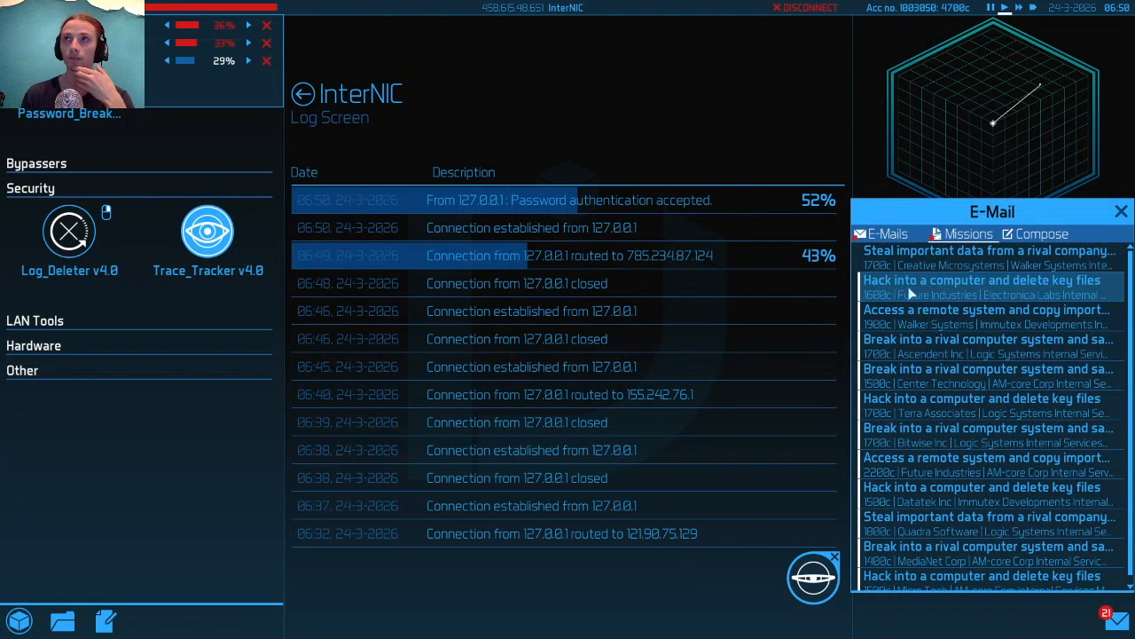
- Erase InterNIC's recent log entries and send Wal-data-6683 to Creative Microsystems
{"action": "left_click", "coordinate": [987, 250]}
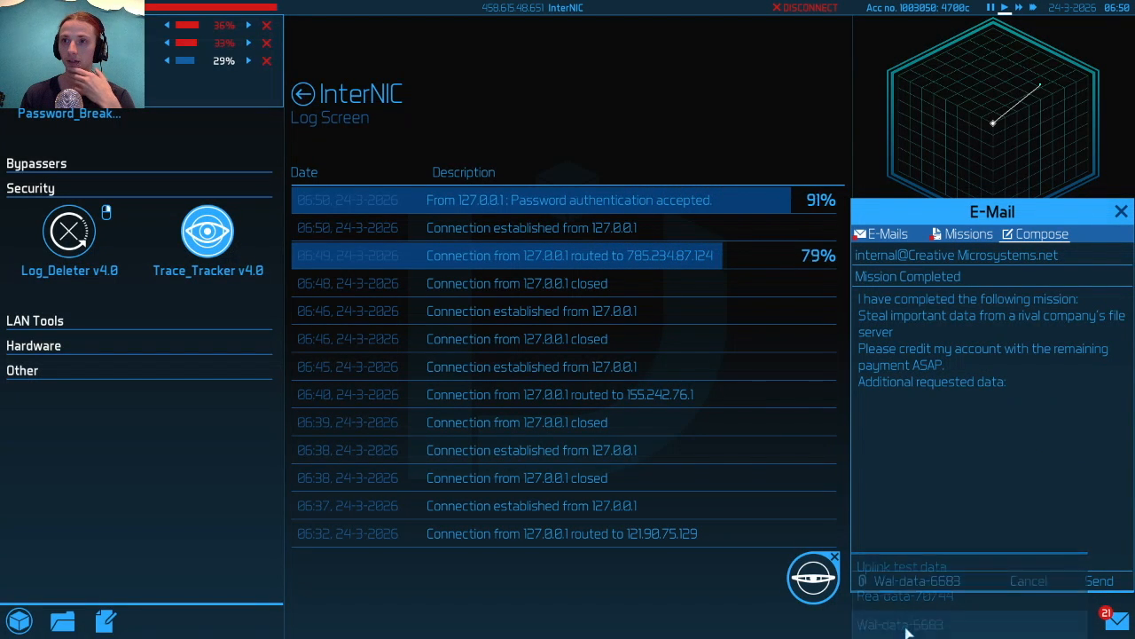
{"action": "left_click", "coordinate": [969, 233]}
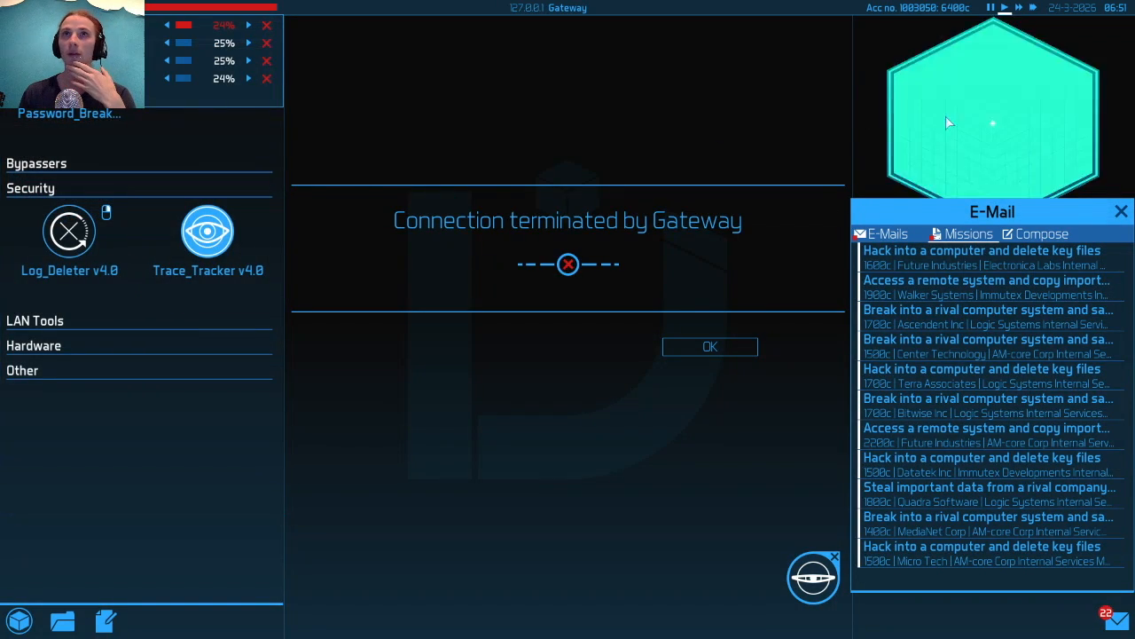
- Clear the 'Connection terminated by Gateway' notice to reach the world map
{"action": "left_click", "coordinate": [710, 346]}
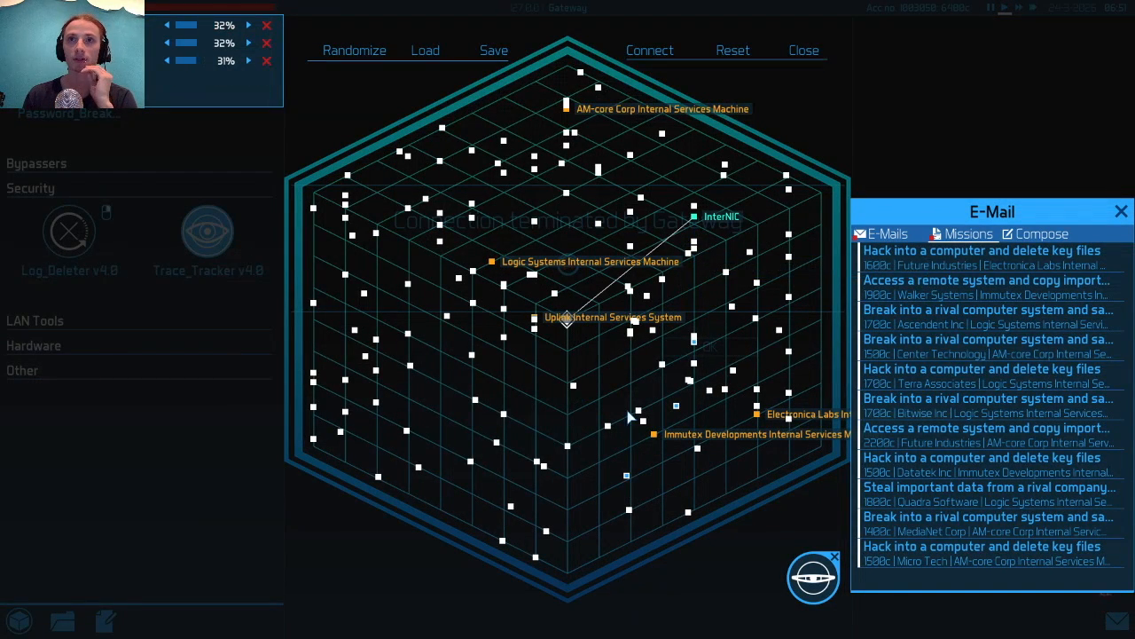
{"action": "mouse_move", "coordinate": [557, 342]}
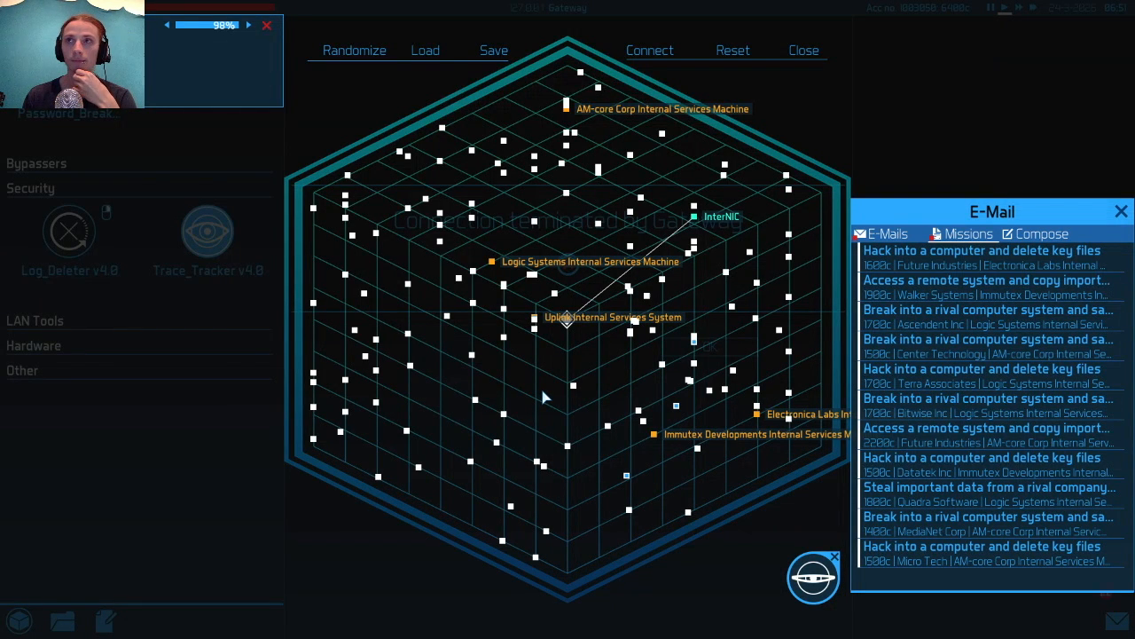
{"action": "mouse_move", "coordinate": [727, 457]}
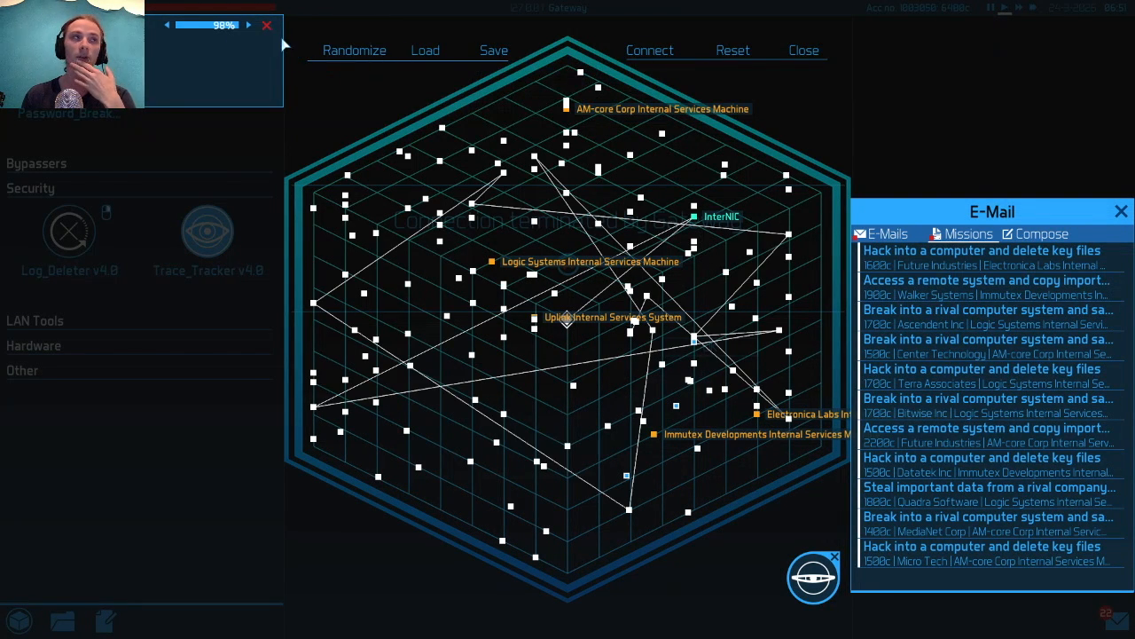
- Randomize and save a dense bounce route across many servers, then resume the game
{"action": "left_click", "coordinate": [353, 50]}
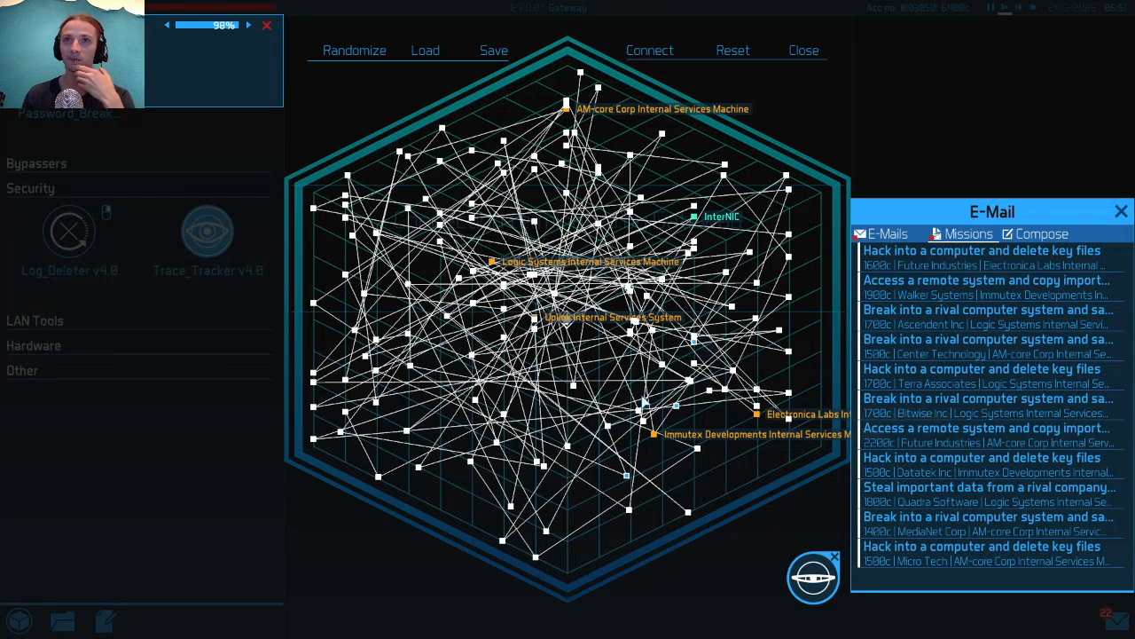
{"action": "left_click", "coordinate": [493, 50]}
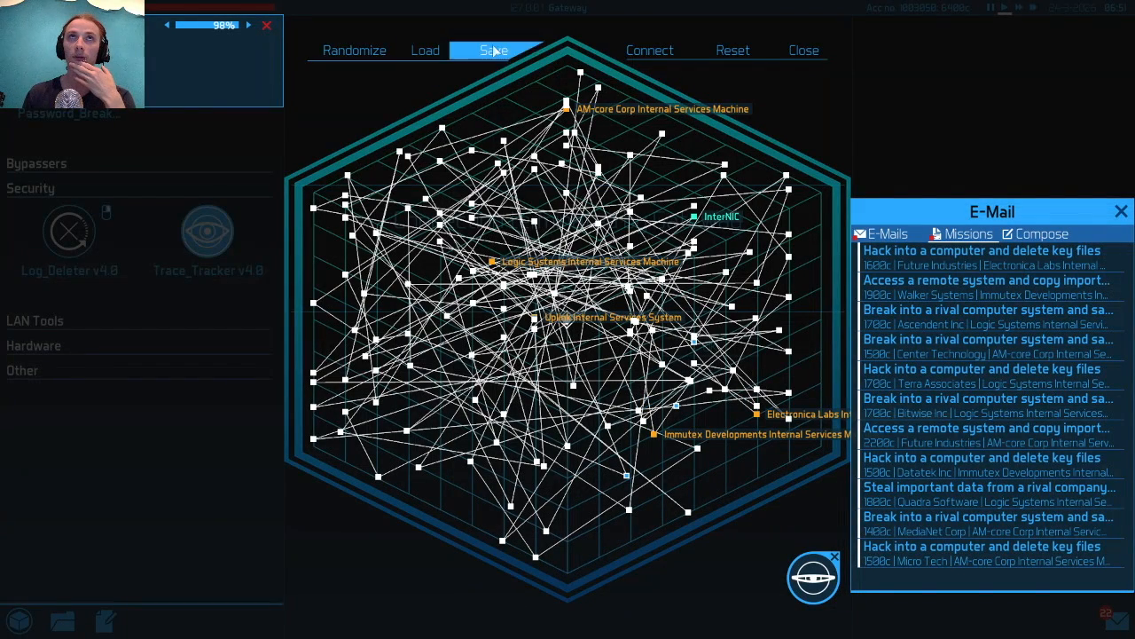
{"action": "mouse_move", "coordinate": [882, 148]}
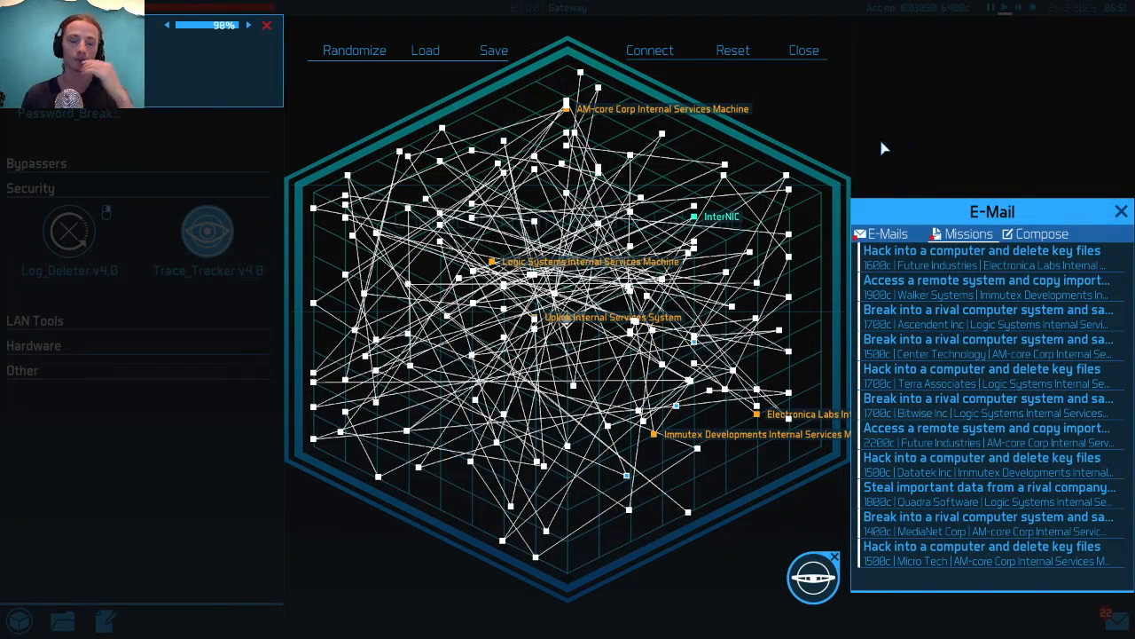
{"action": "mouse_move", "coordinate": [833, 141]}
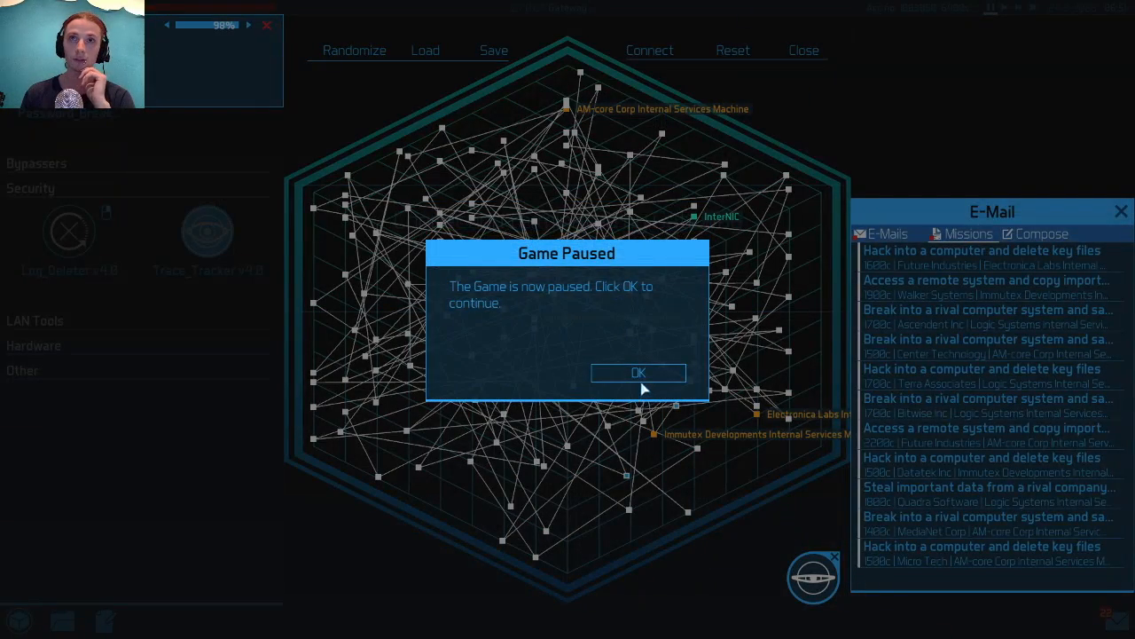
{"action": "left_click", "coordinate": [638, 372]}
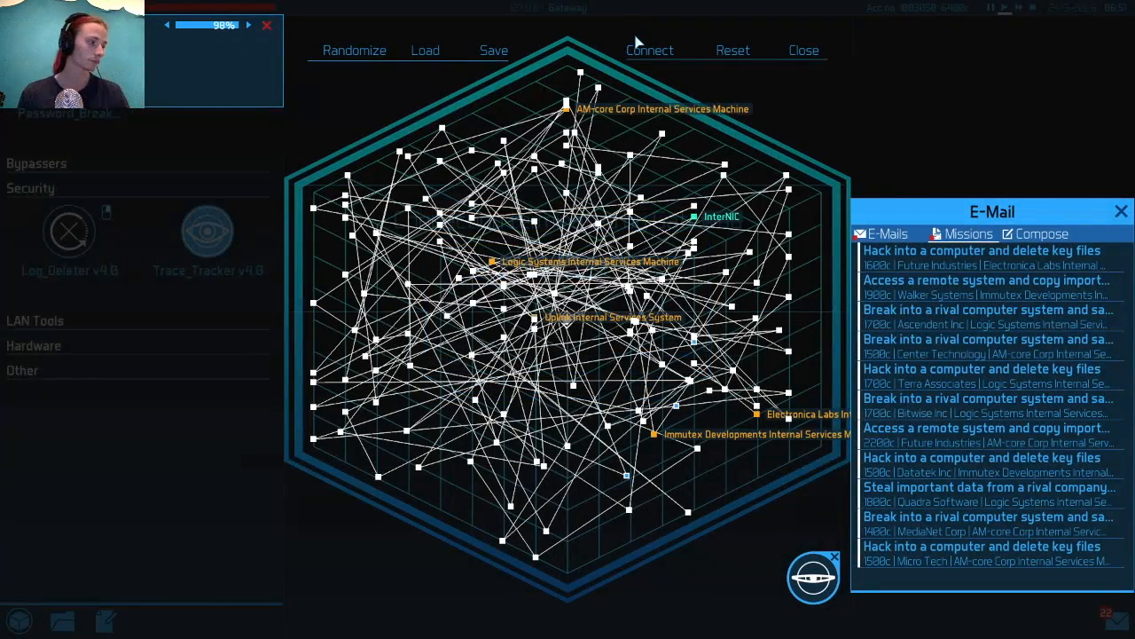